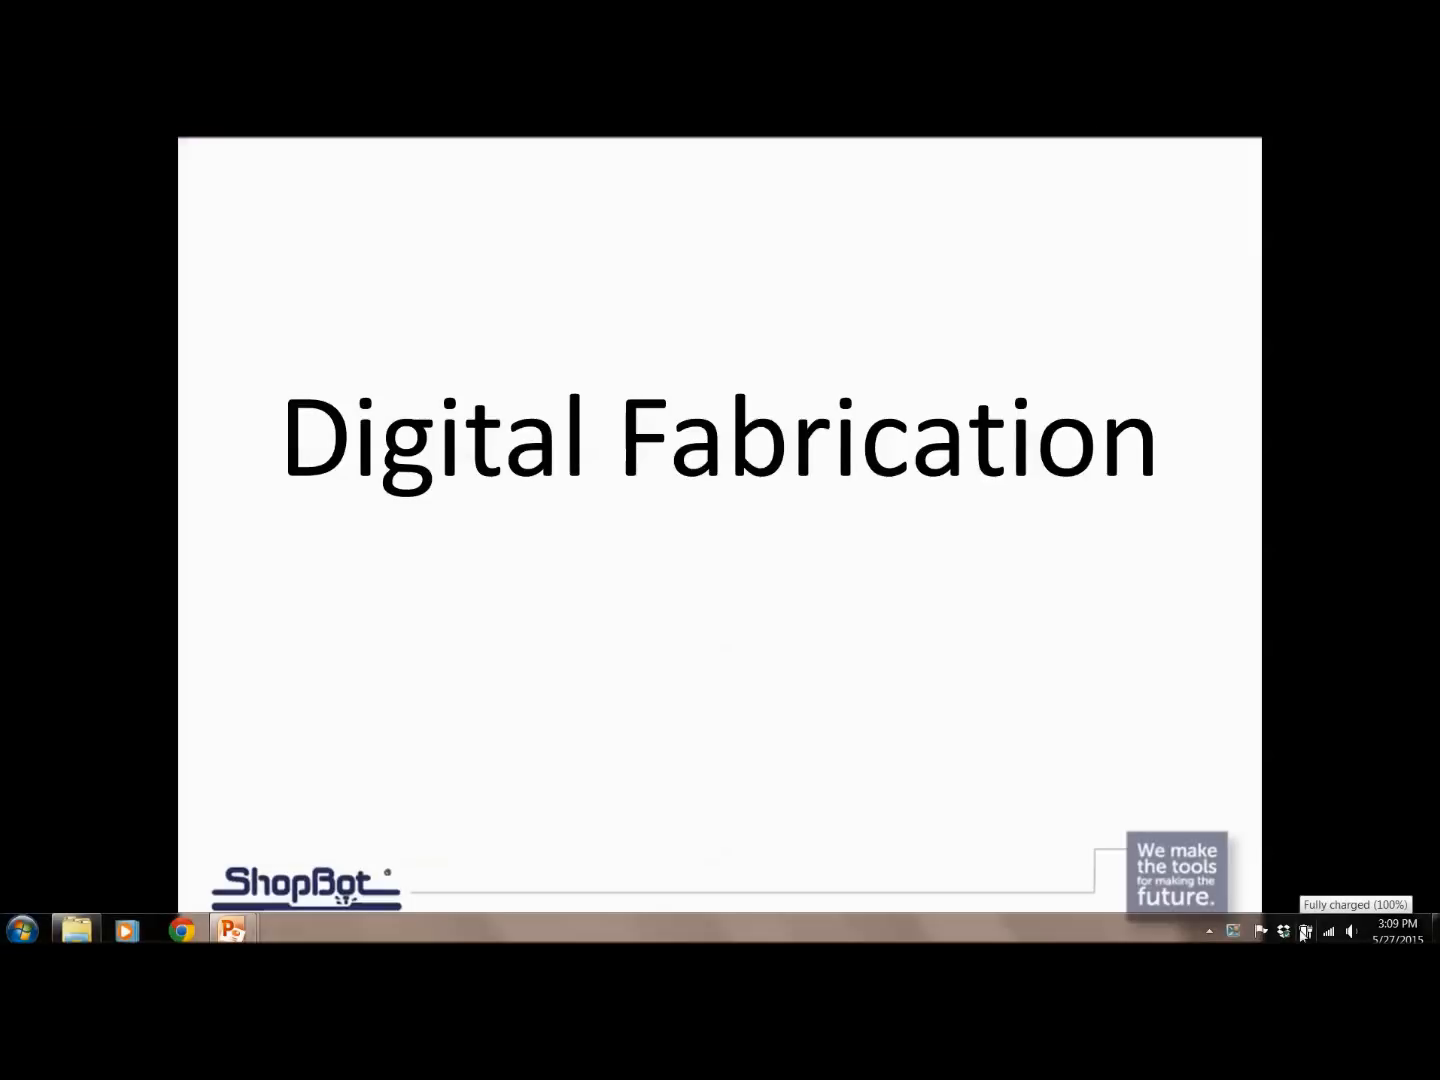
mouse_move(1166, 561)
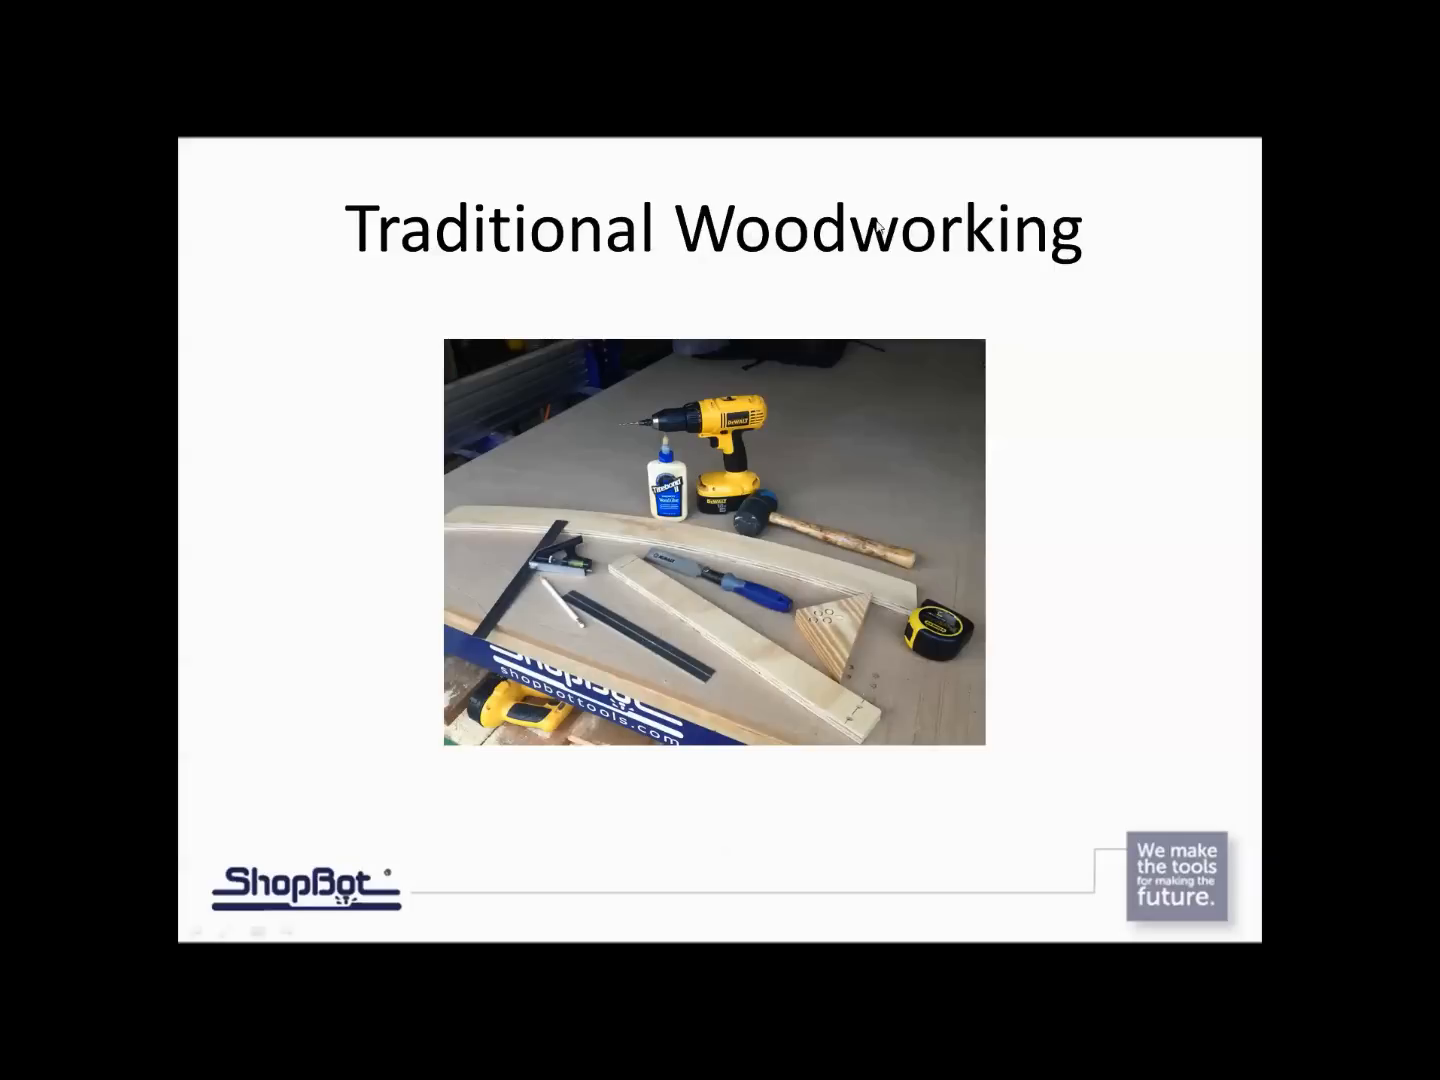
Step: Advance the slideshow to the Part Complexity slide showing notched wooden parts
key(right)
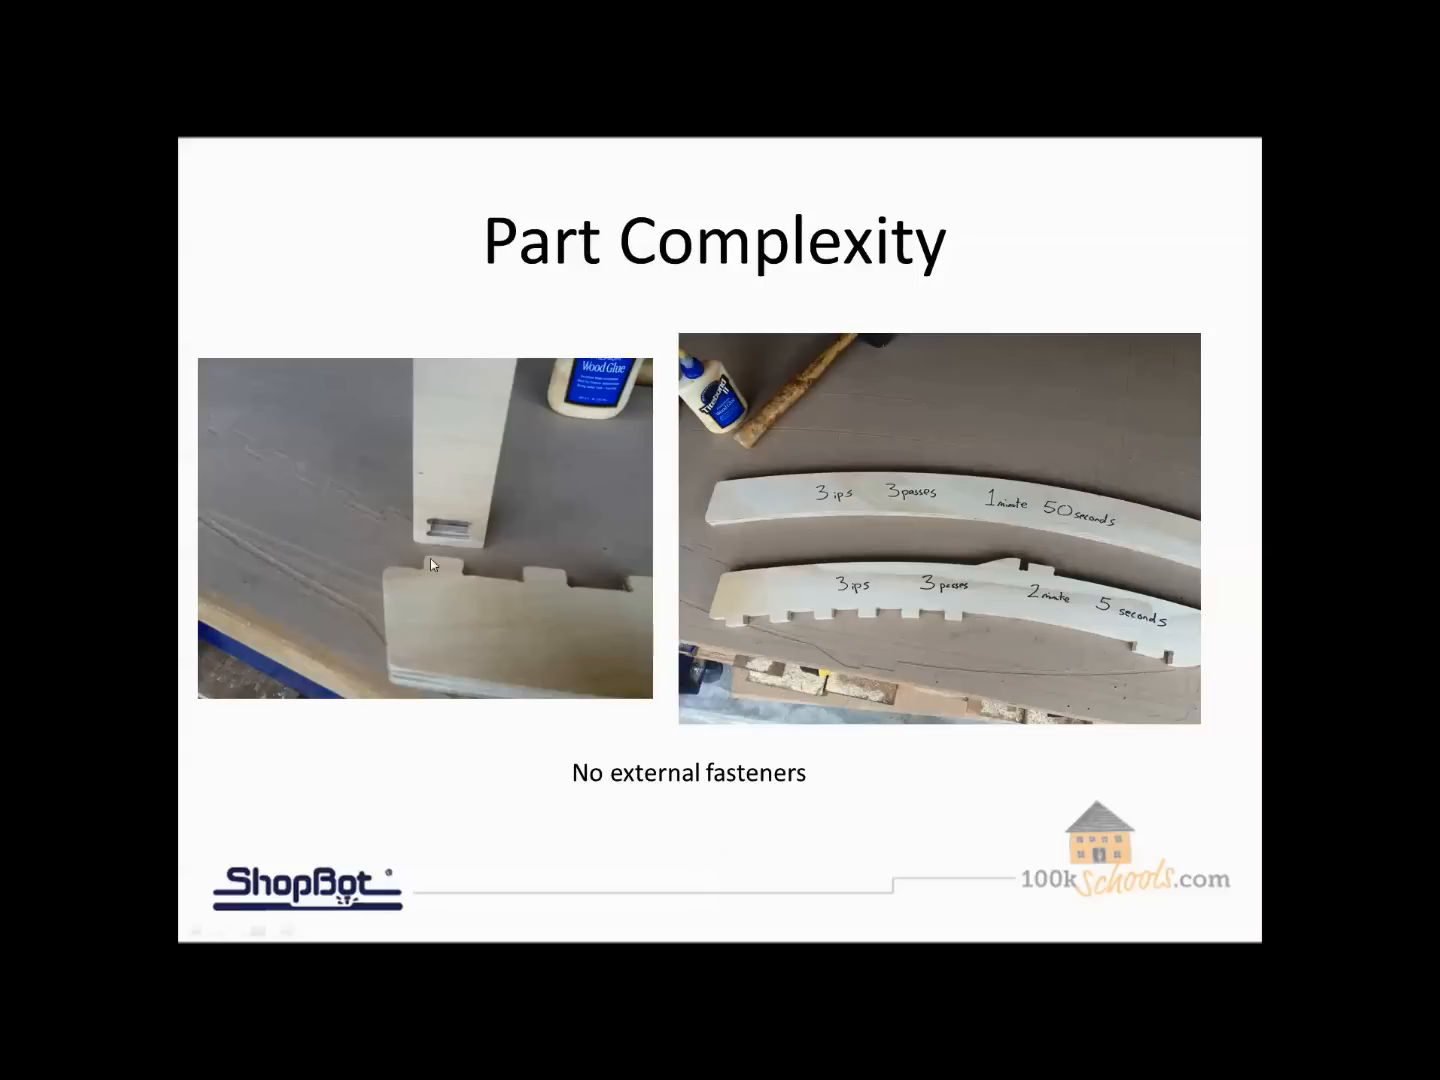
mouse_move(432, 571)
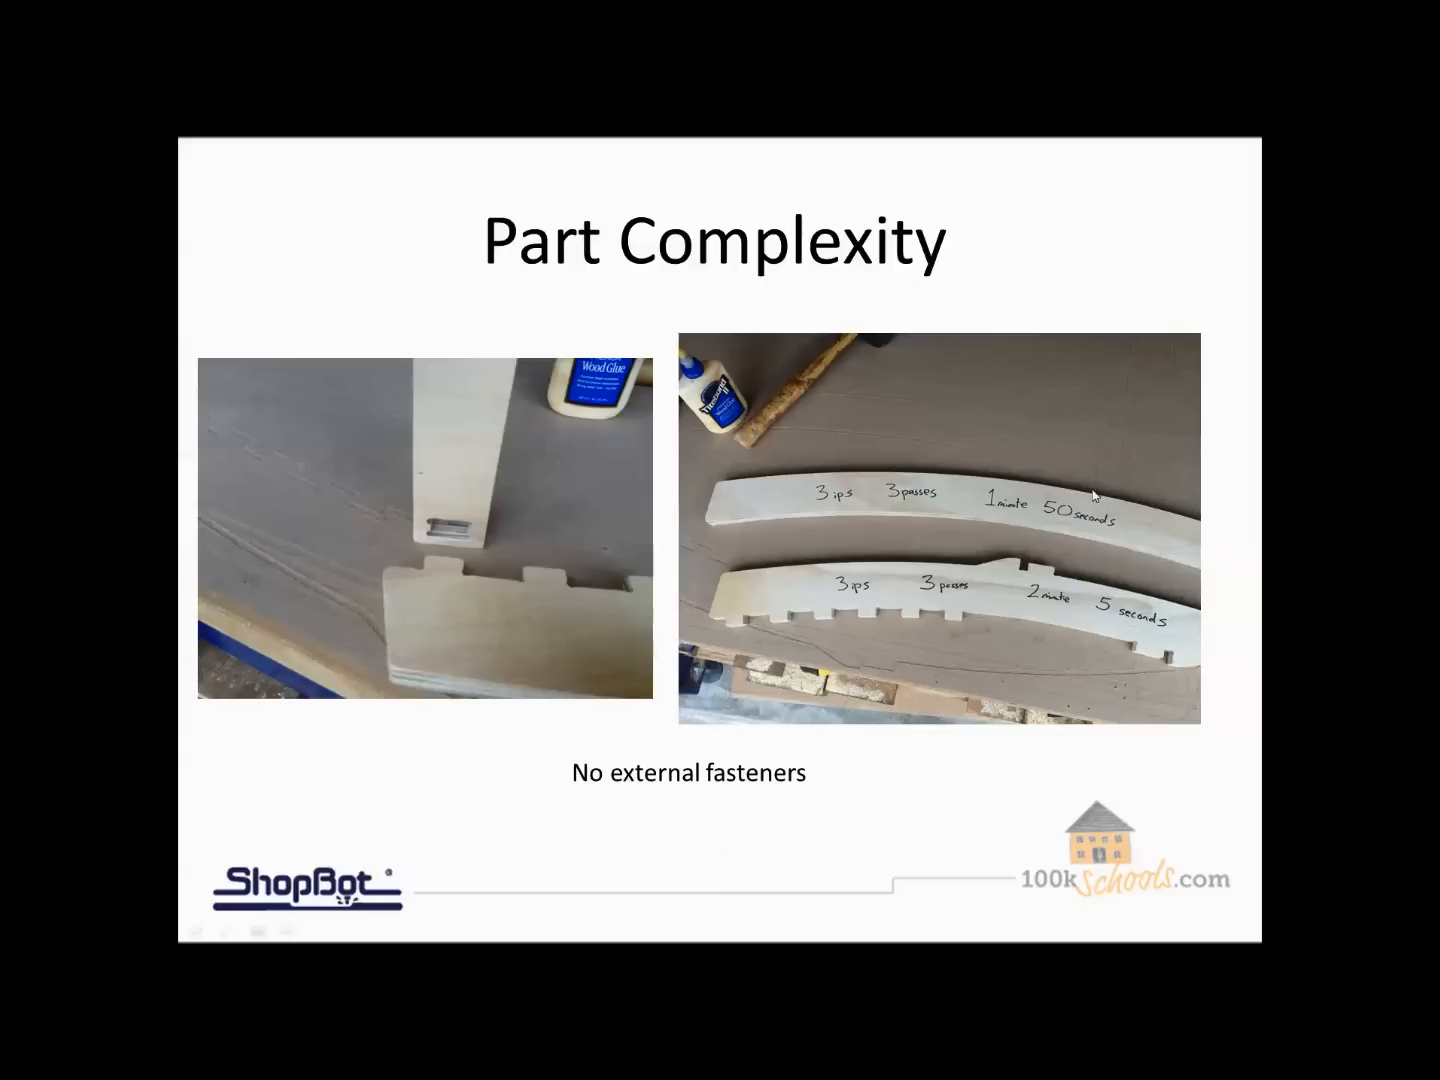
mouse_move(720, 601)
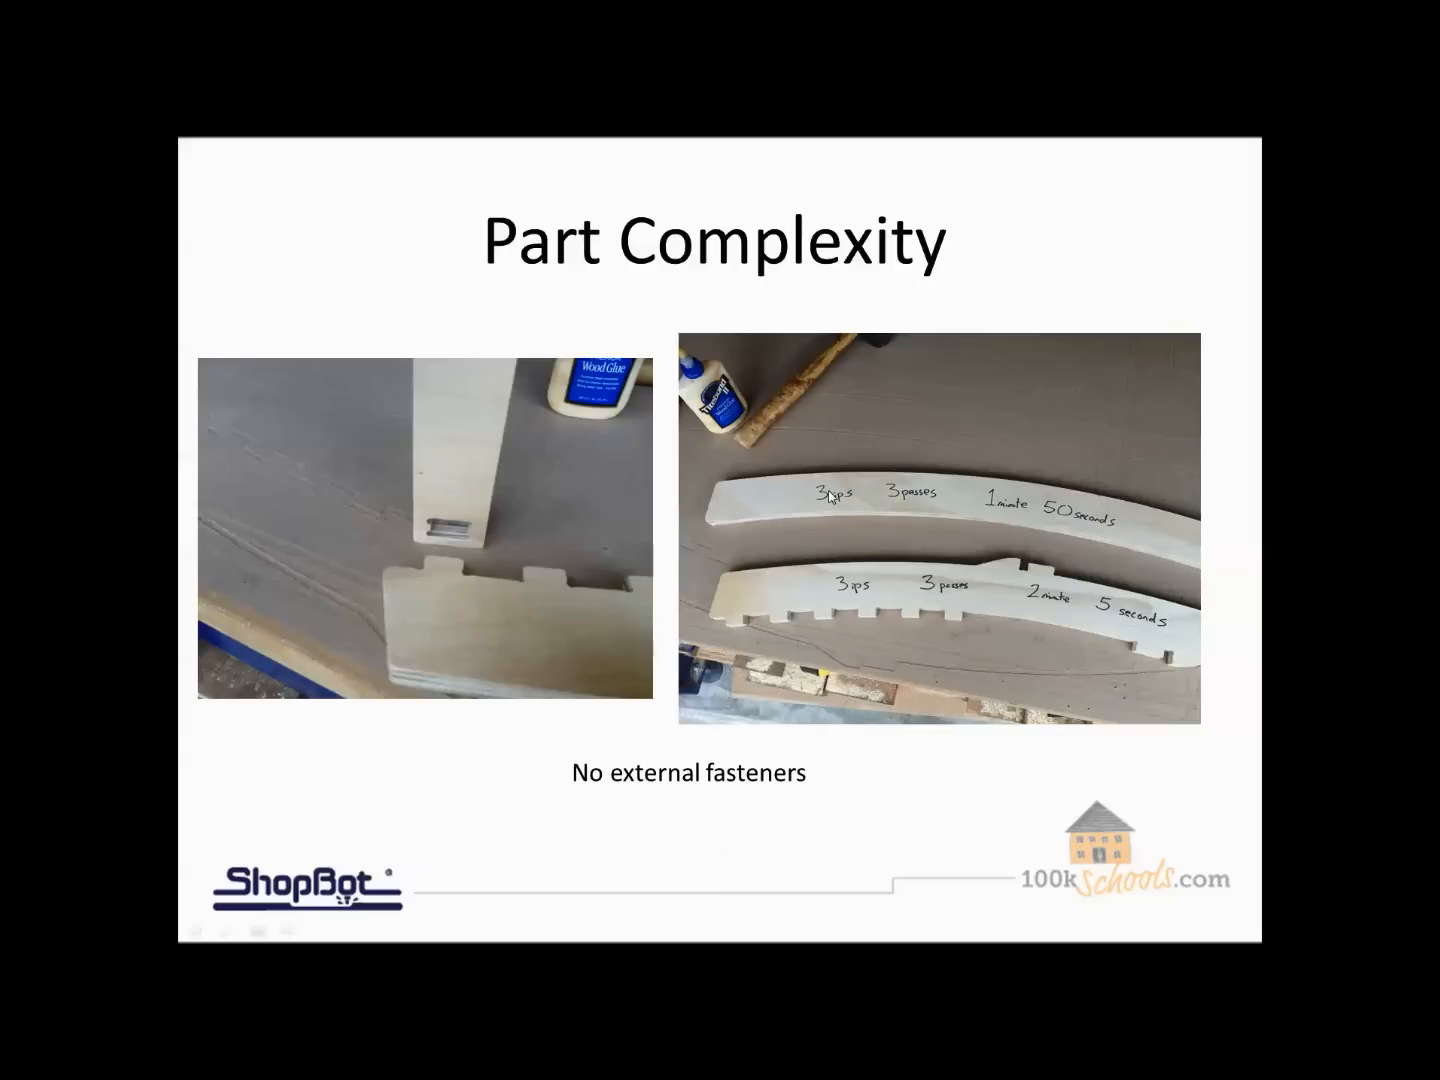
mouse_move(978, 505)
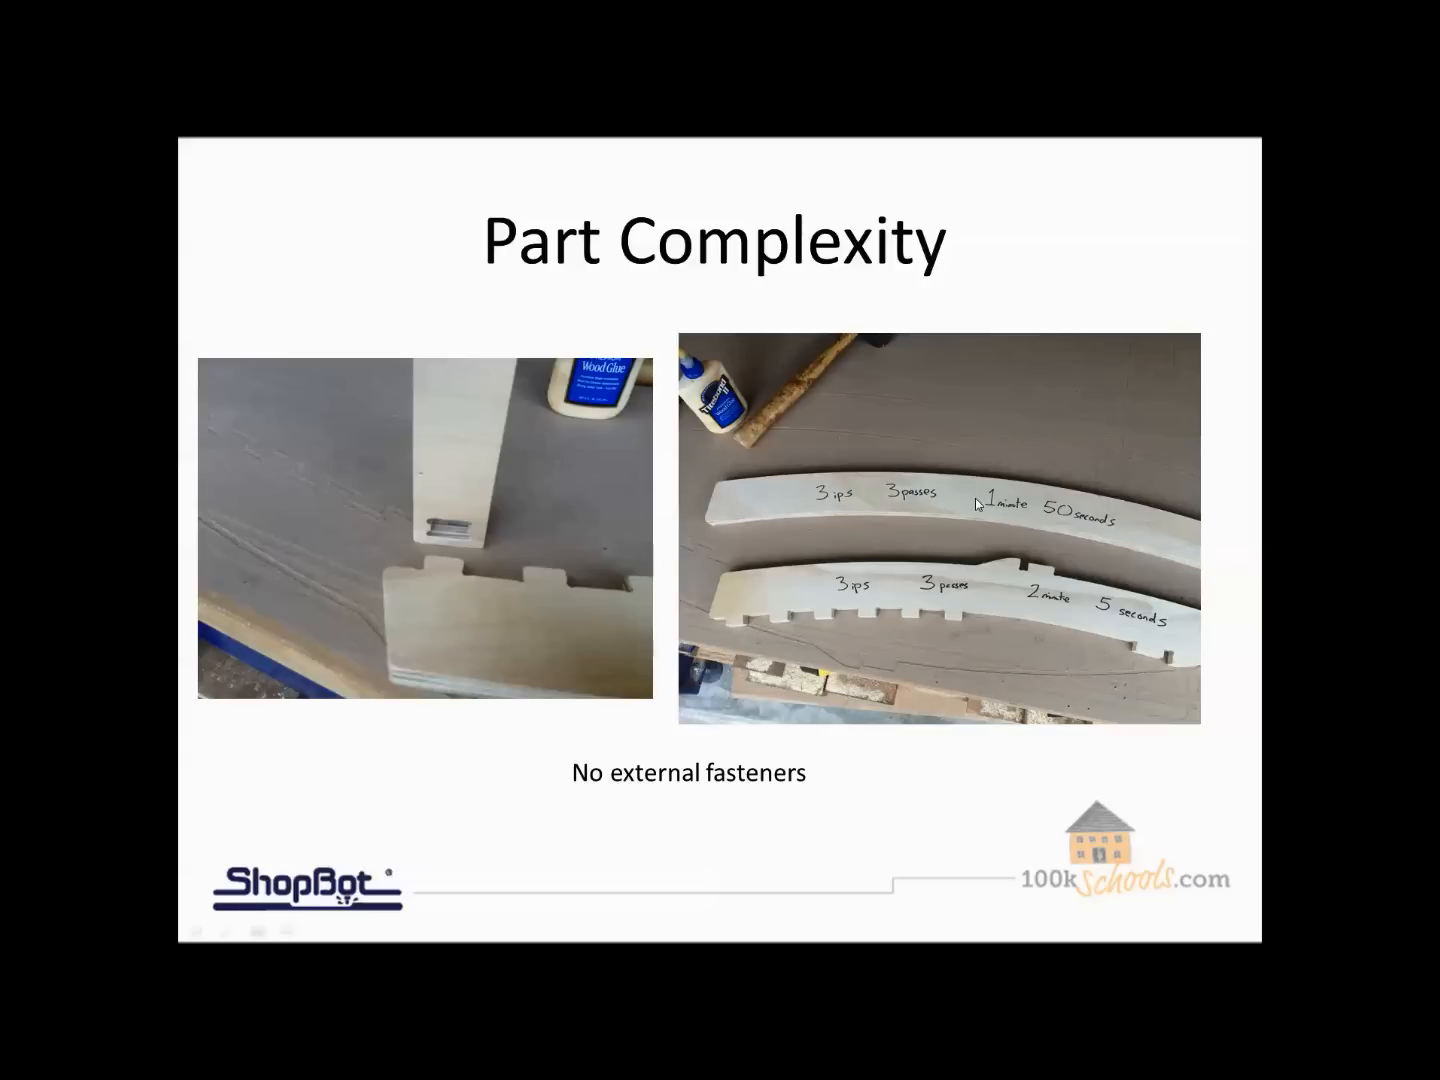
mouse_move(1090, 520)
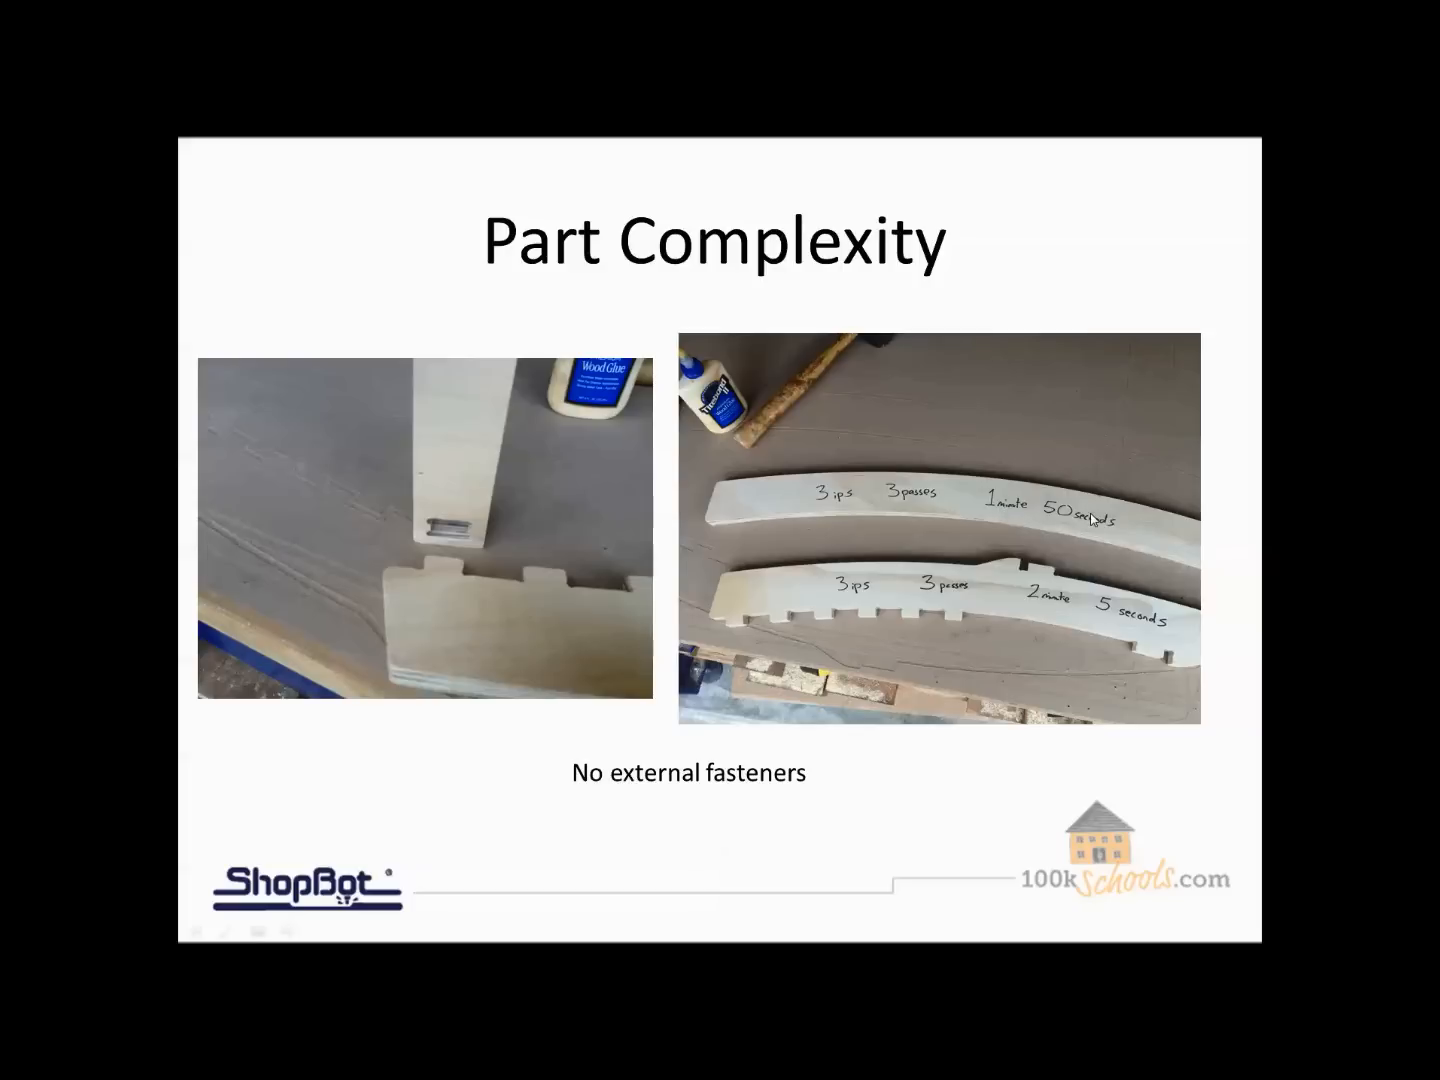
mouse_move(612, 608)
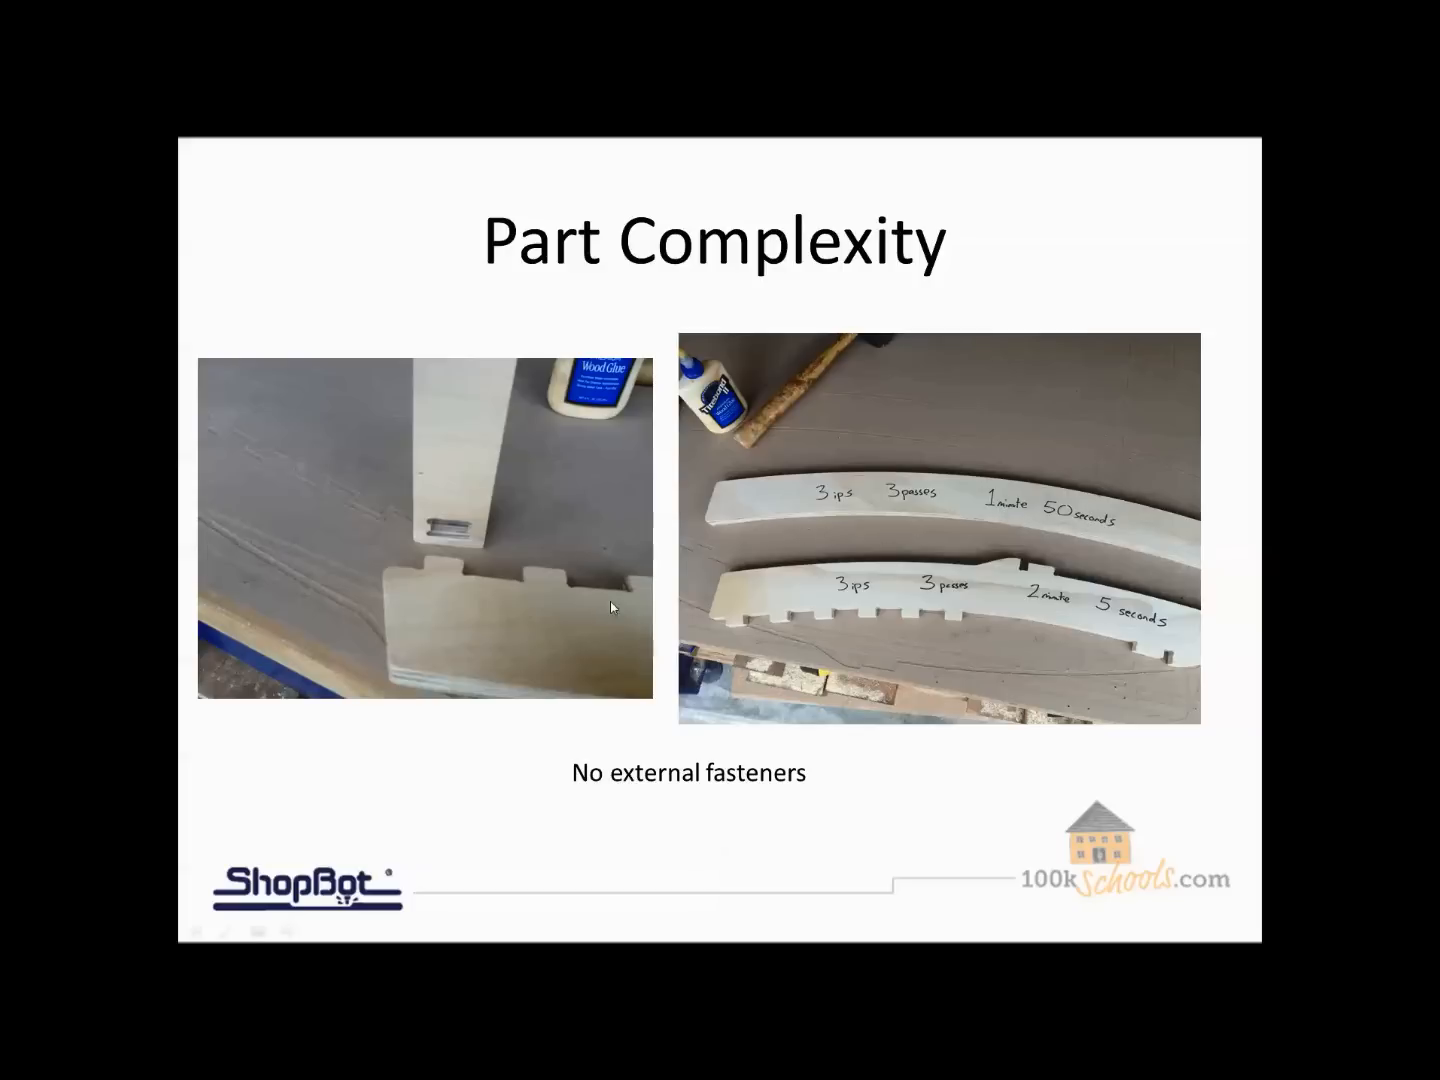
mouse_move(873, 621)
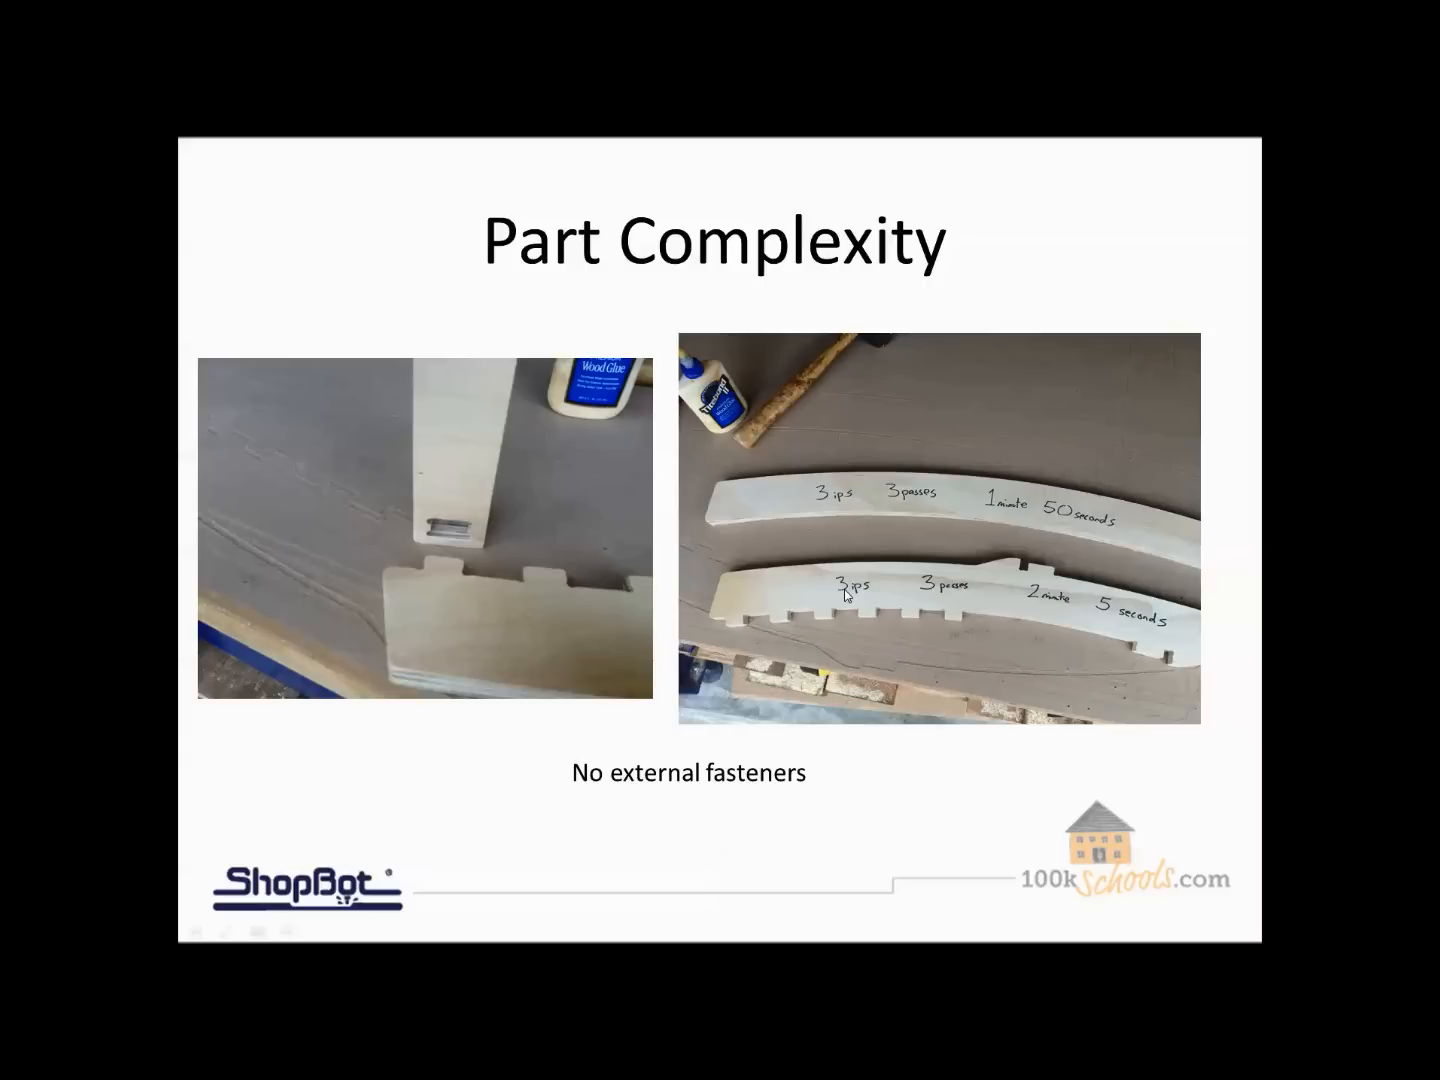
mouse_move(918, 595)
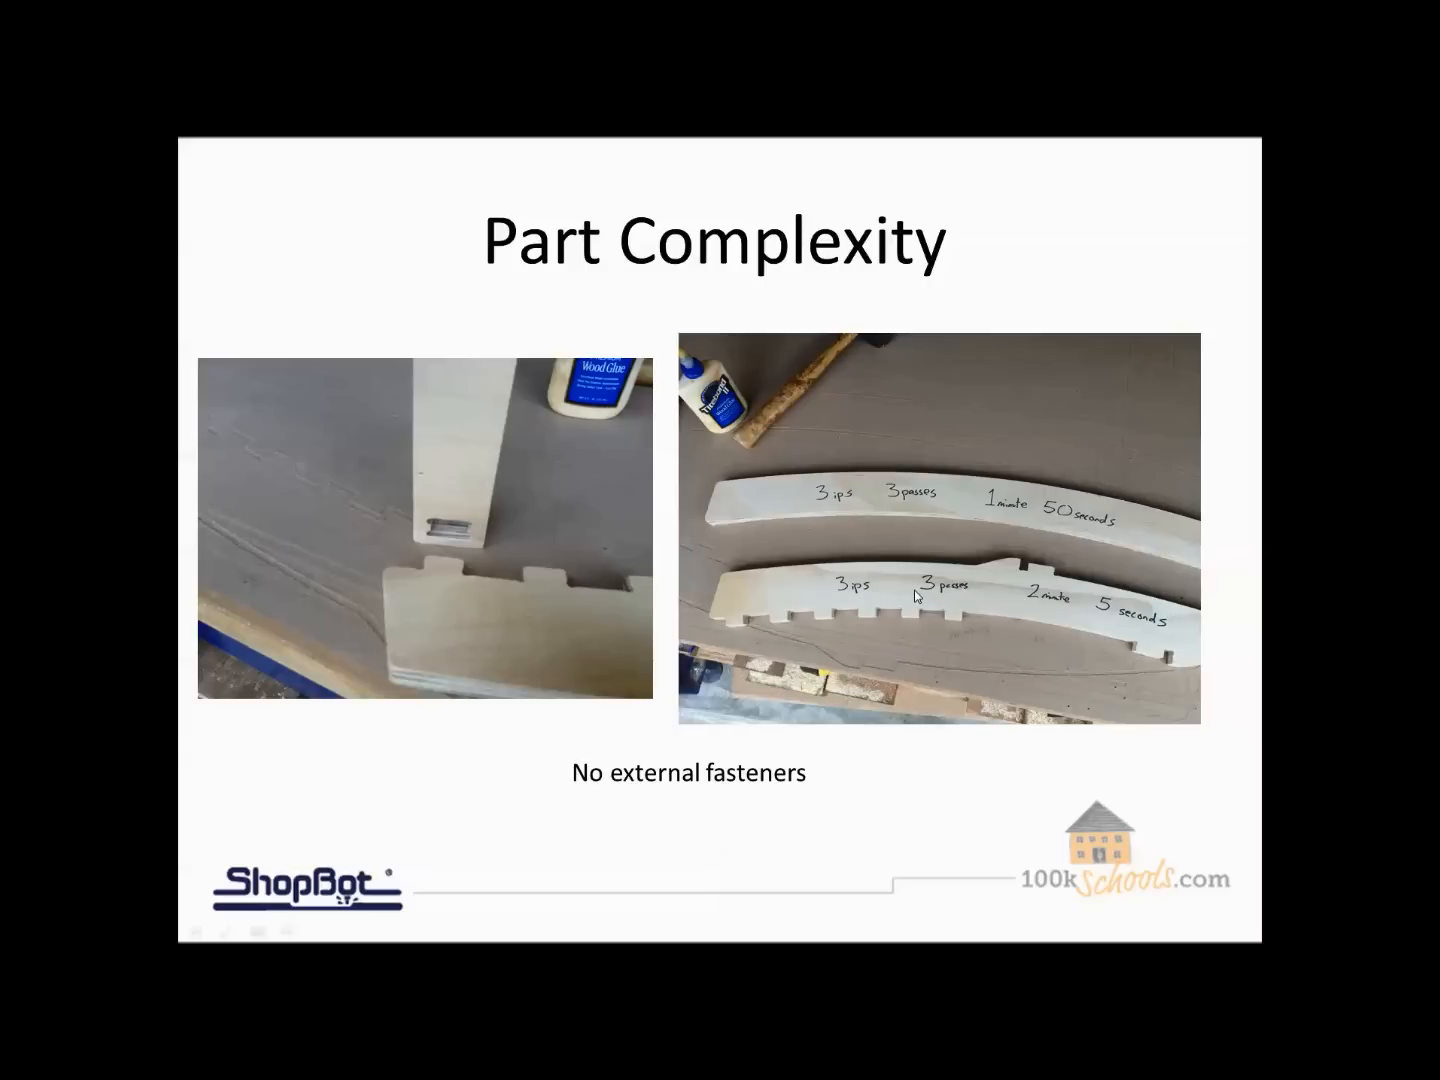
mouse_move(1016, 603)
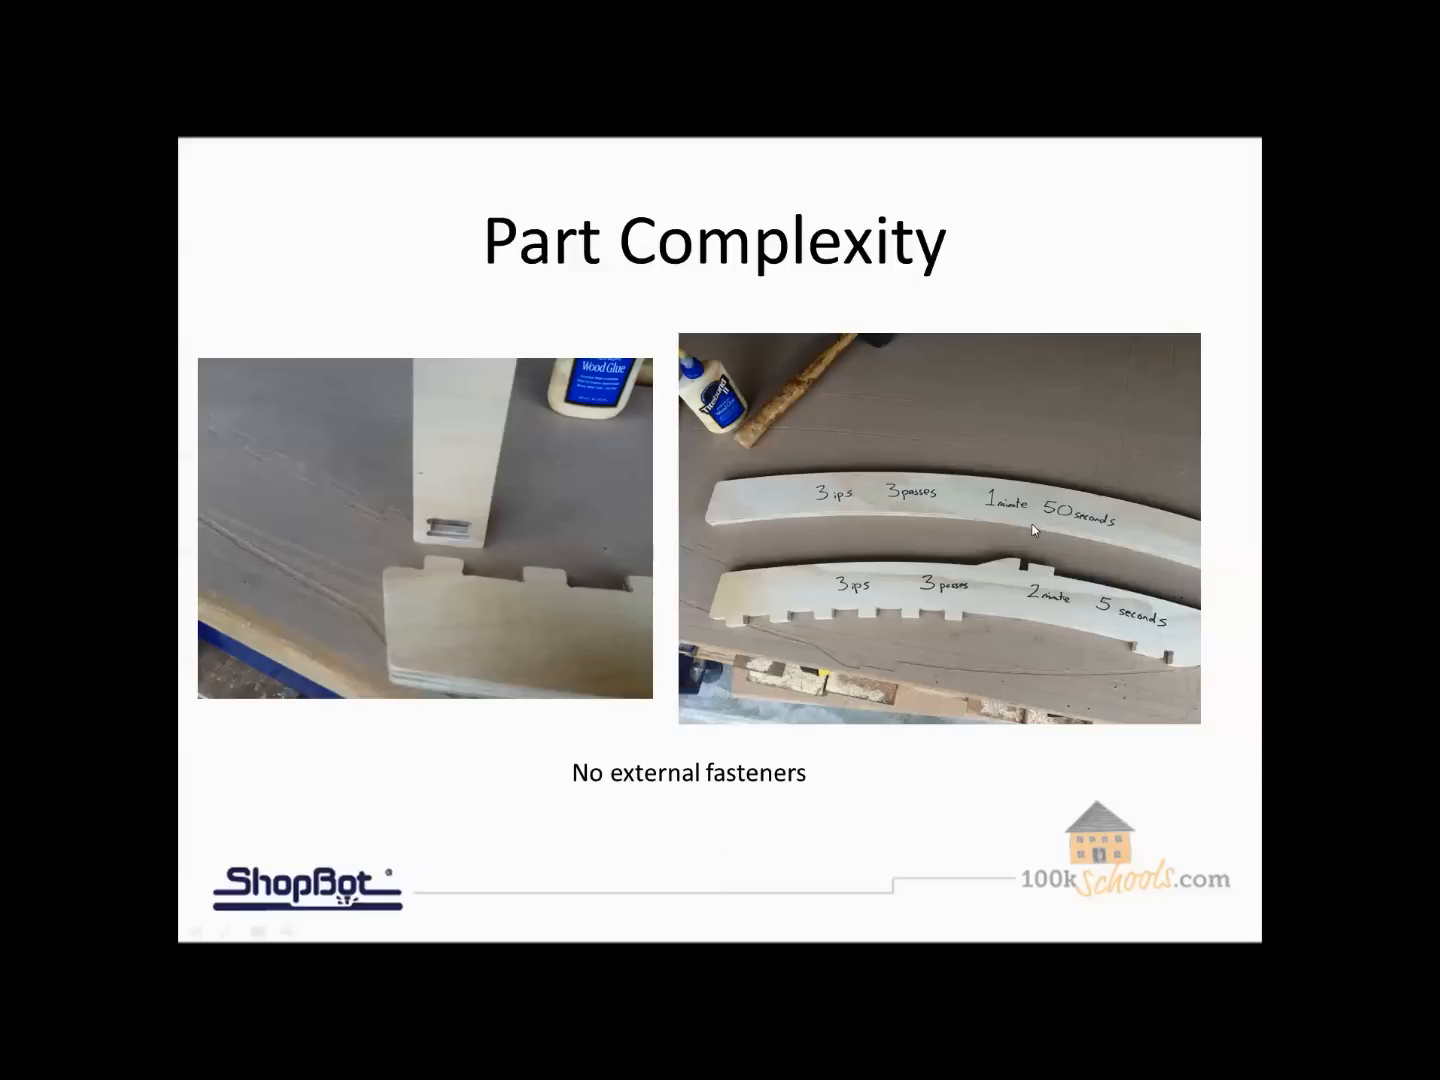
mouse_move(768, 619)
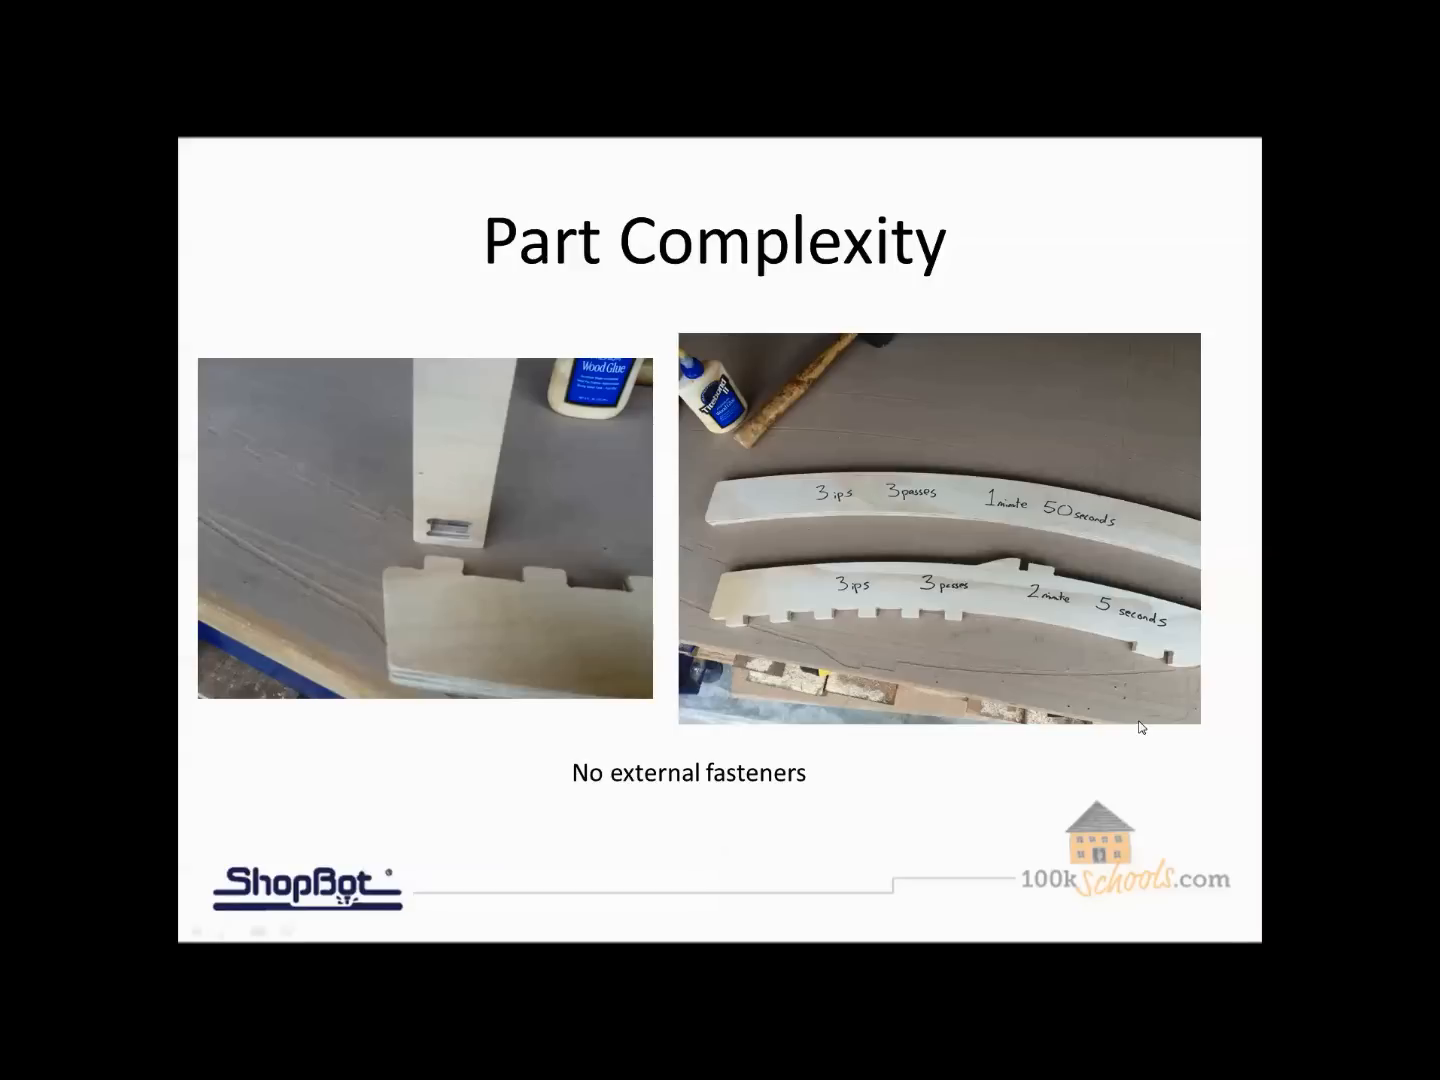
Step: Advance the slideshow to the CNC Allows Complexity in the Parts slide
key(Right)
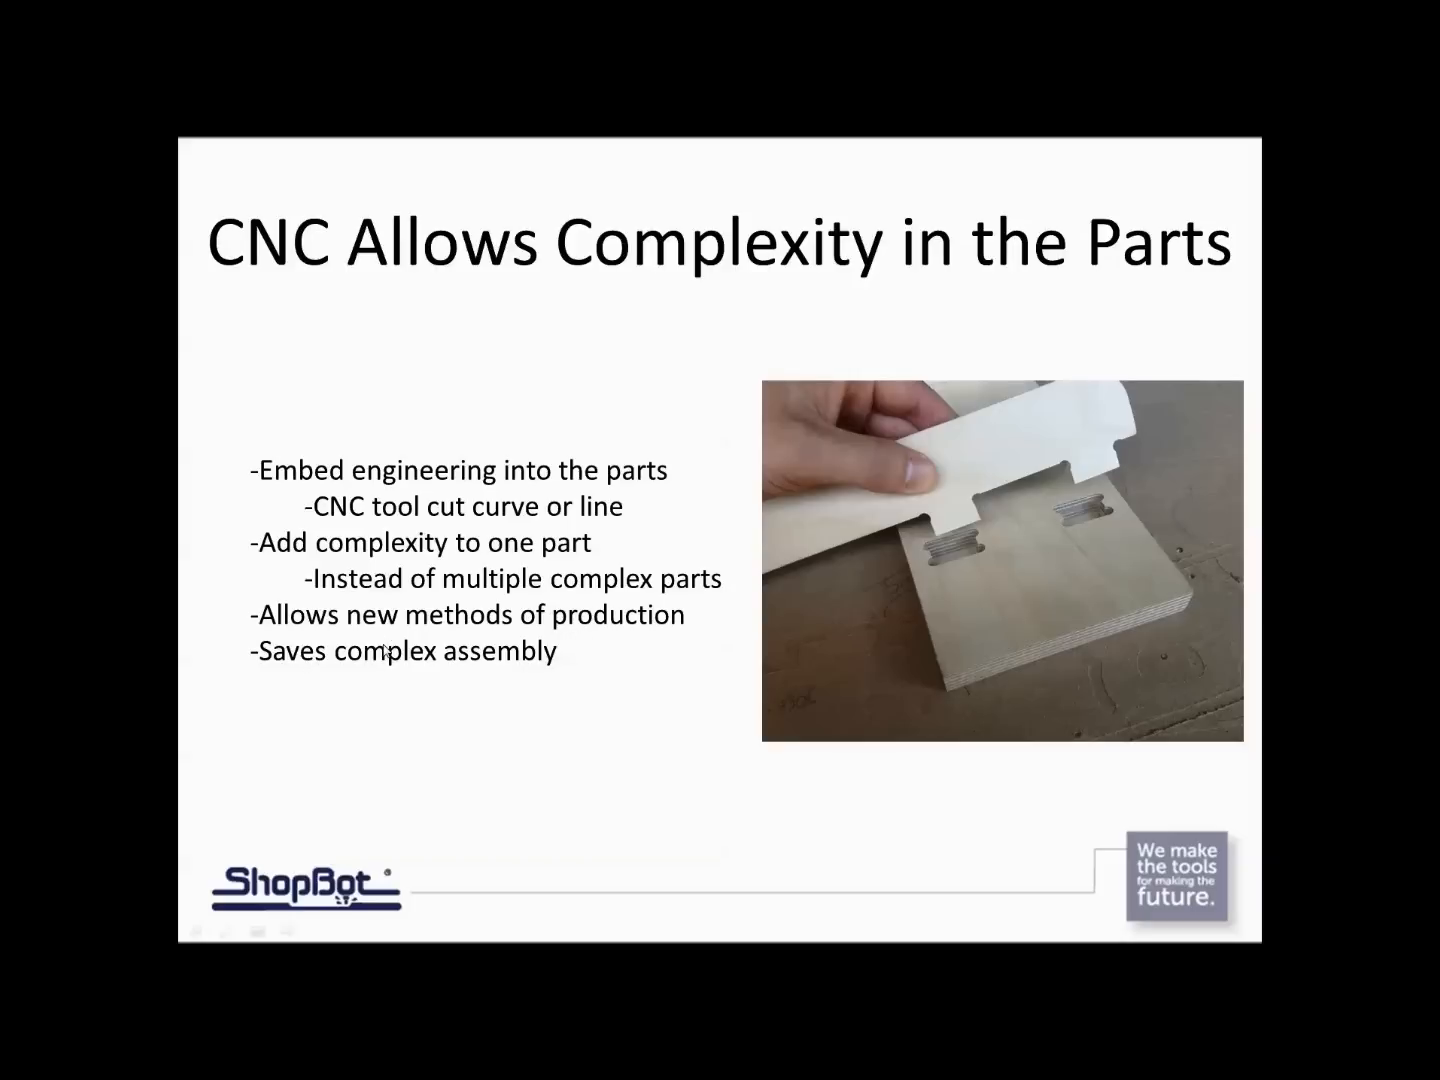
mouse_move(483, 710)
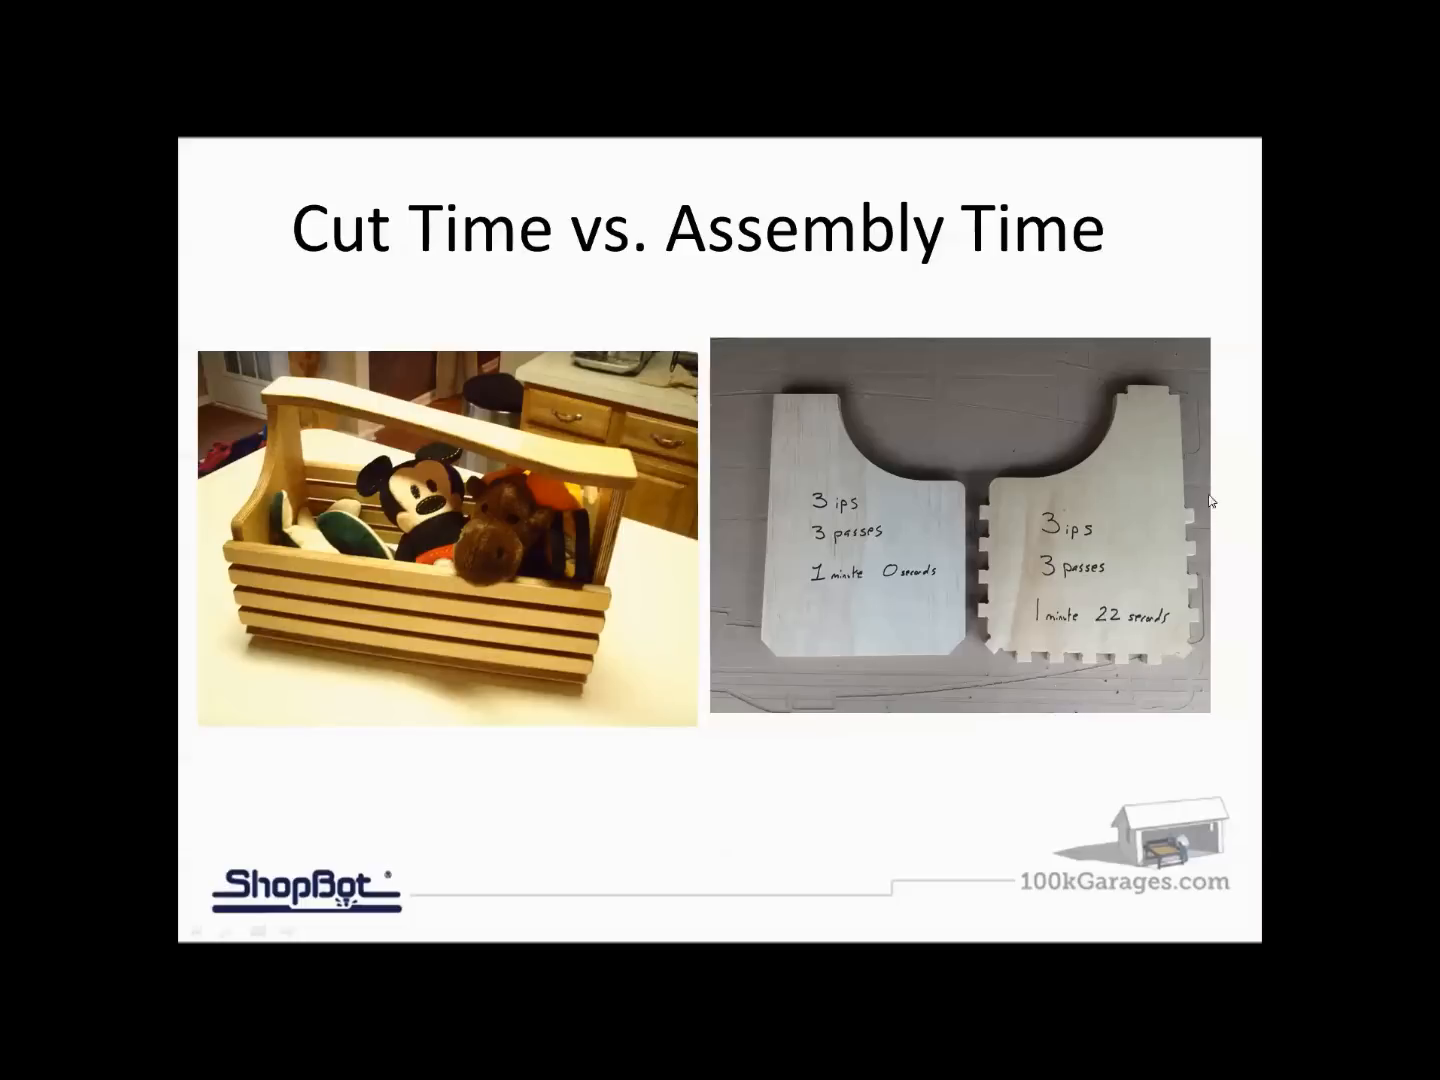
mouse_move(942, 611)
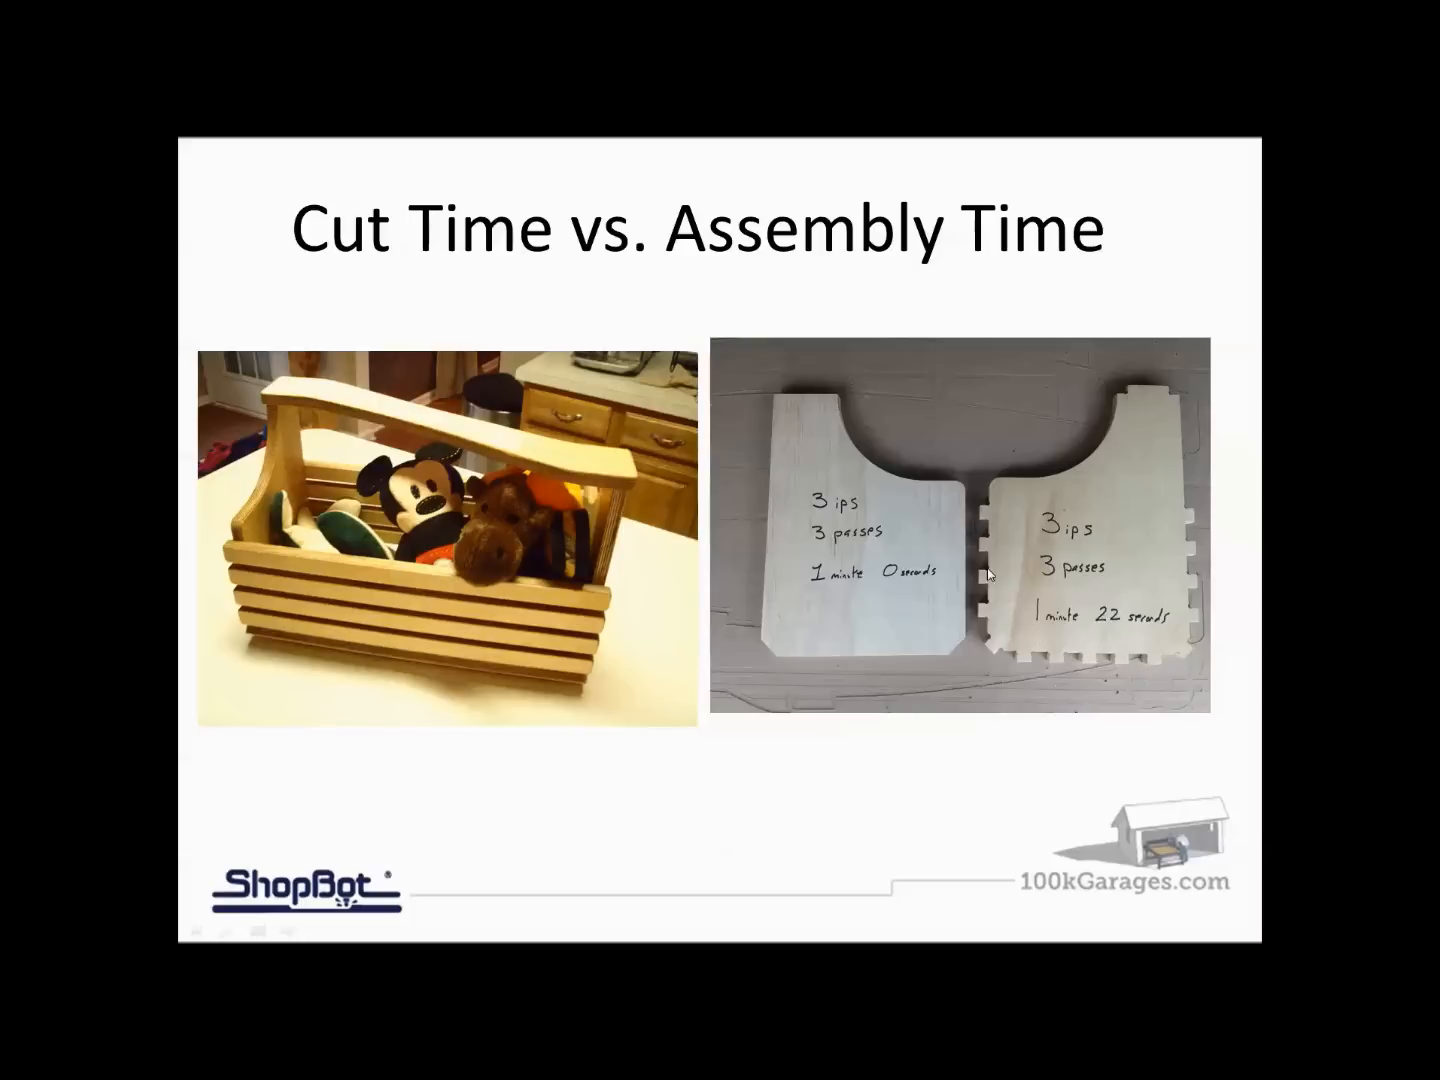
mouse_move(978, 601)
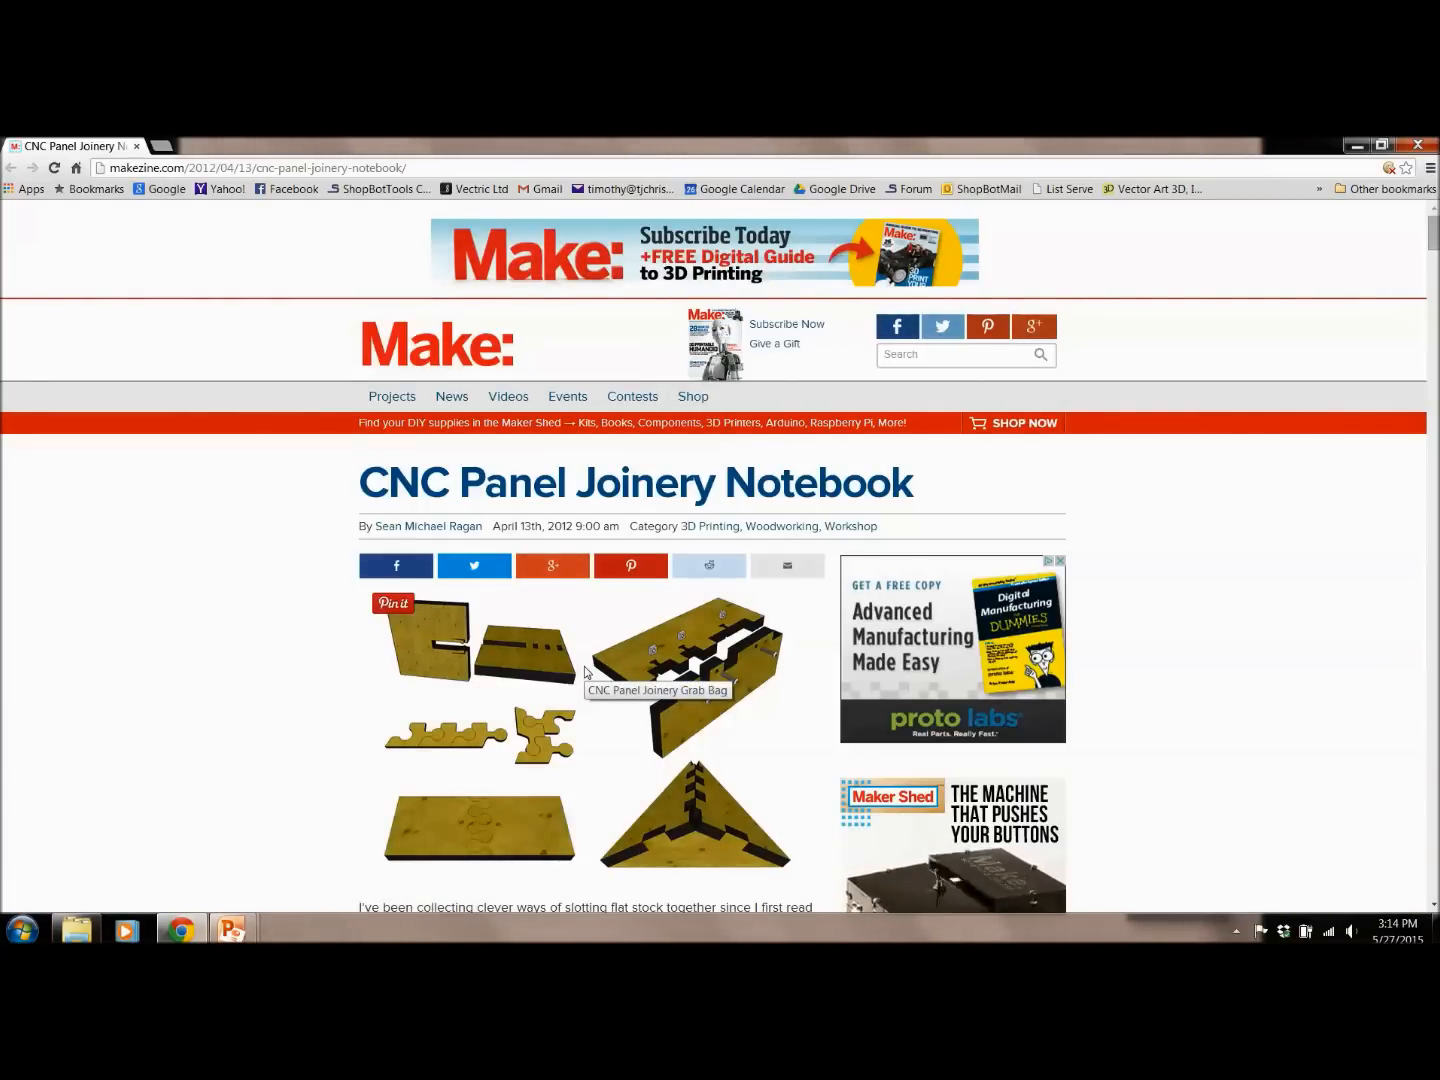
Step: Scroll Make's CNC Panel Joinery Notebook article down to the edge-lap joint examples
scroll(down, 3)
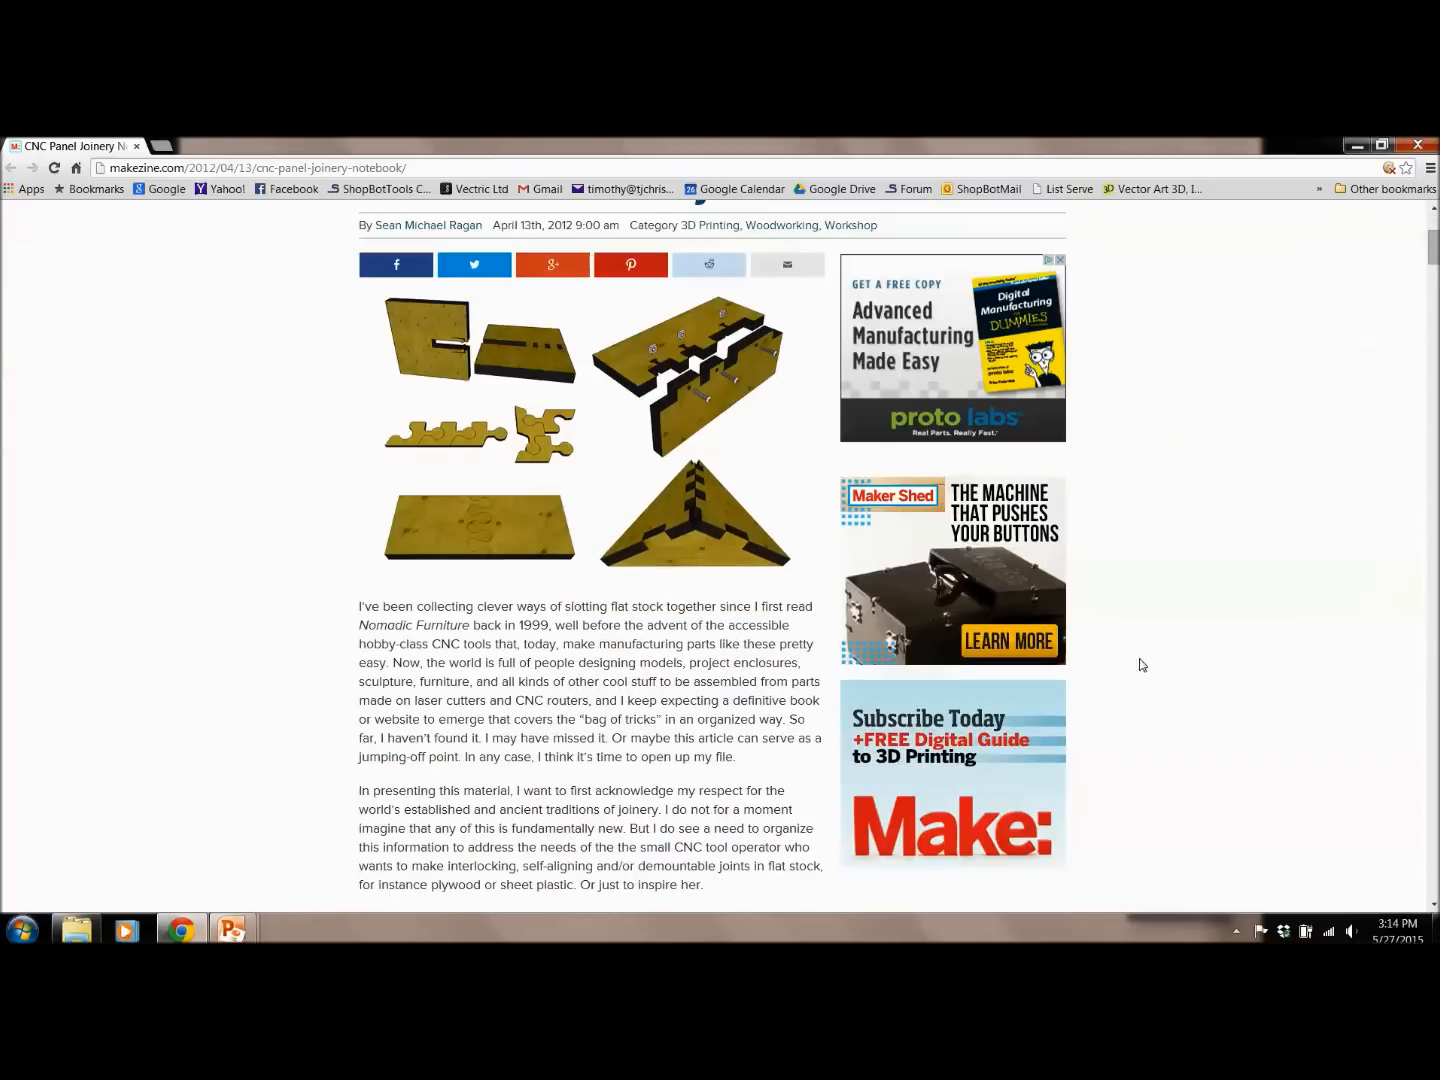
scroll(down, 3)
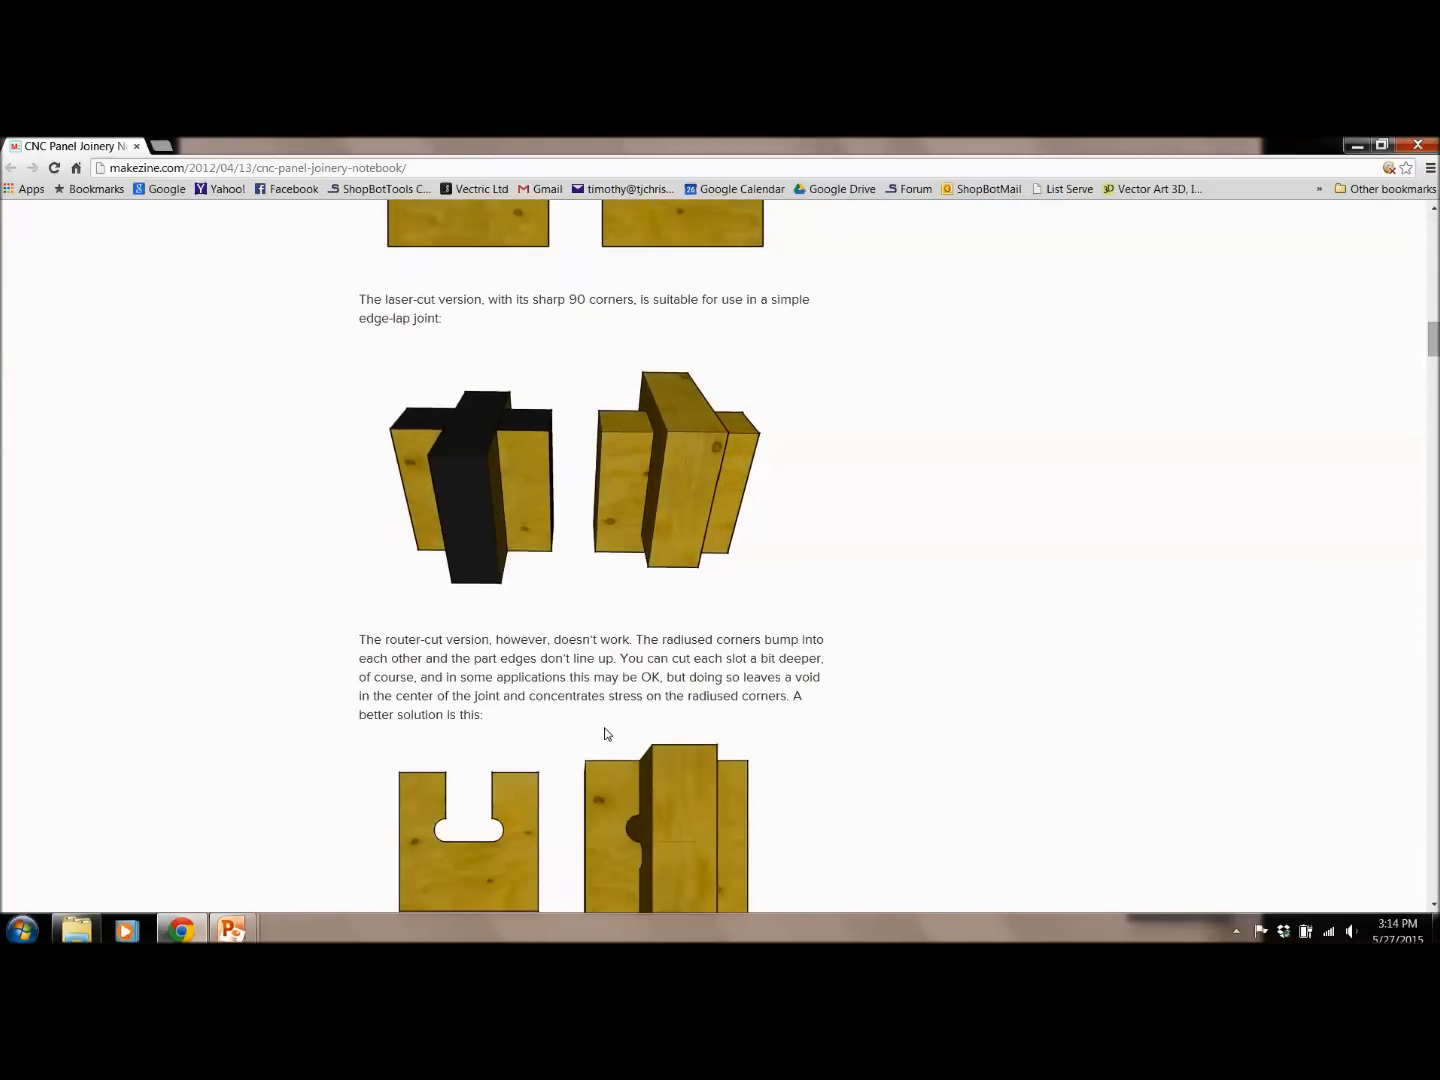
scroll(down, 3)
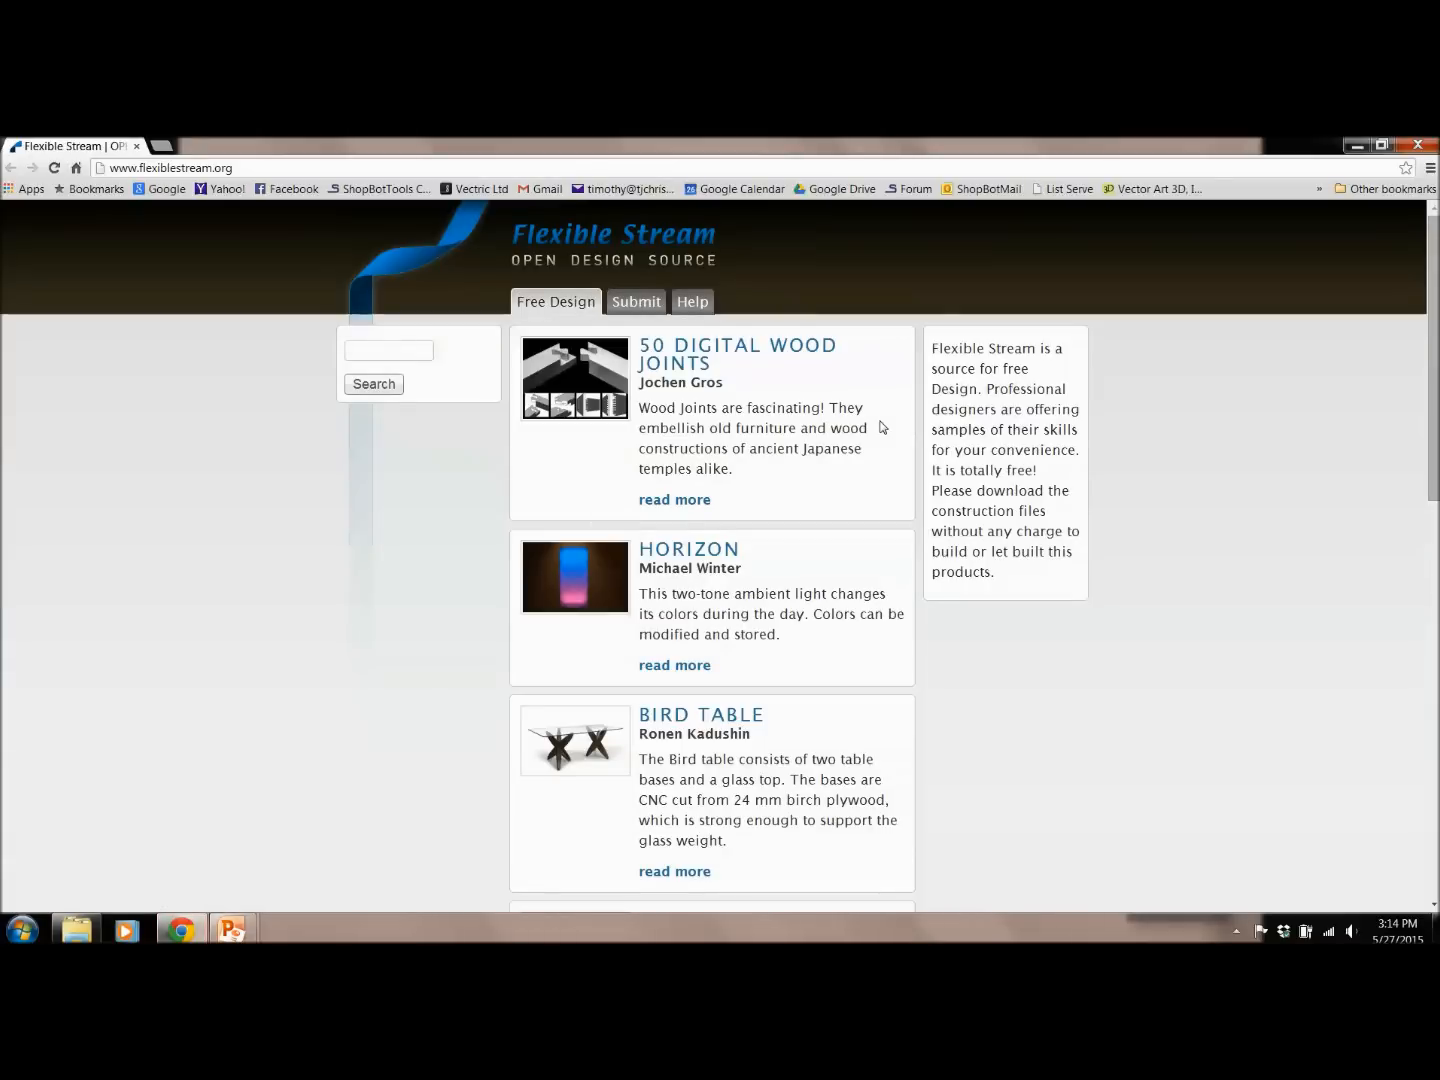
mouse_move(670, 363)
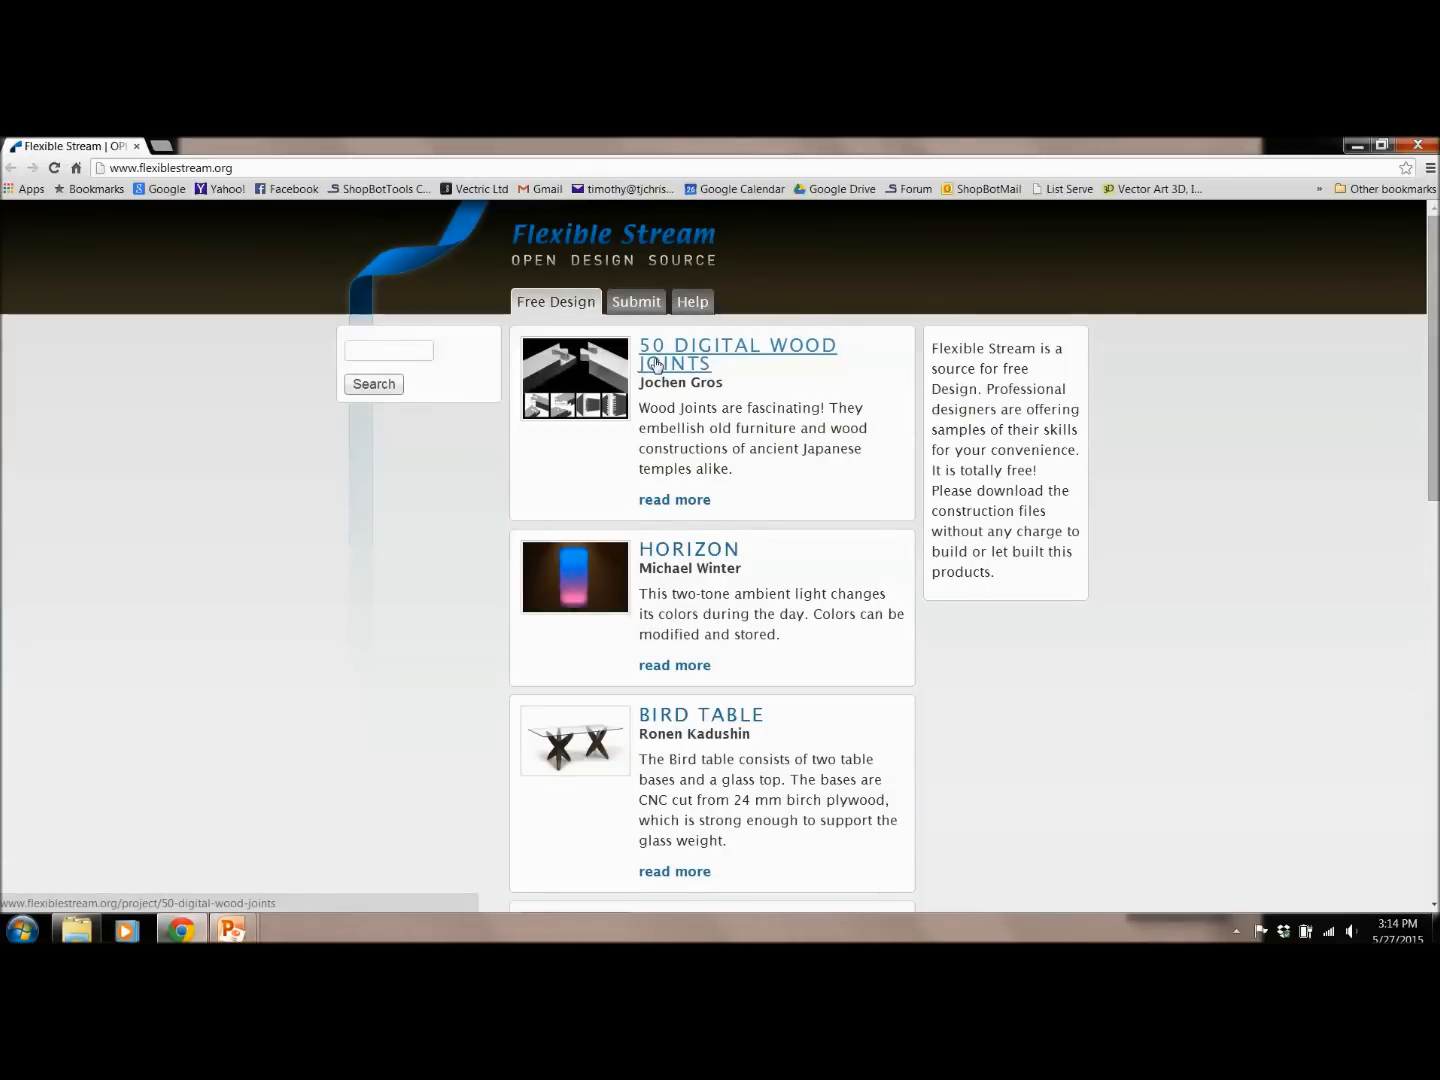
mouse_move(676, 463)
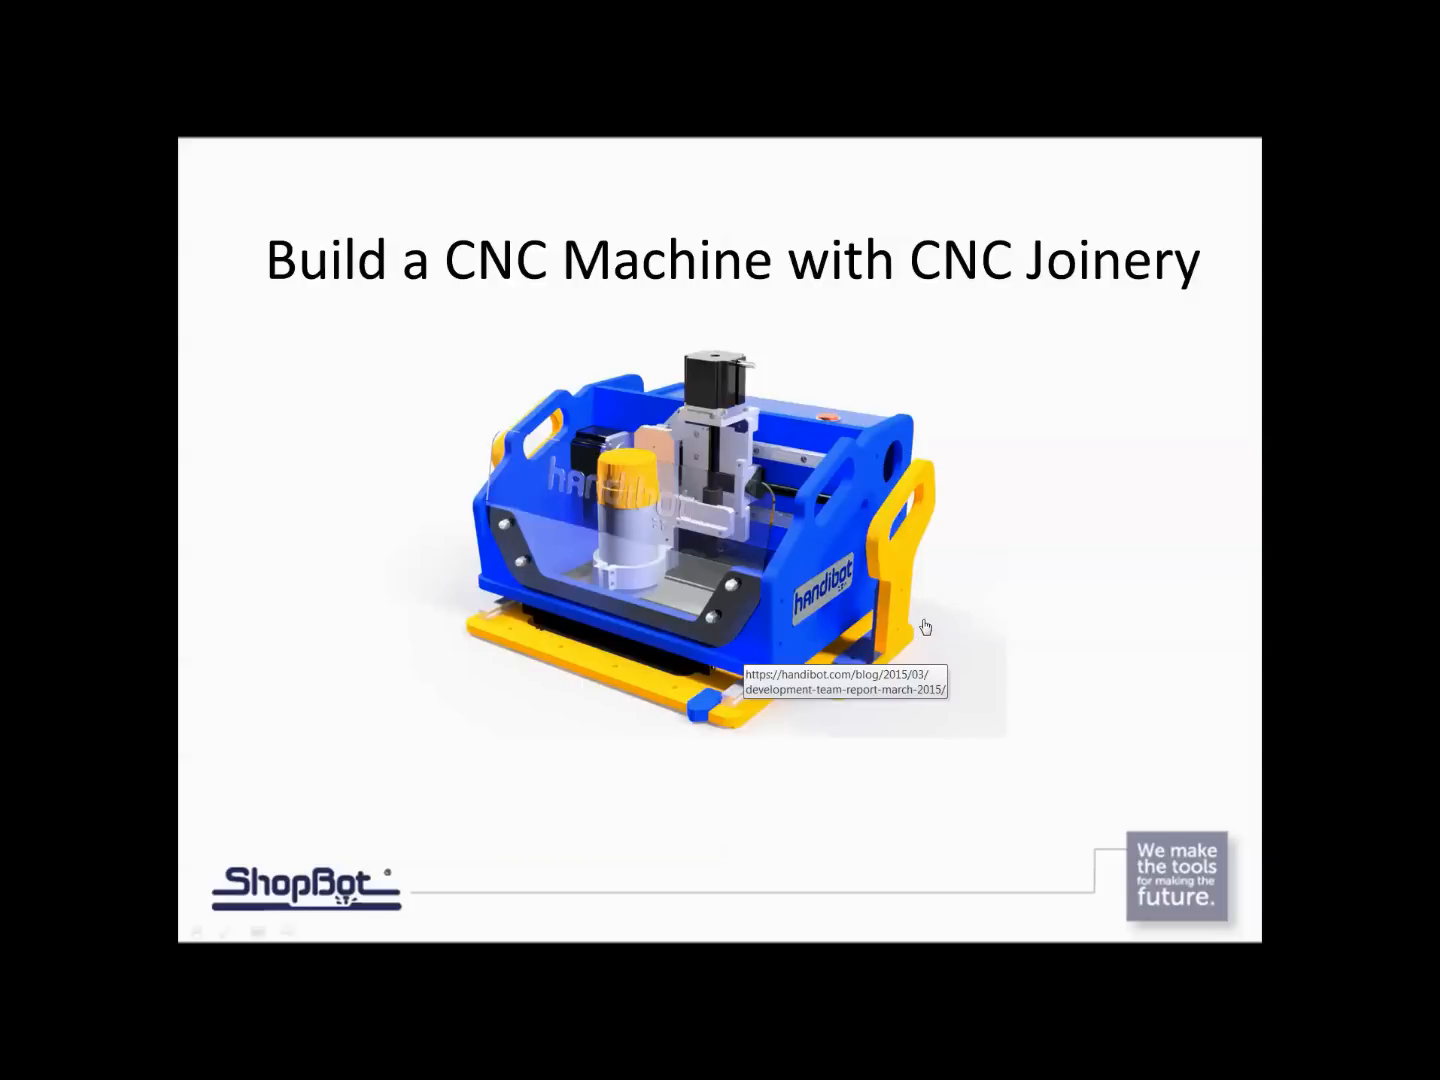
mouse_move(508, 543)
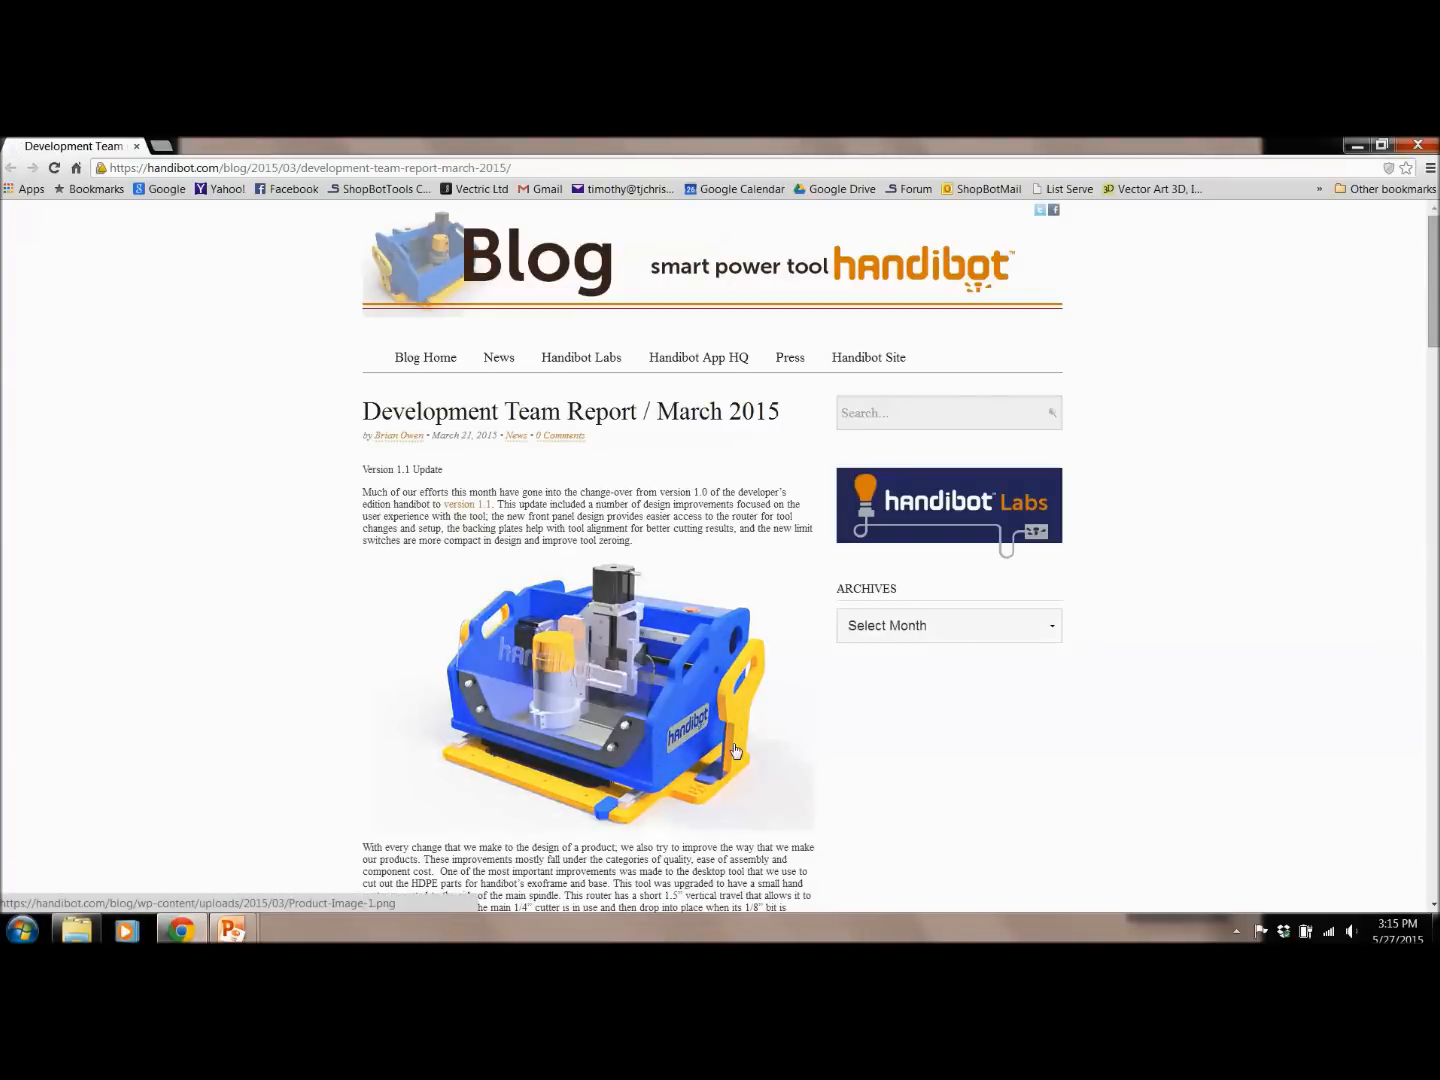
mouse_move(330, 475)
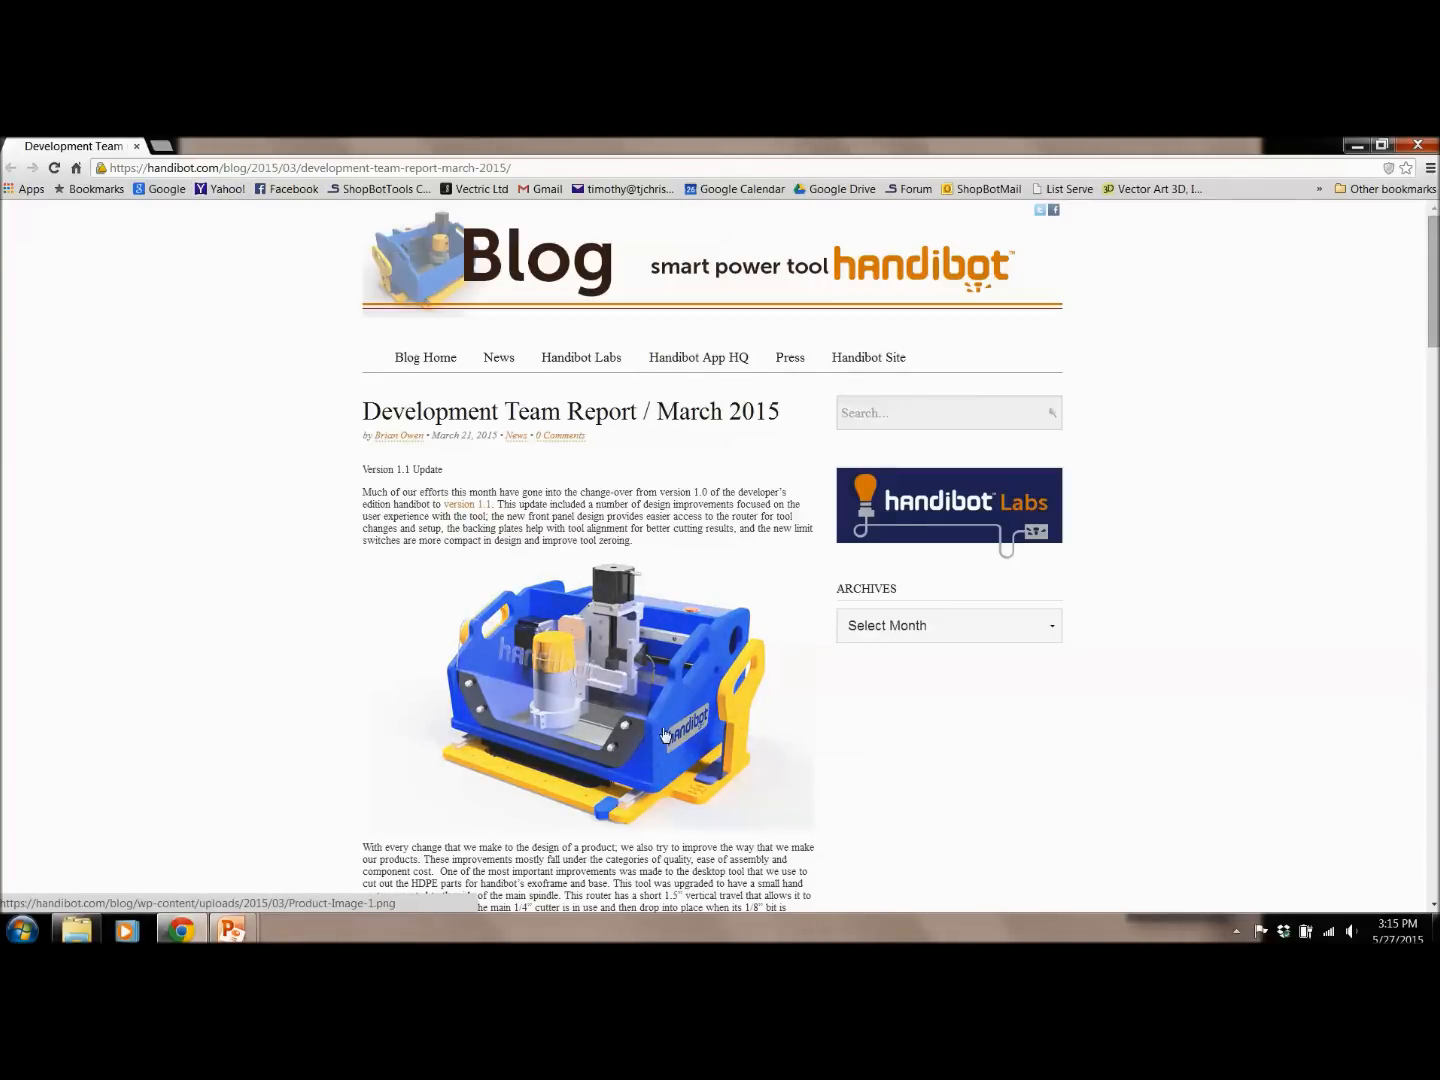
mouse_move(678, 751)
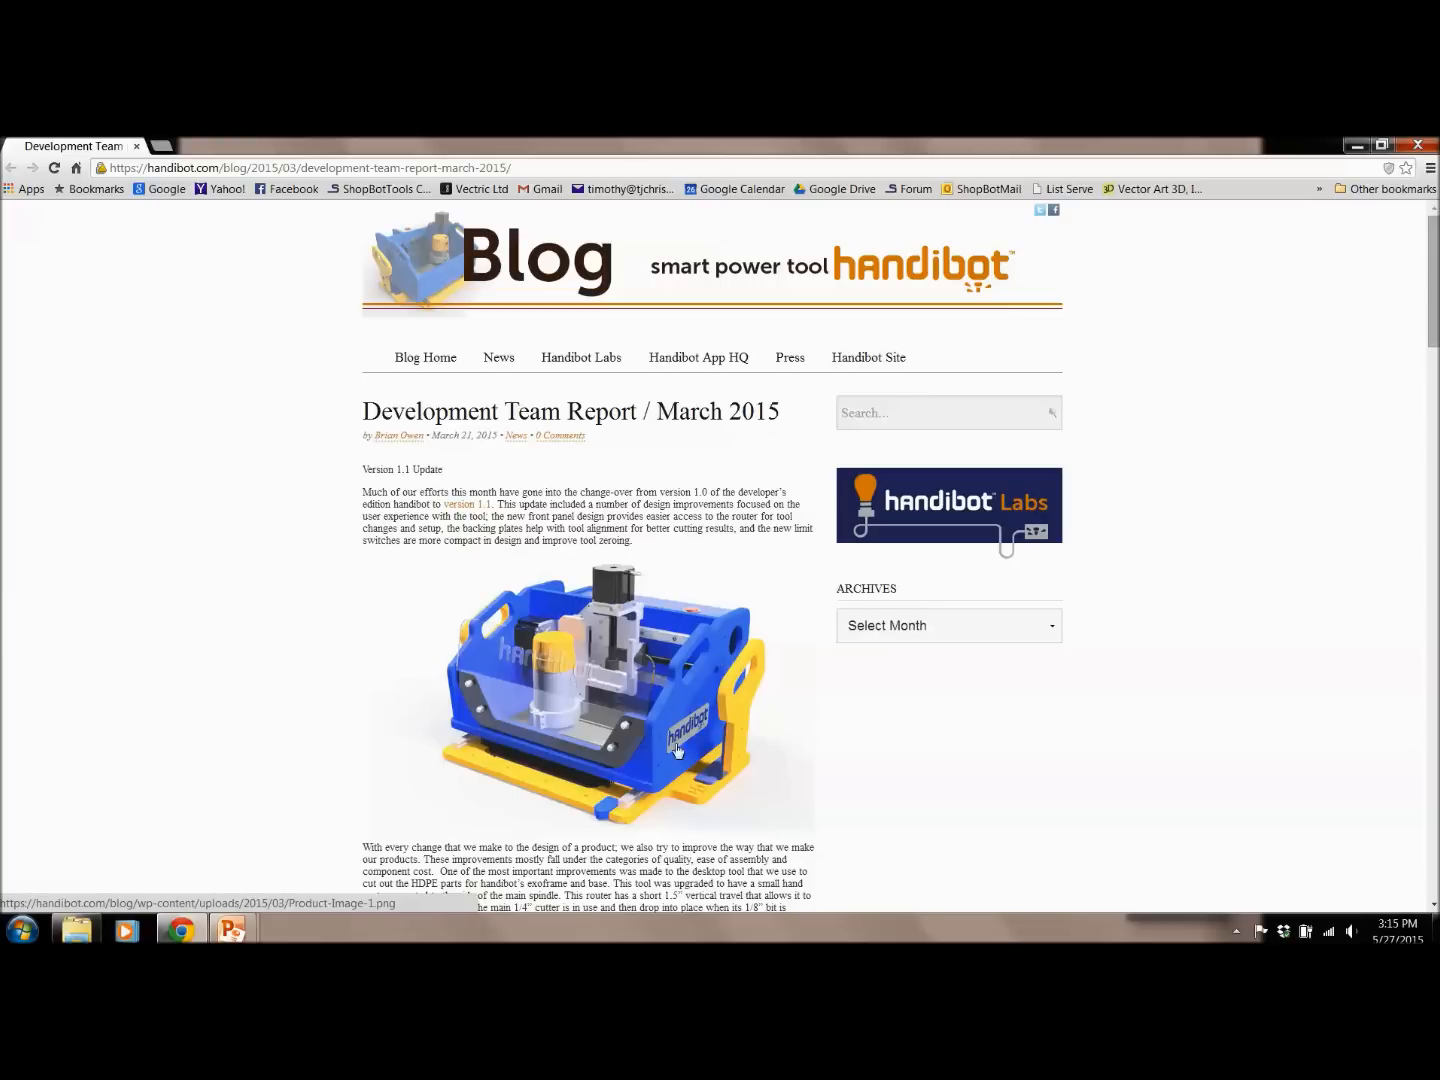
mouse_move(675, 760)
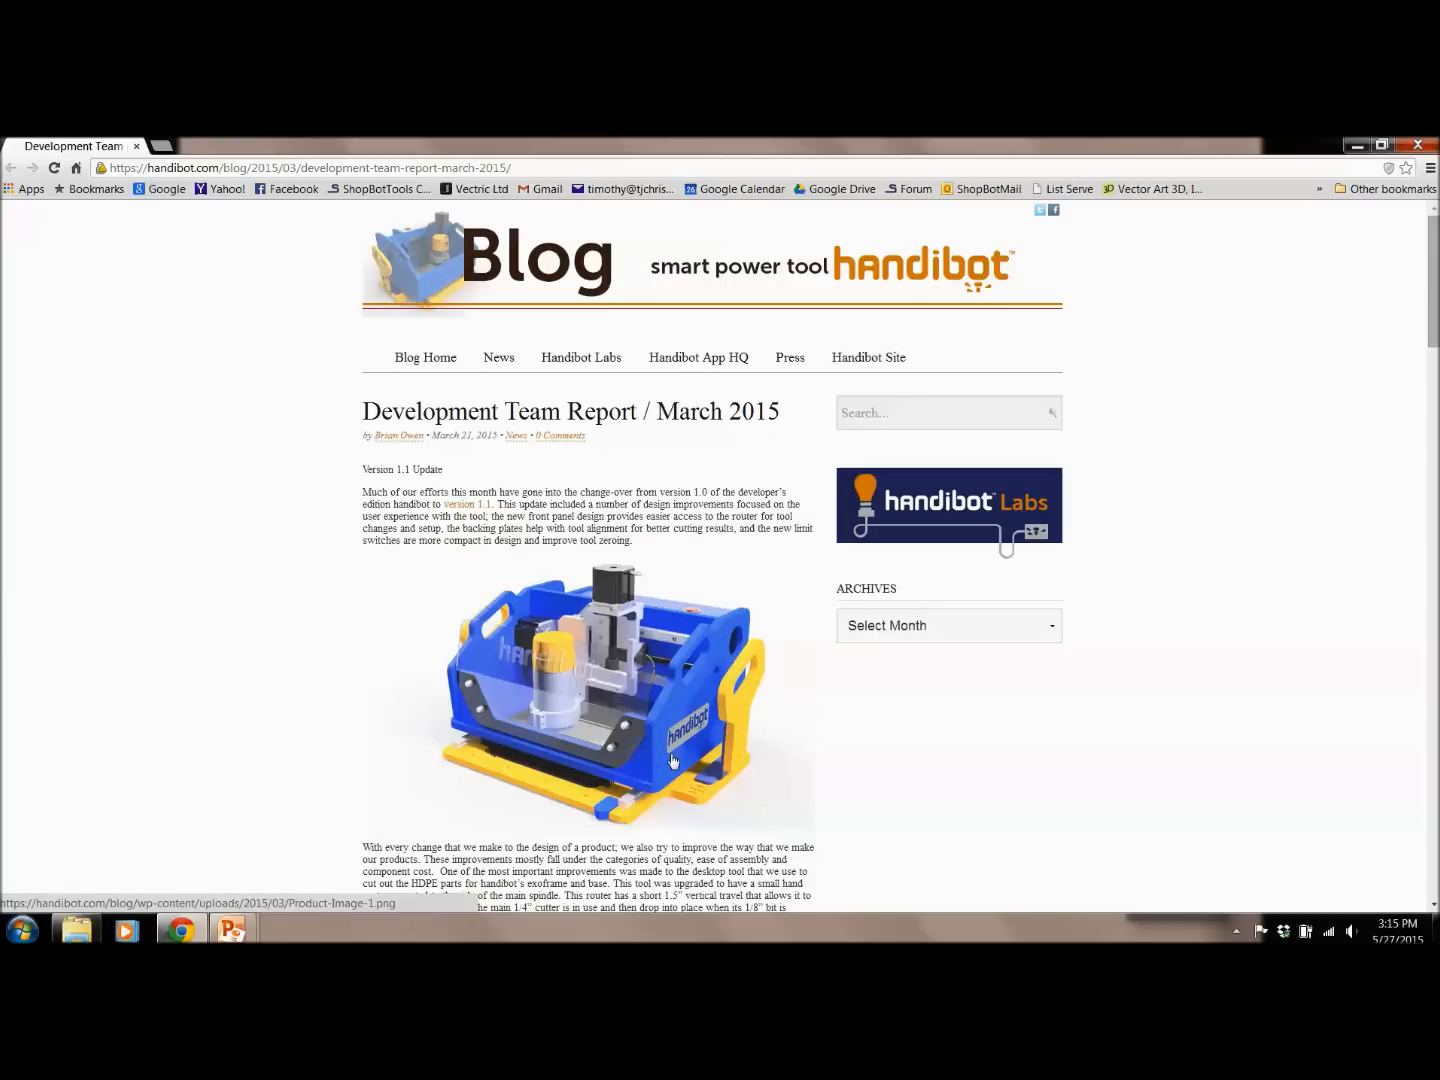
Step: Scroll through the Handibot Development Team Report post and its exploded assembly renders
scroll(down, 3)
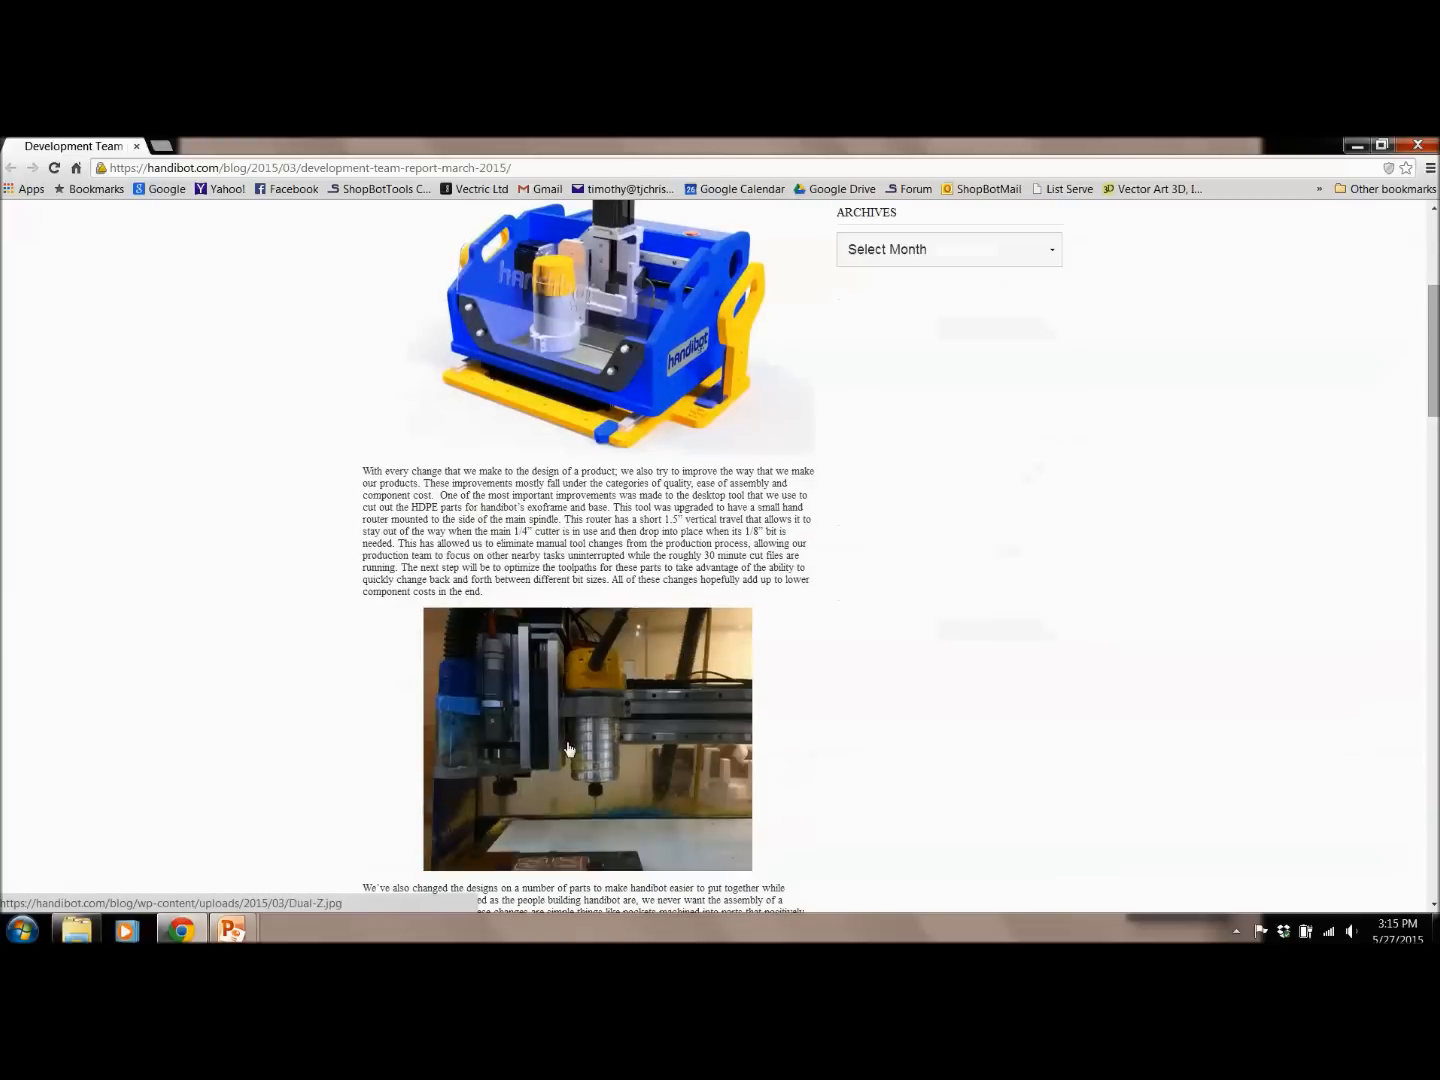
scroll(down, 3)
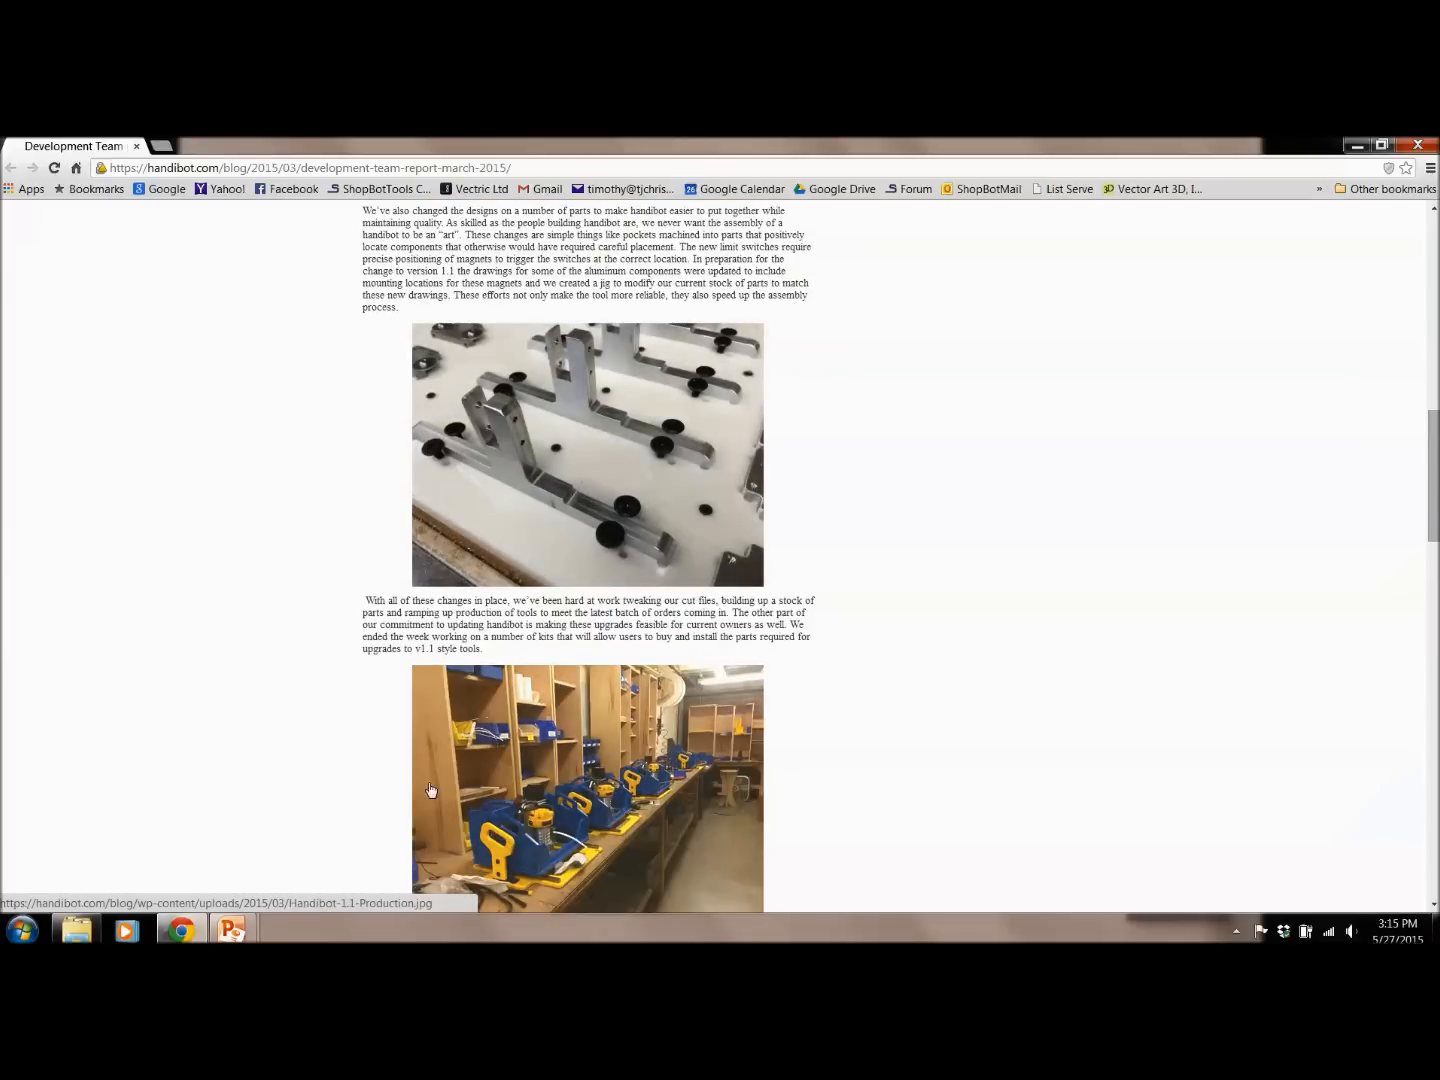
scroll(down, 3)
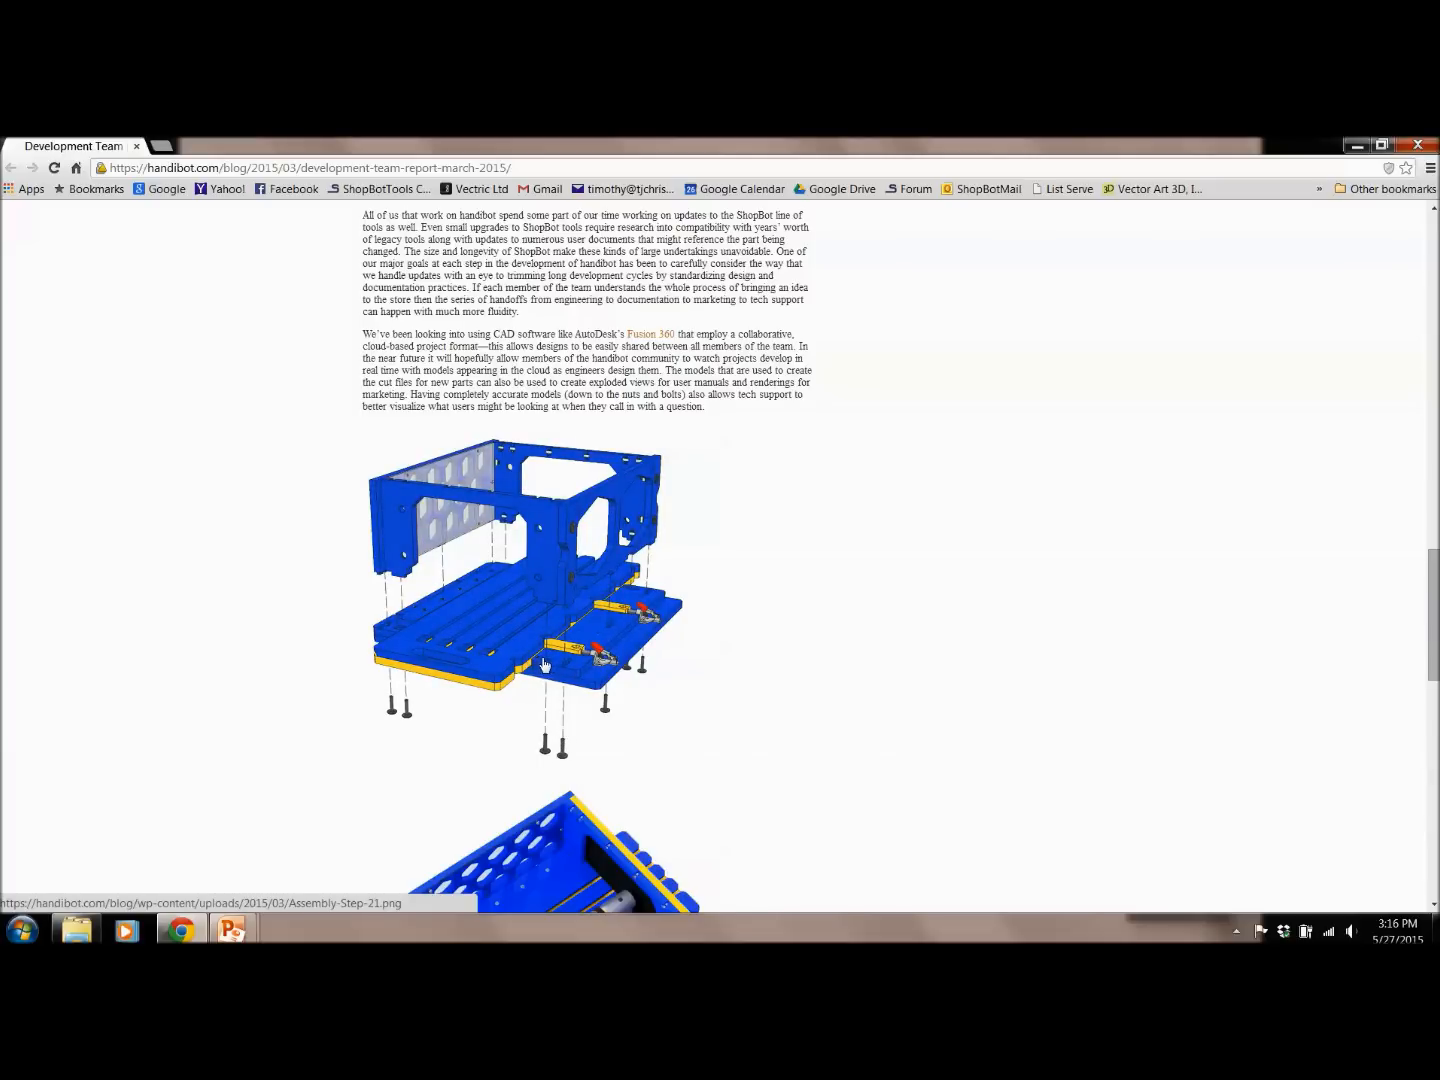
mouse_move(570, 667)
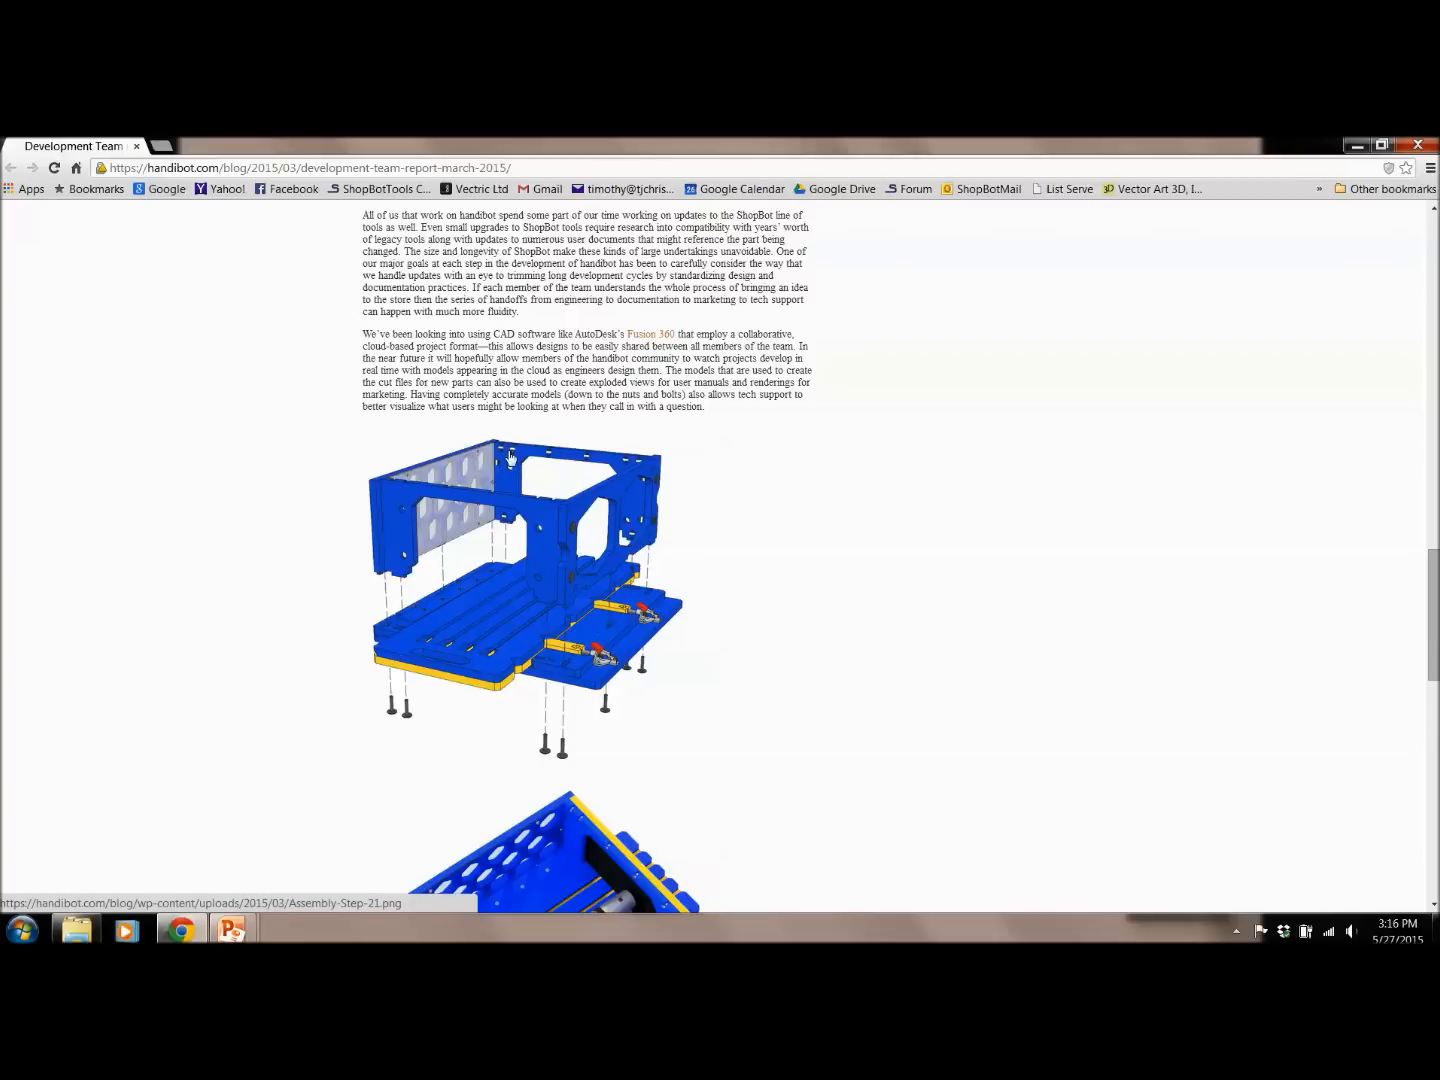
mouse_move(578, 750)
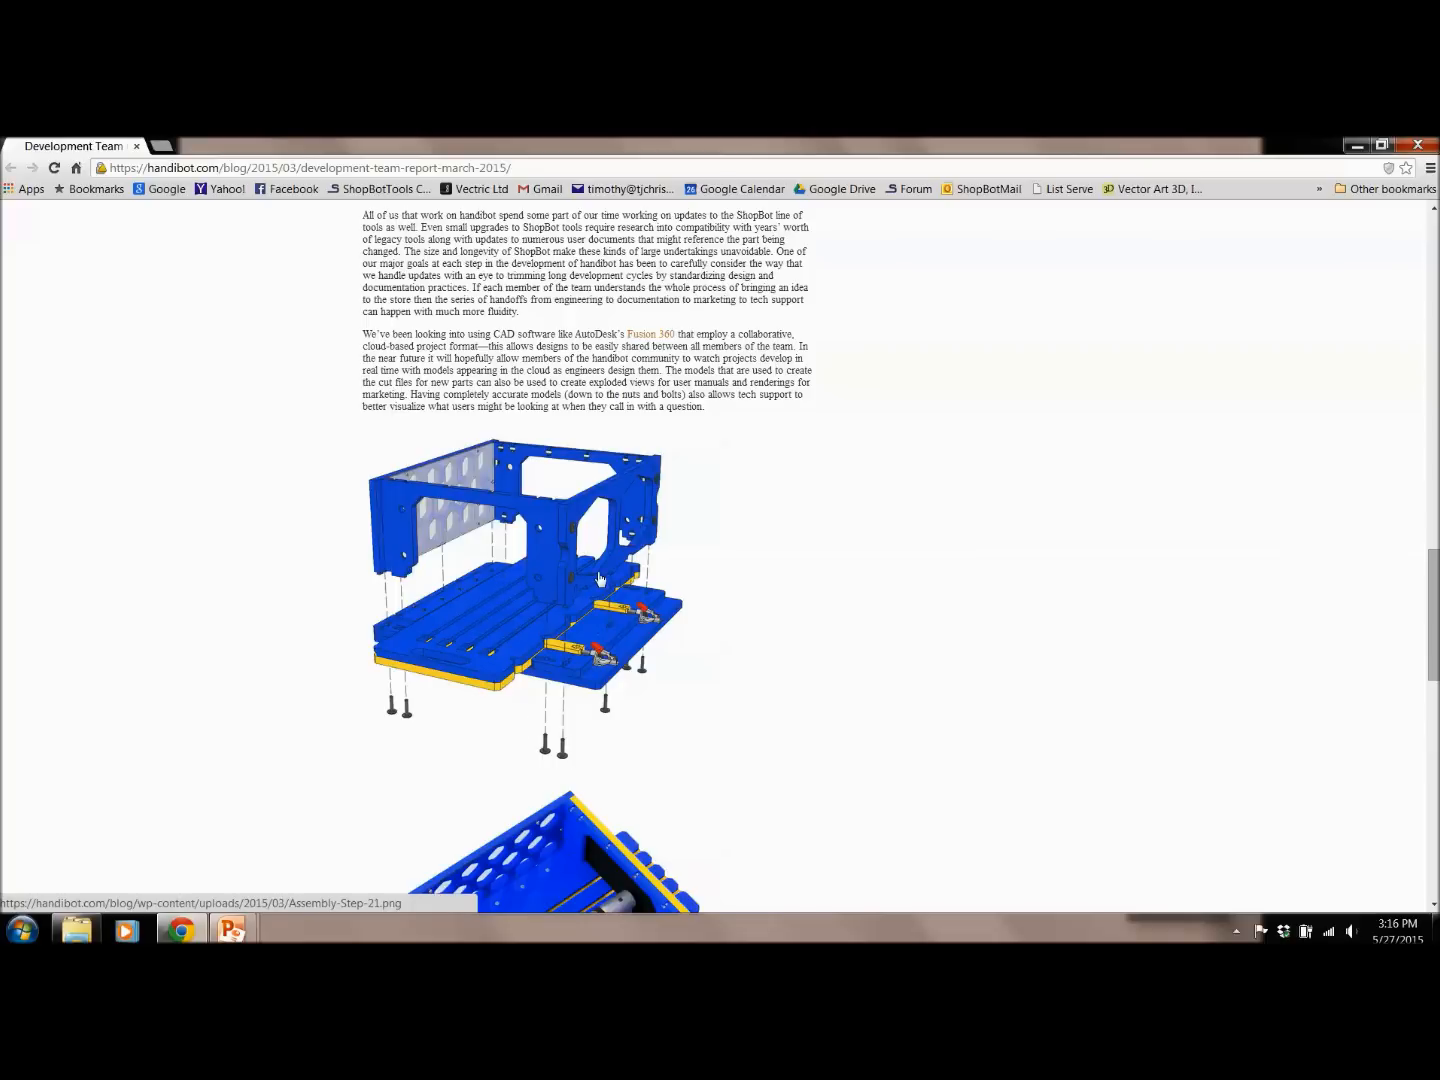
scroll(down, 3)
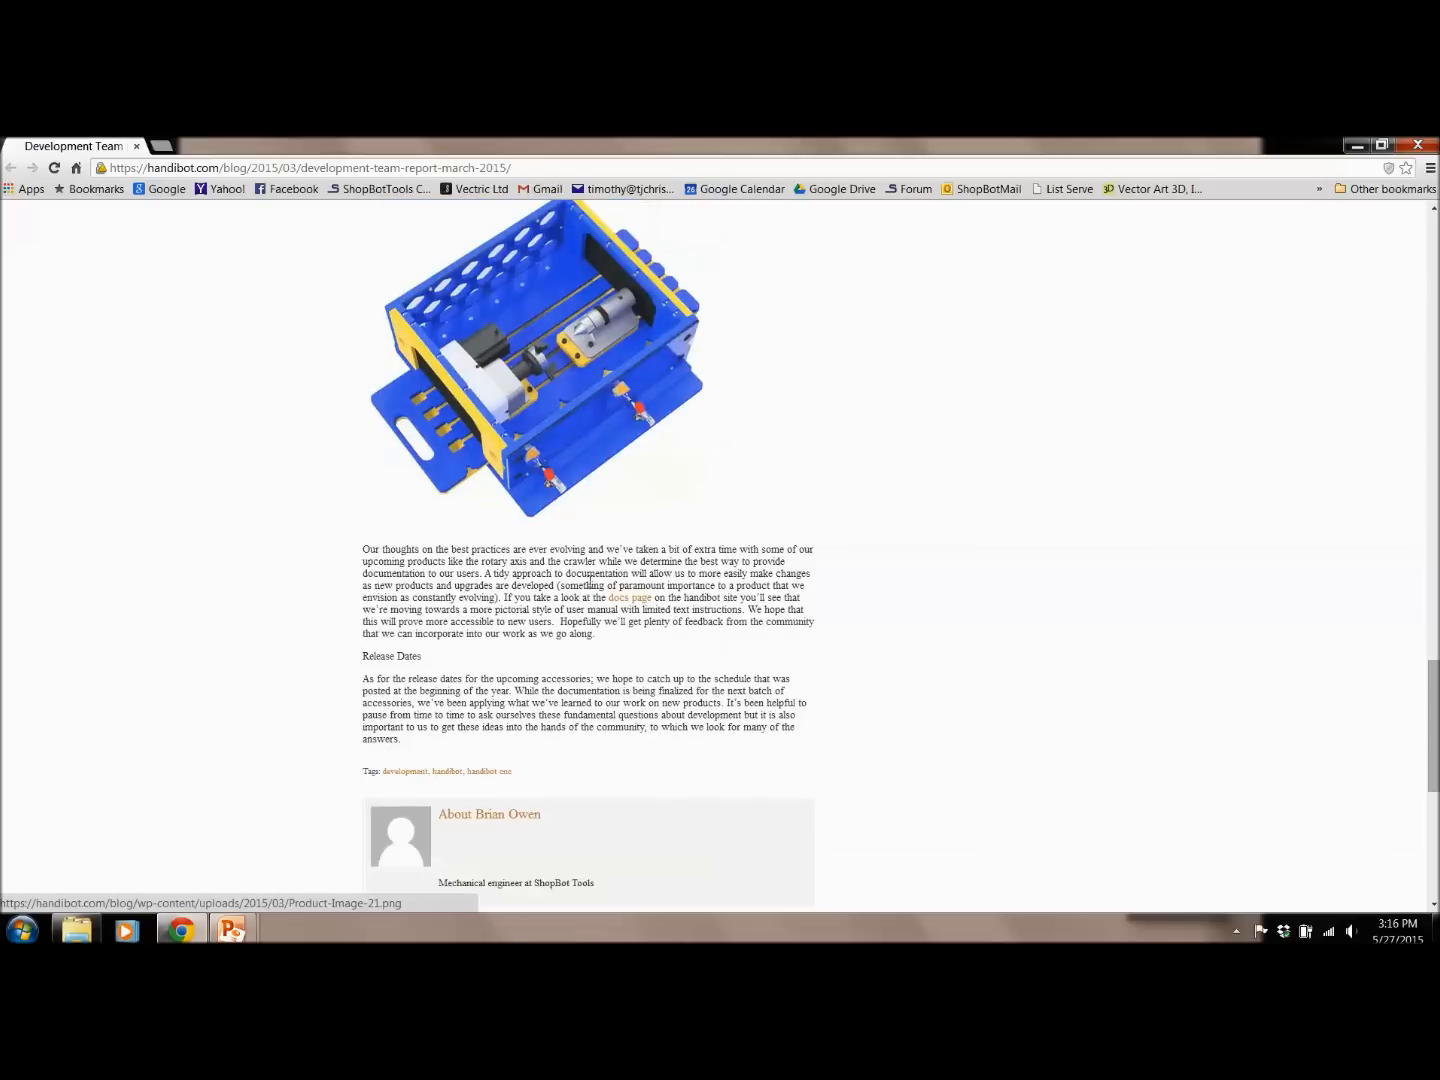
scroll(up, 3)
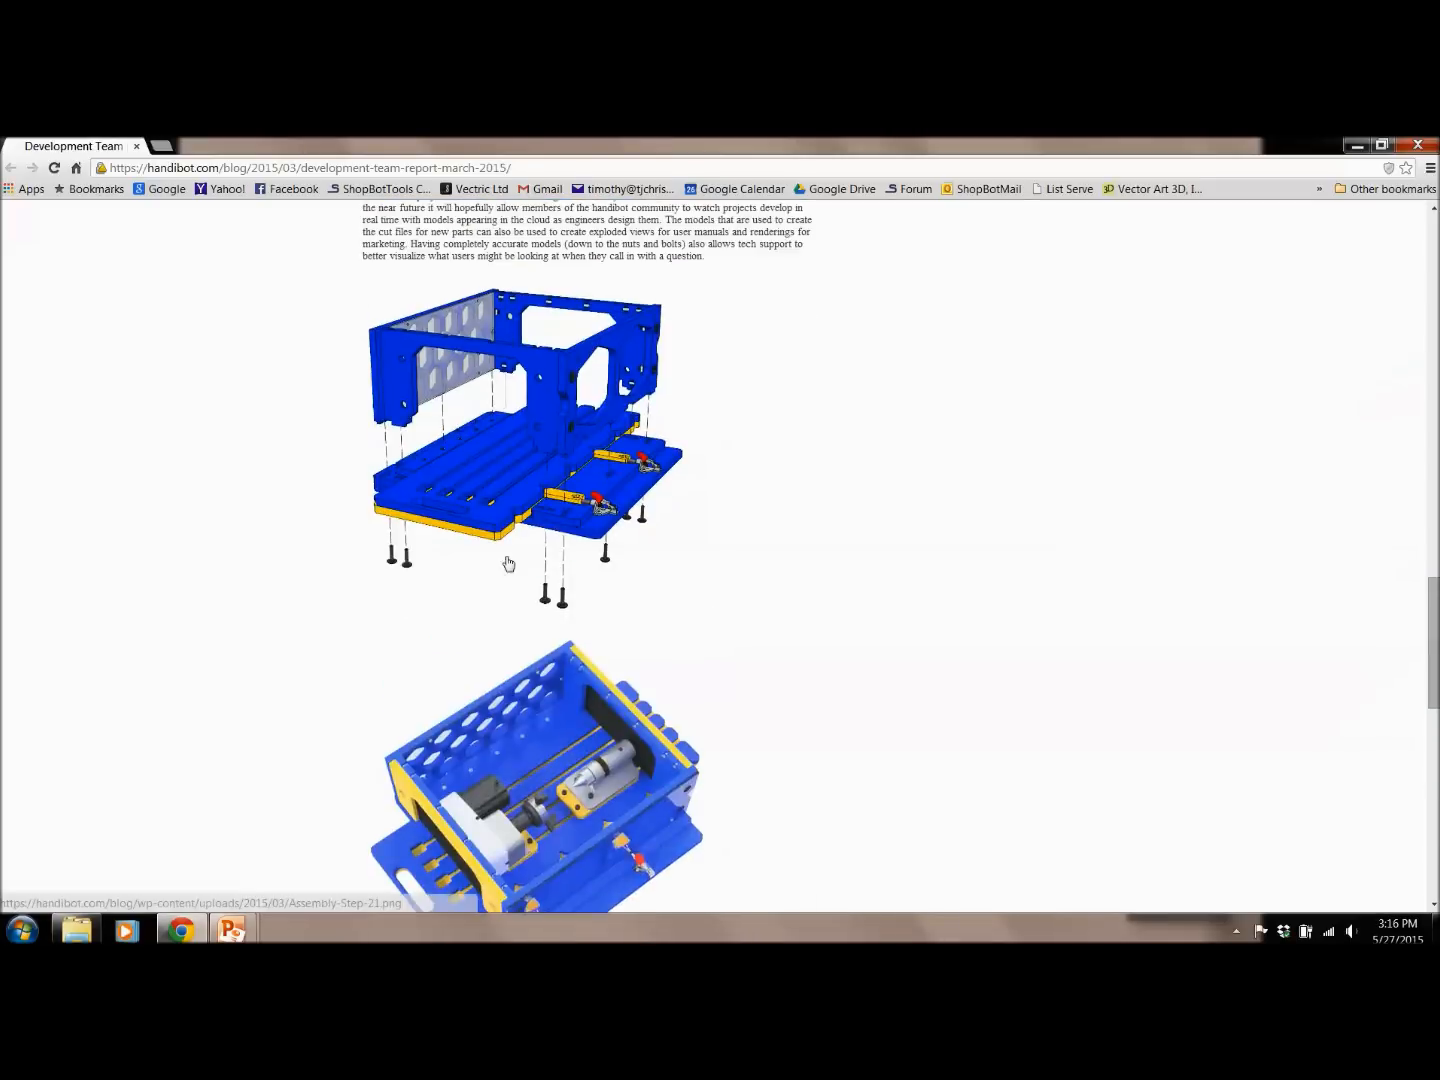
scroll(up, 3)
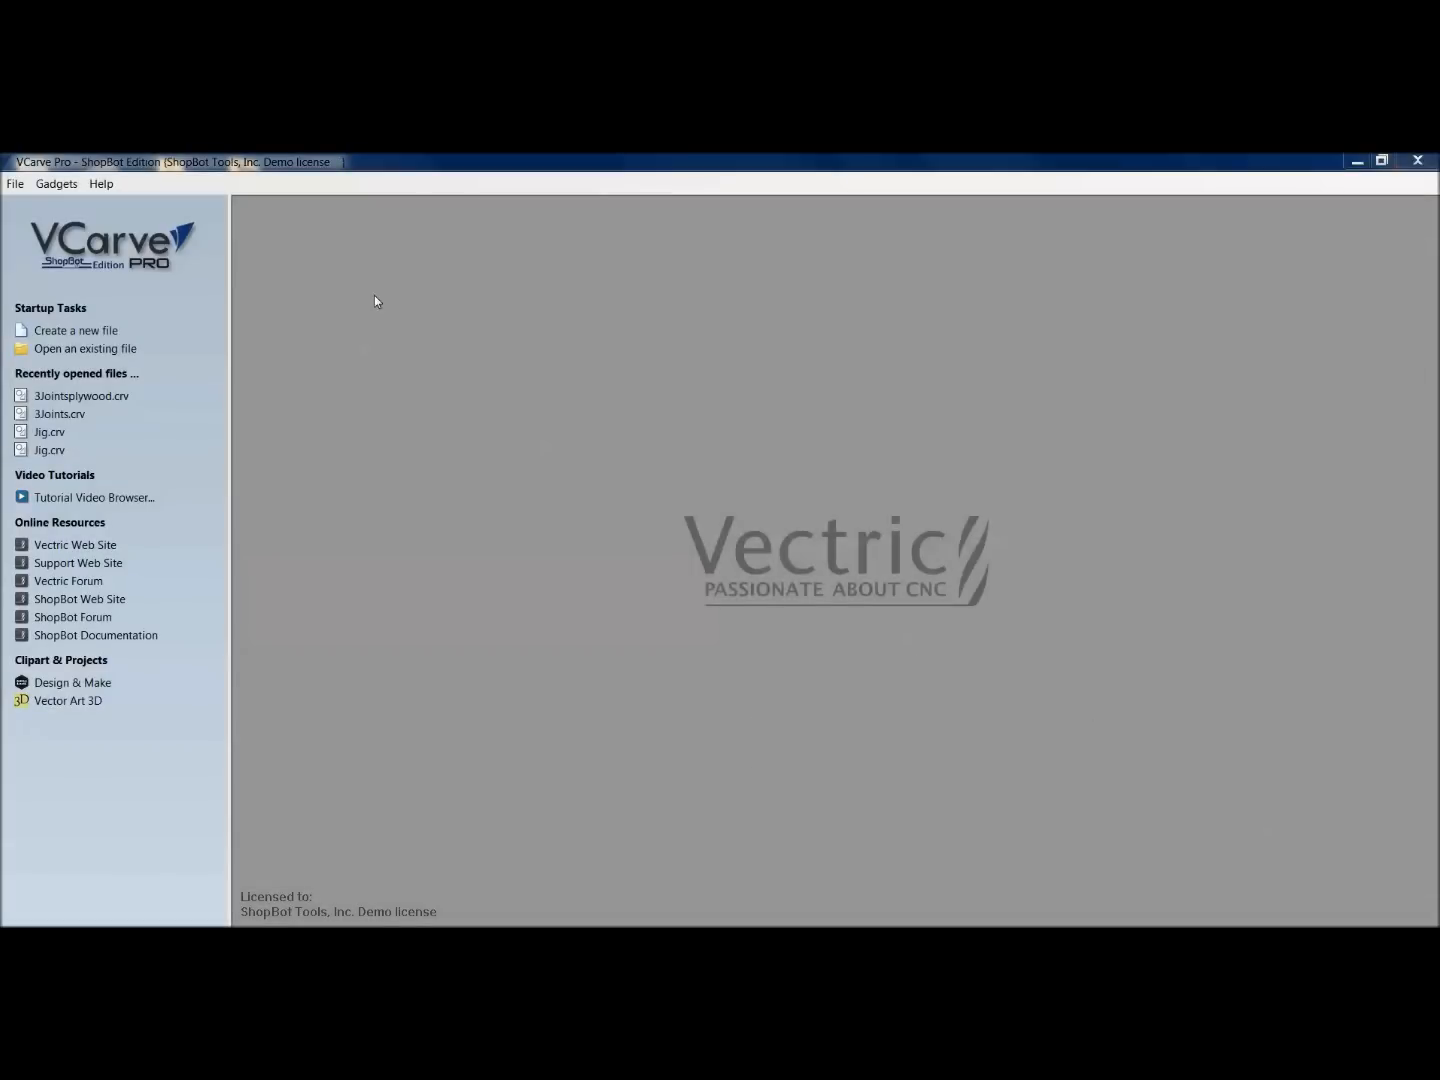
Step: Create a 12 x 6 inch job, 0.49 inch thick, with Z zero on the material top
click(74, 330)
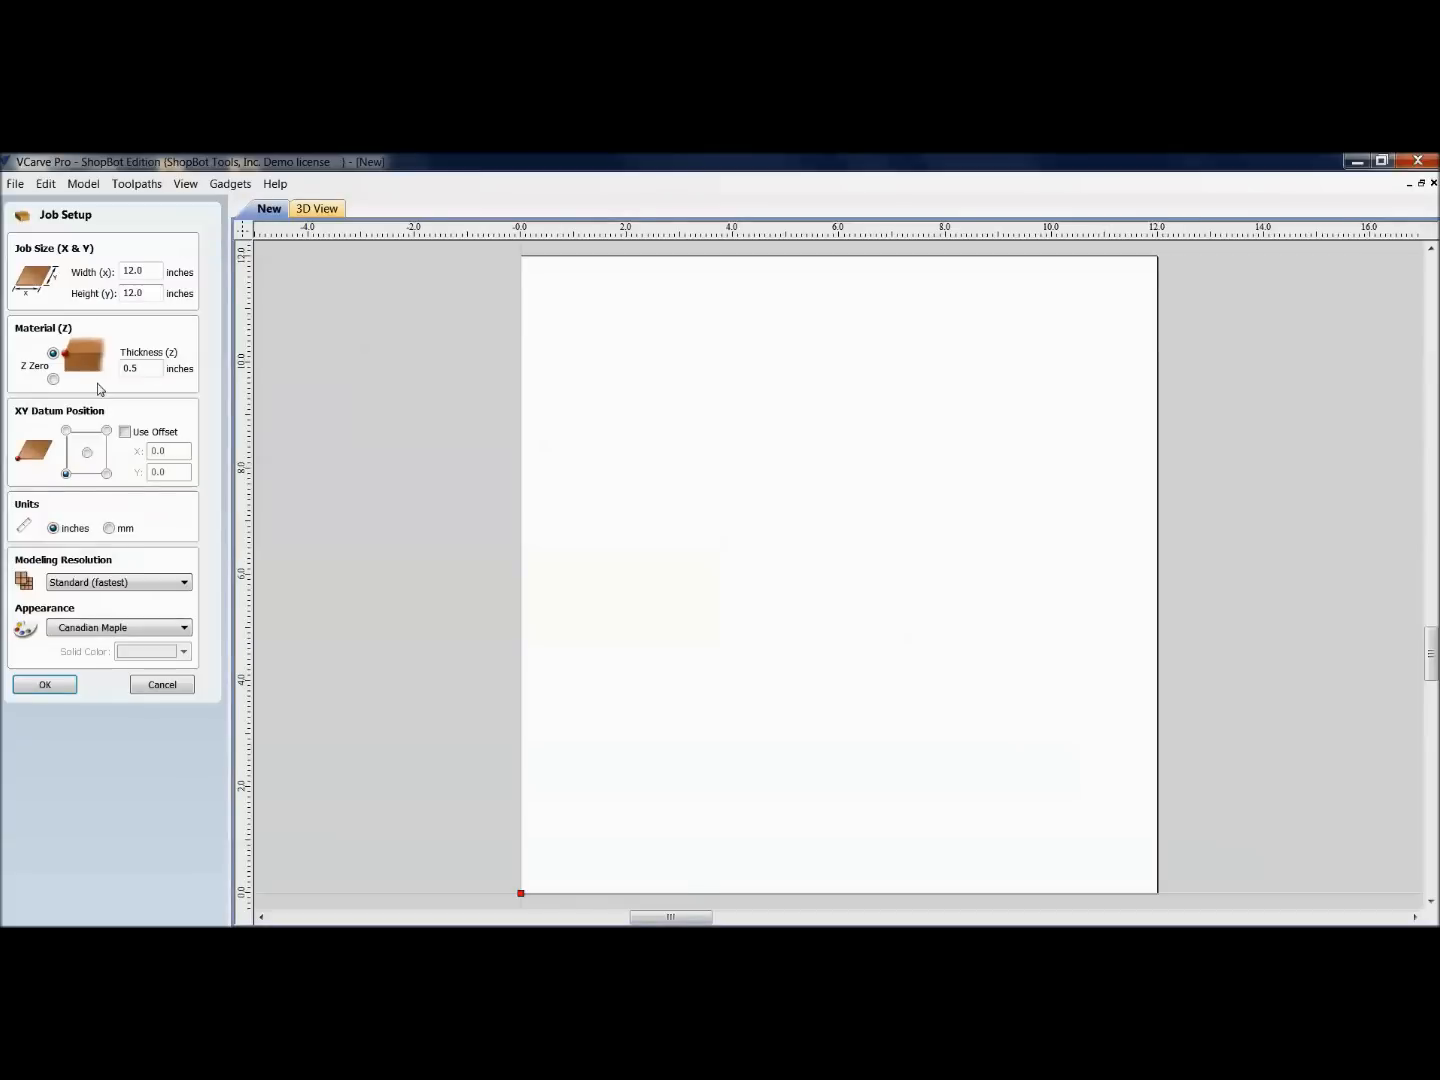
click(140, 271)
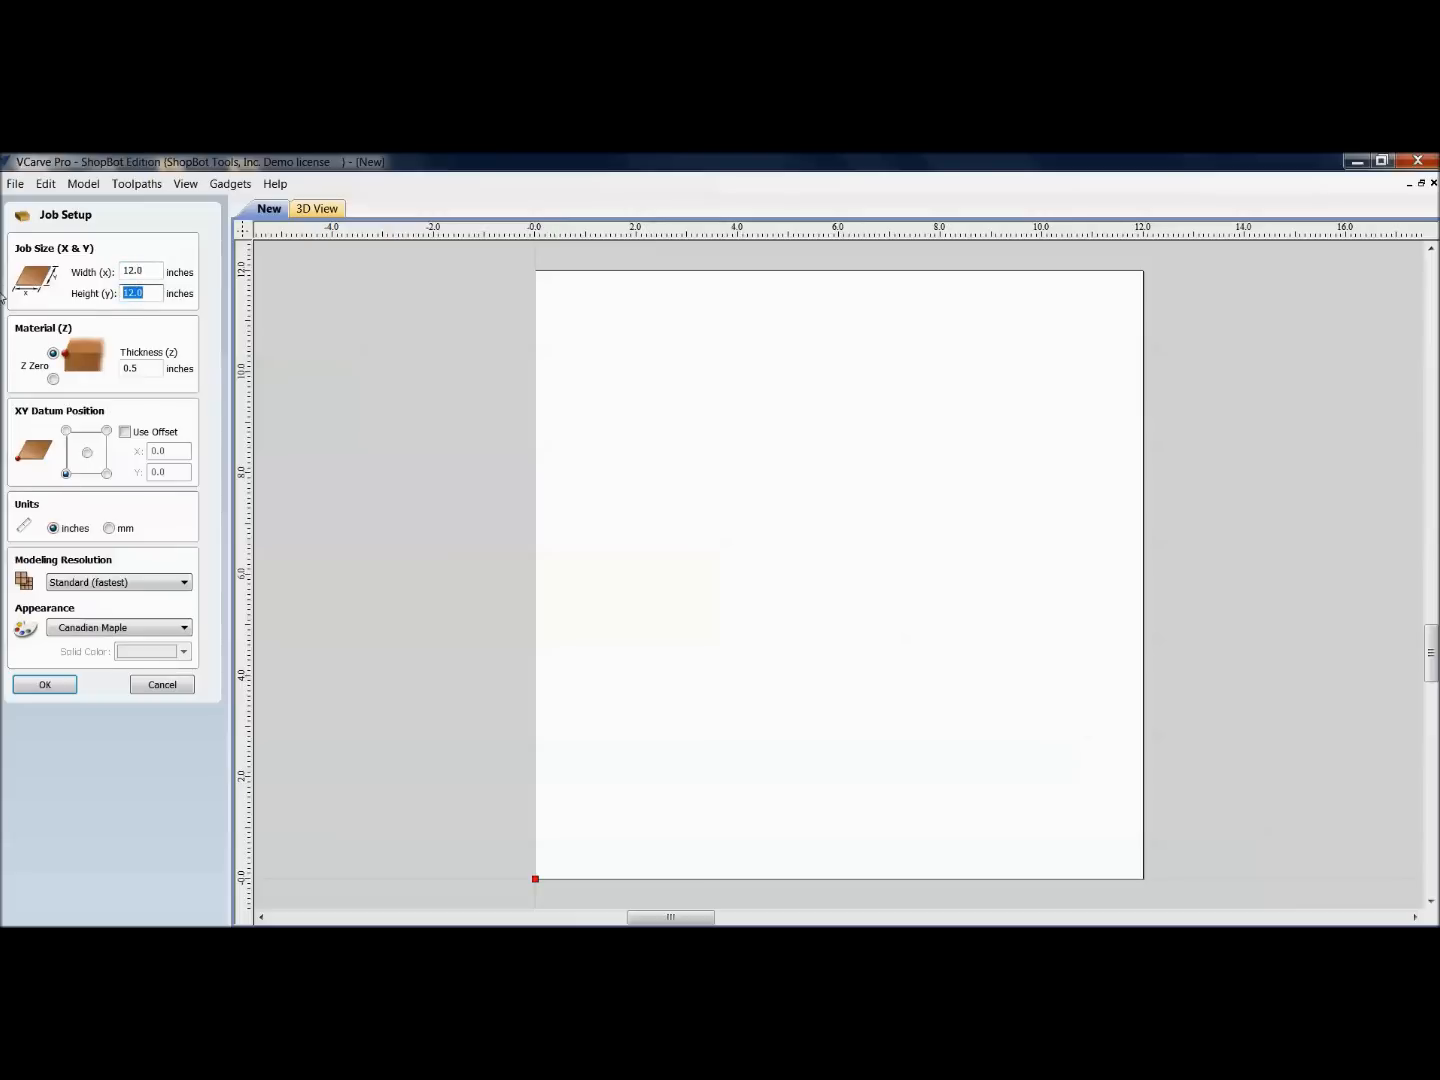
text(6)
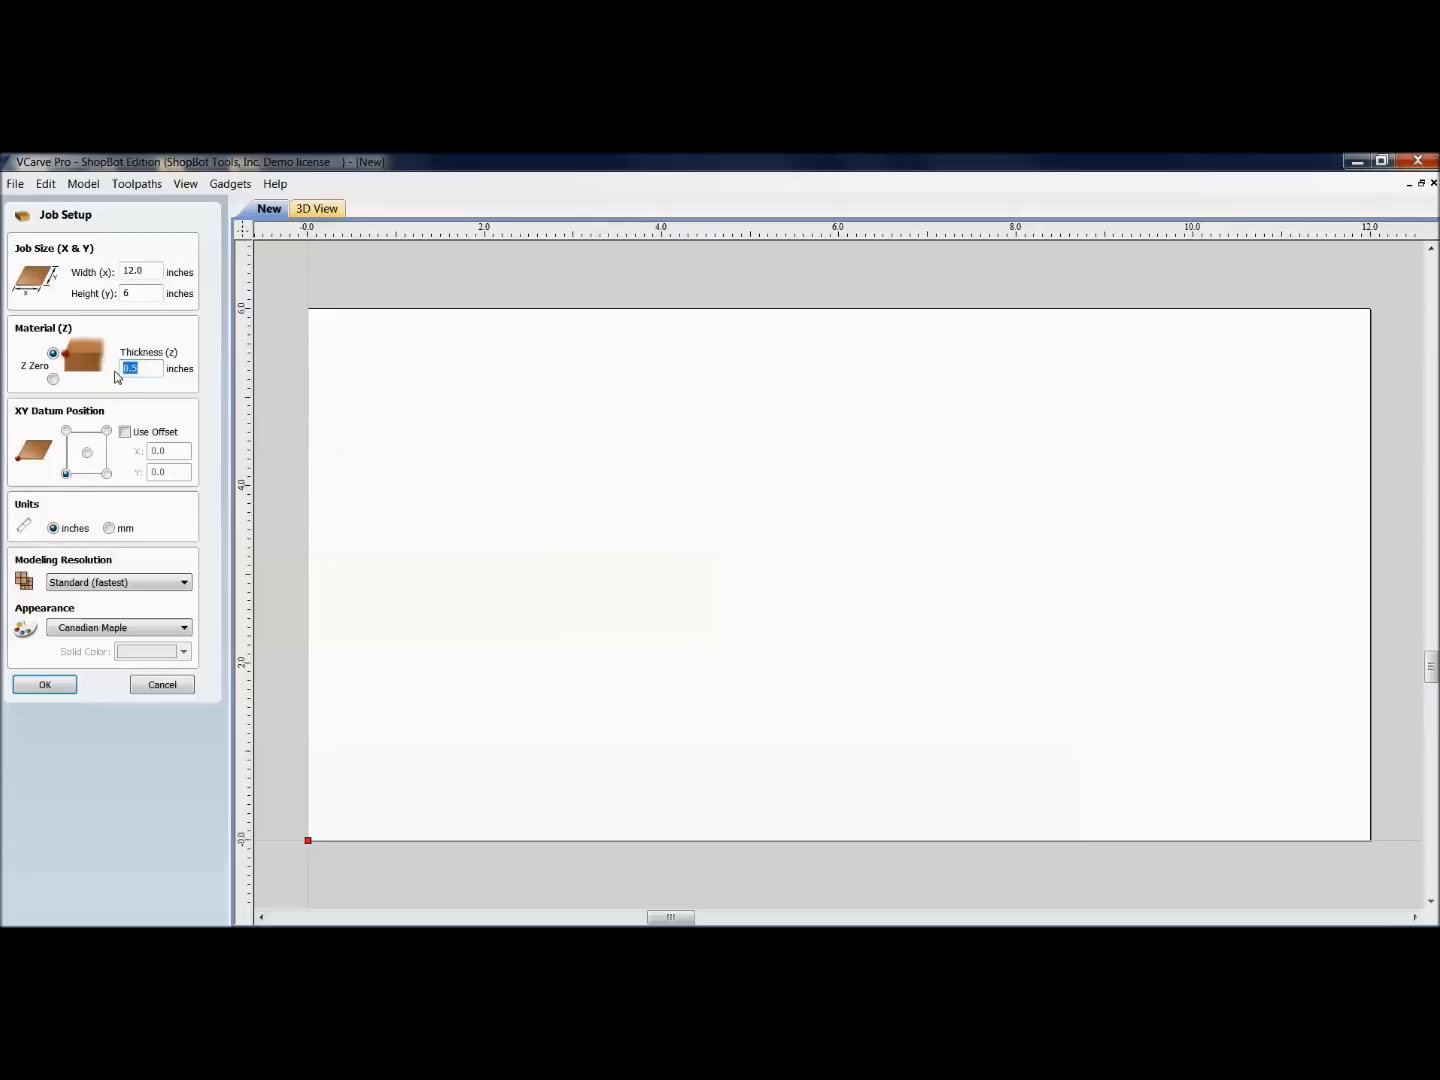
text(.49)
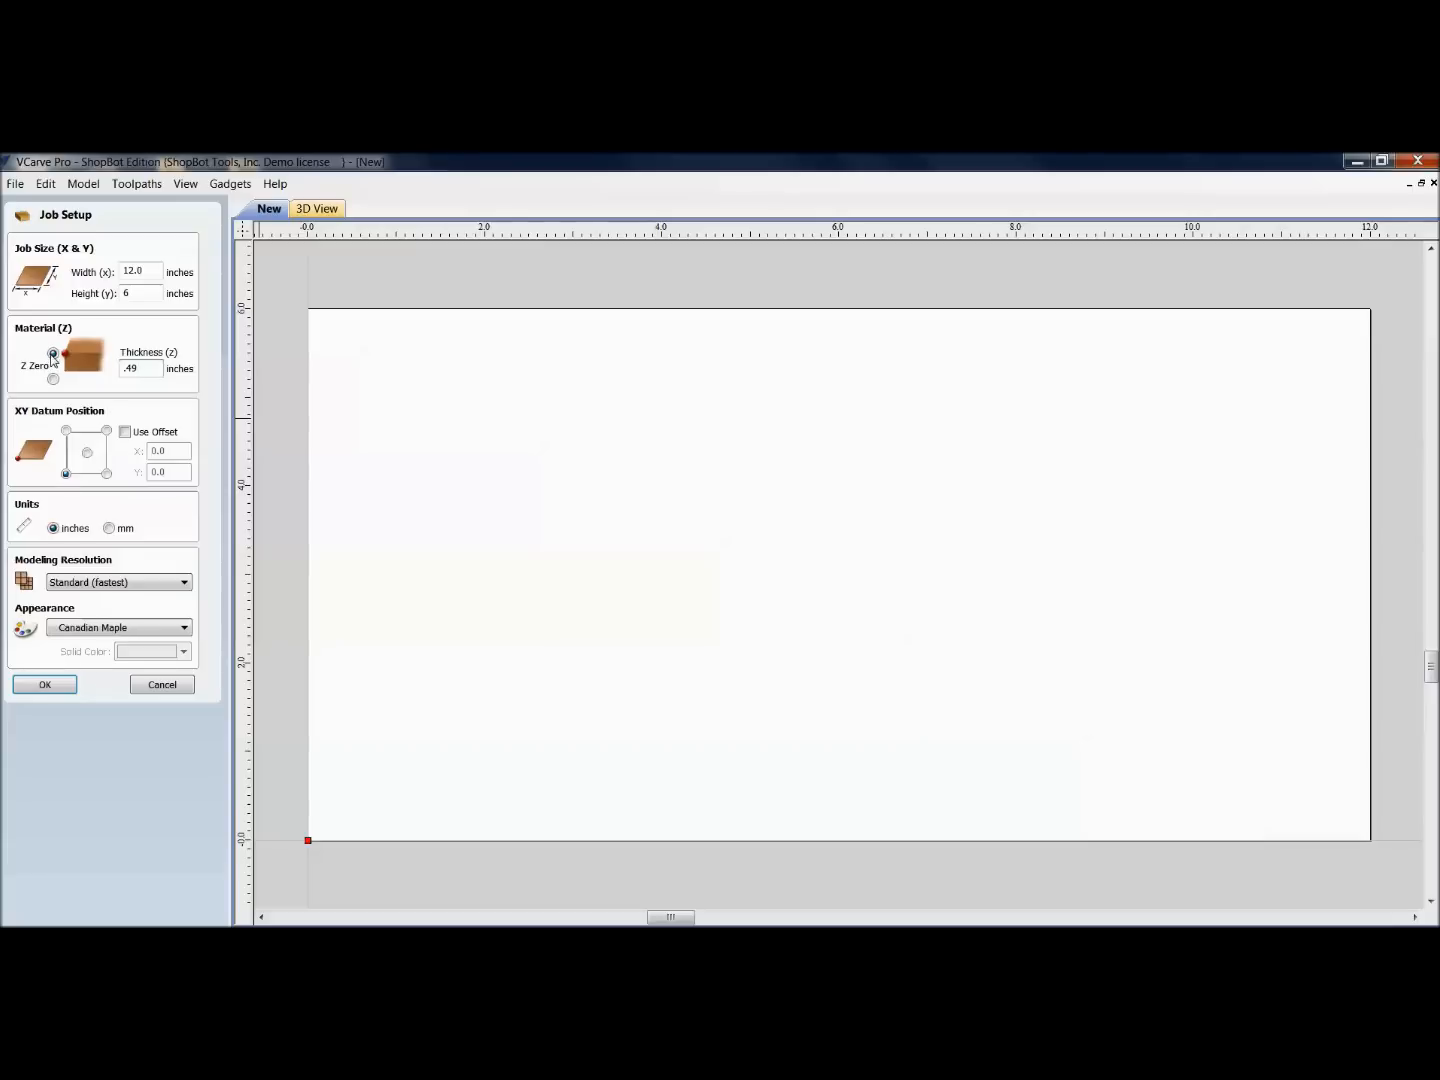
click(53, 380)
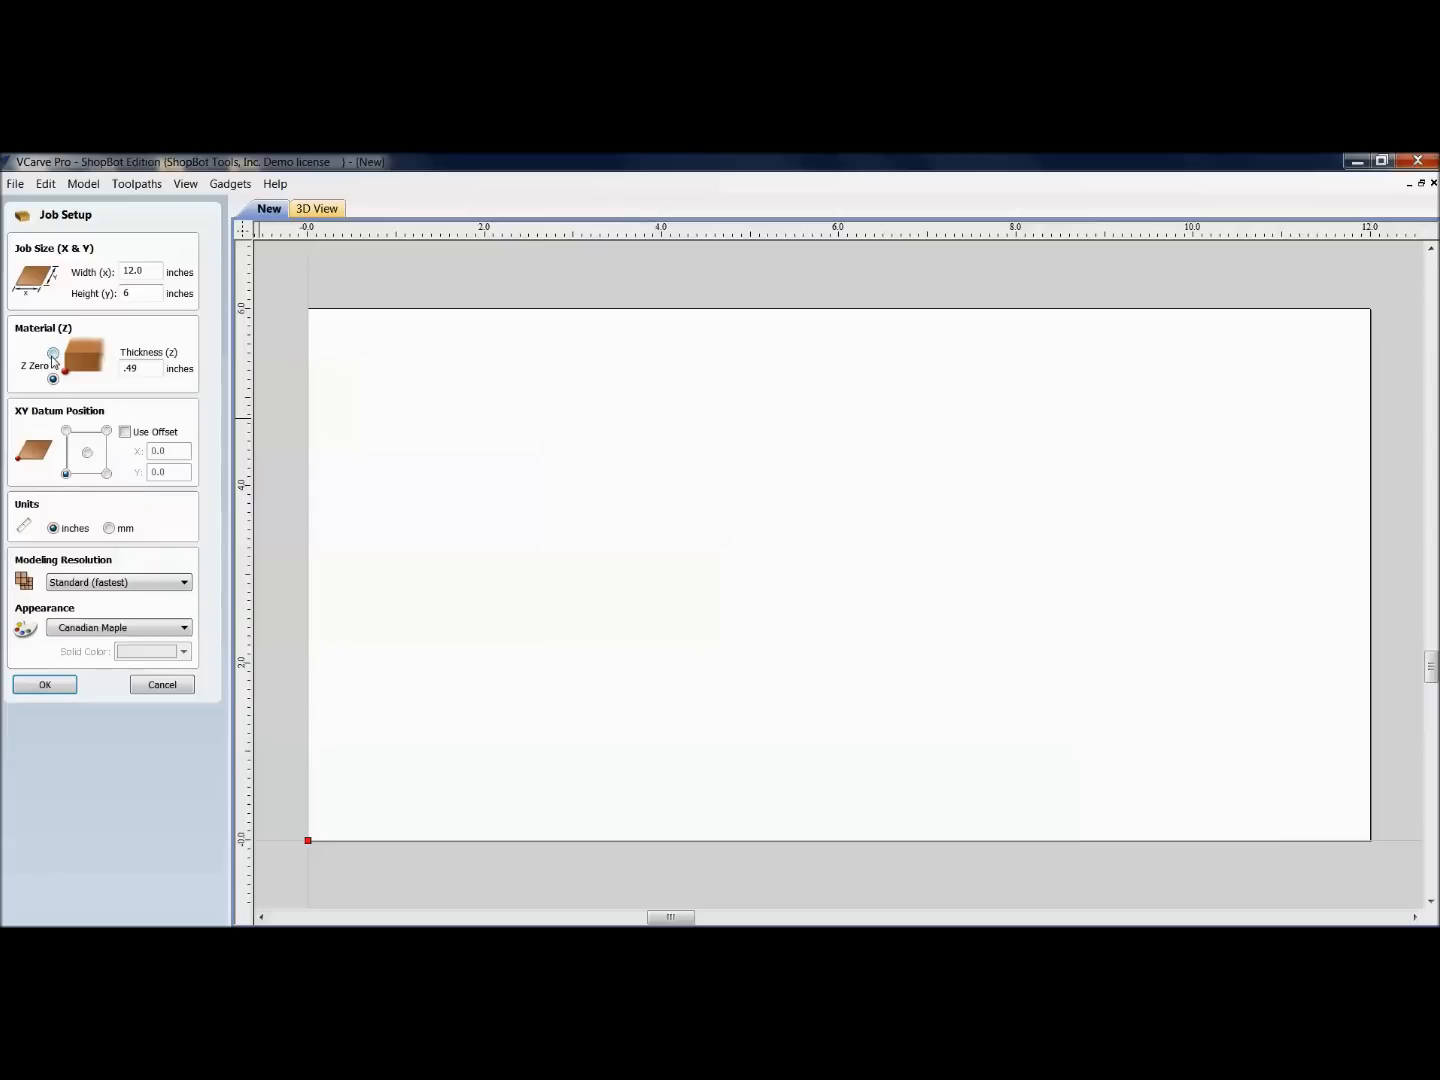
click(53, 354)
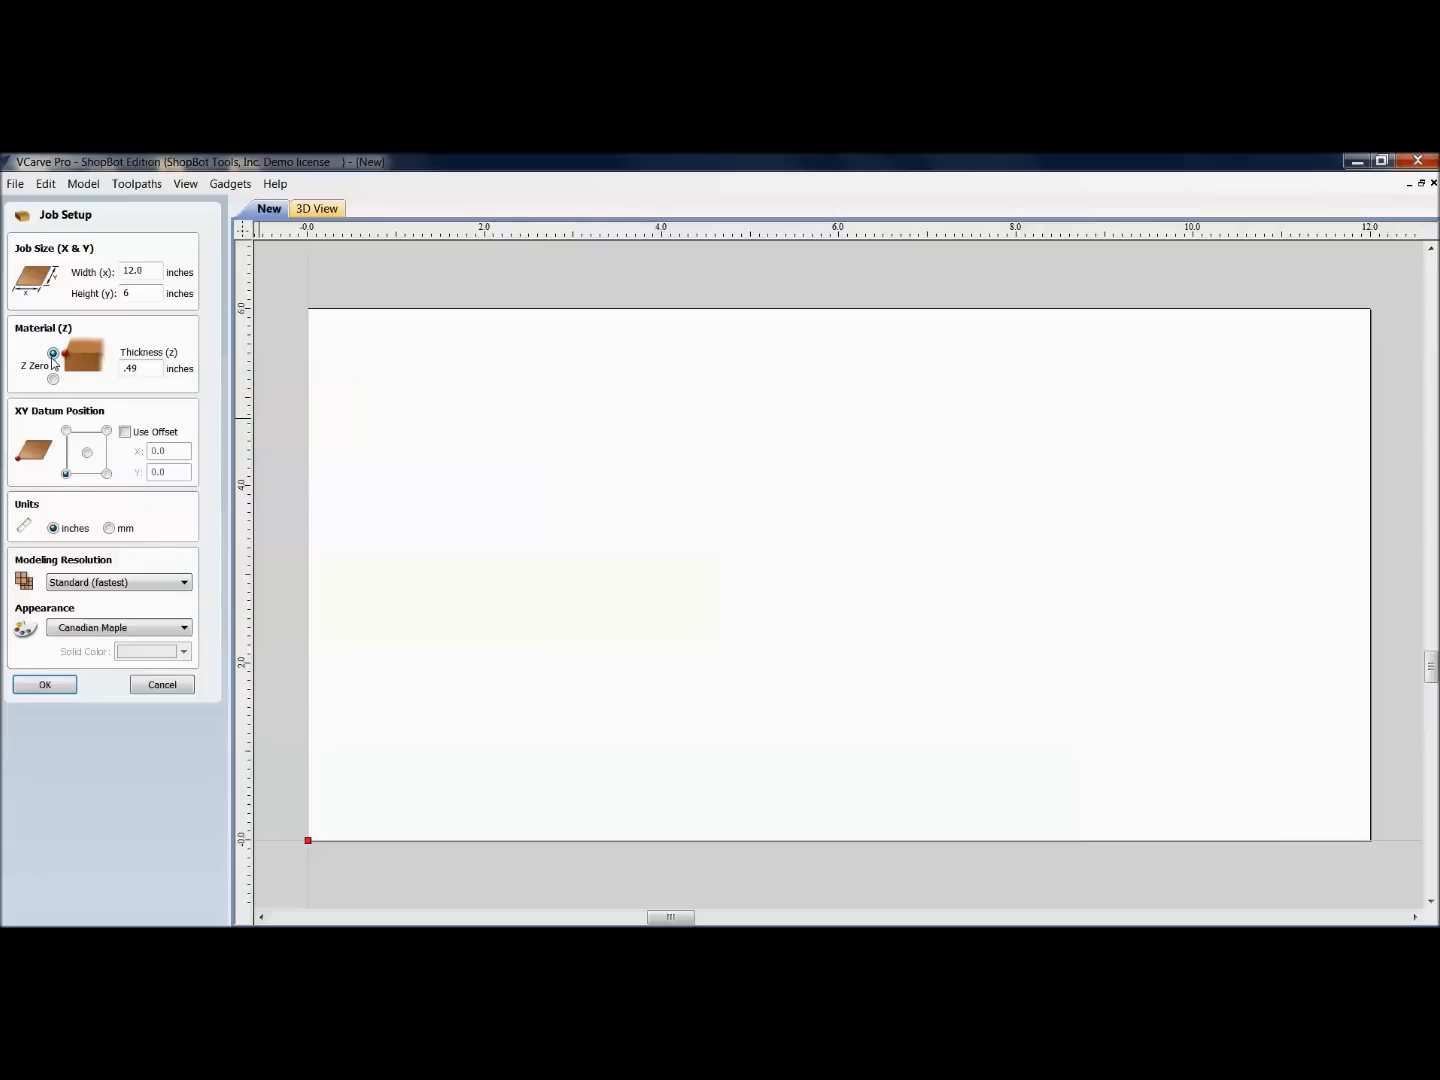
mouse_move(1356, 678)
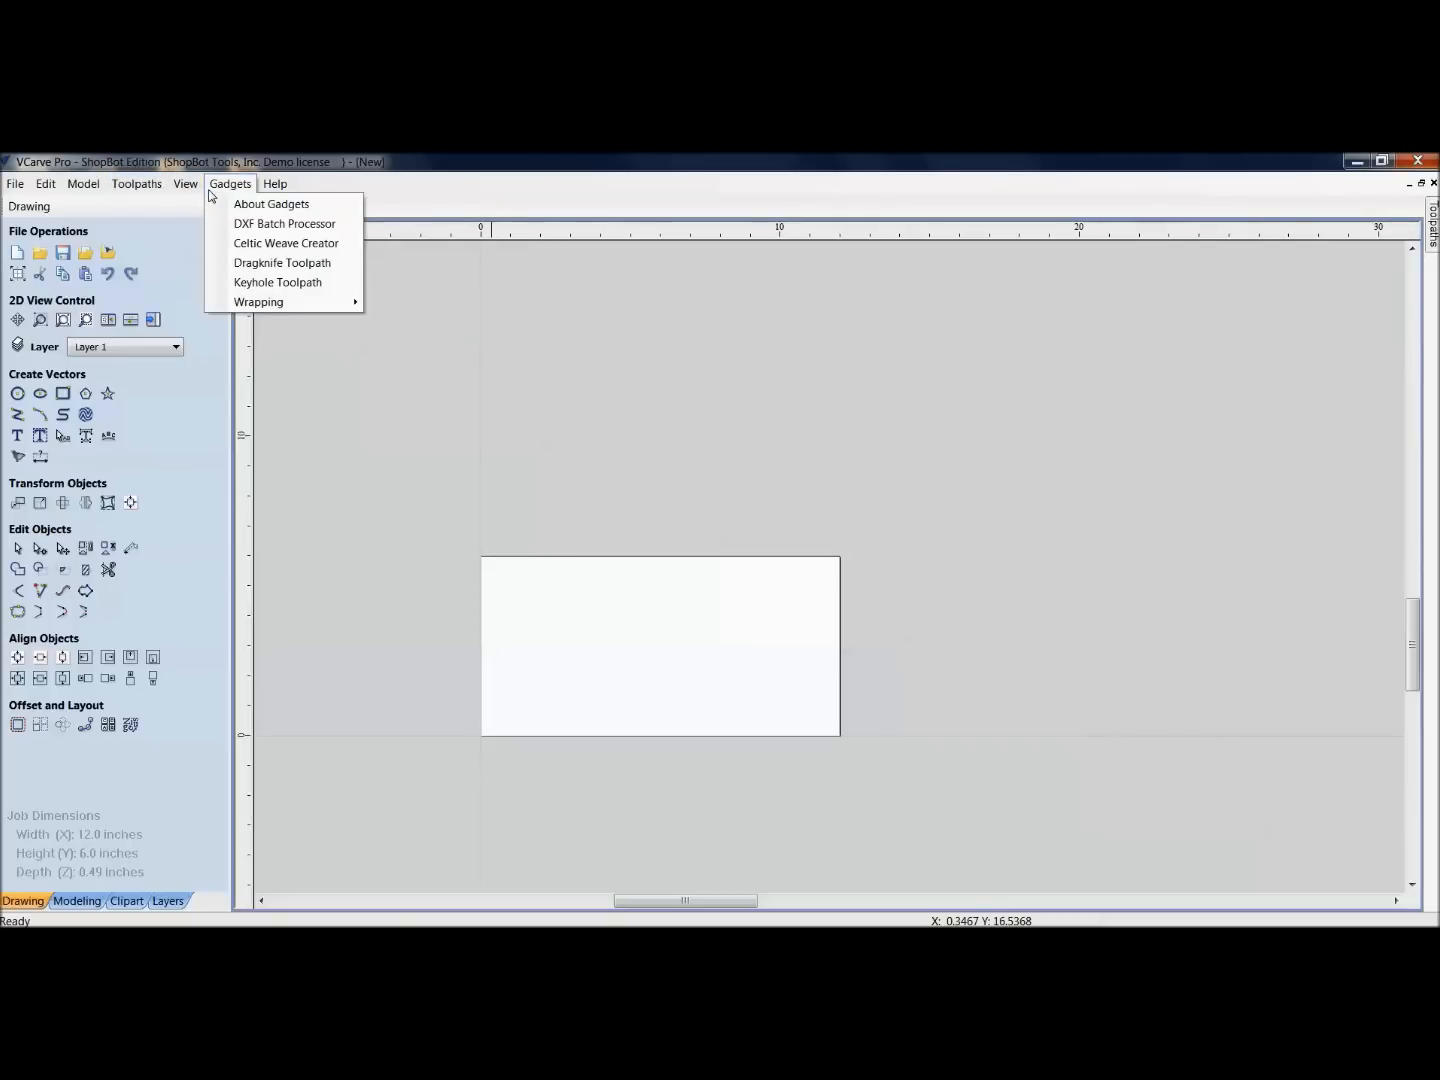
mouse_move(271, 204)
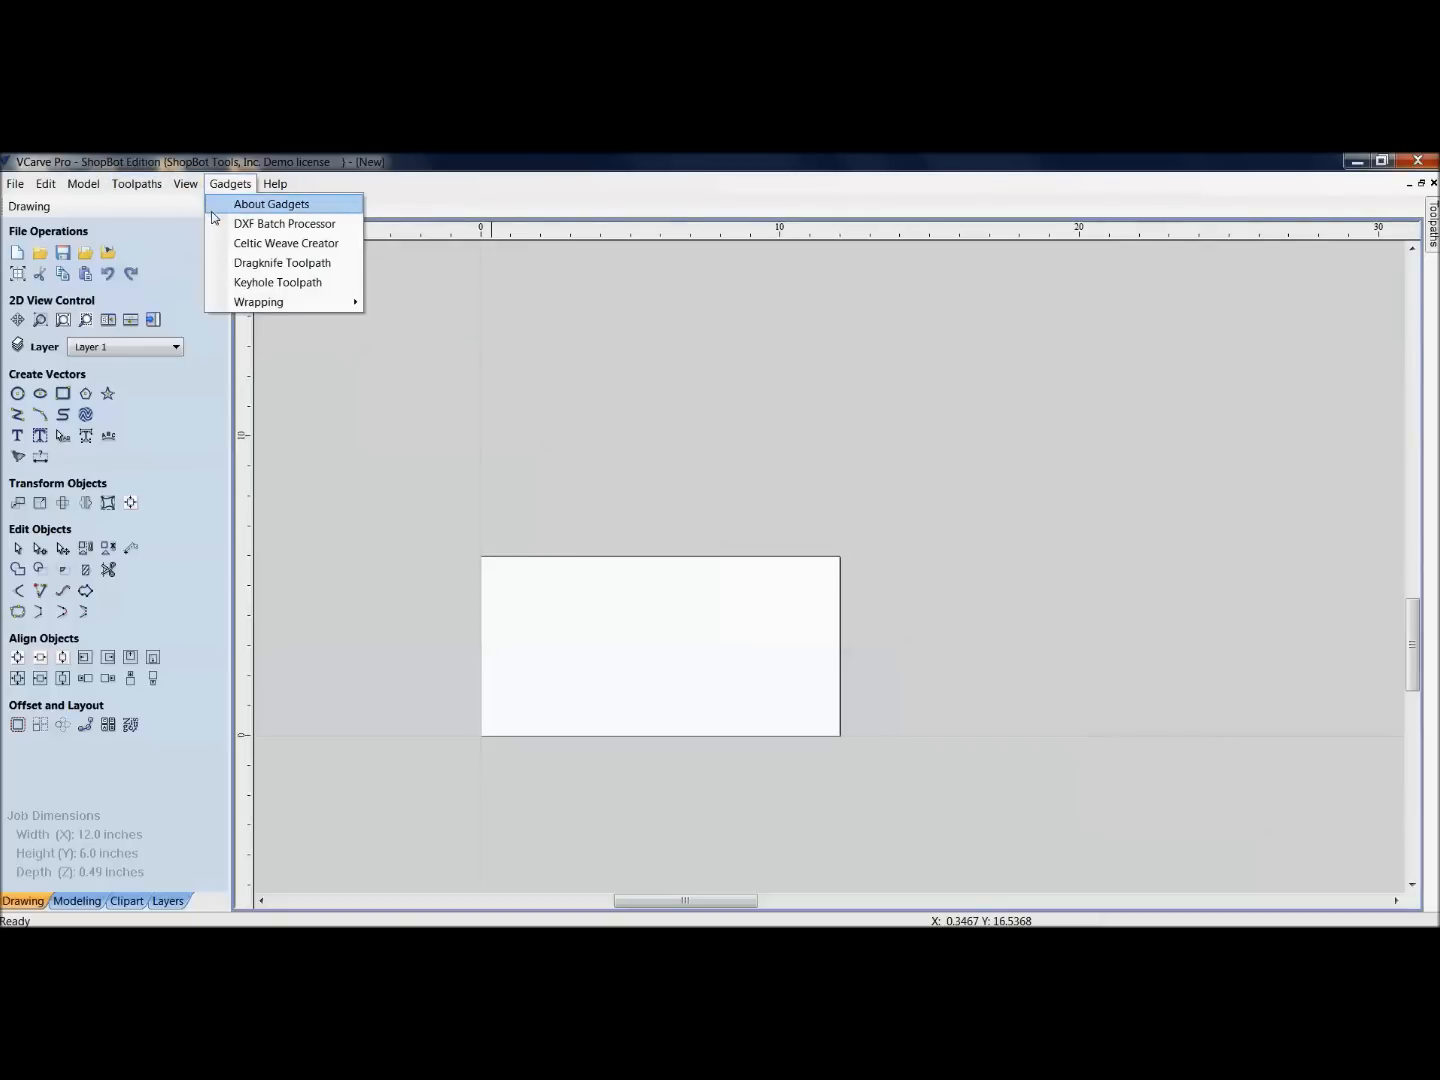
mouse_move(285, 223)
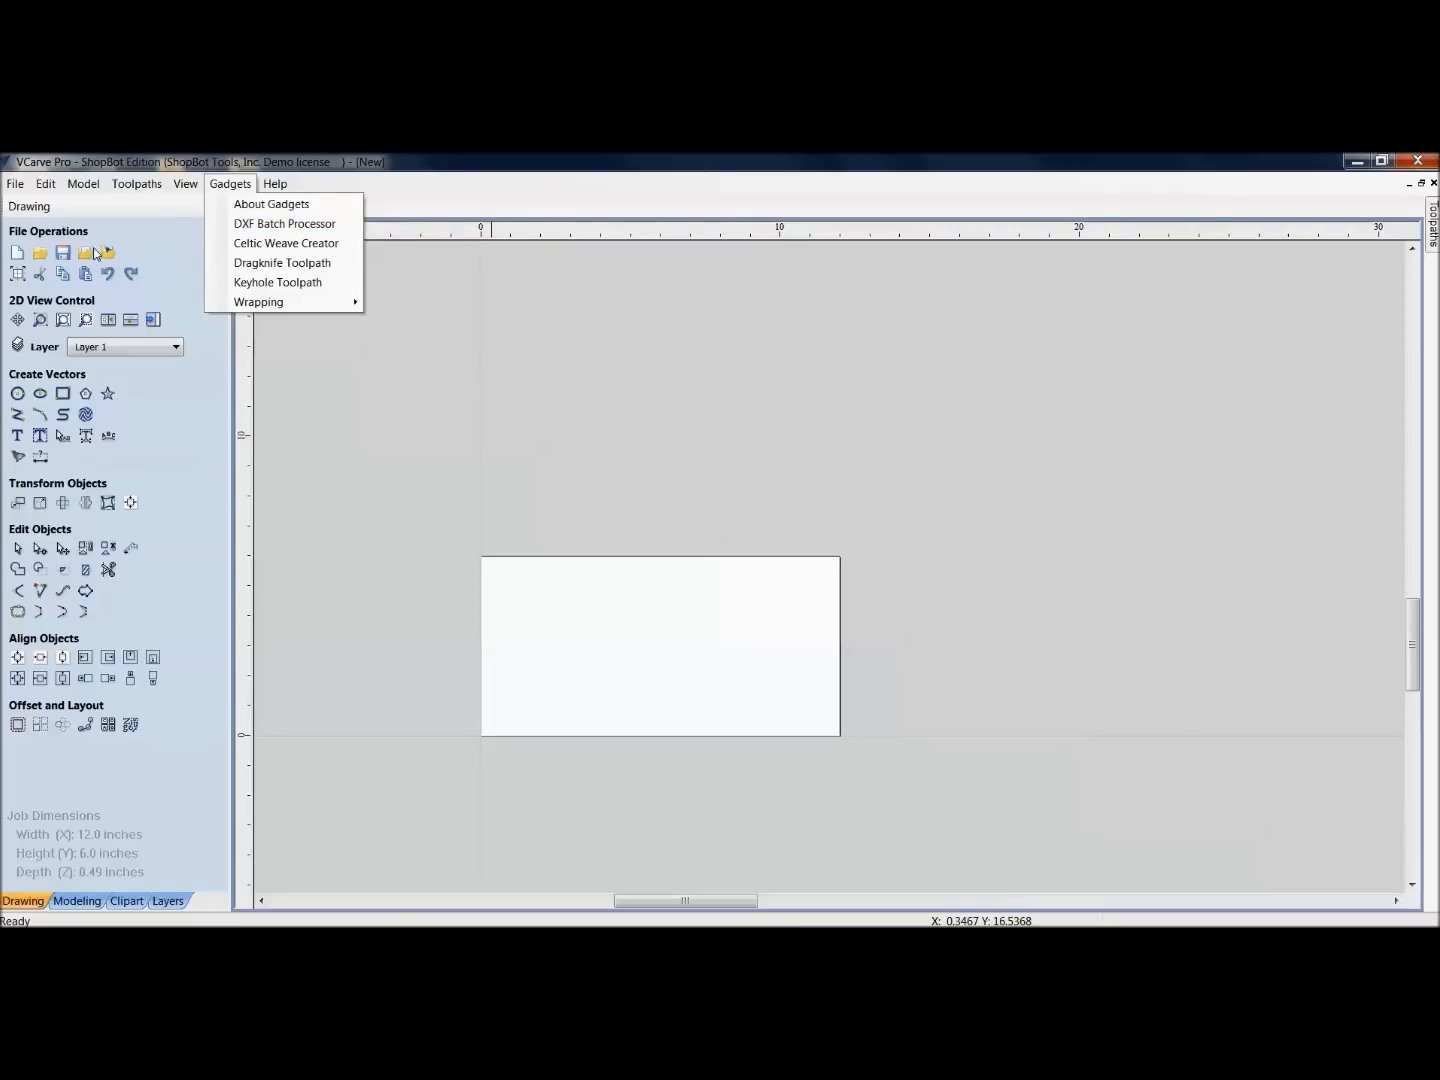
Step: Launch the DXF Batch Processor gadget from the Gadgets menu
click(285, 223)
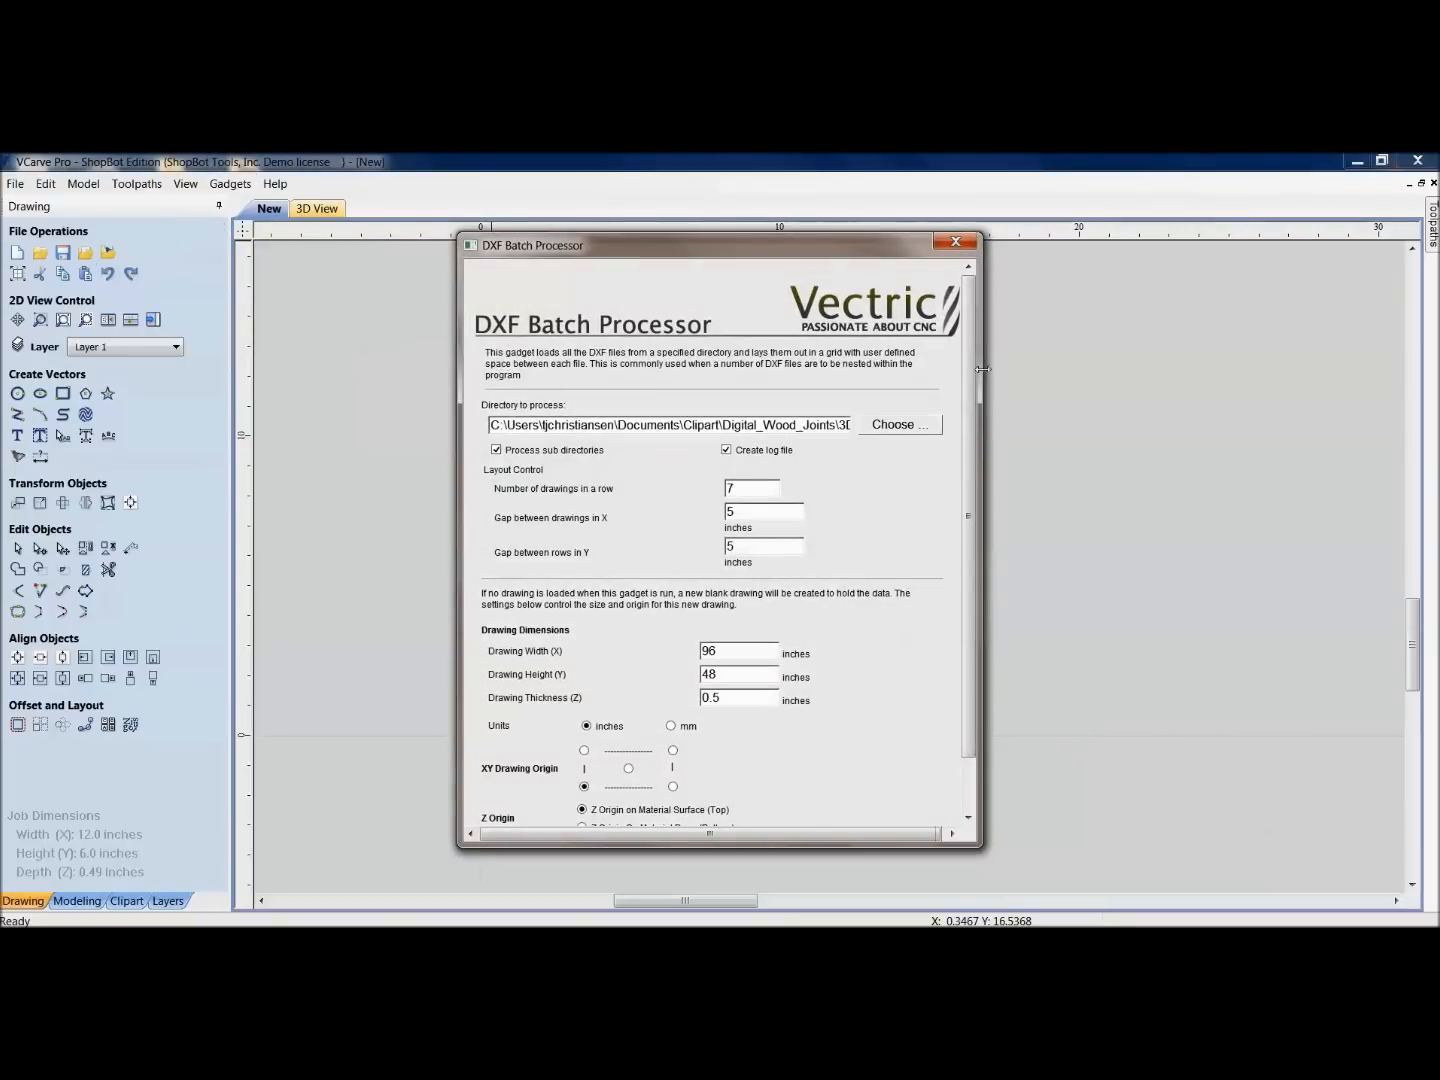
Step: Batch-import all 51 DXF files from the Digital_Wood_Joints folder and dismiss the completion message
click(899, 424)
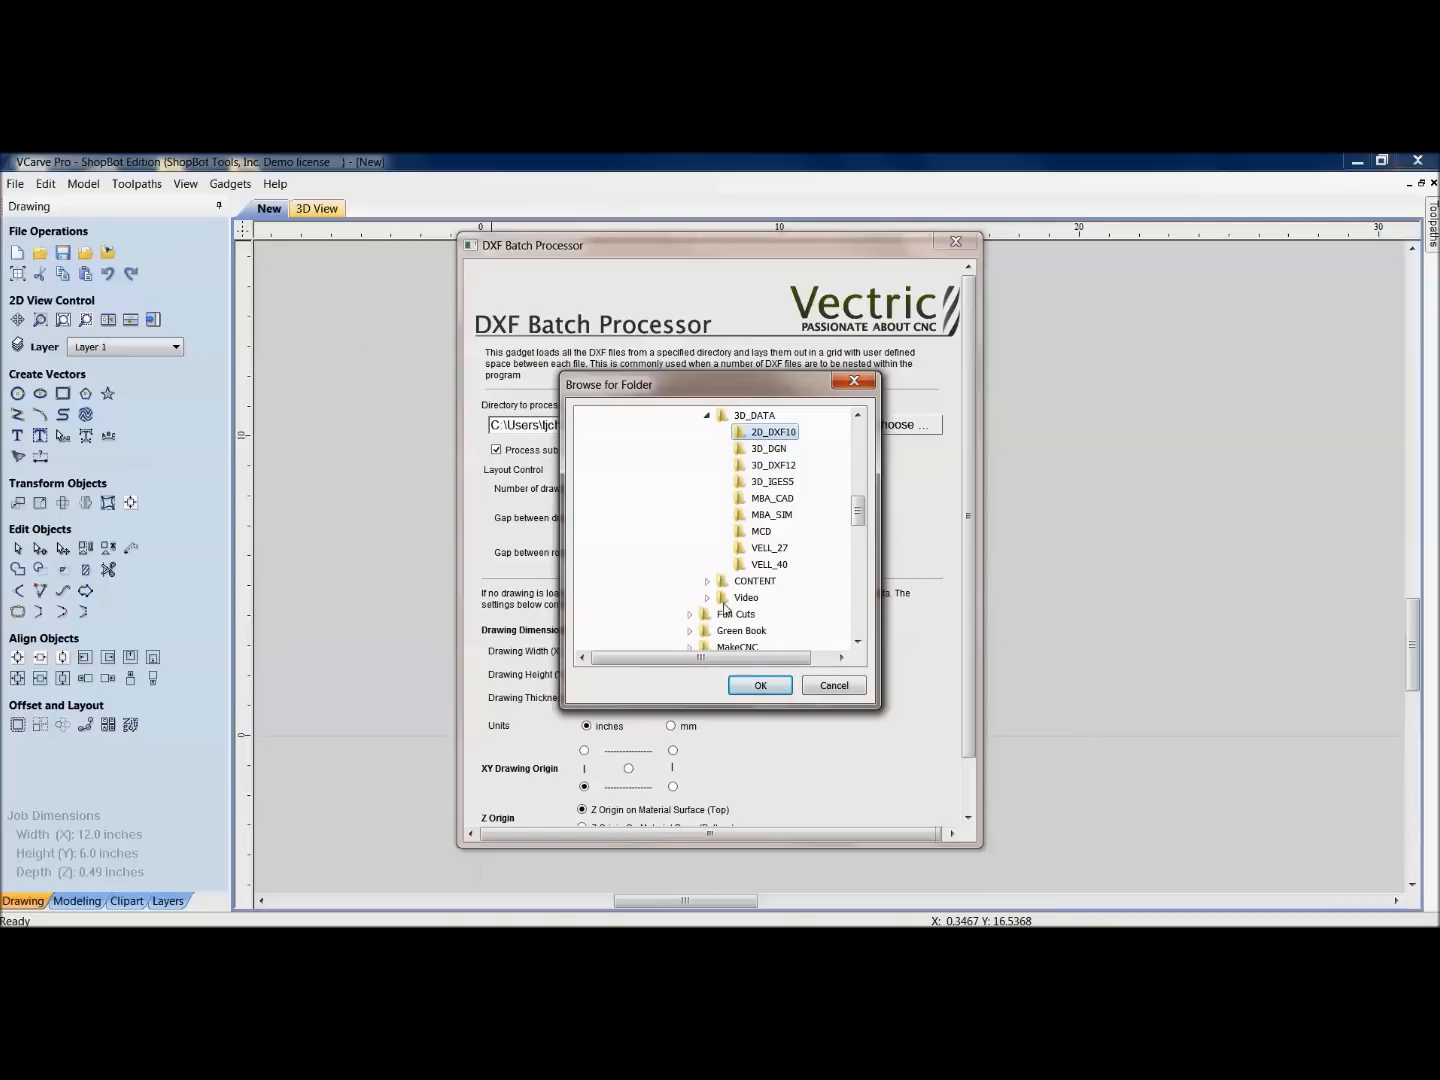
click(759, 685)
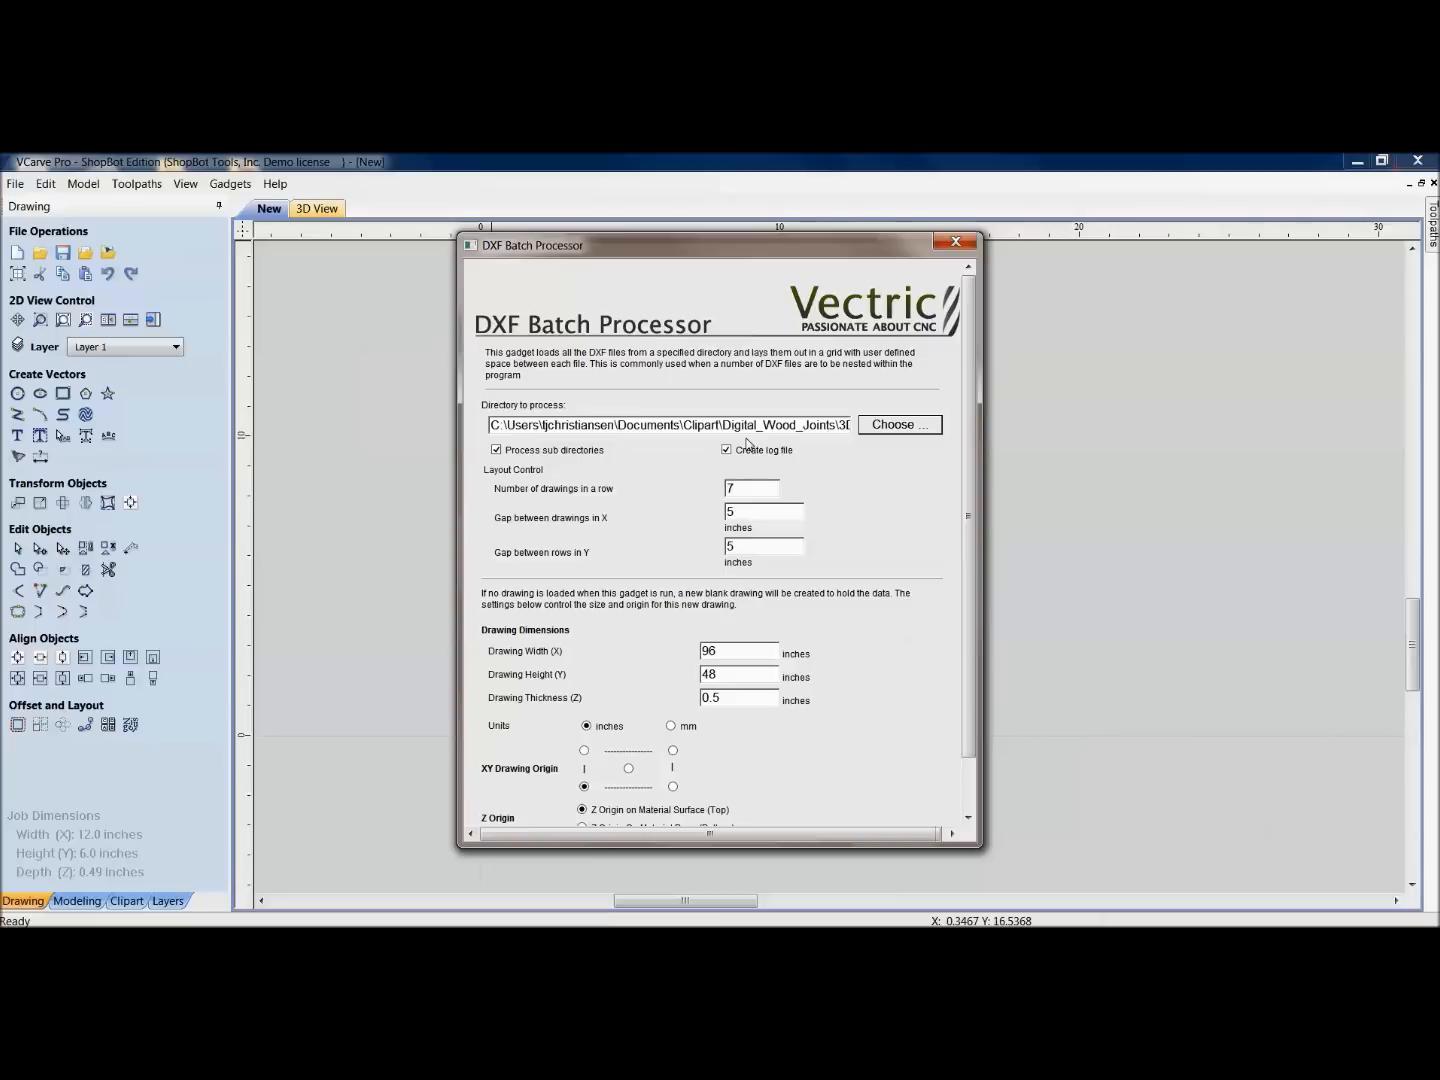
mouse_move(548, 510)
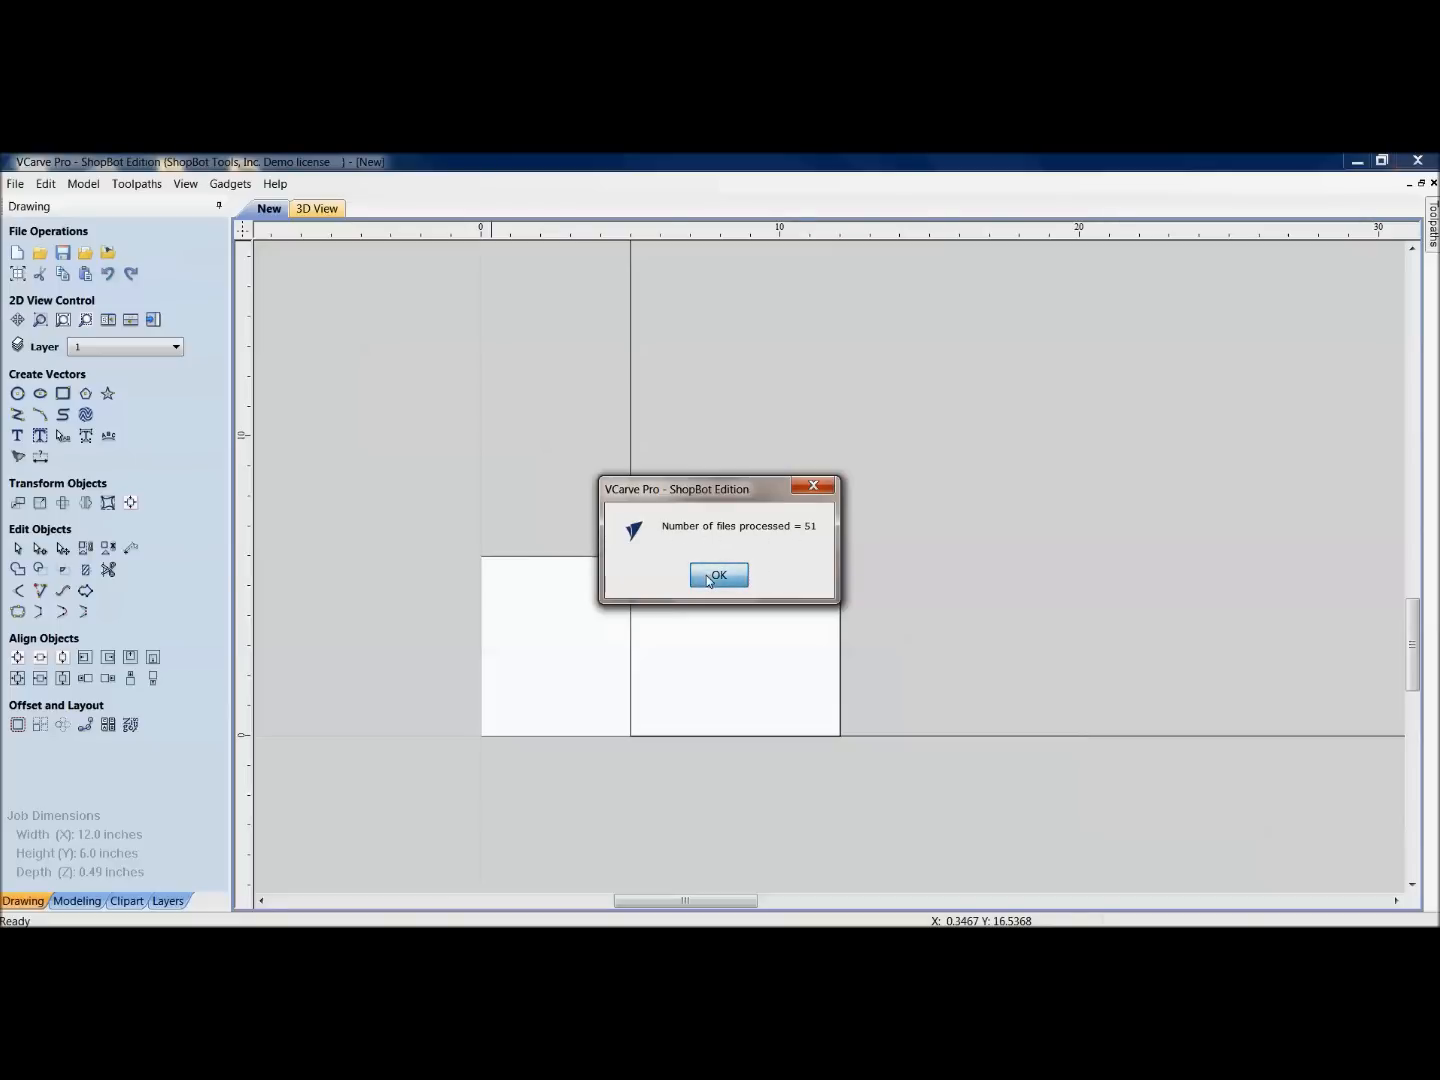
click(717, 575)
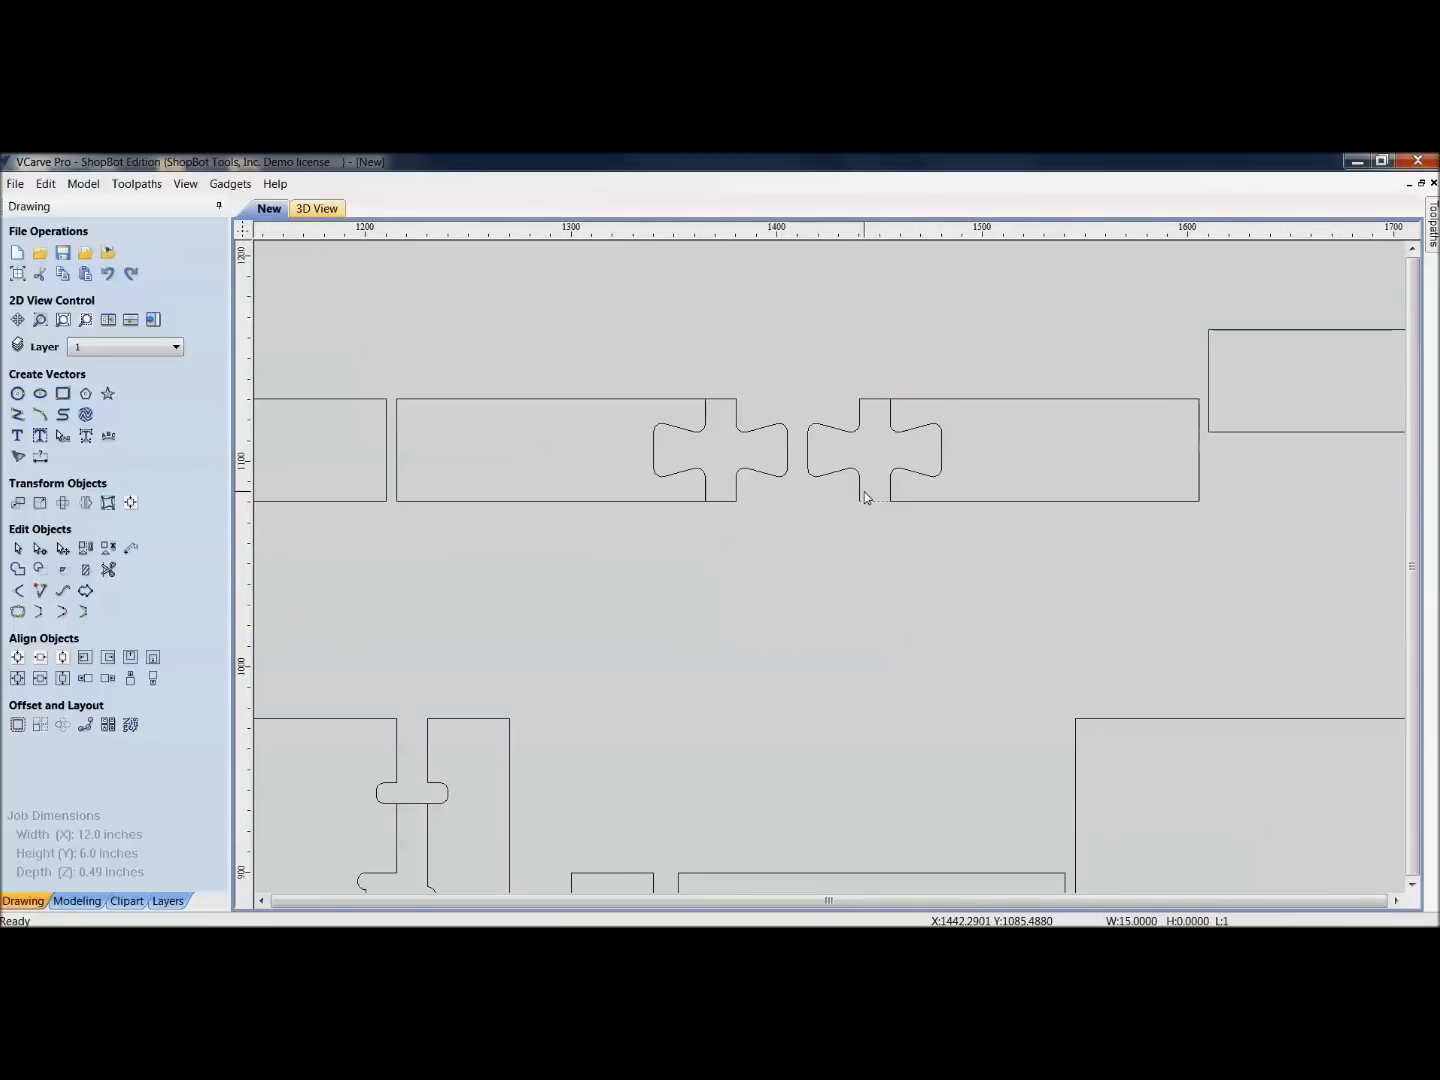
Step: Select a puzzle-joint drawing among the imported joint outlines
click(900, 448)
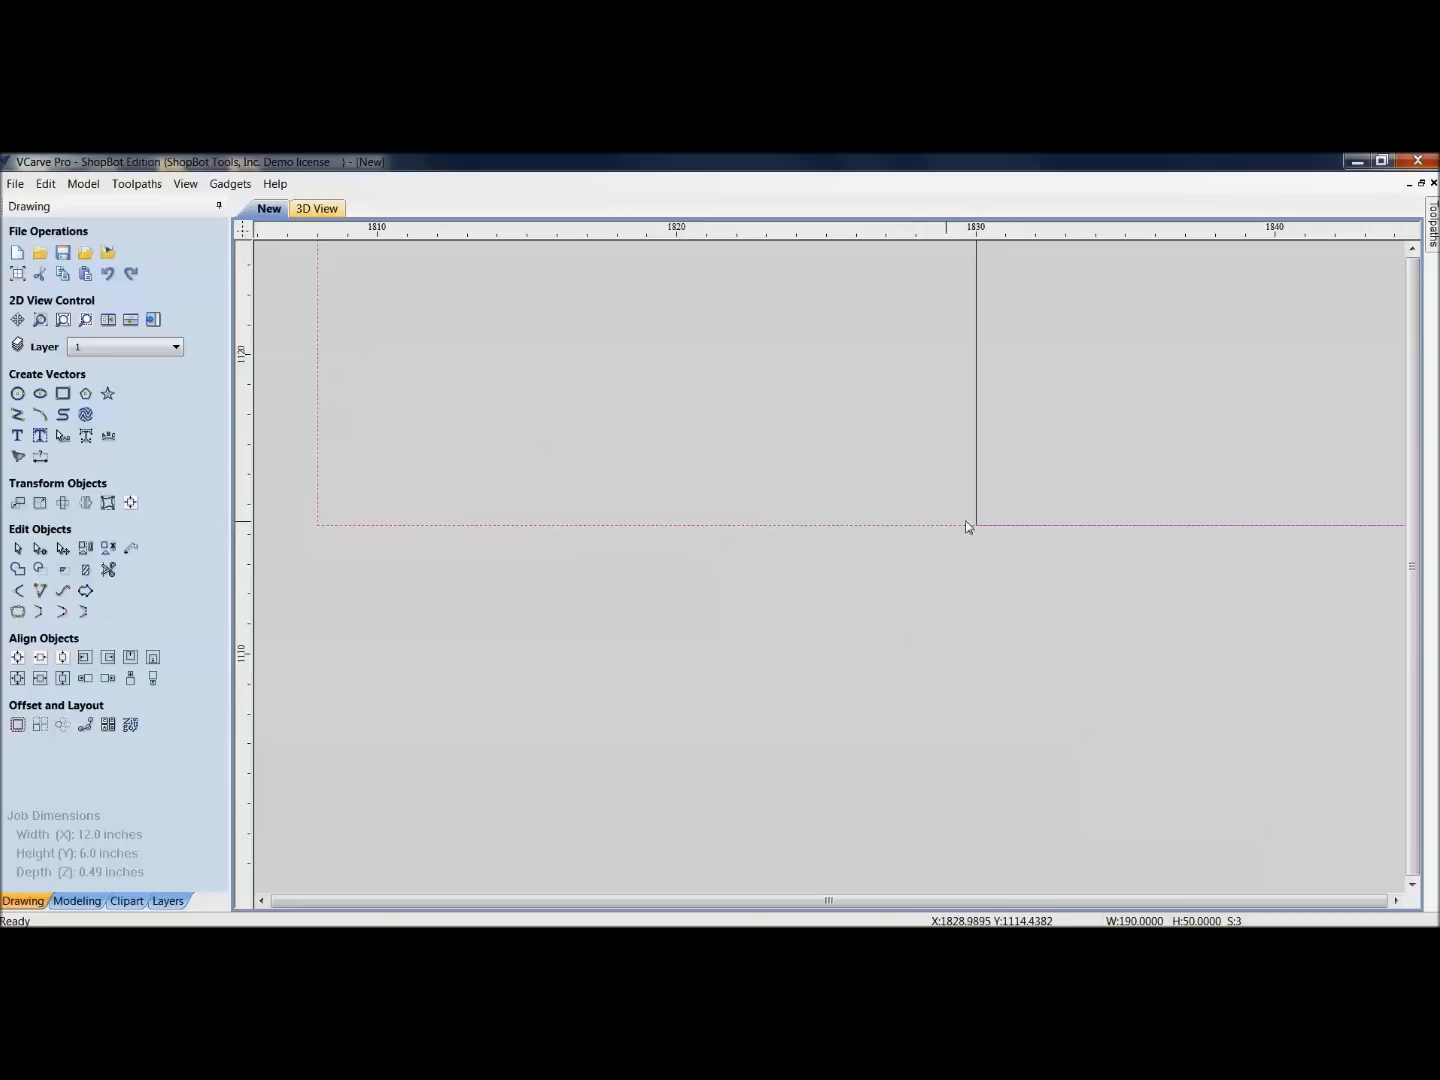
mouse_move(1074, 534)
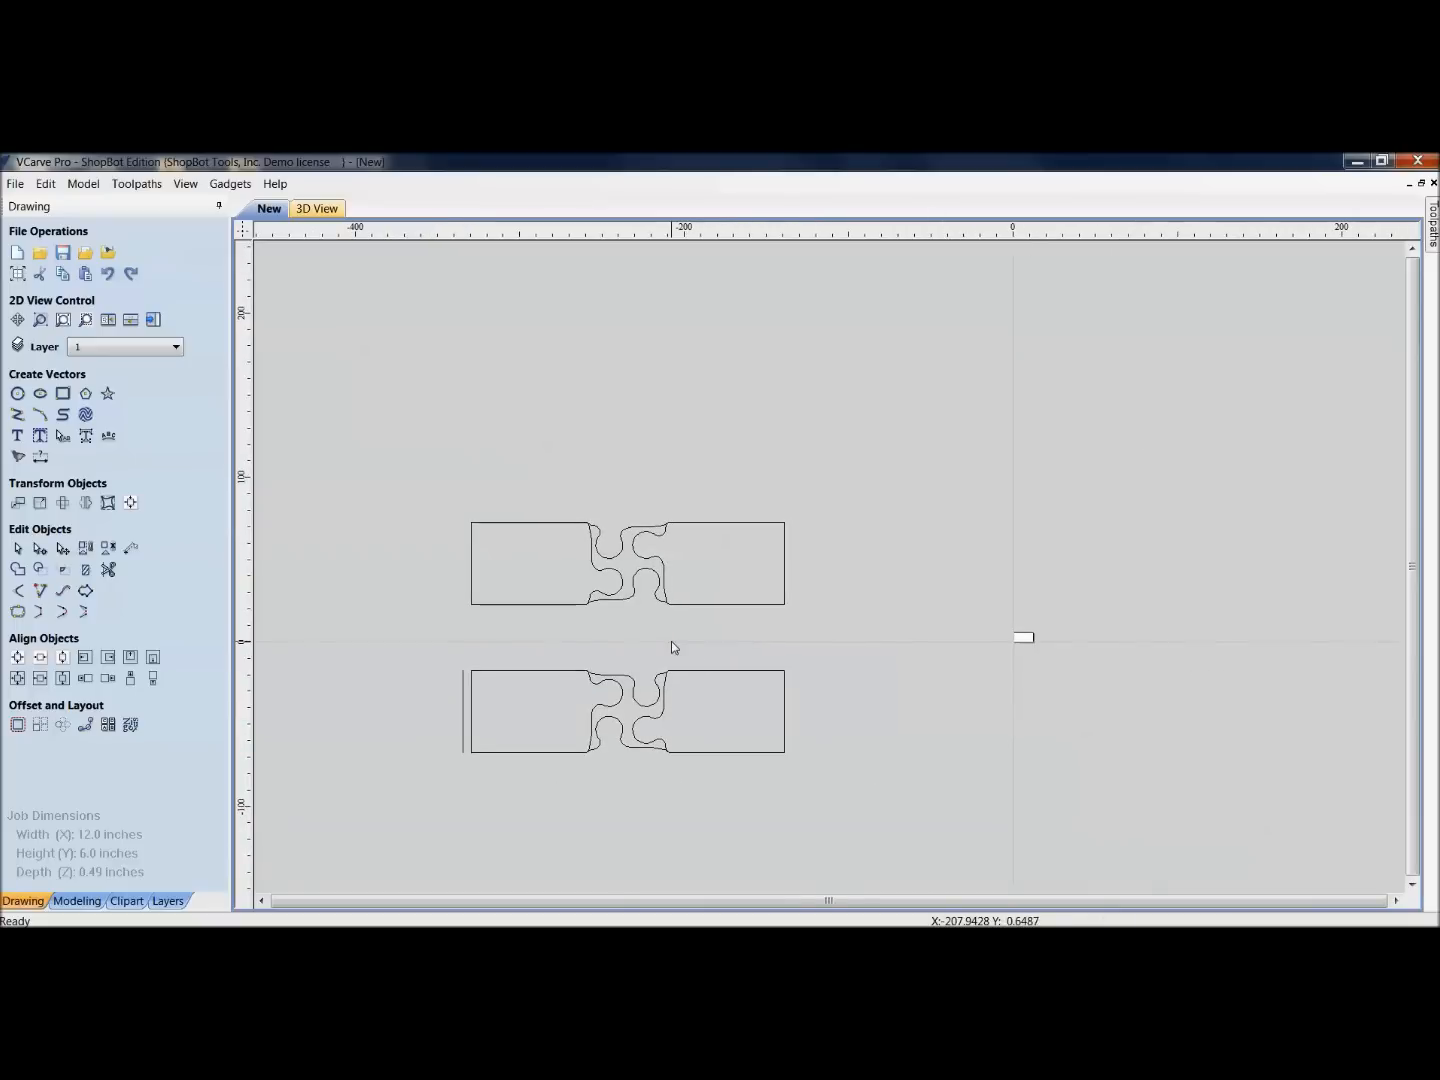
mouse_move(460, 748)
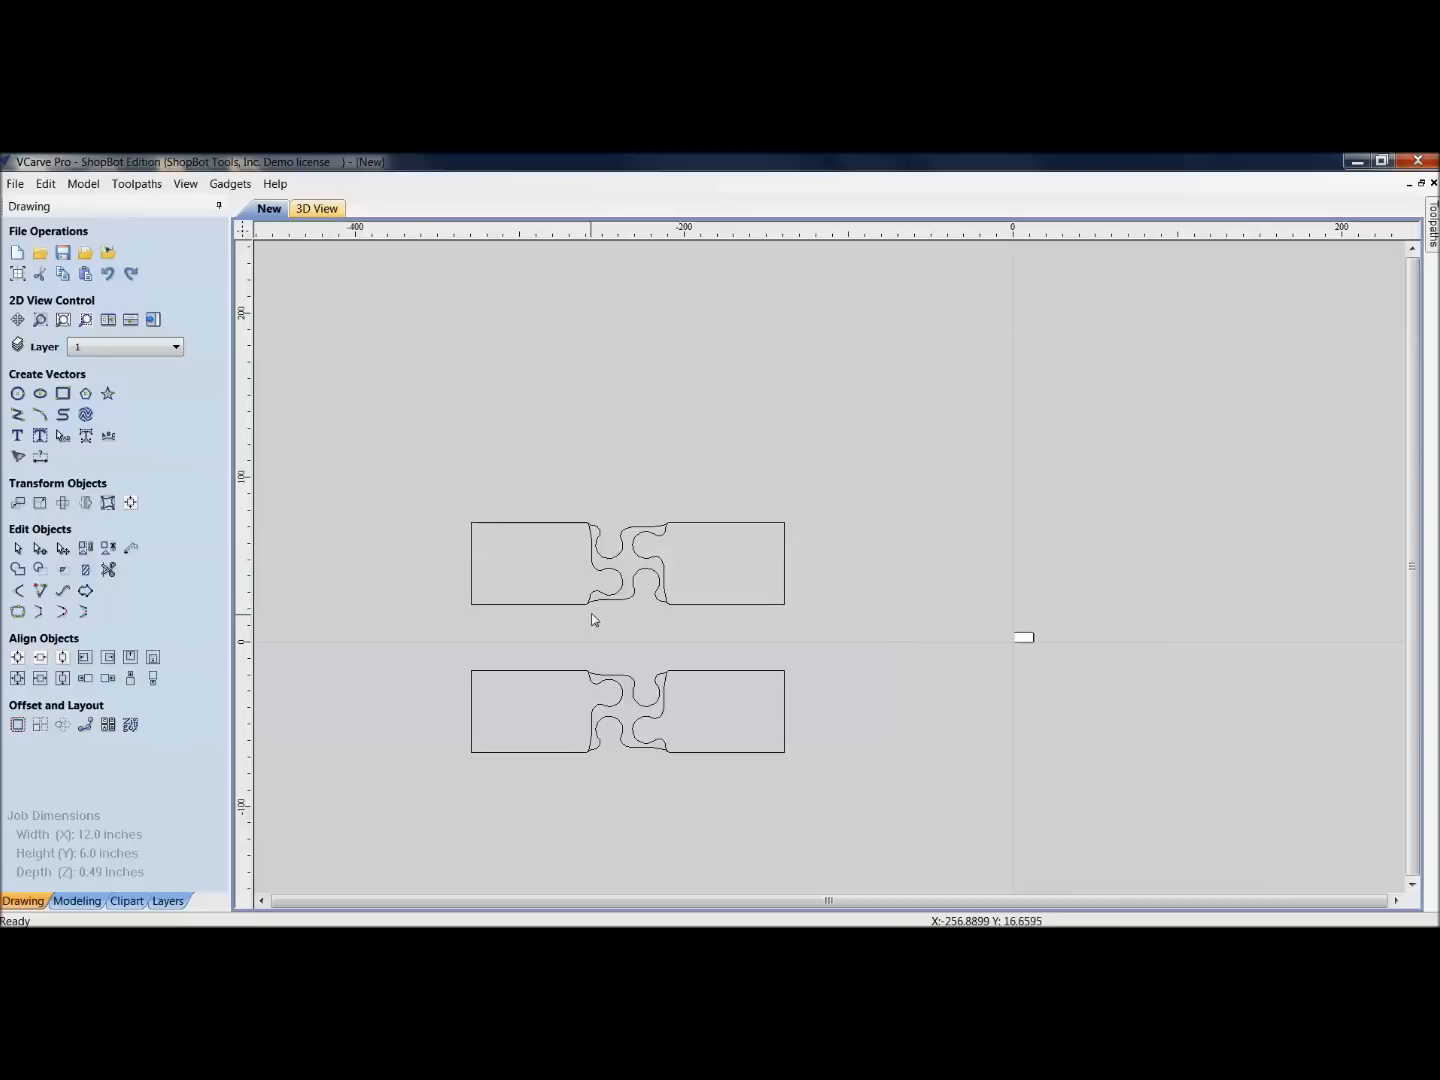
mouse_move(448, 510)
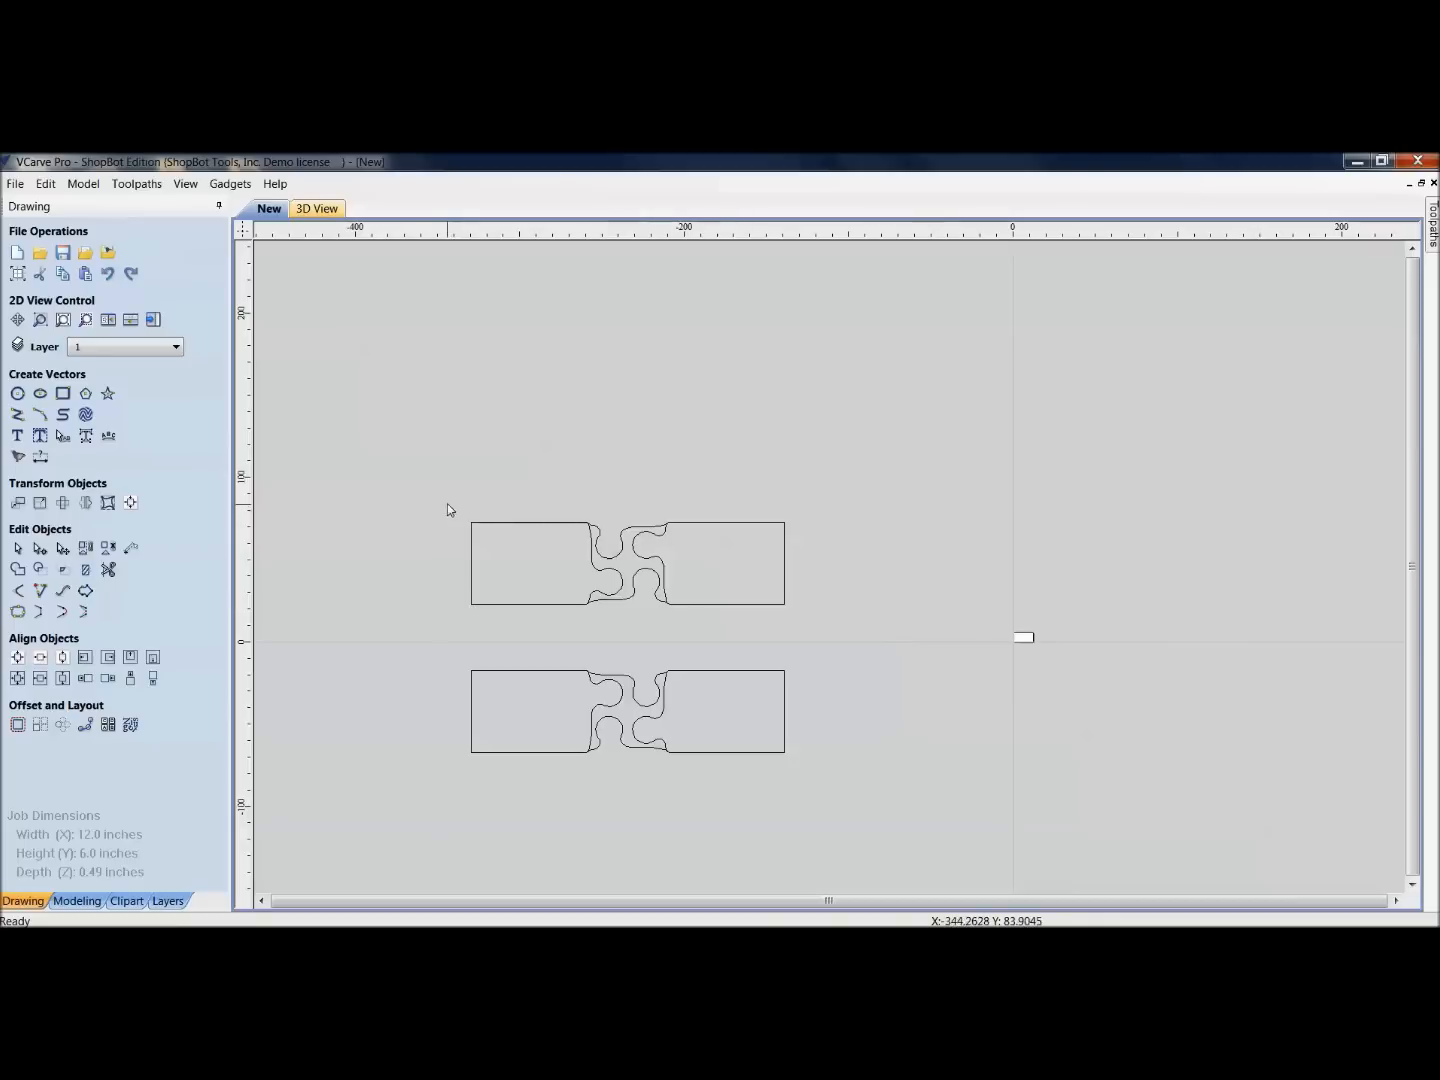
Step: Select both puzzle-joint pieces and resize them to 5 inches wide with Set Size
drag(450, 510, 847, 798)
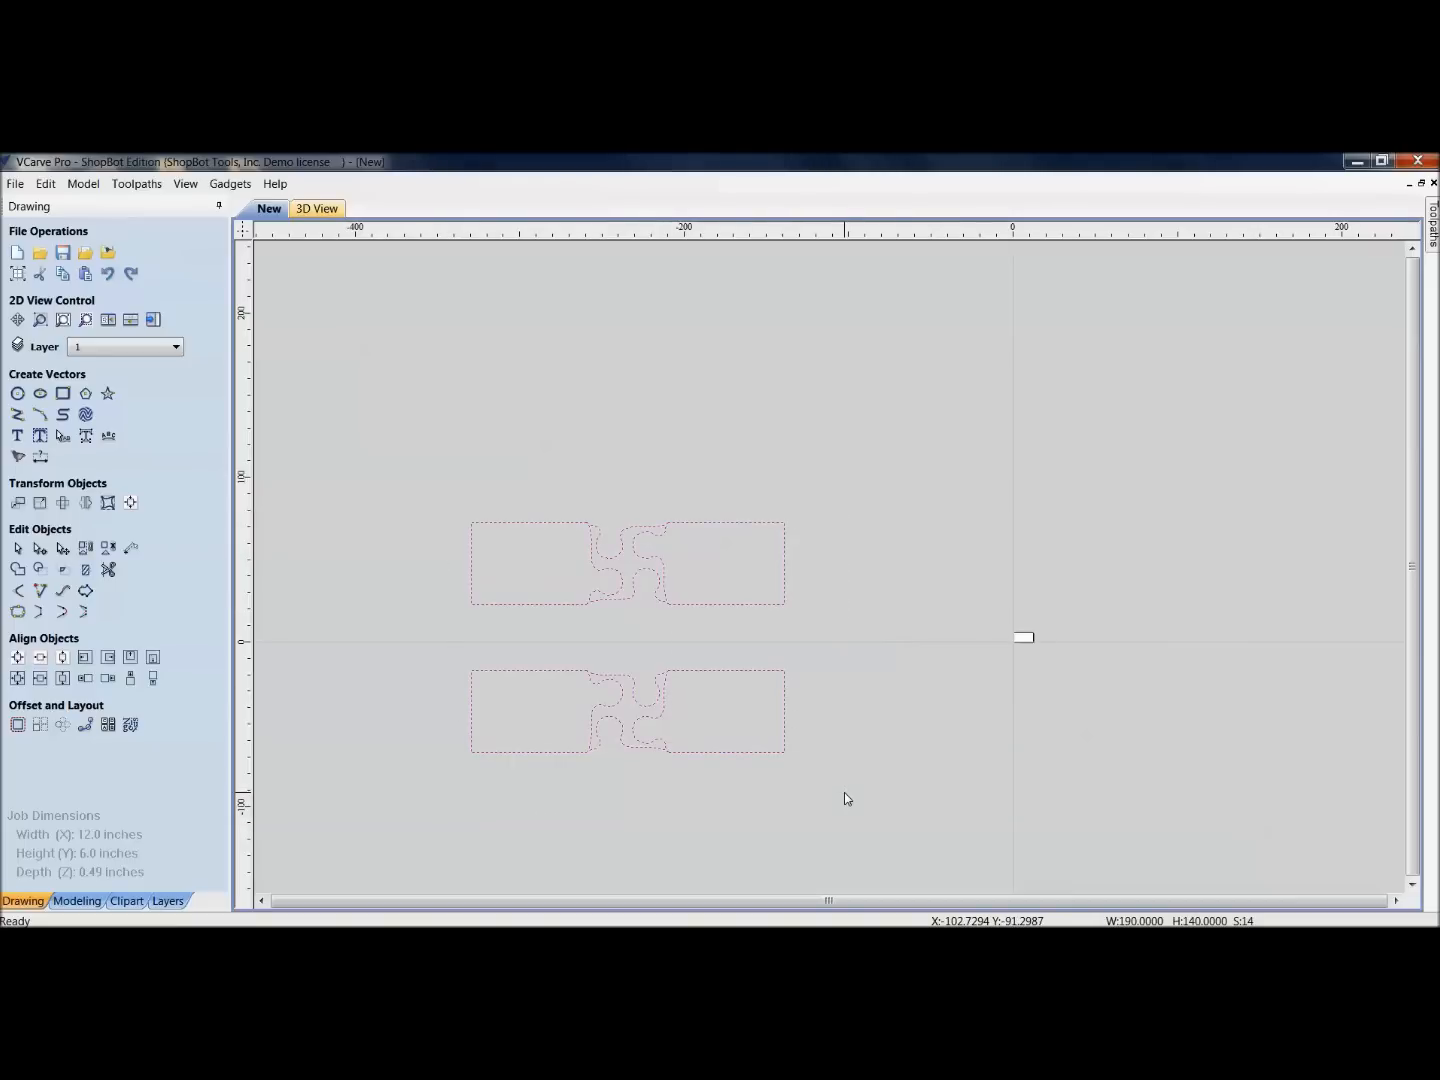
click(40, 502)
text(5)
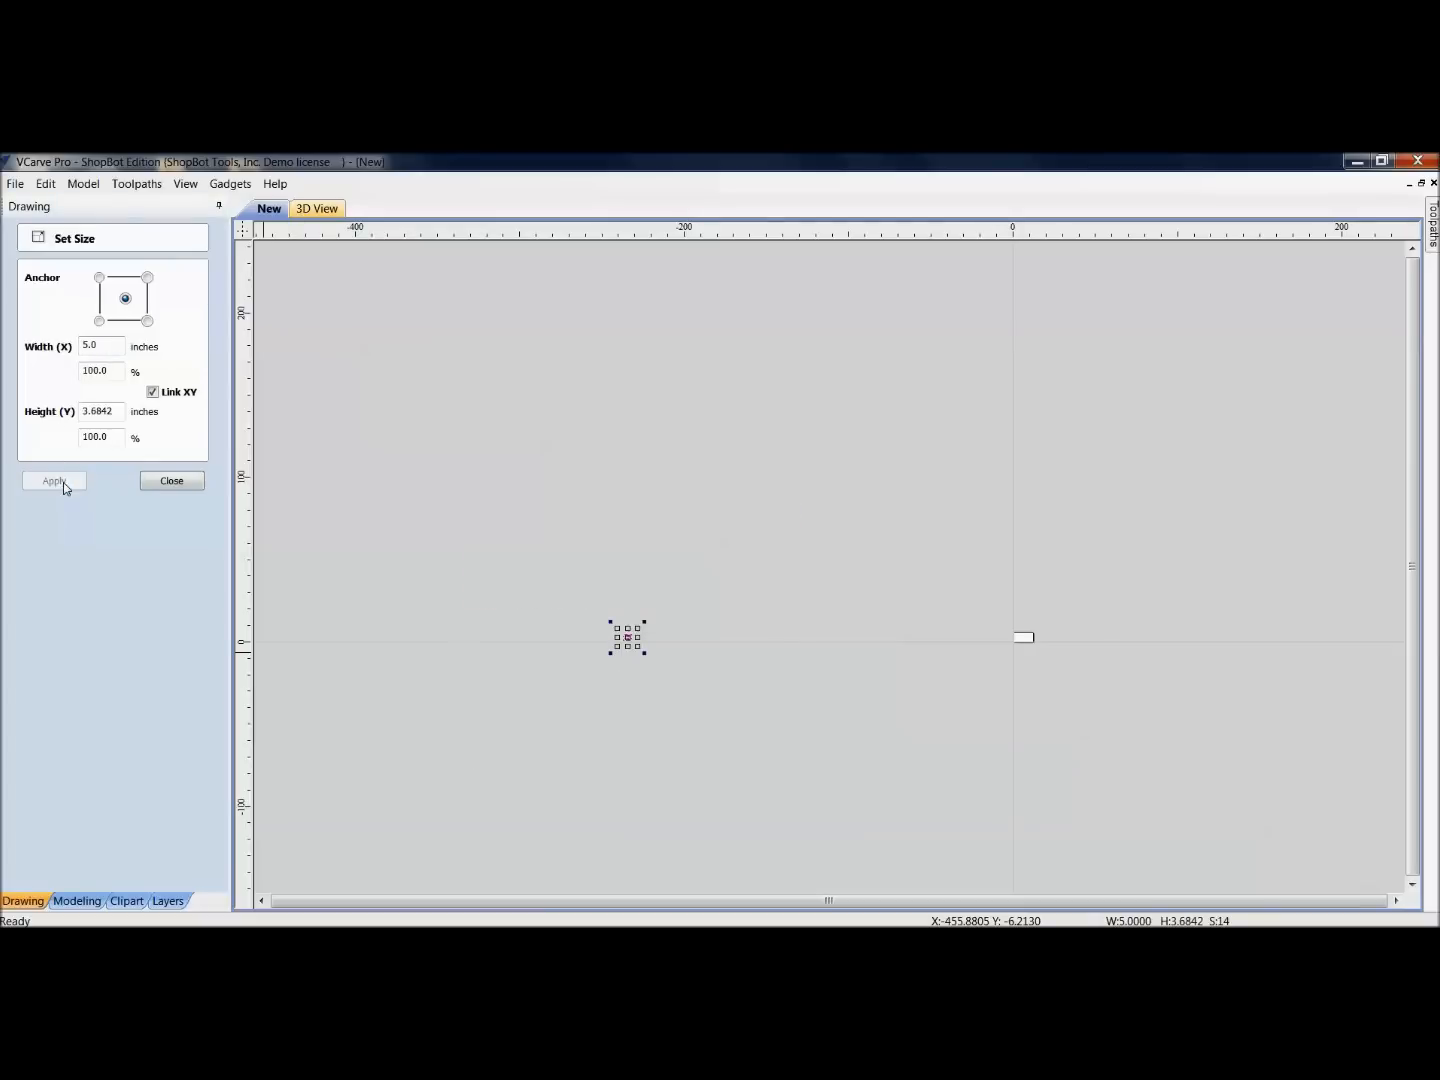
click(171, 481)
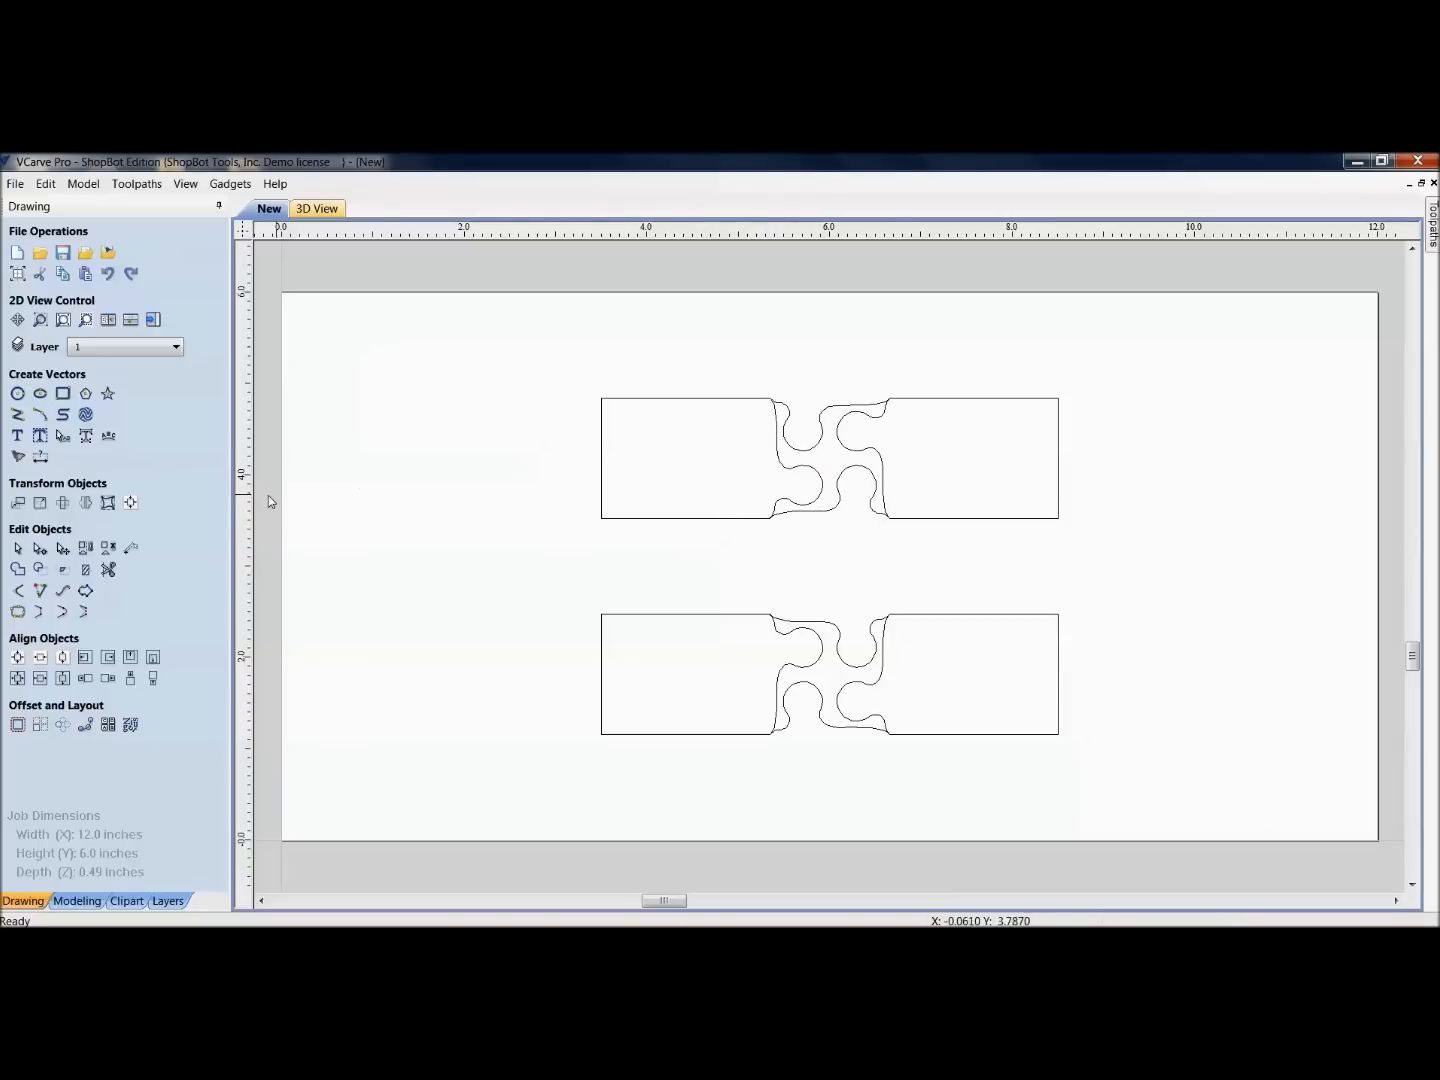
mouse_move(18, 612)
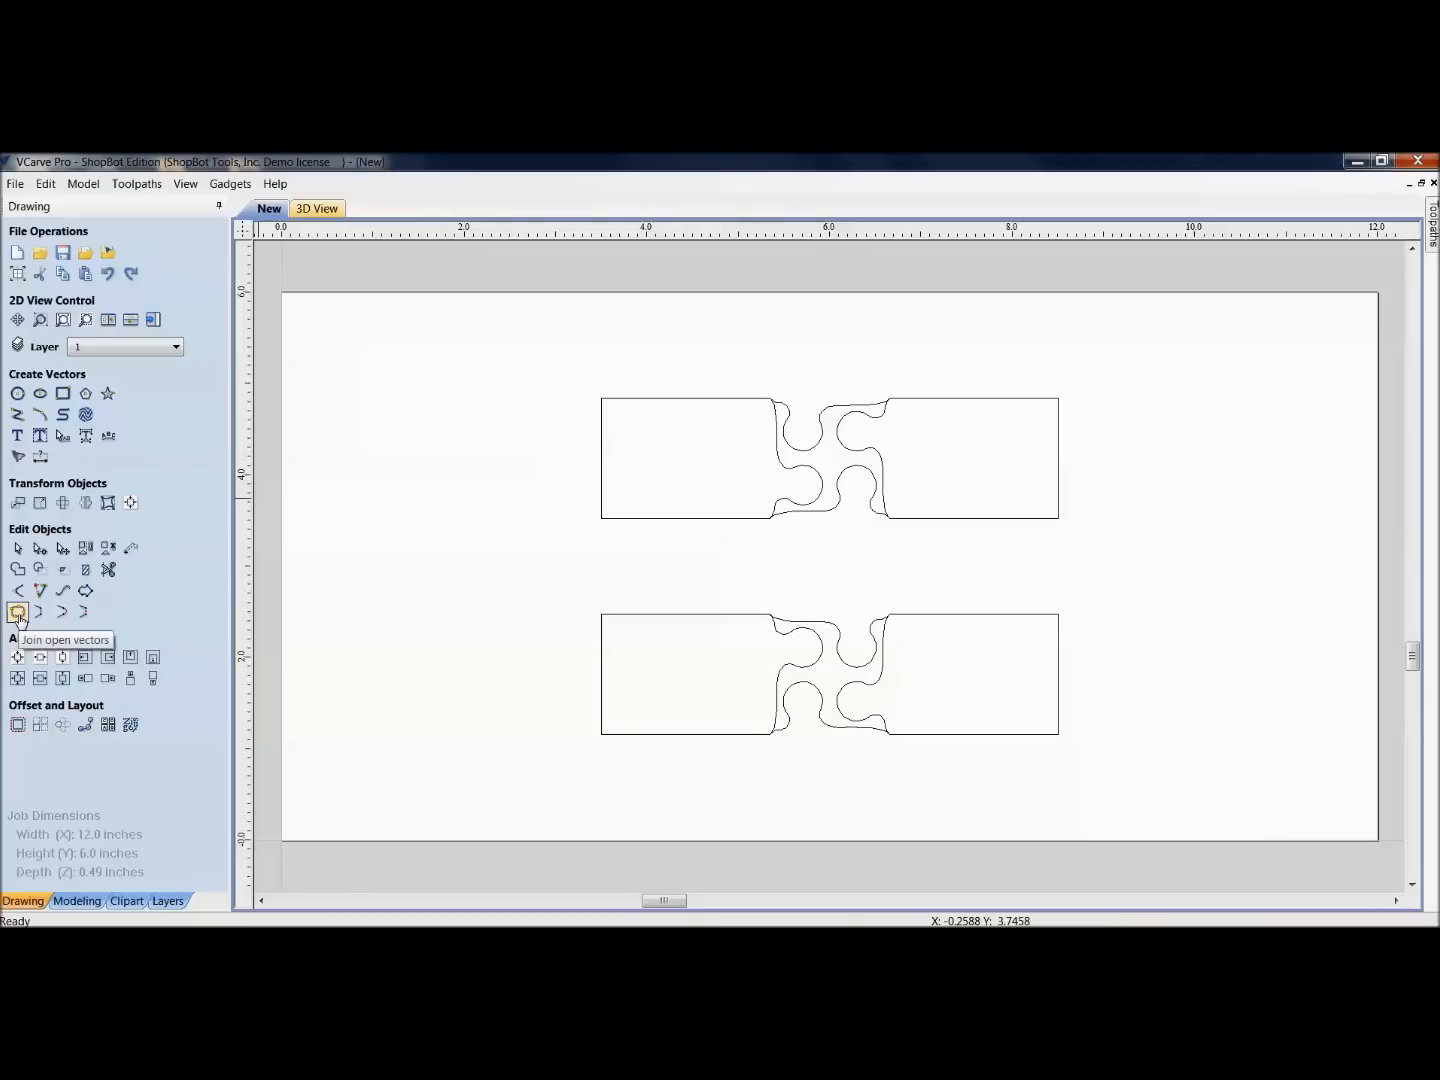
Step: Join the top board's outline pieces into one closed vector
click(18, 611)
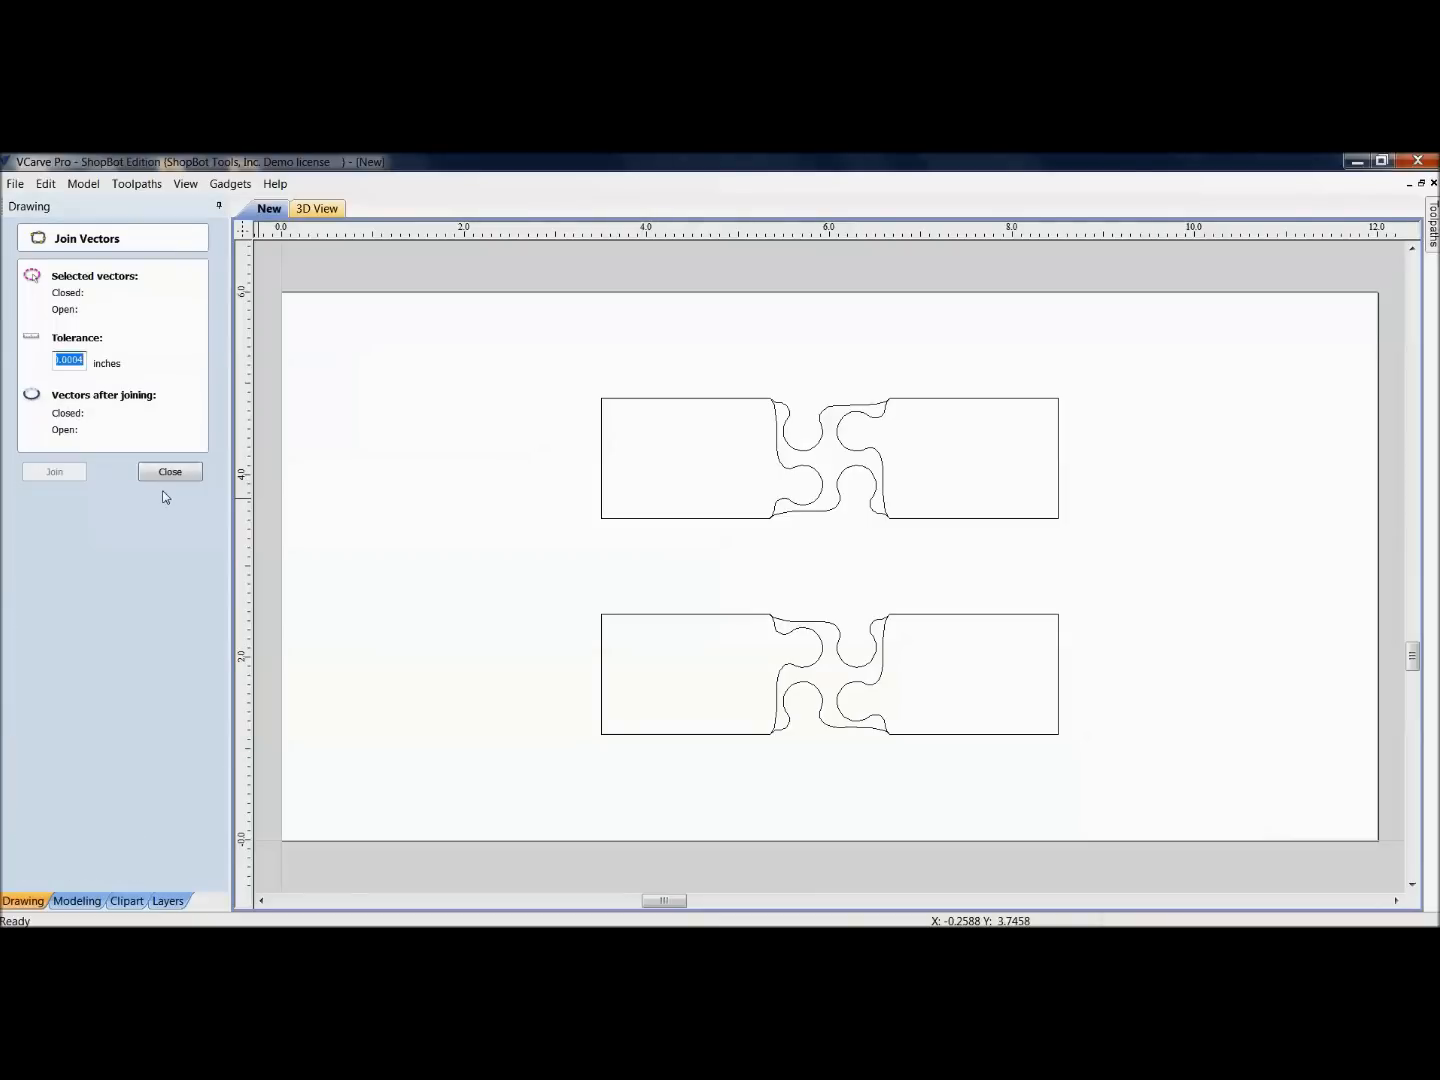
mouse_move(685, 515)
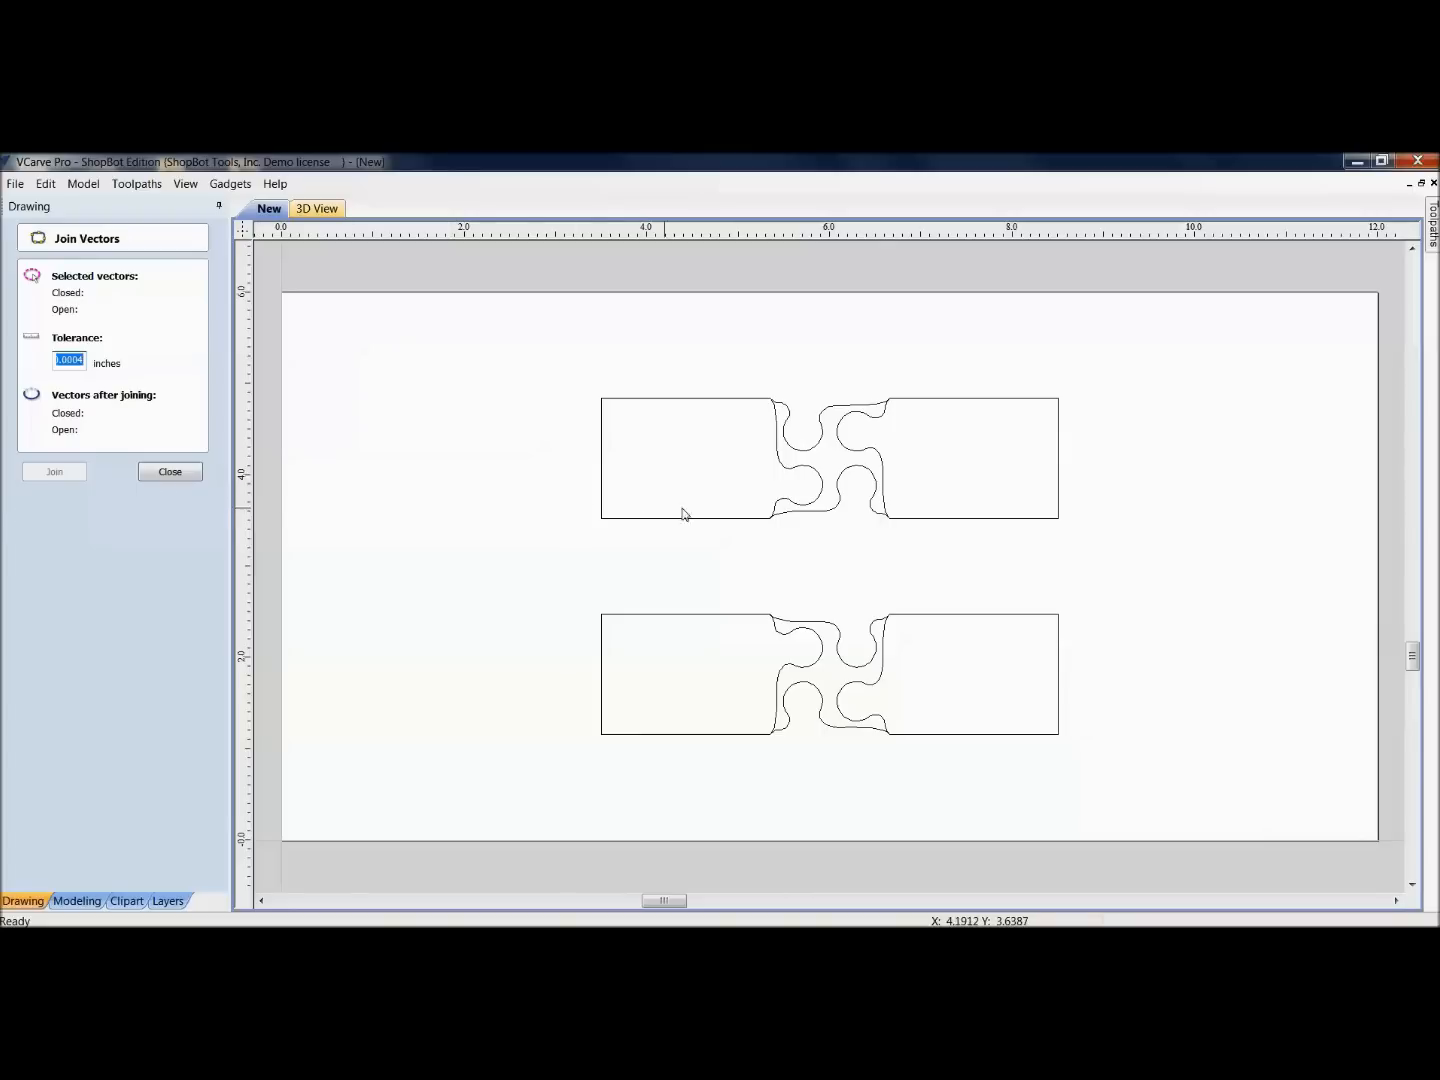
mouse_move(945, 420)
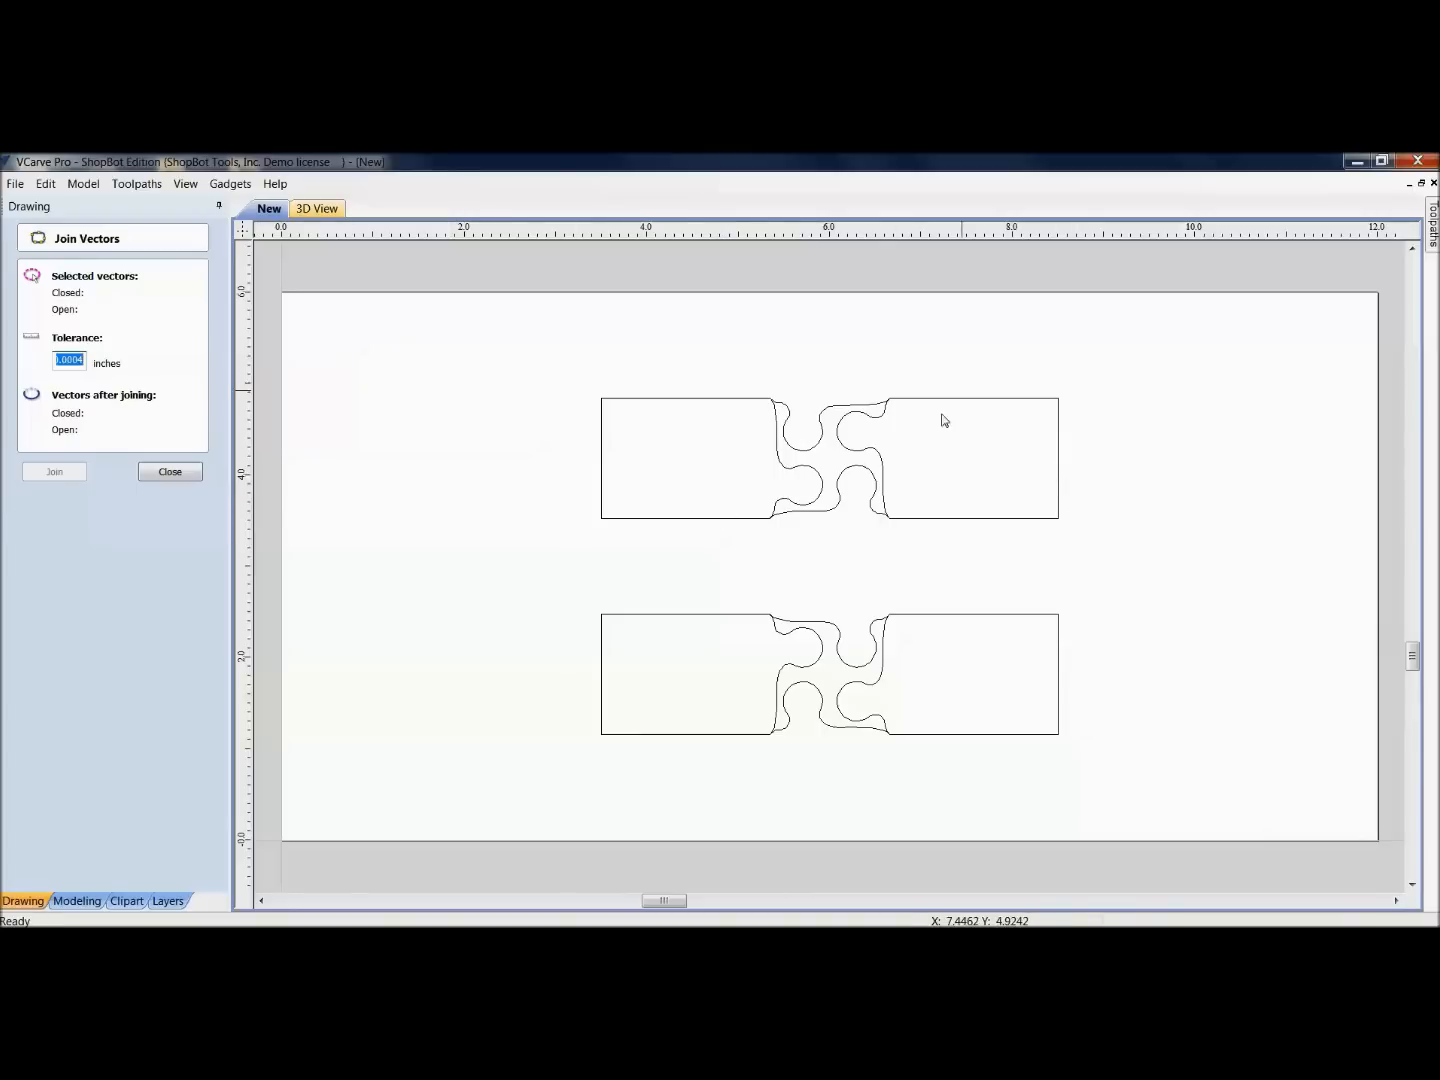
mouse_move(750, 530)
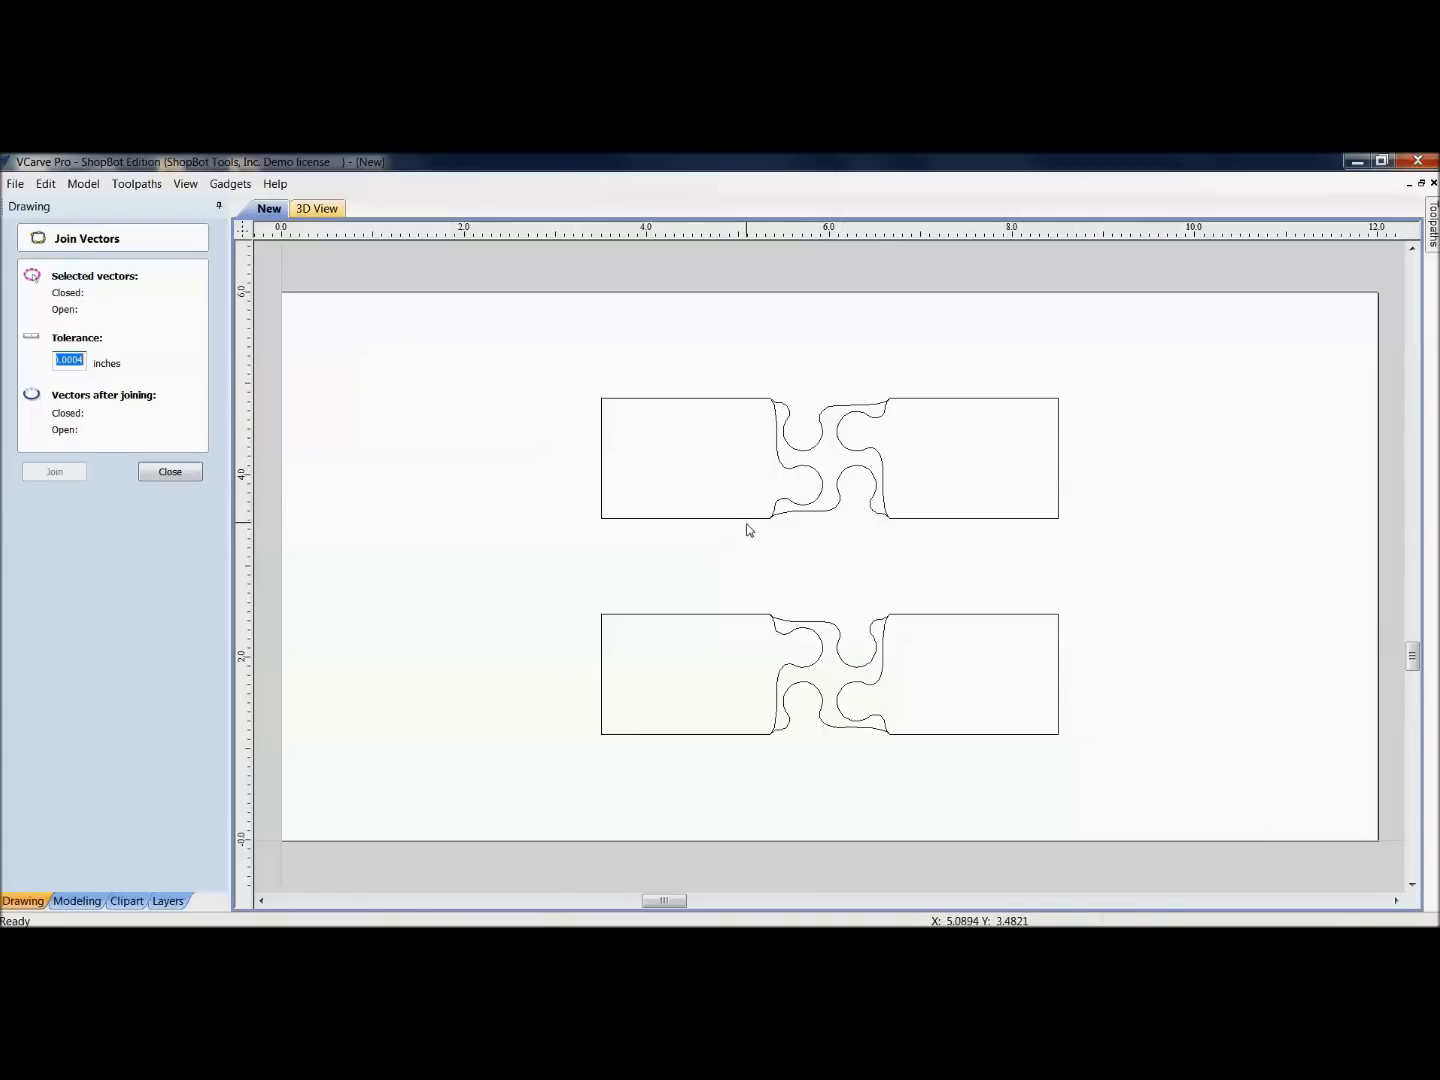
click(685, 460)
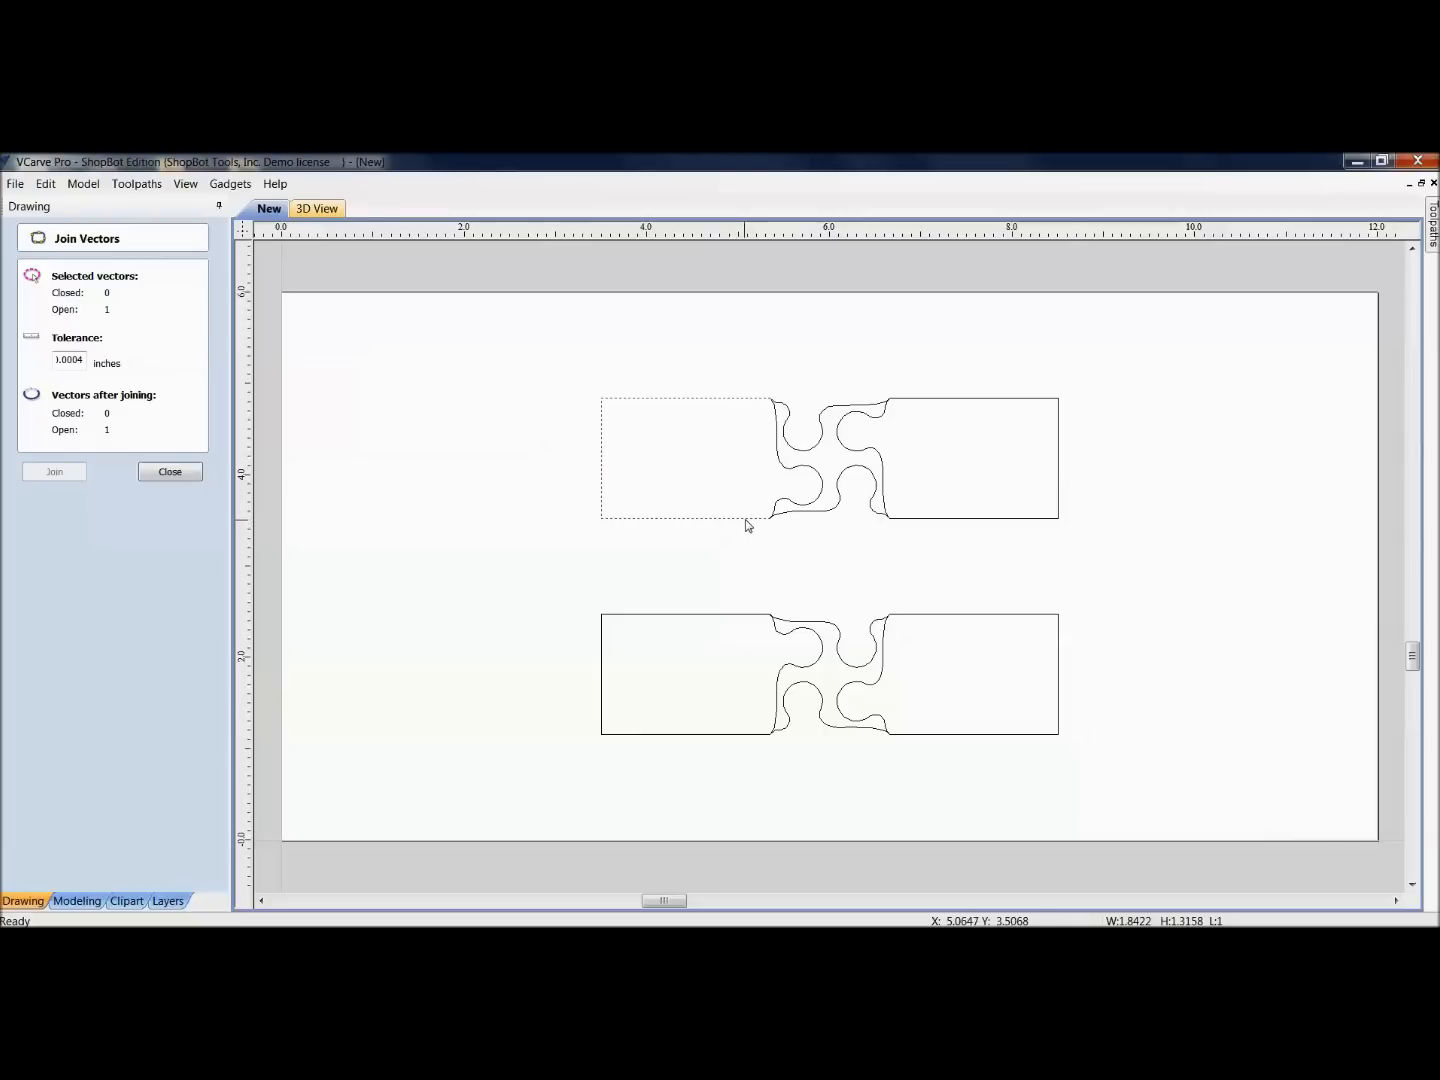
click(850, 490)
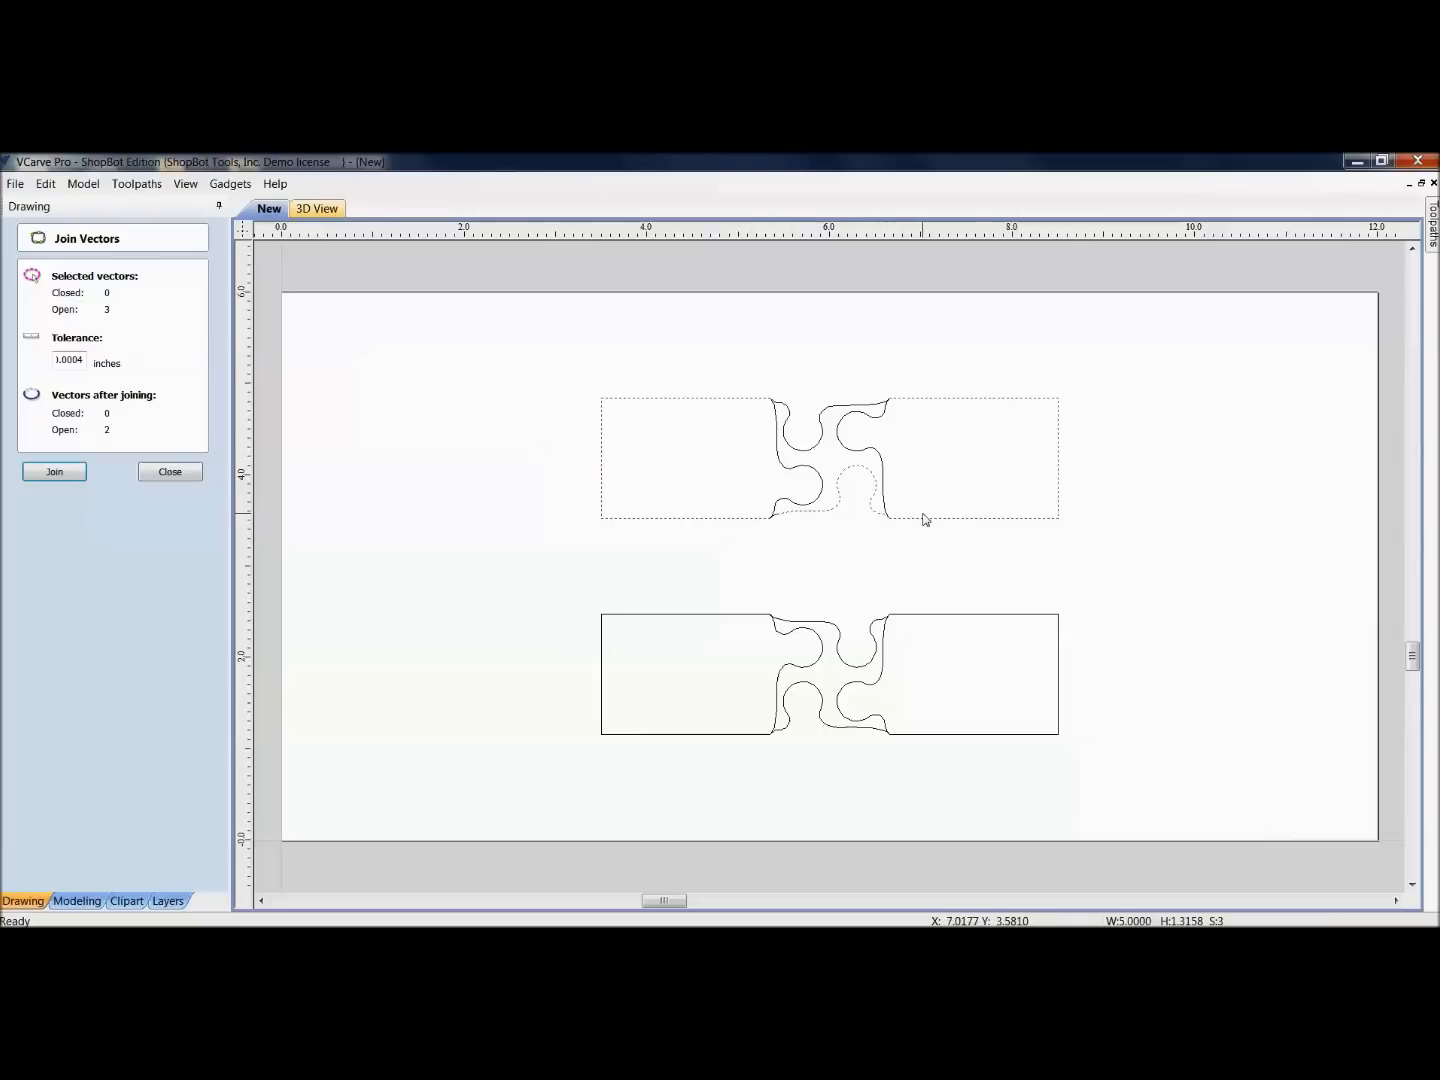
click(875, 408)
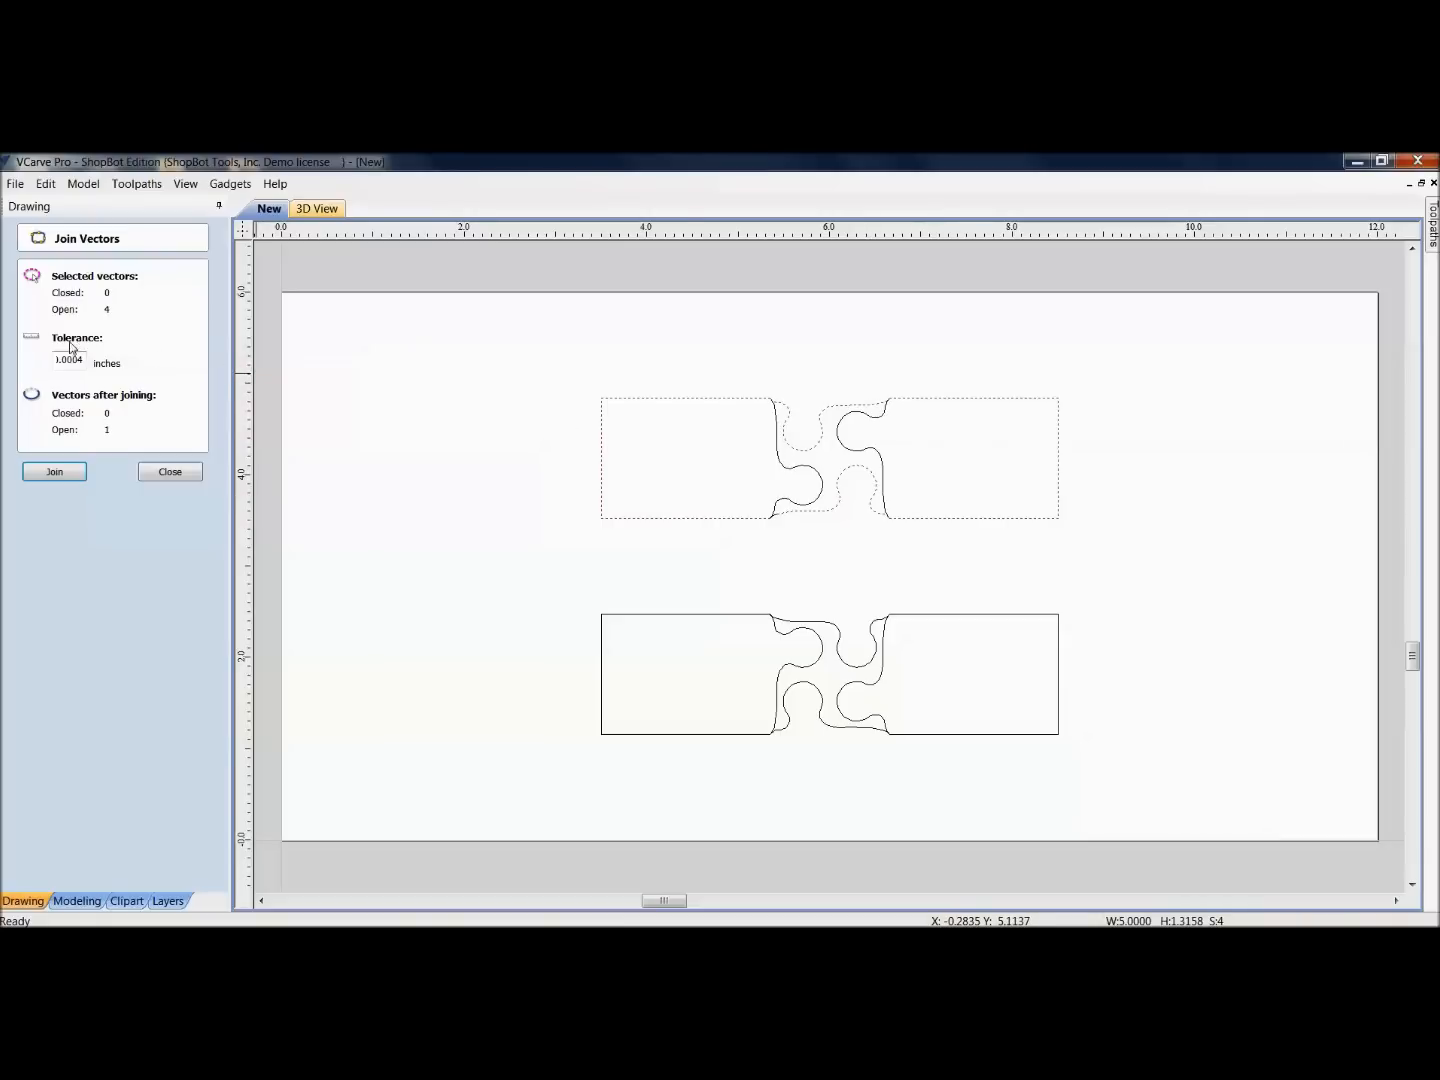
click(68, 359)
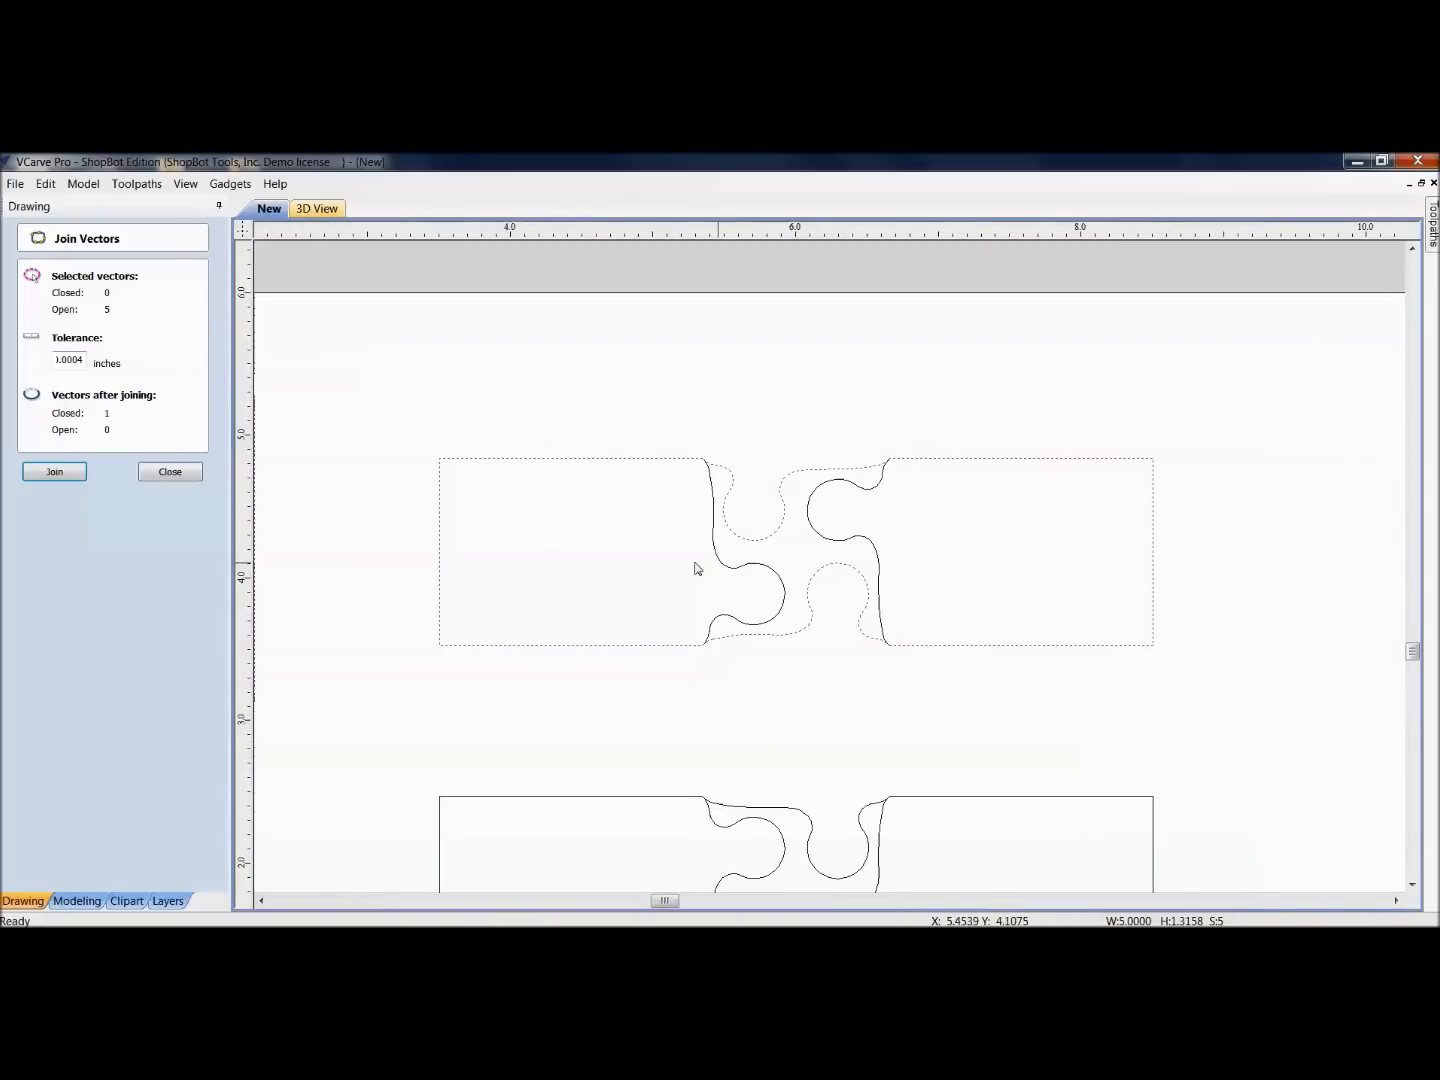
click(54, 471)
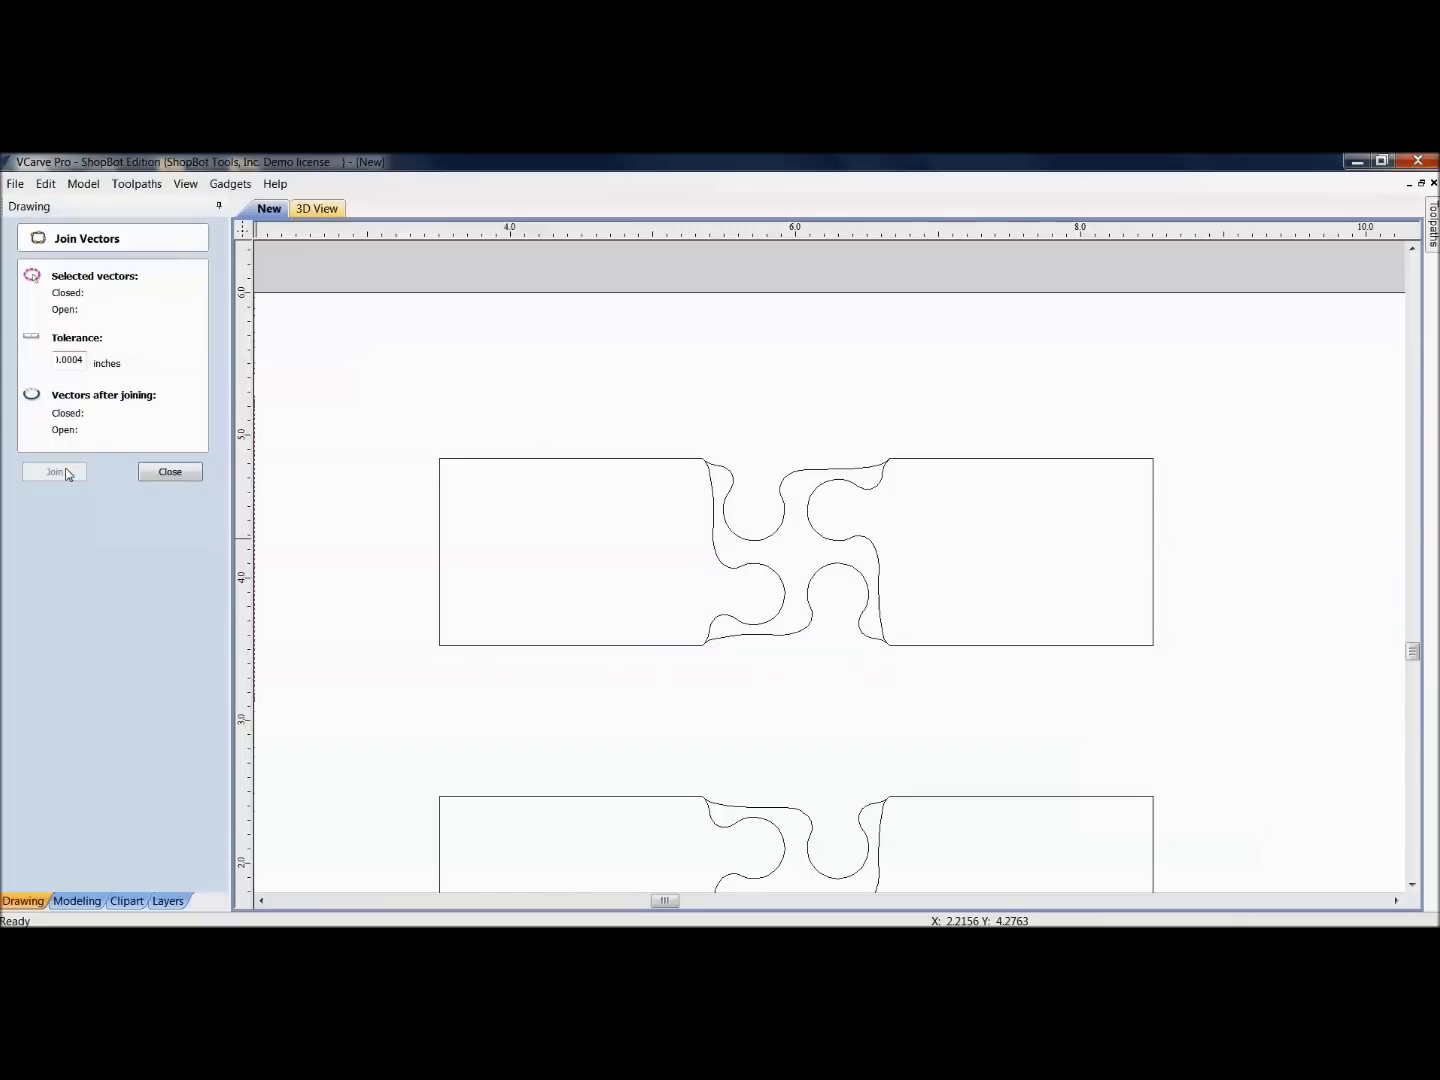
Step: Join the bottom board's curves into one closed vector outline
click(54, 471)
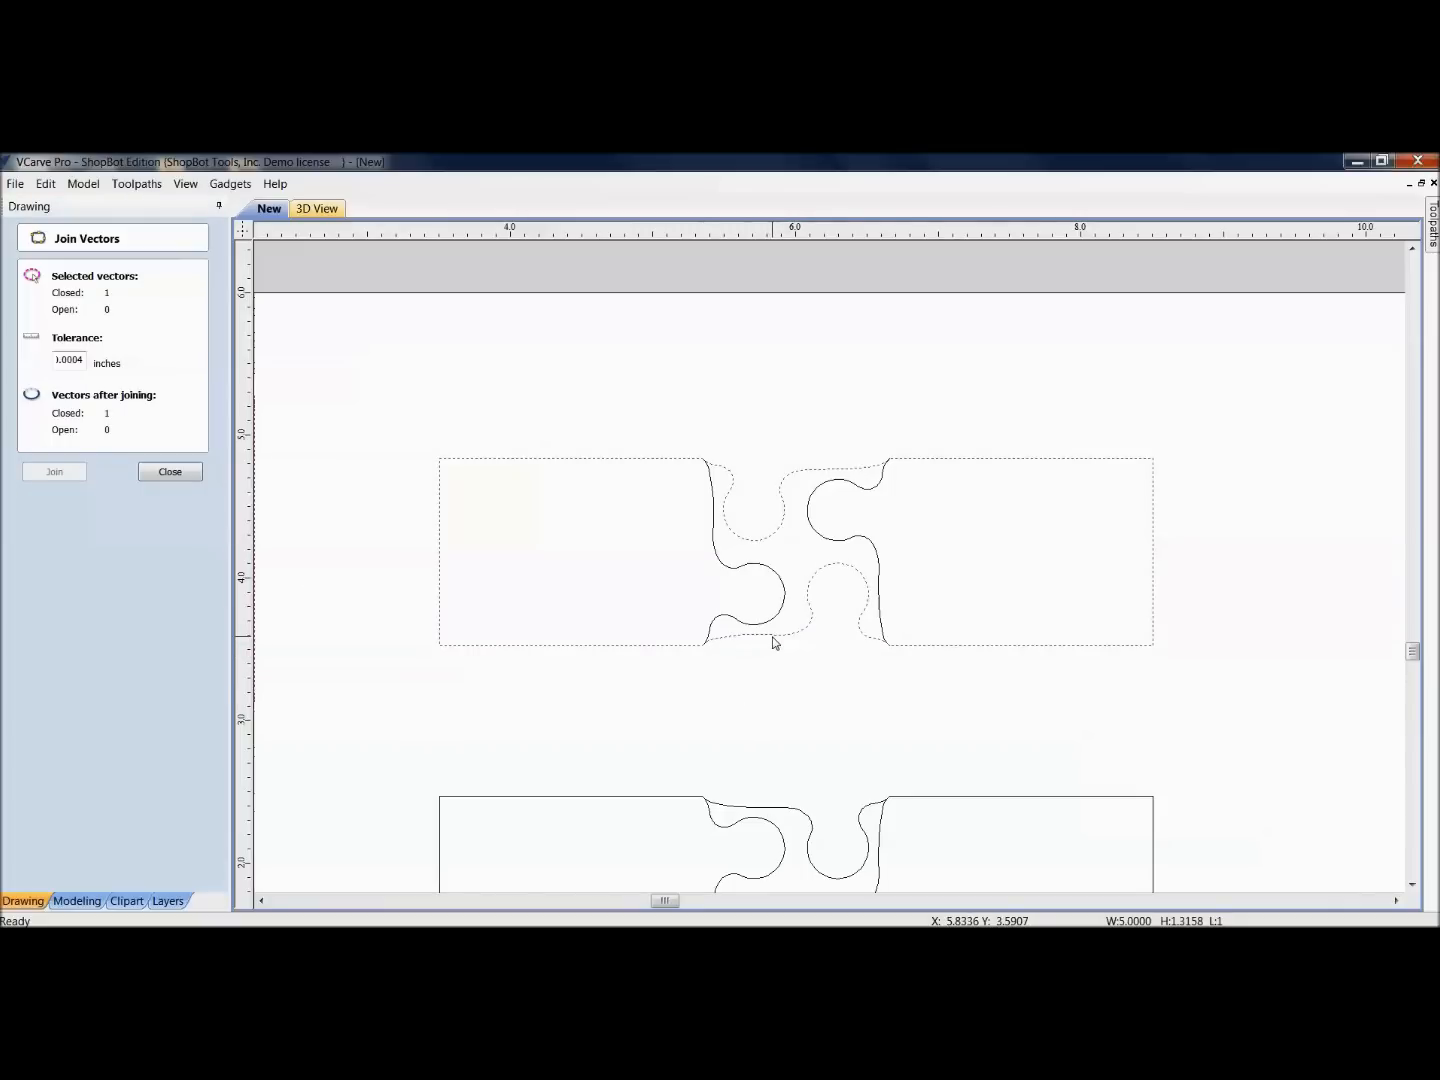
scroll(down, 3)
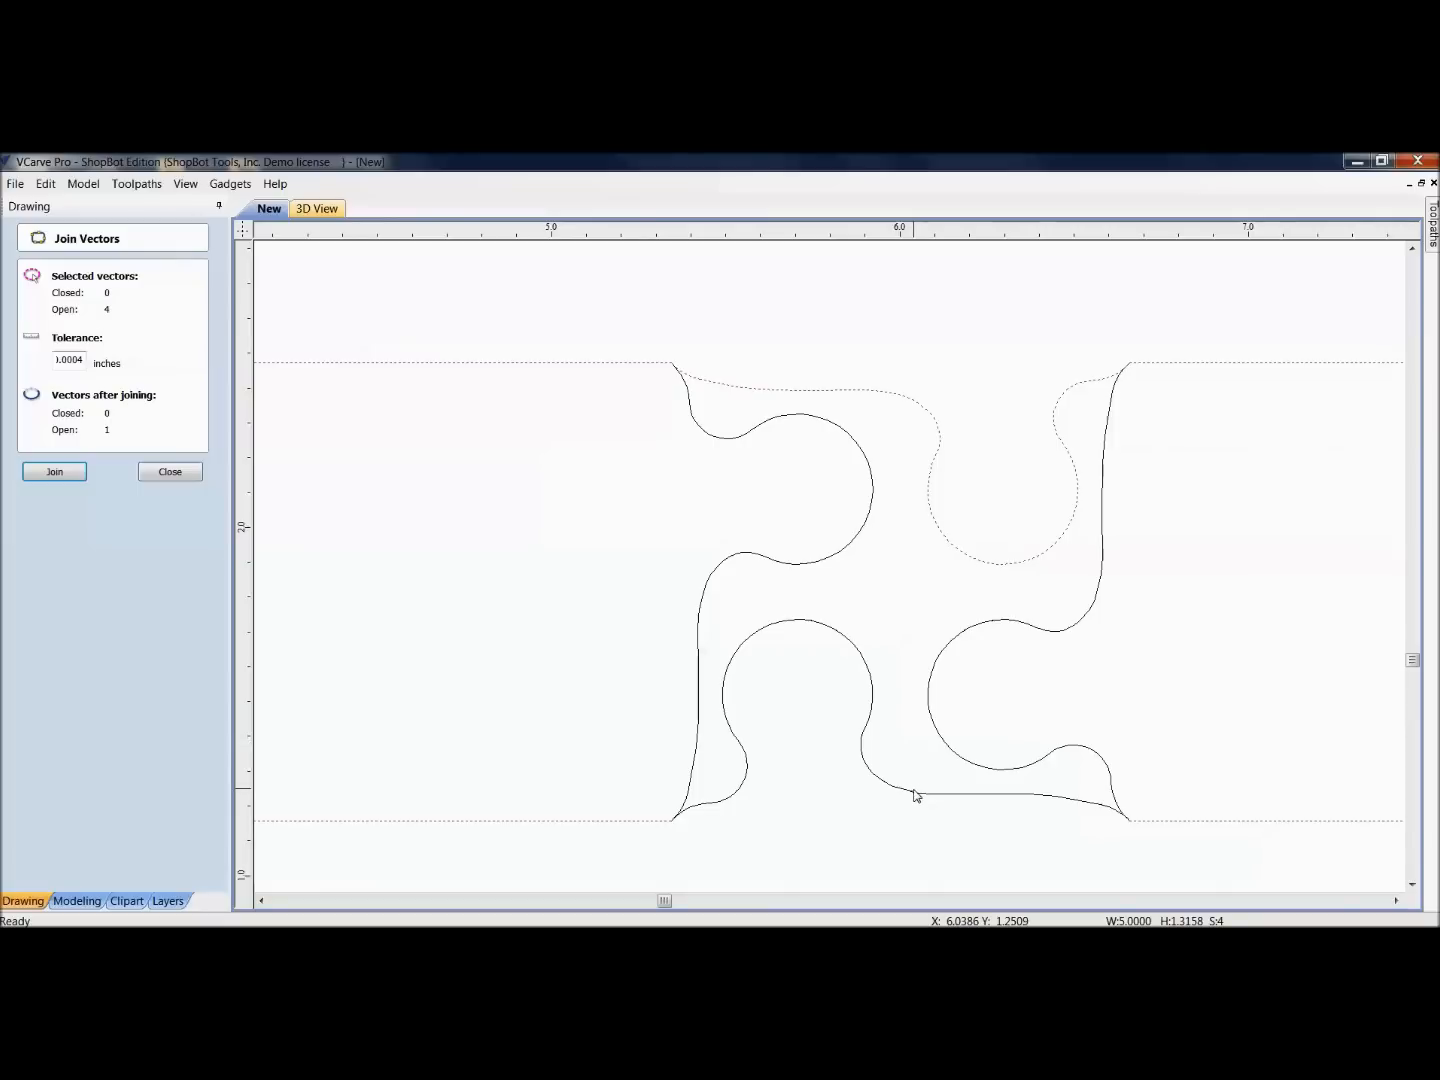
click(54, 471)
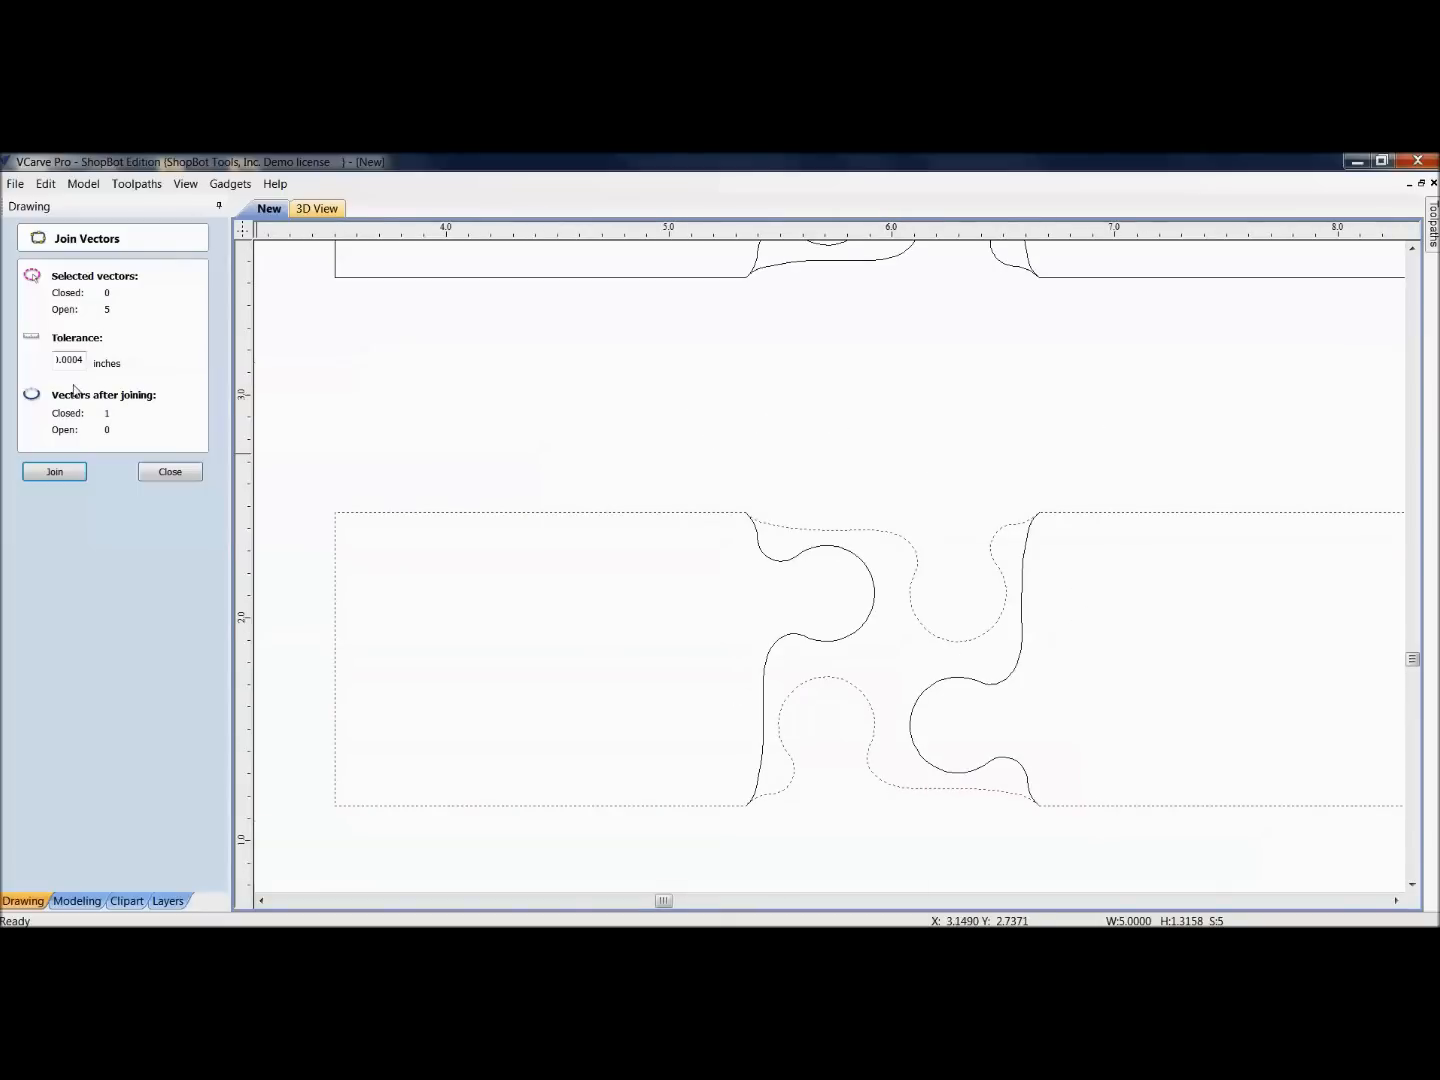
click(54, 471)
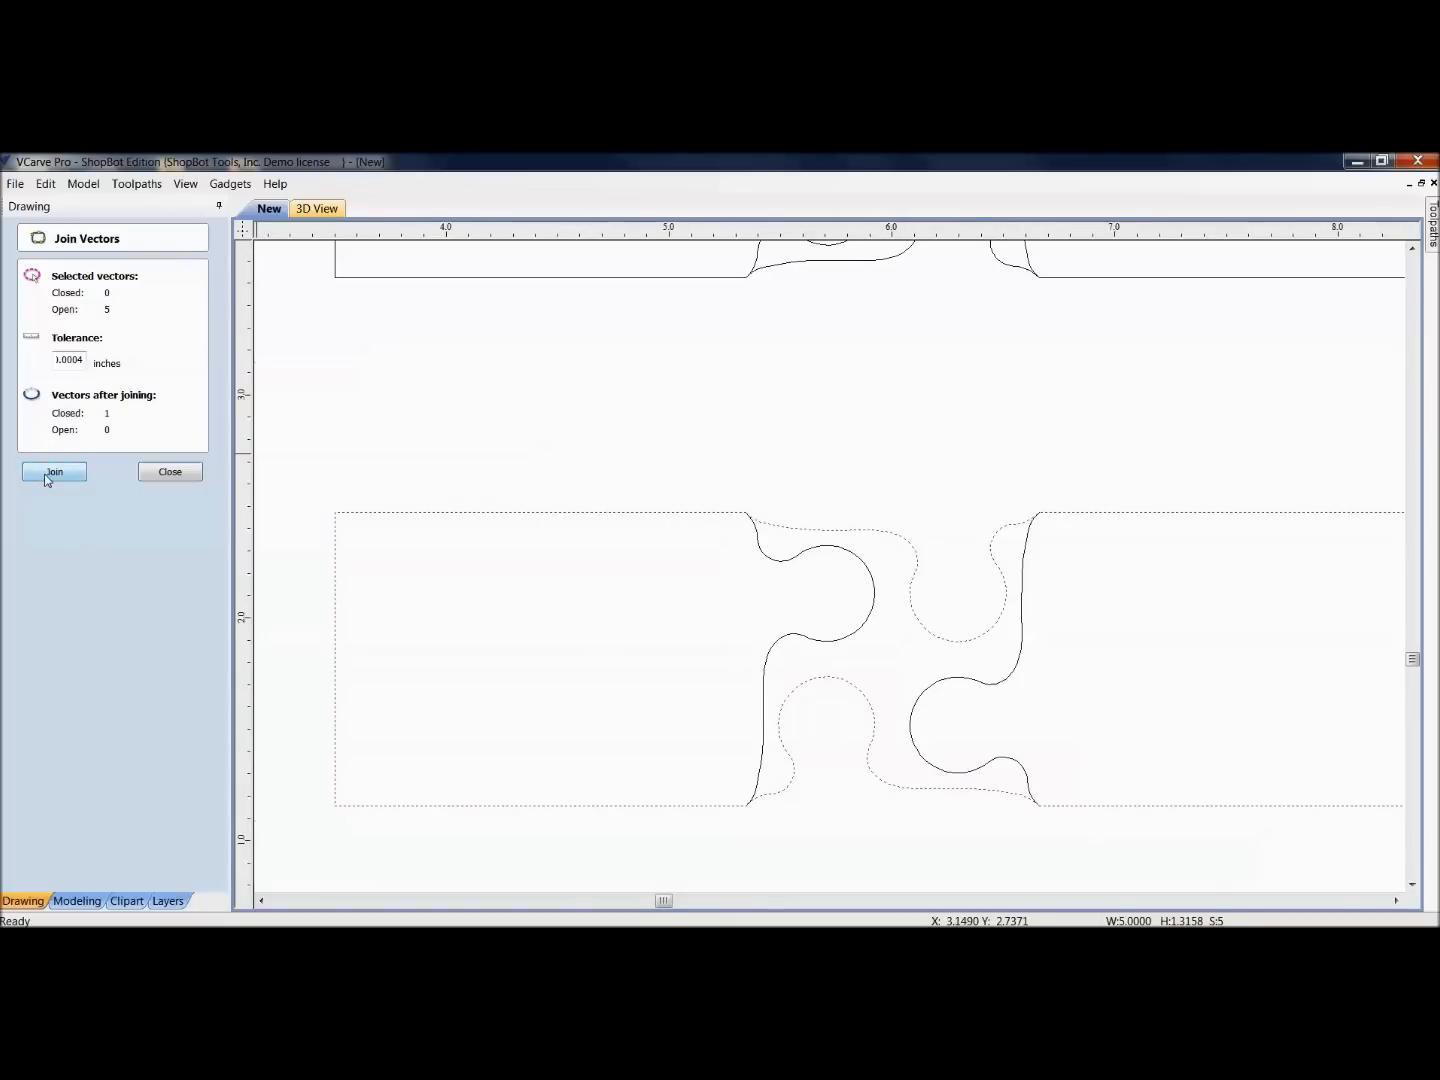
click(54, 471)
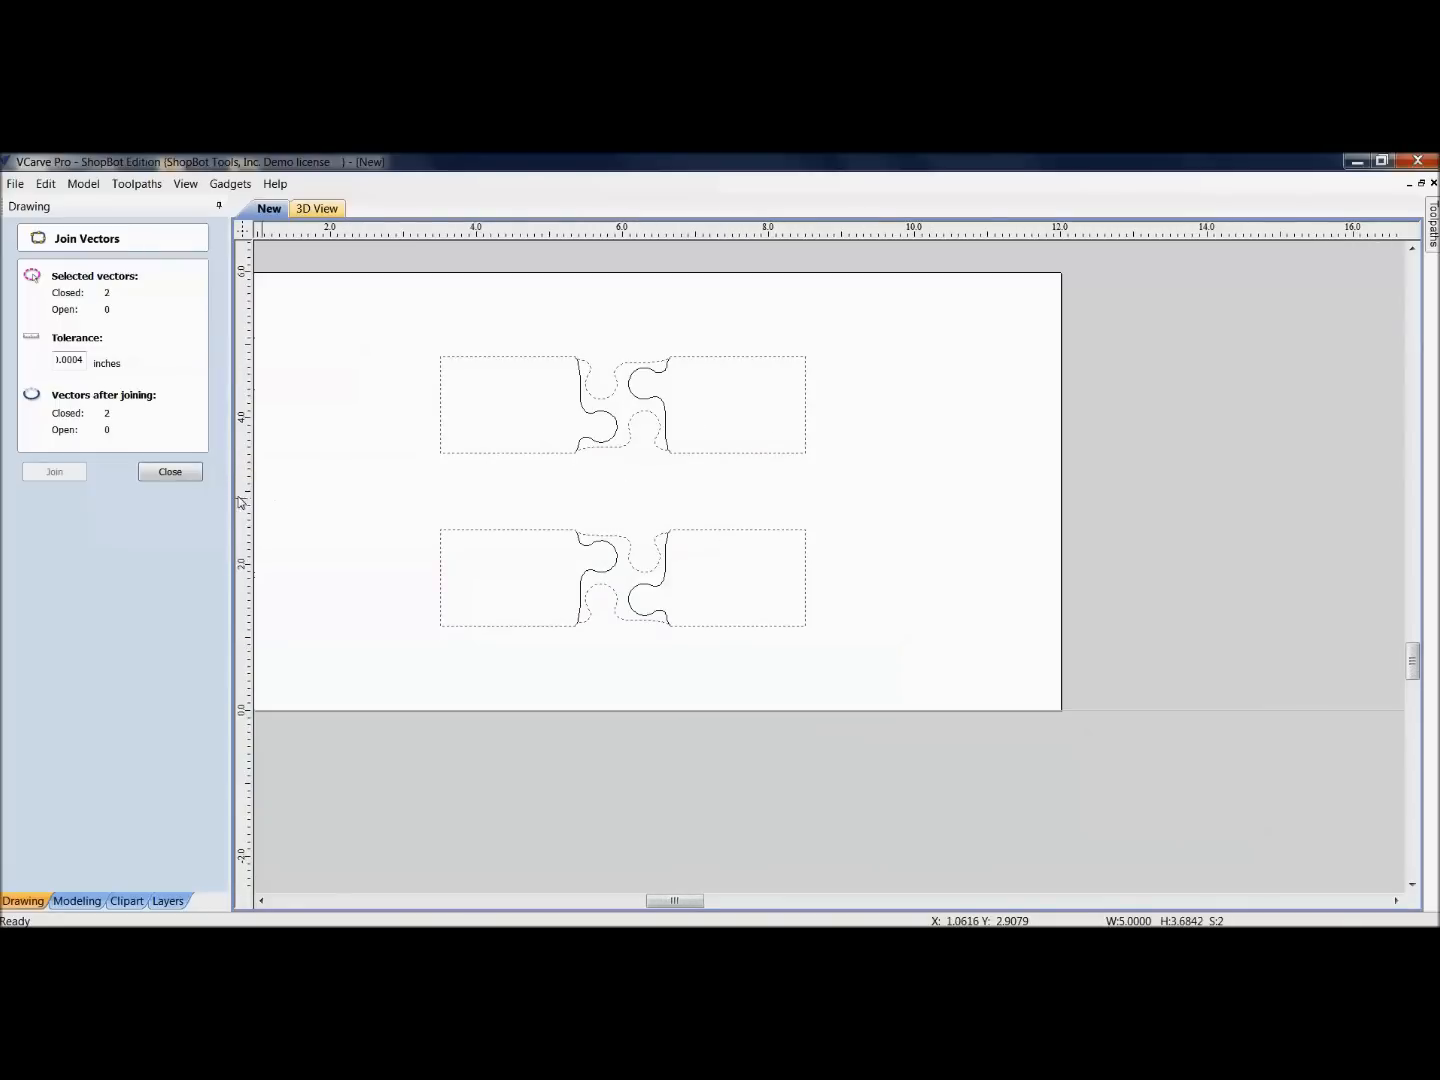
Step: Set up a 0.5-inch-deep profile toolpath with the 1/8" Straight (13728) bit
click(169, 471)
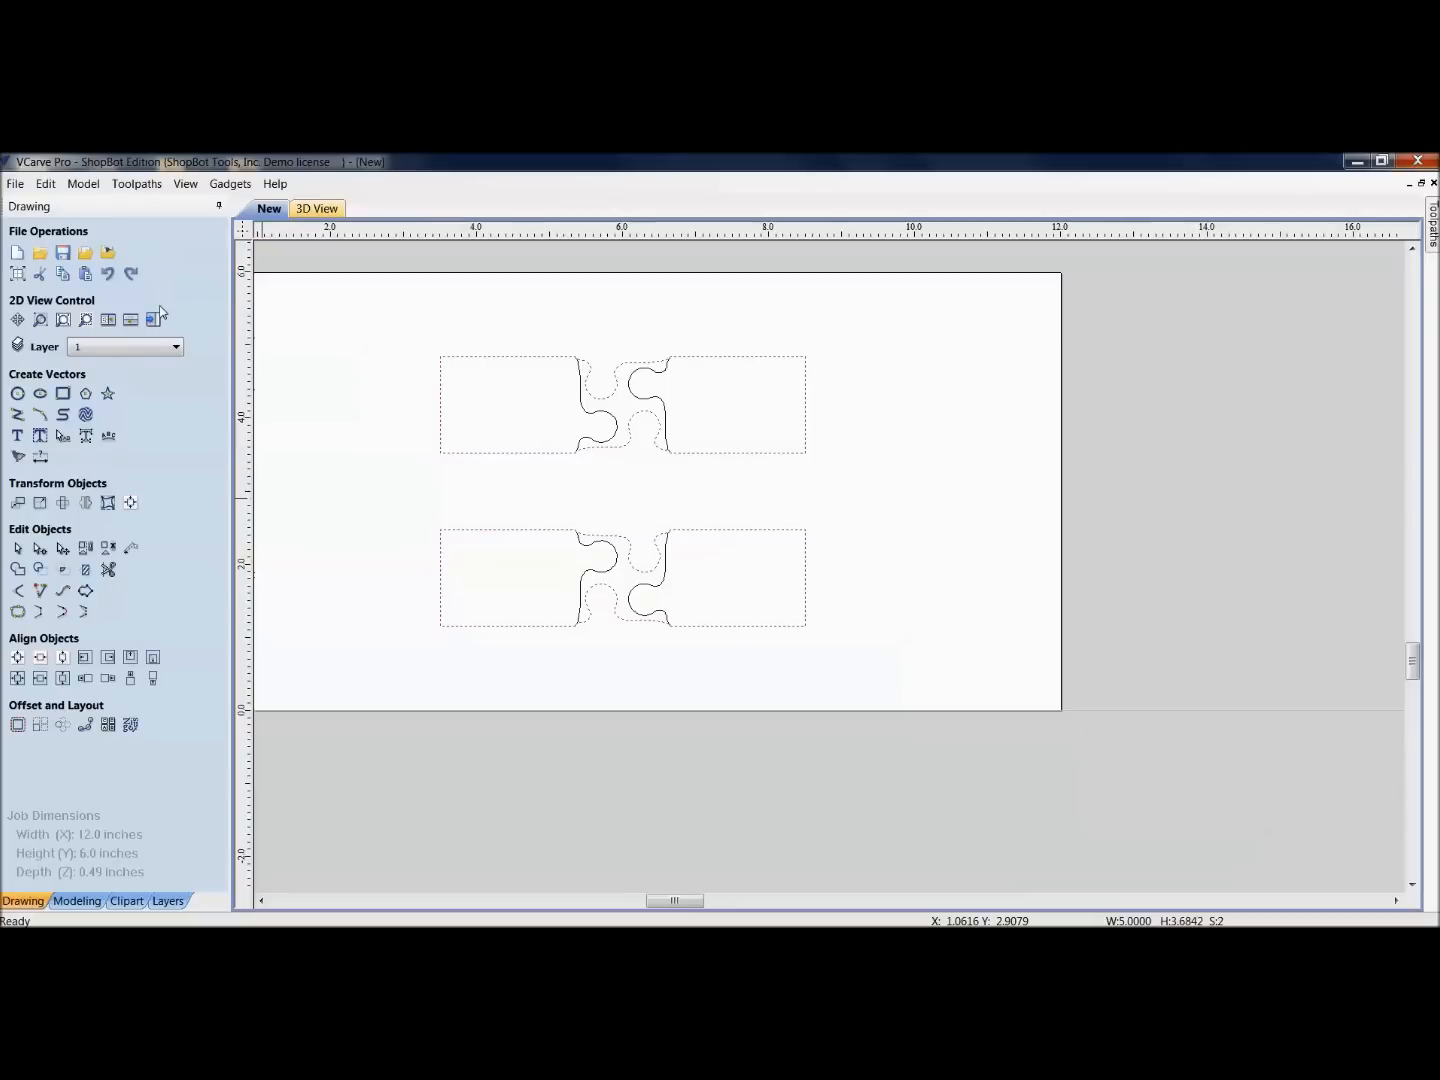
mouse_move(152, 319)
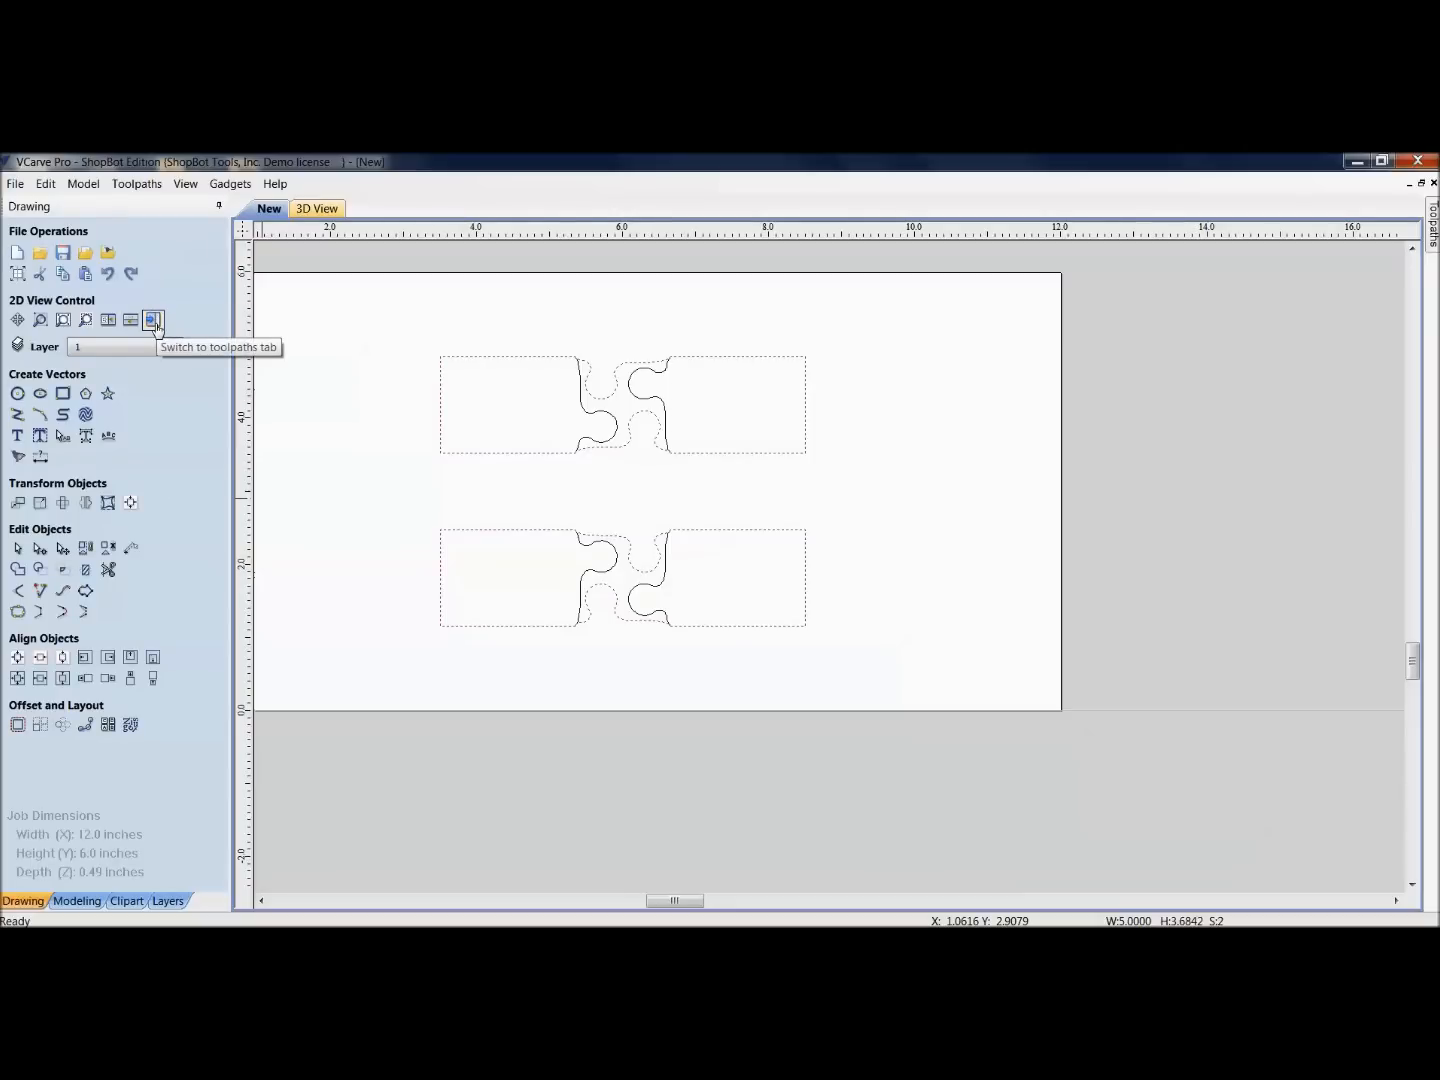
click(153, 319)
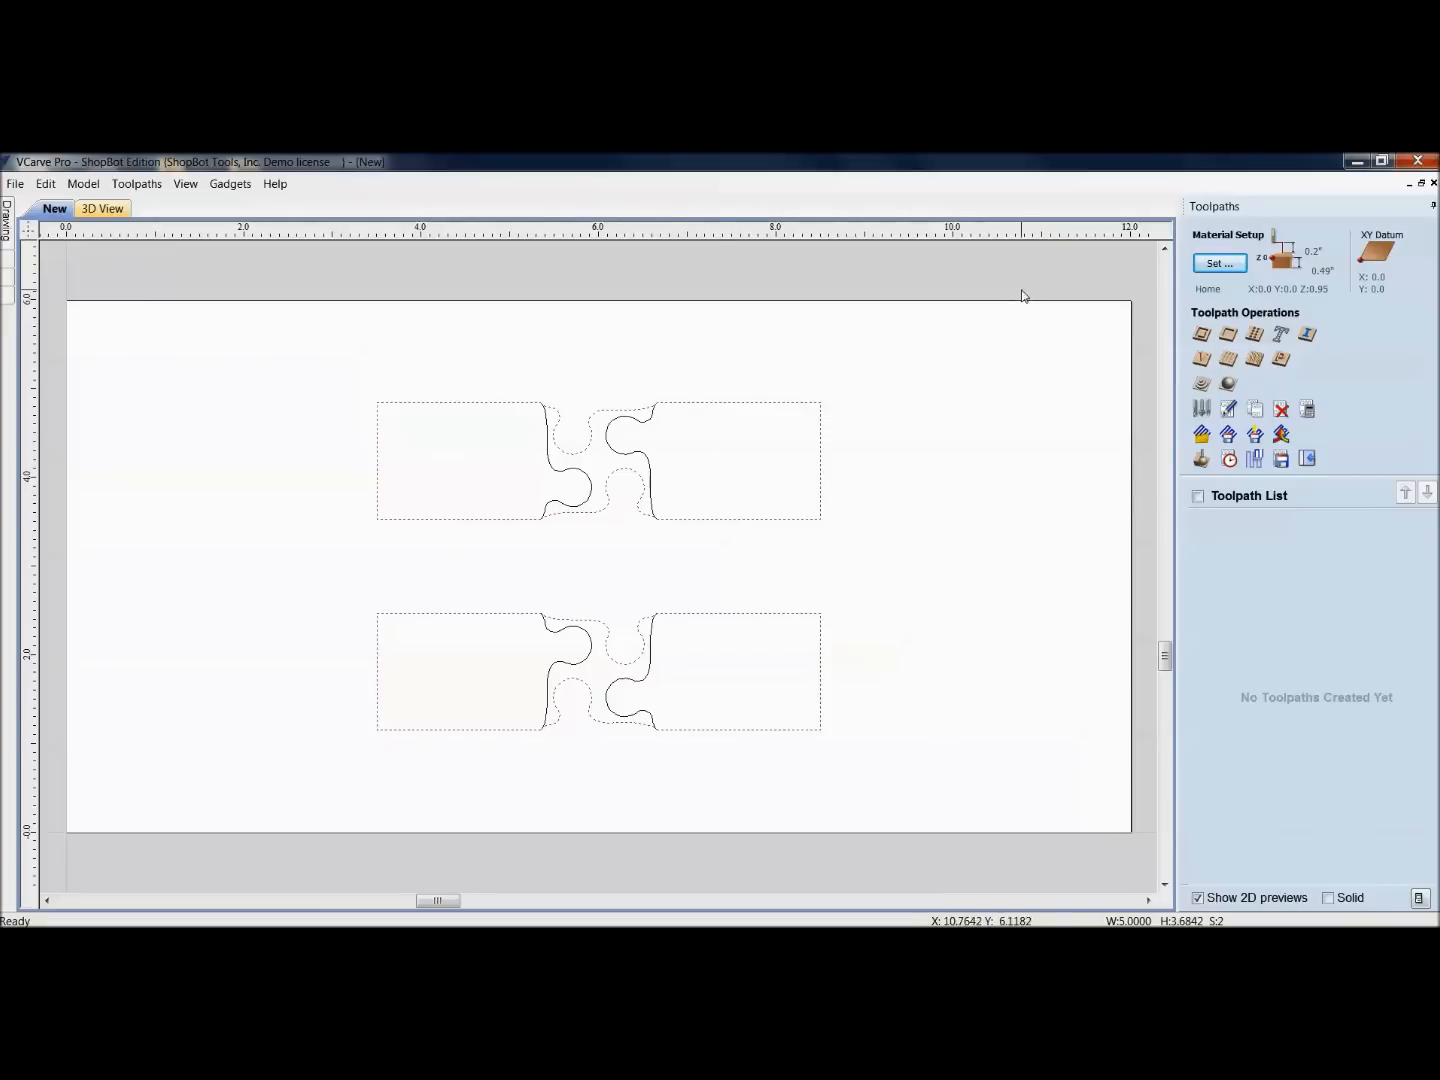
mouse_move(1201, 334)
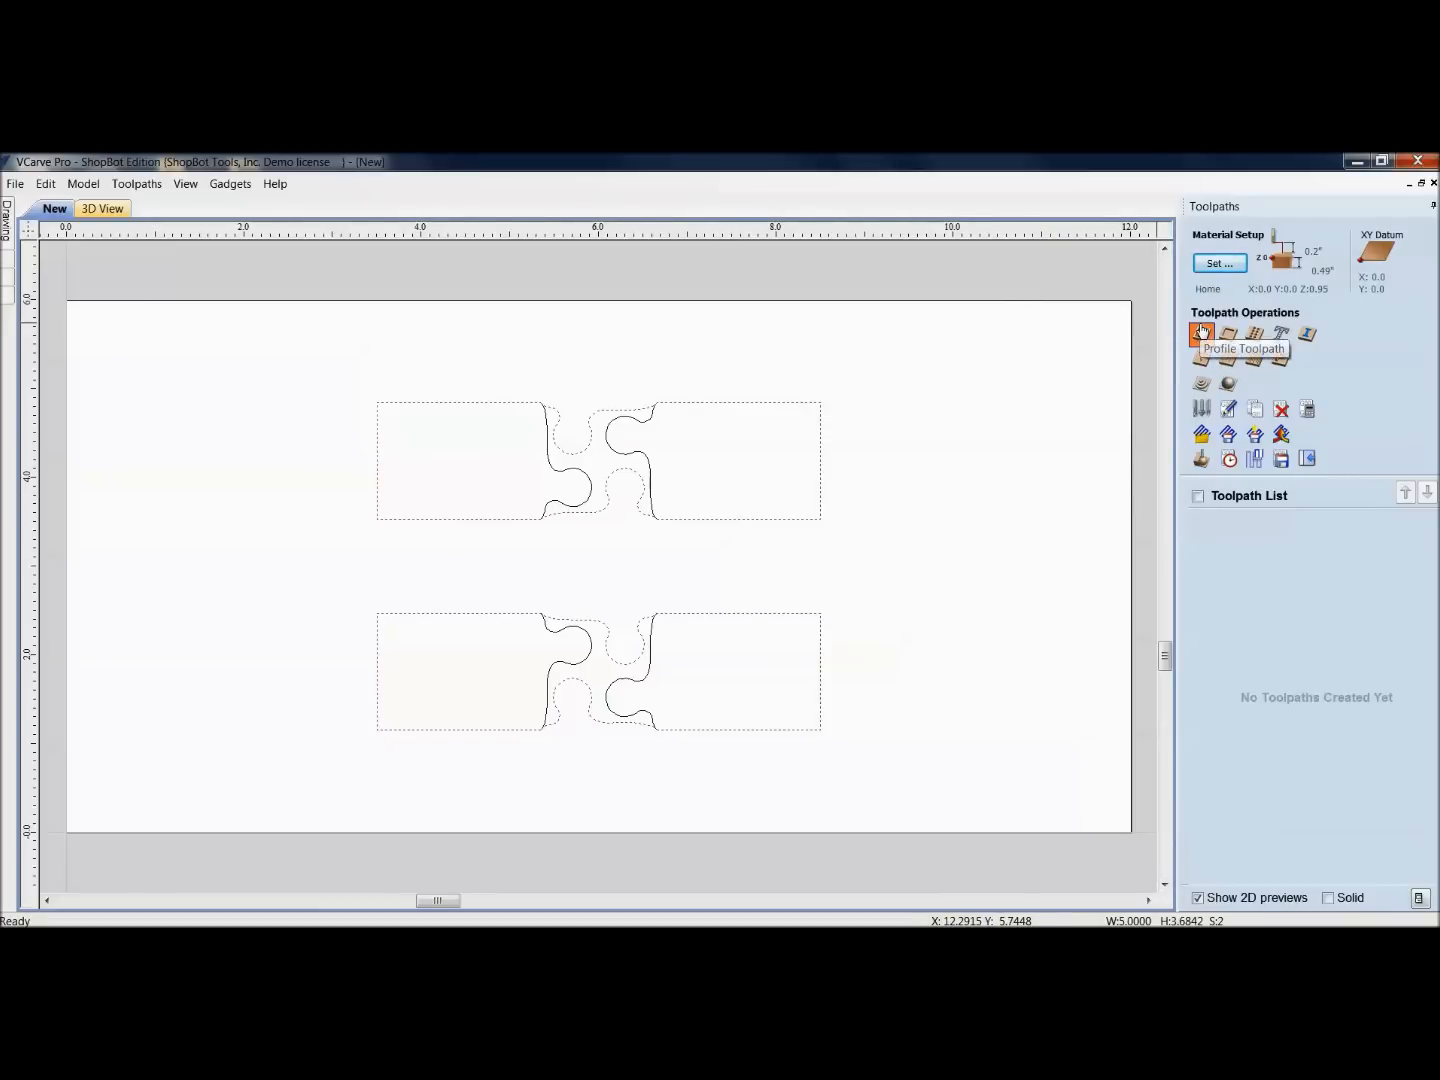
click(1203, 334)
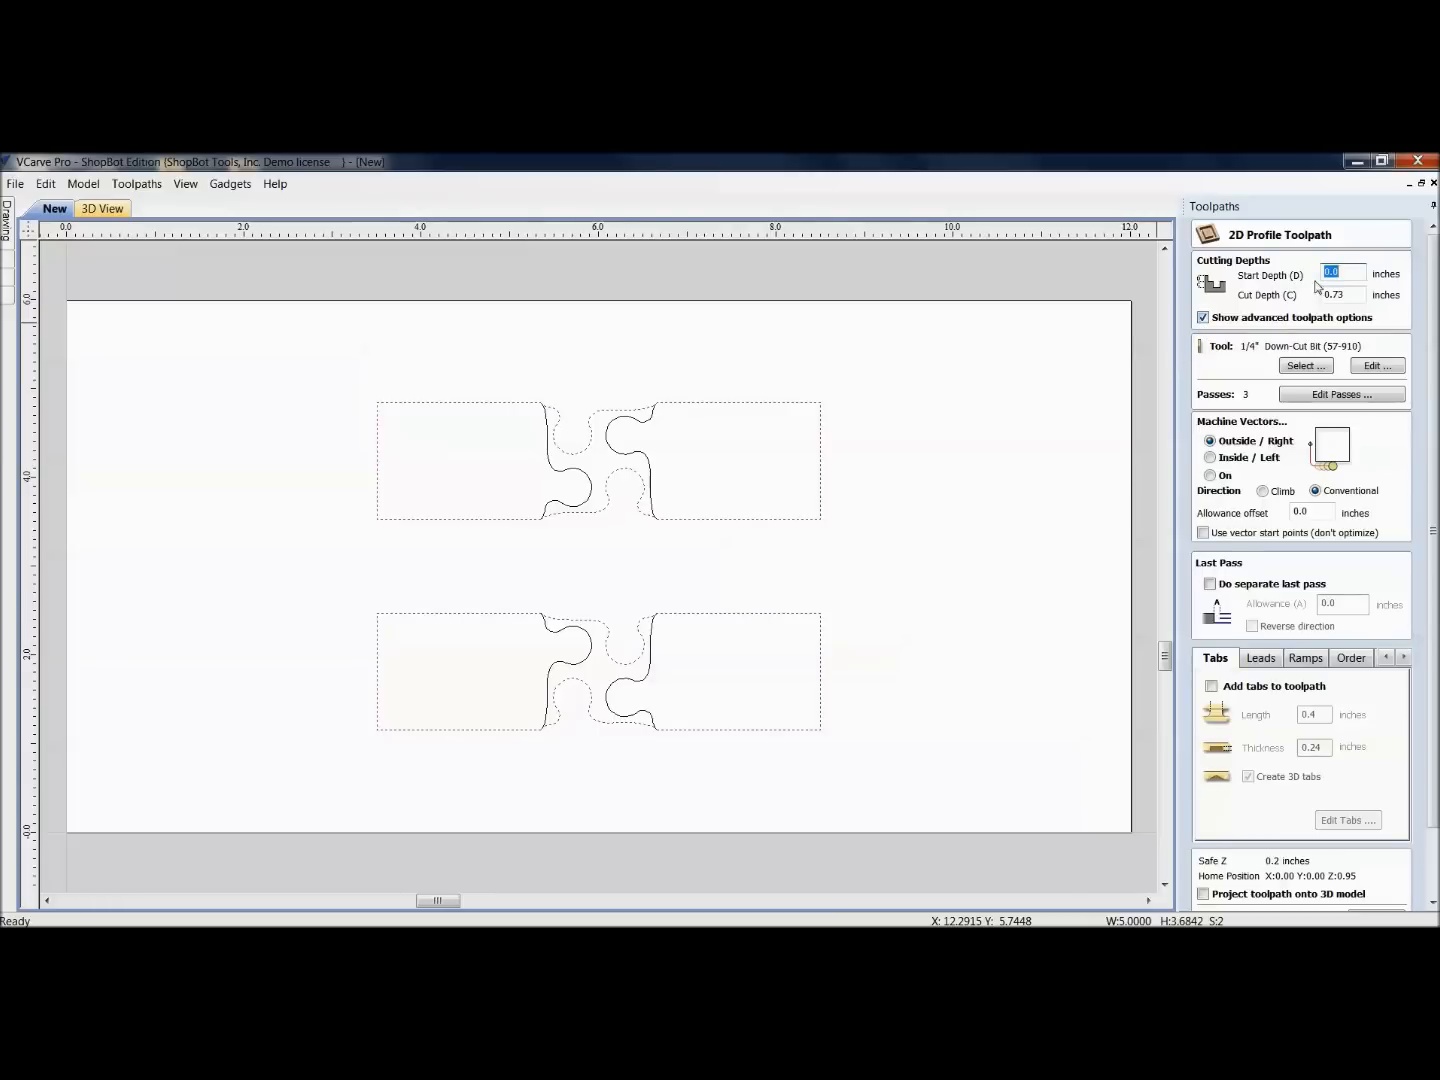
click(1343, 294)
text(0.5)
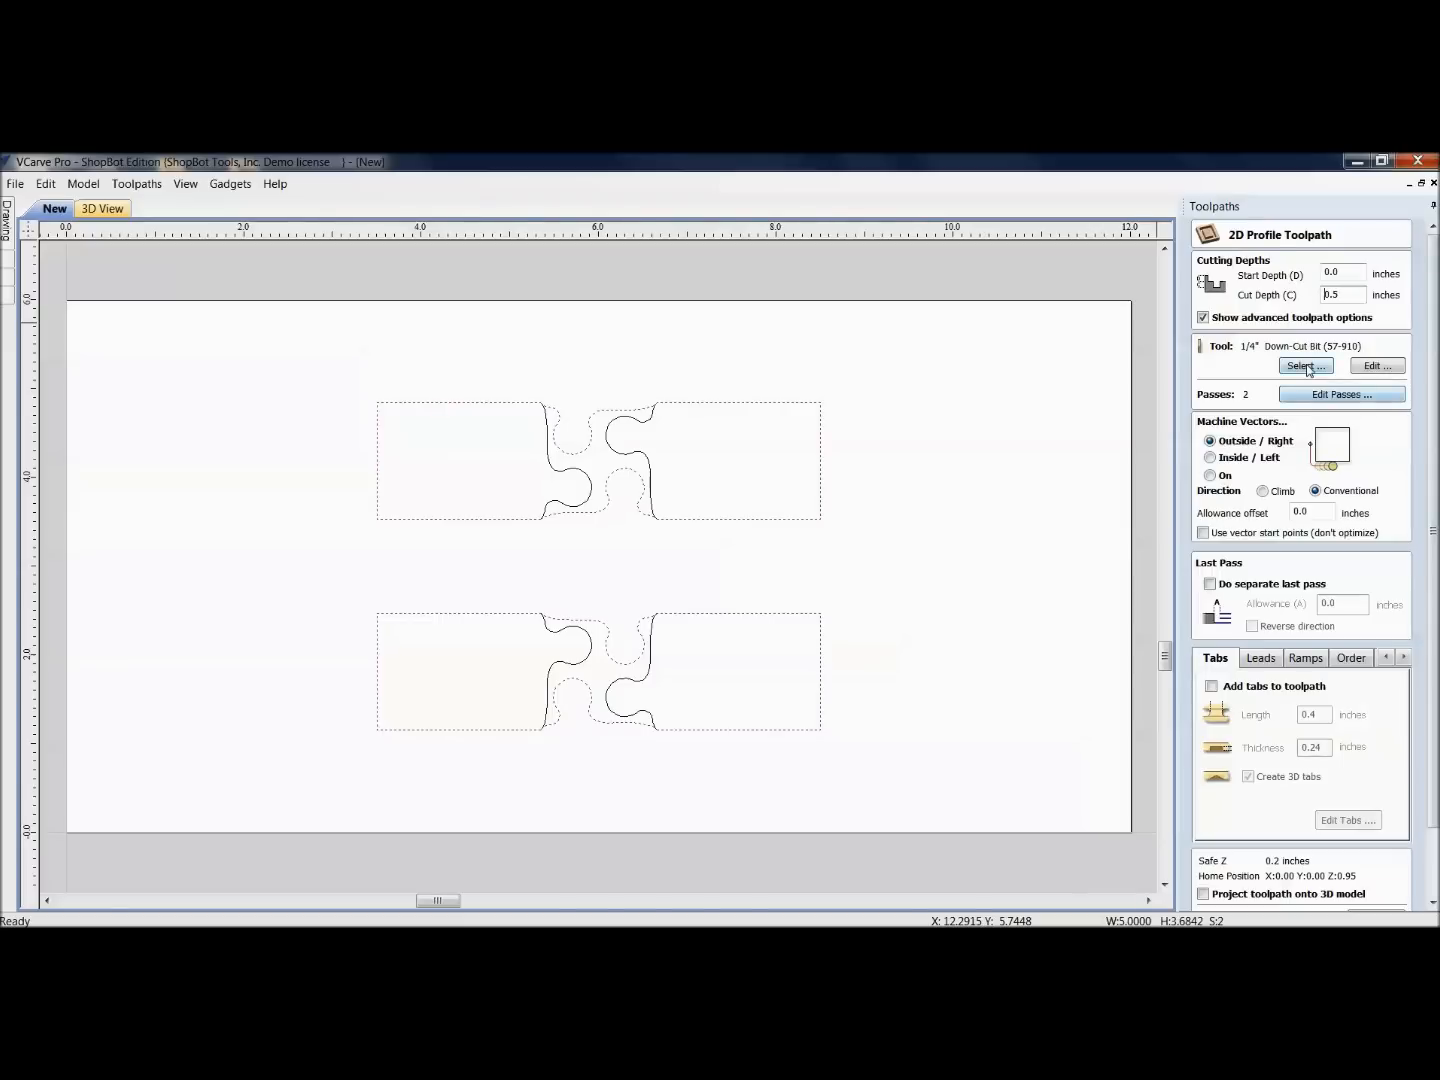
click(1305, 365)
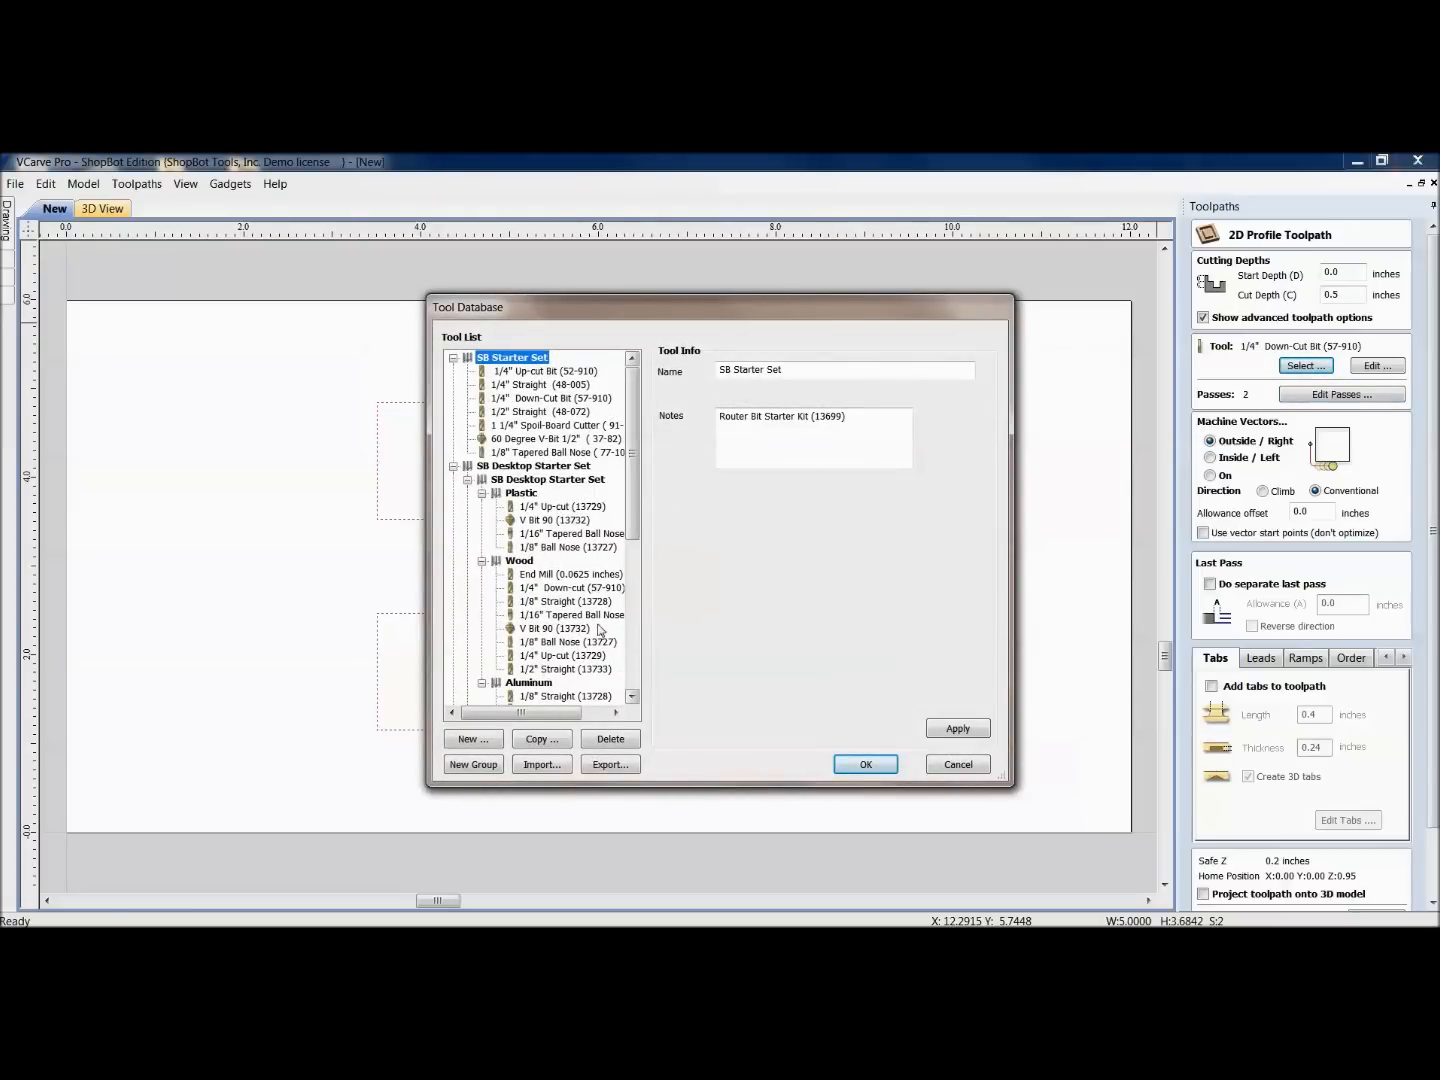
click(565, 601)
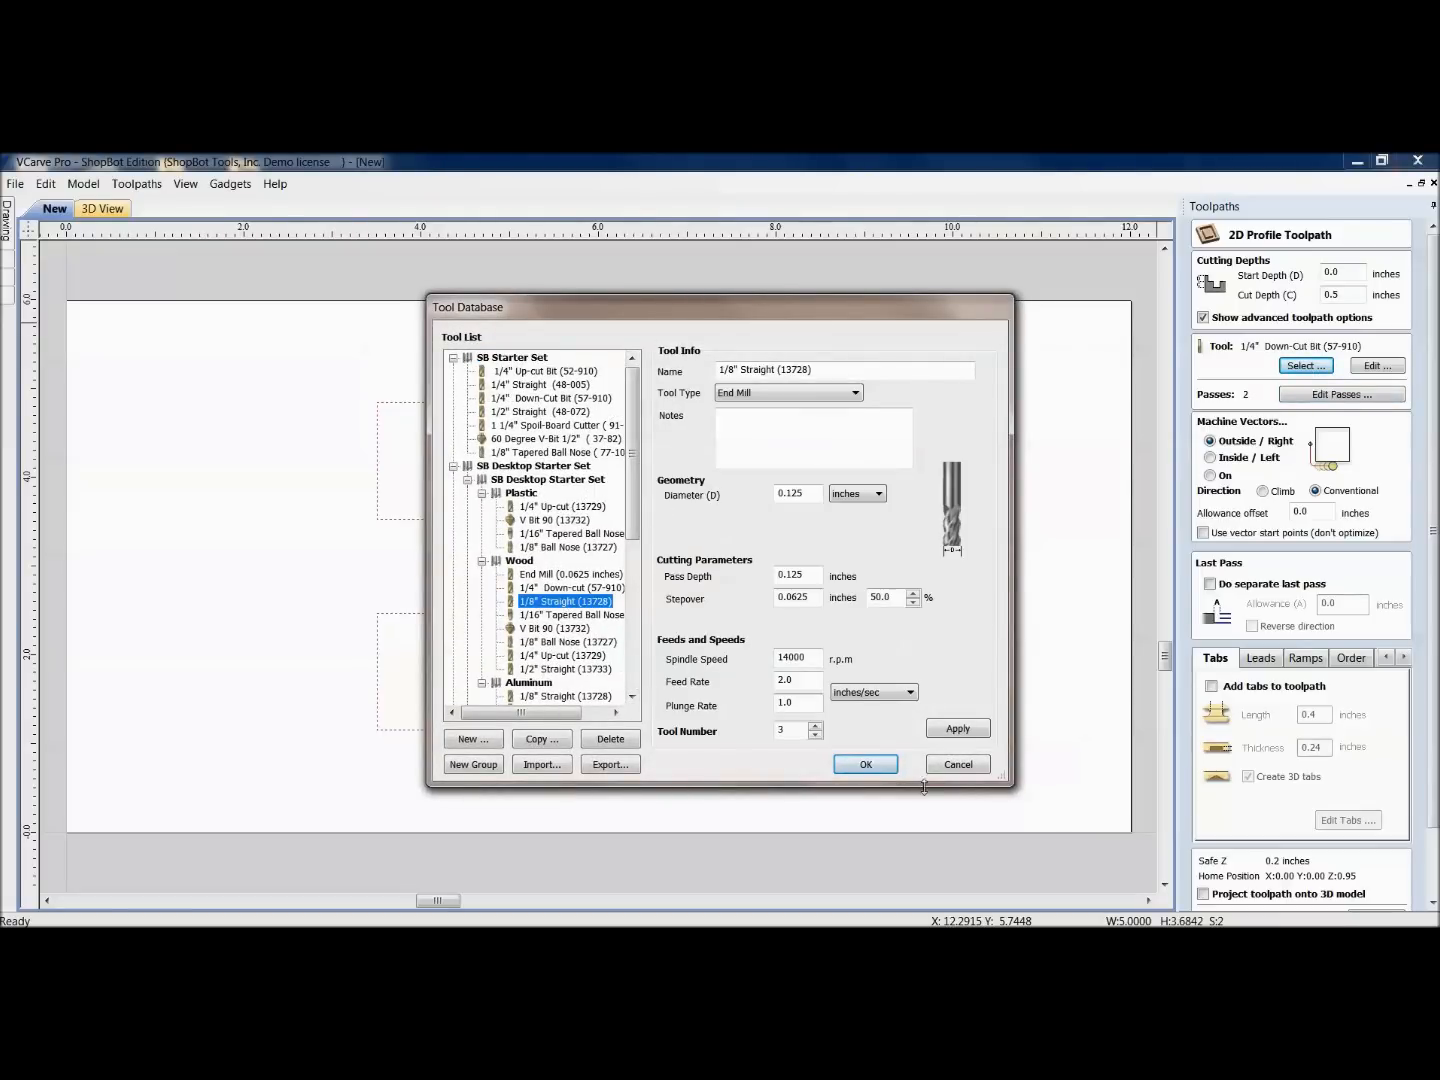
click(864, 764)
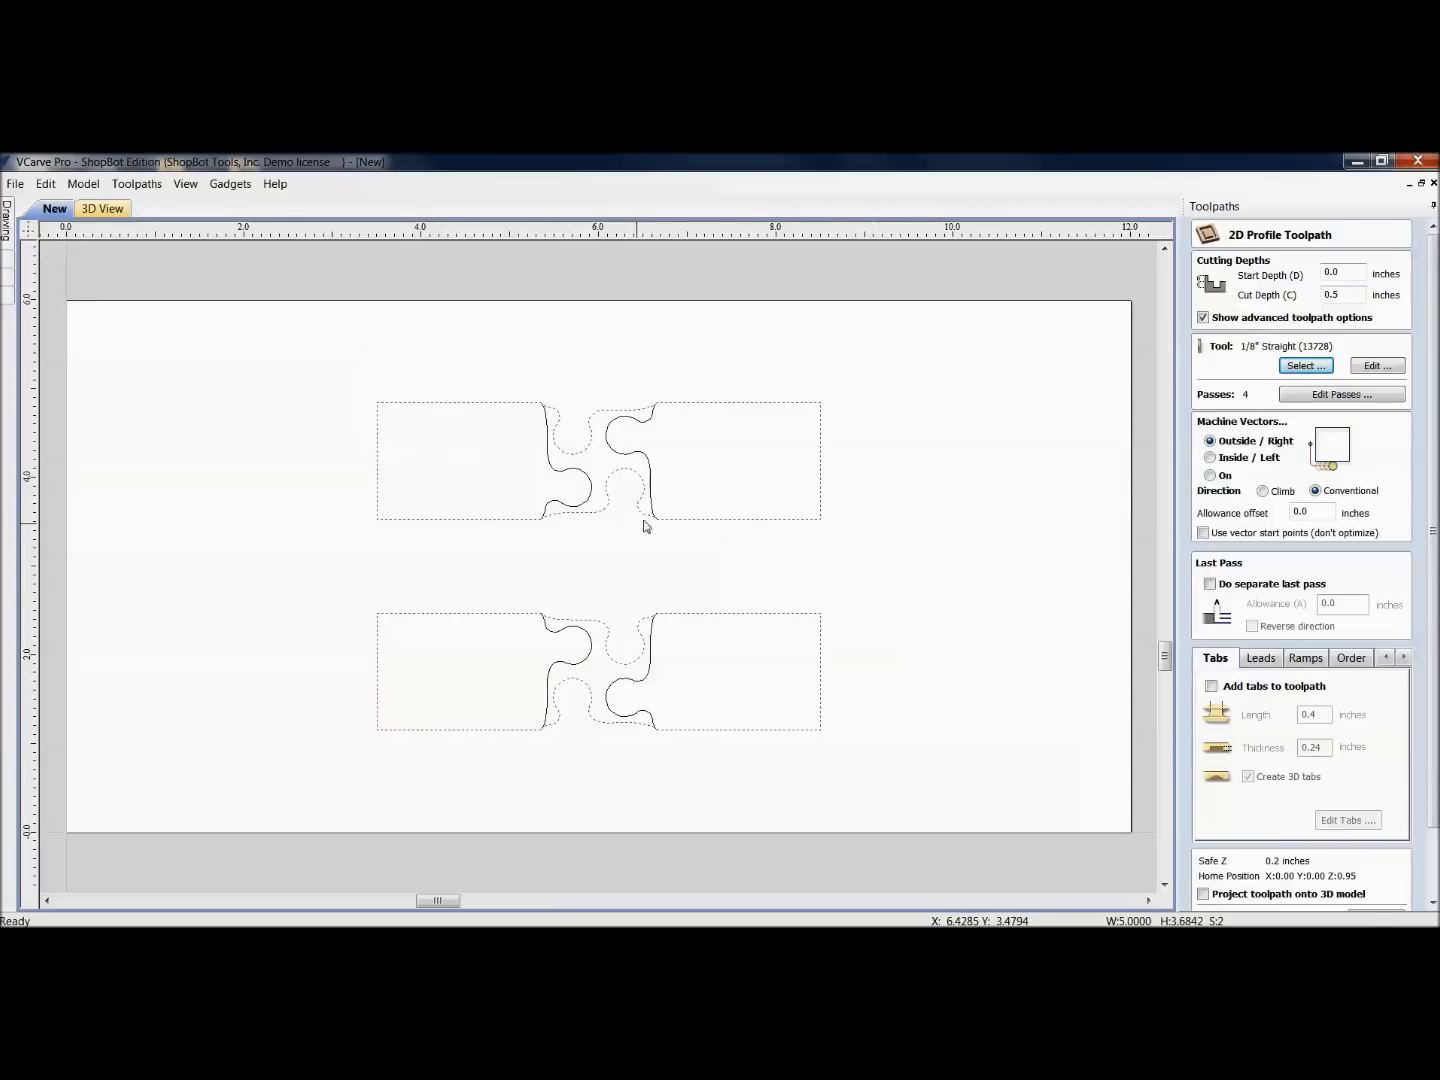
mouse_move(1018, 612)
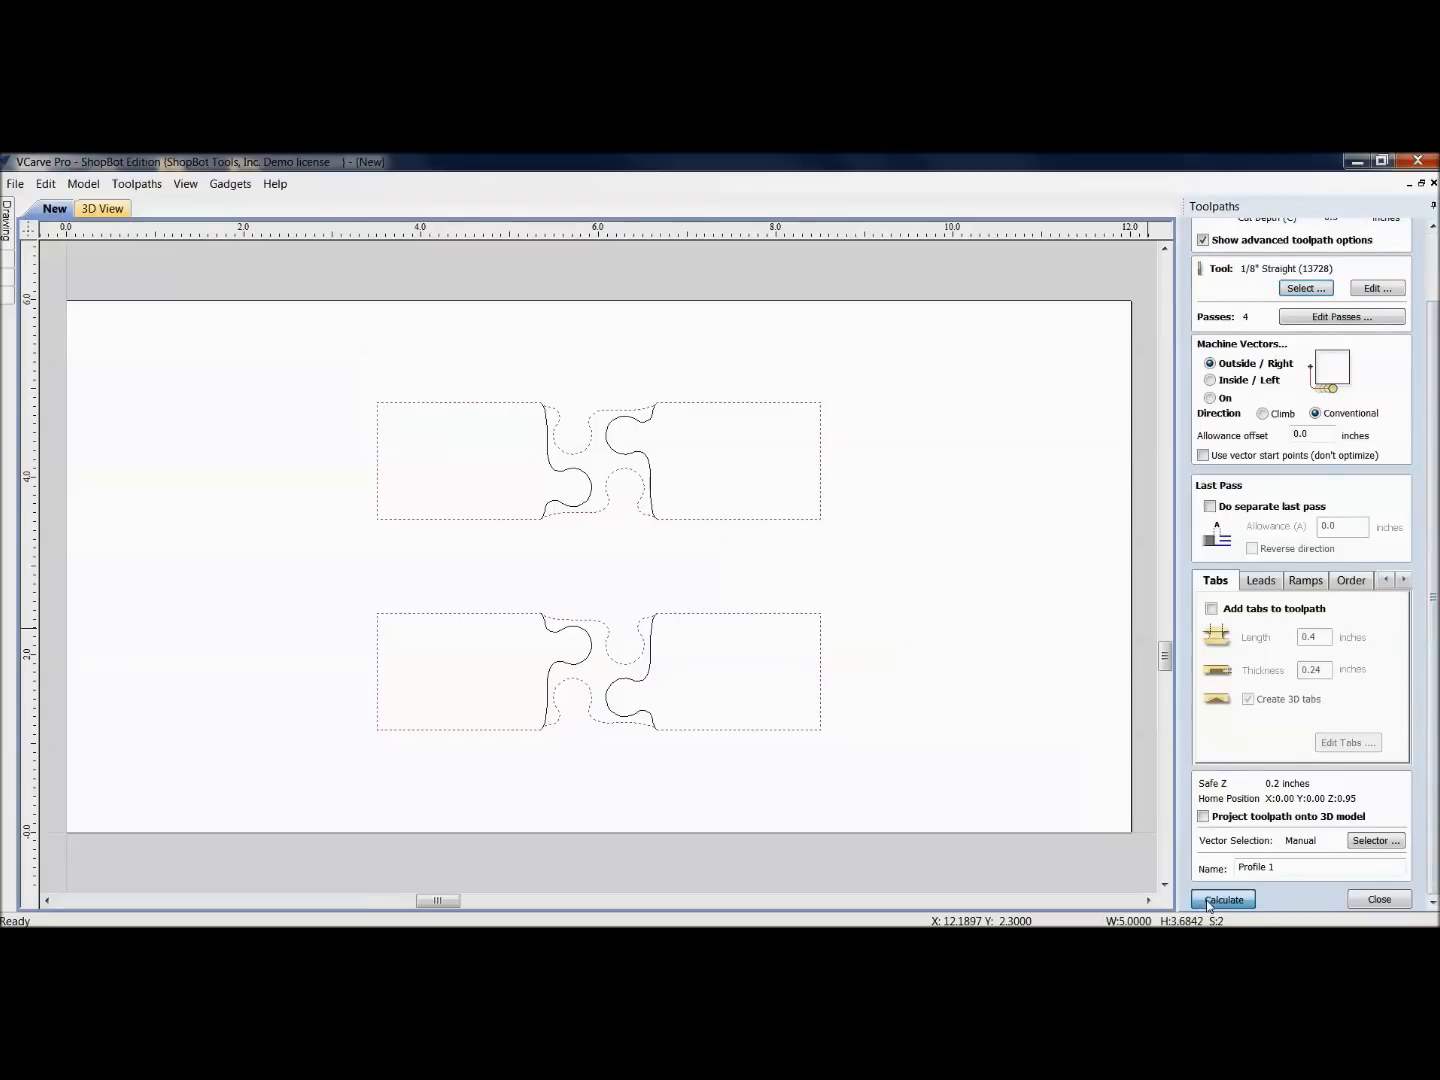
Step: Calculate the profile, accept the cut-through warning, and preview both boards cut free in 3D
click(1222, 899)
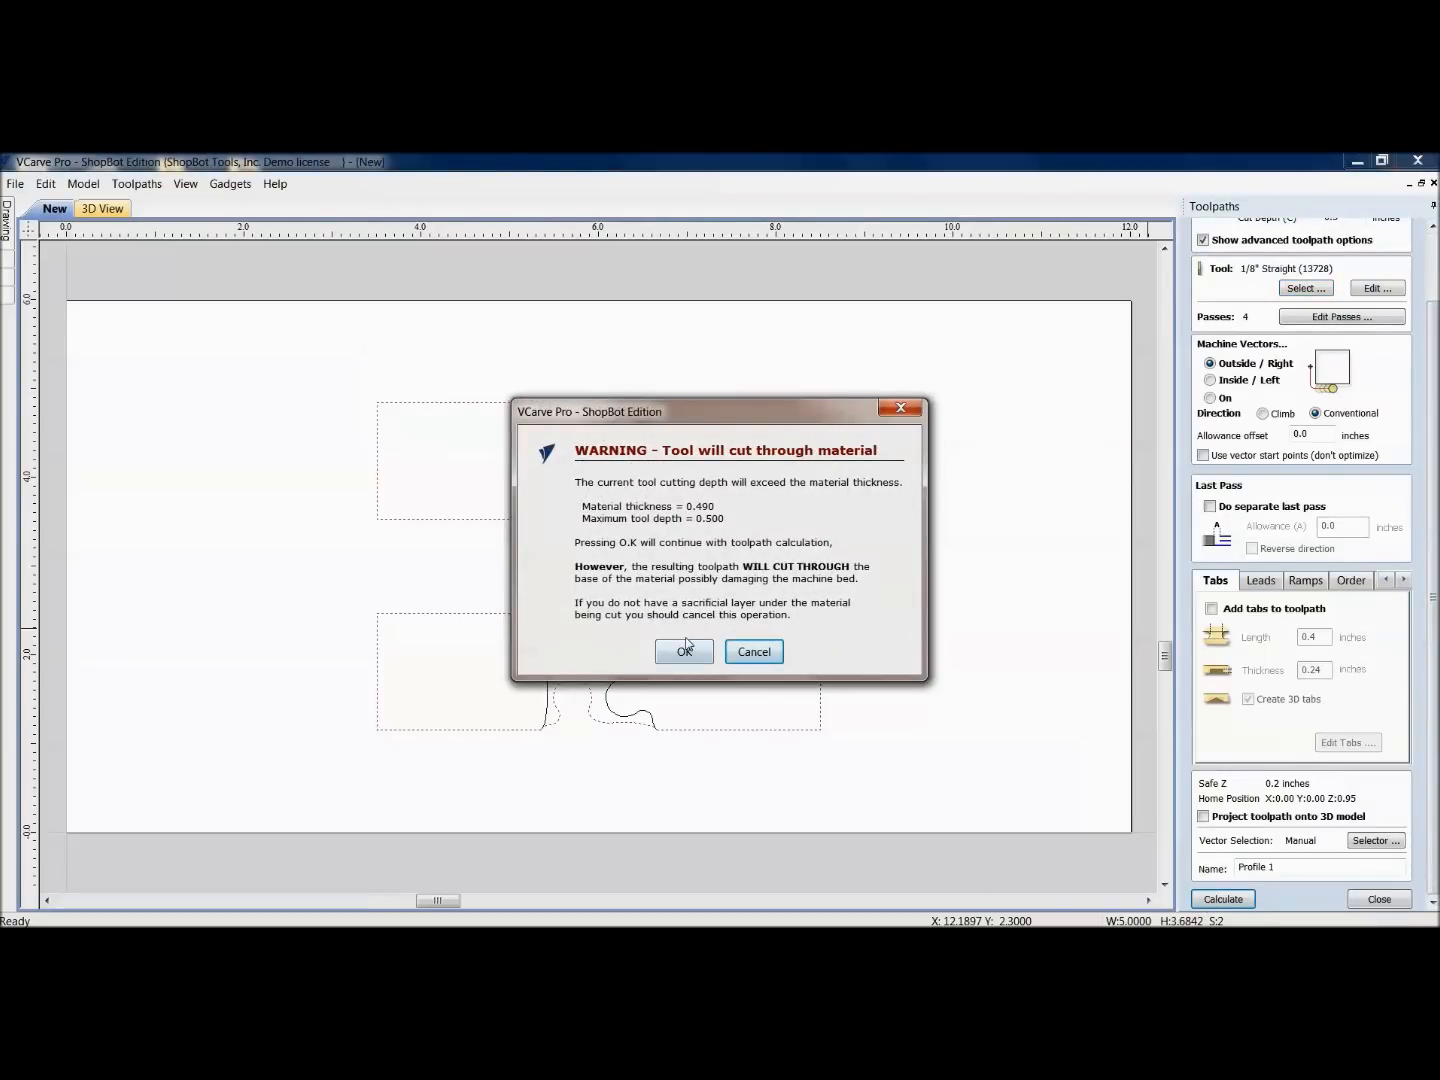
click(684, 651)
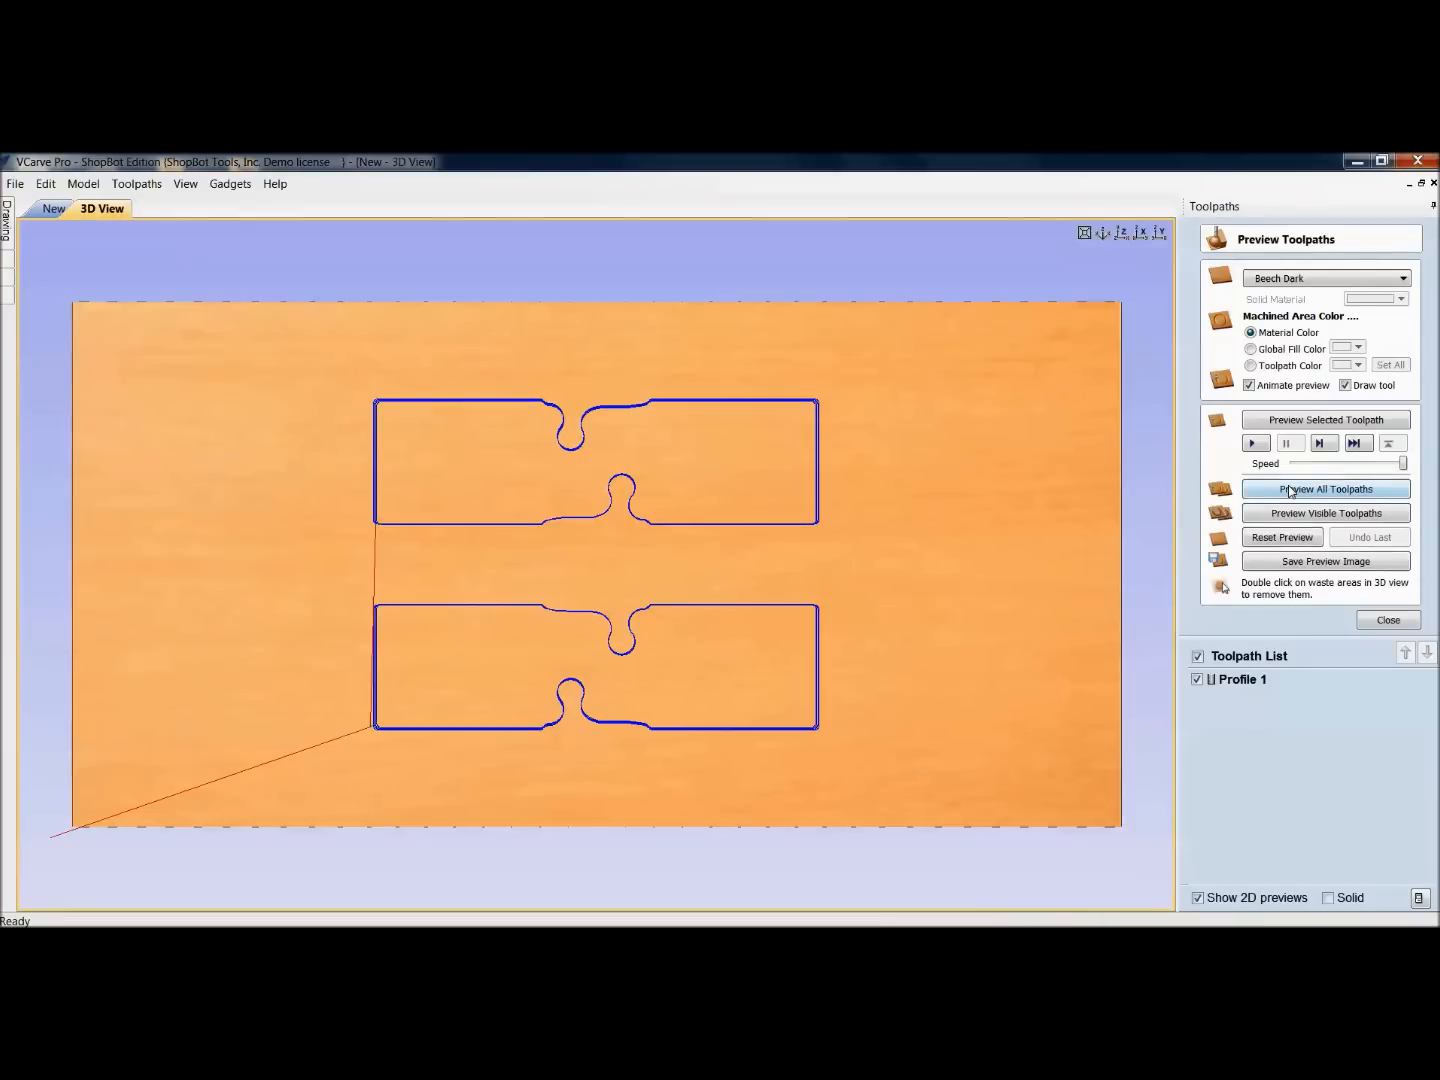
click(1325, 489)
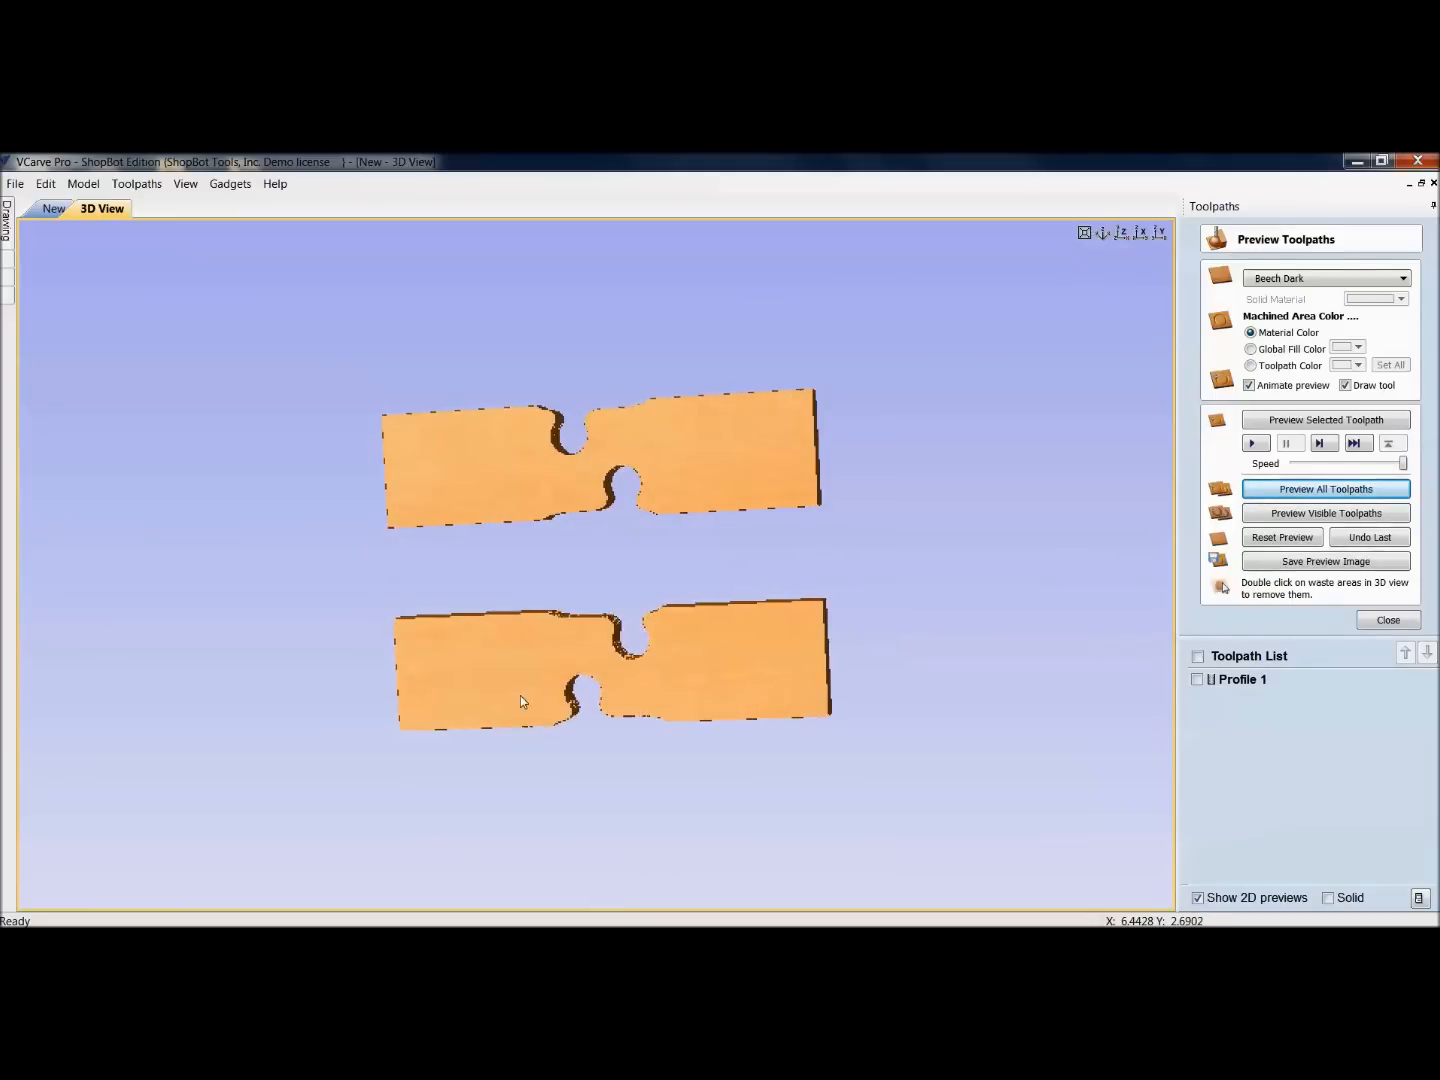
click(54, 208)
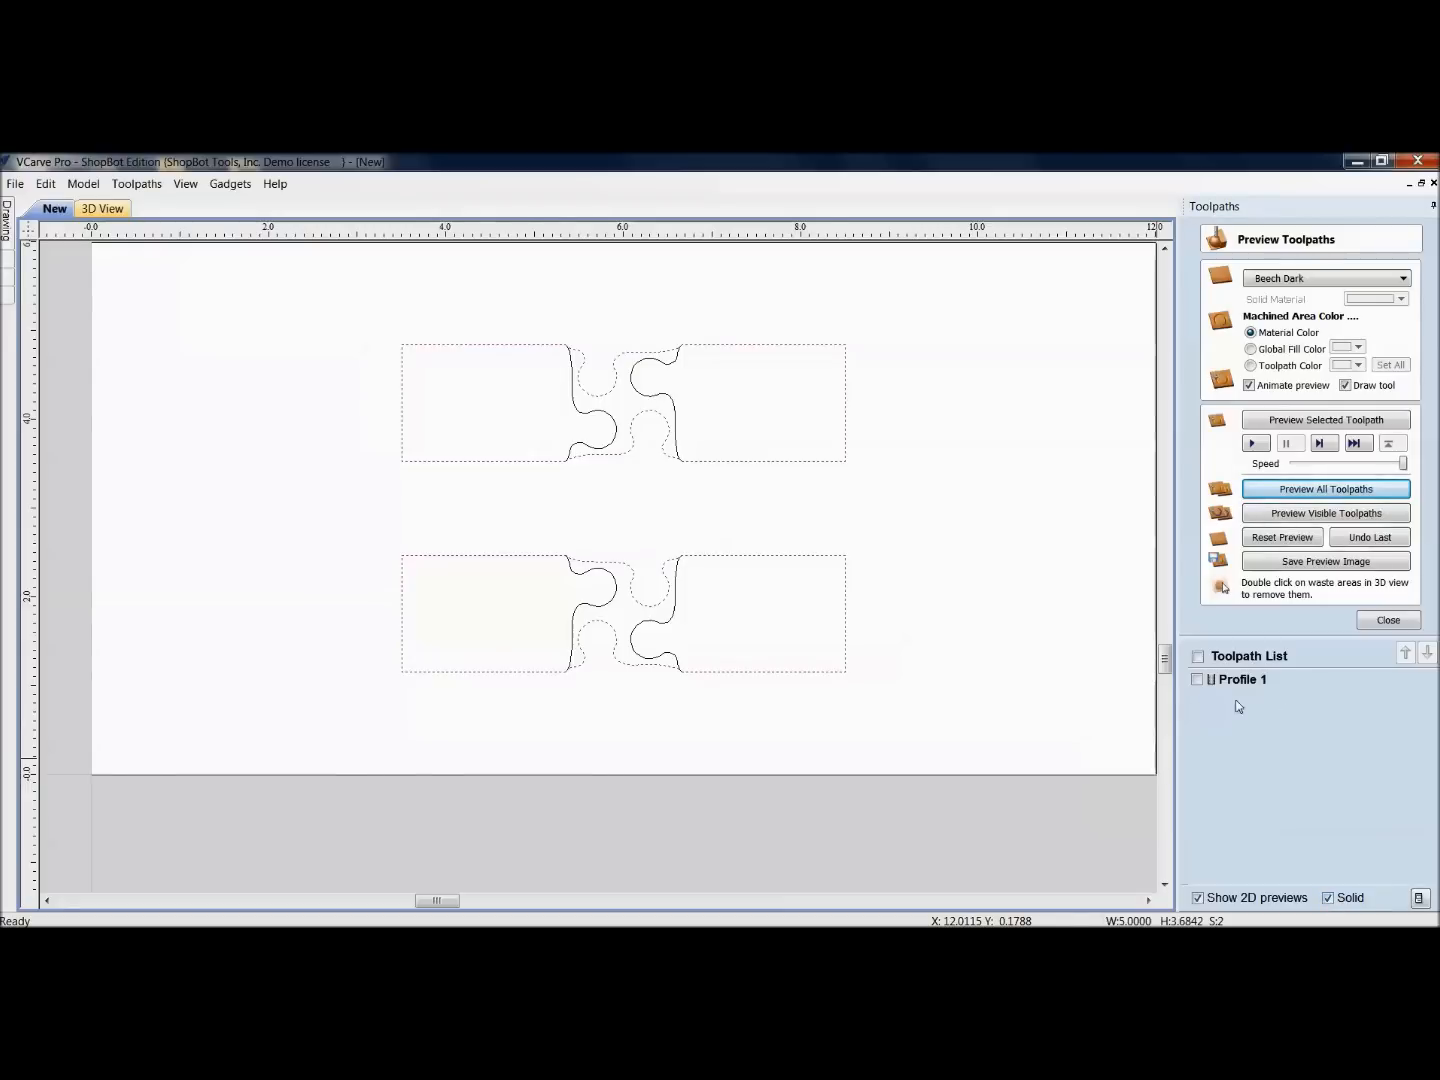
Step: Tick Profile 1 in the Toolpath List to show its solid cut band around both boards
click(1198, 679)
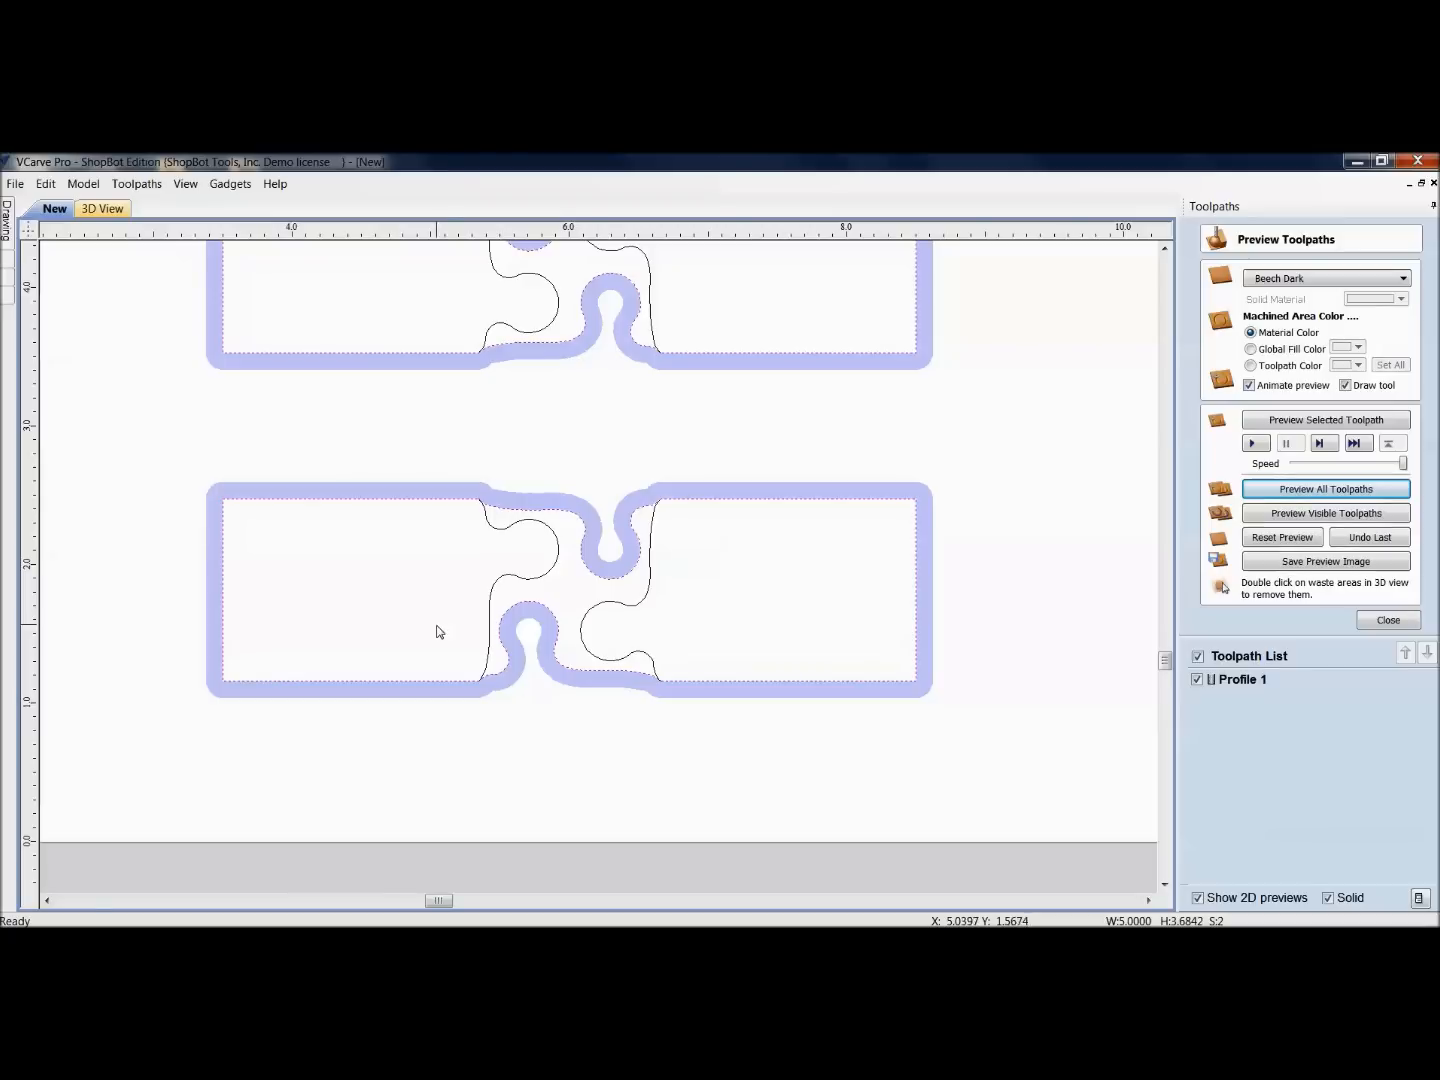
scroll(down, 3)
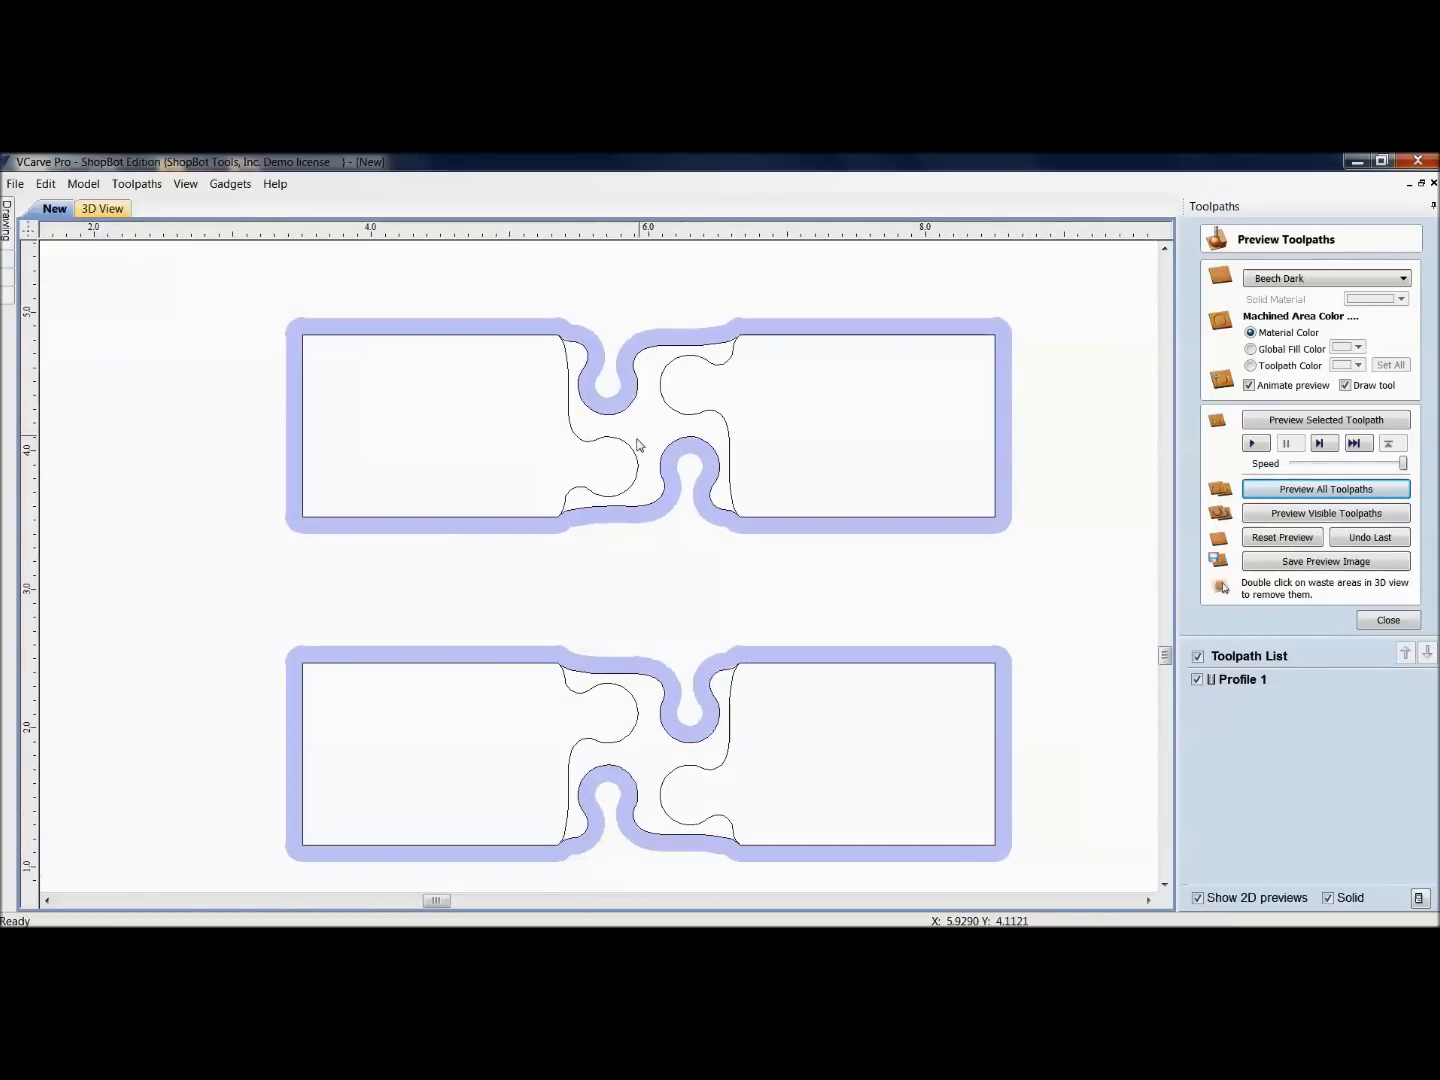
click(1387, 620)
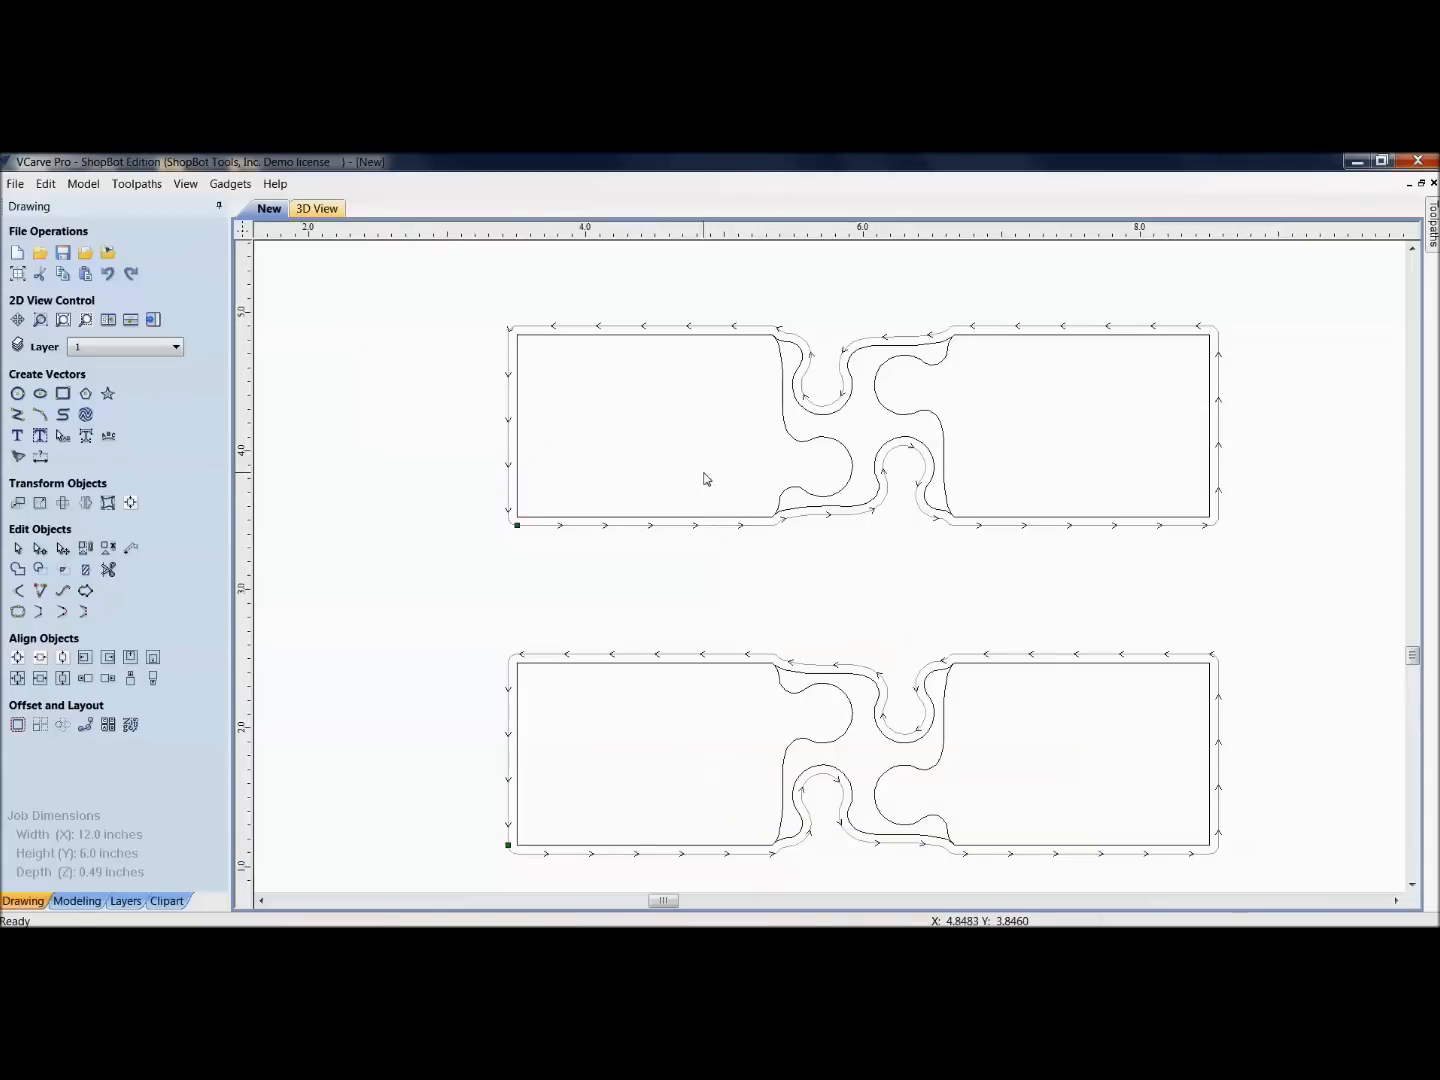
mouse_move(843, 442)
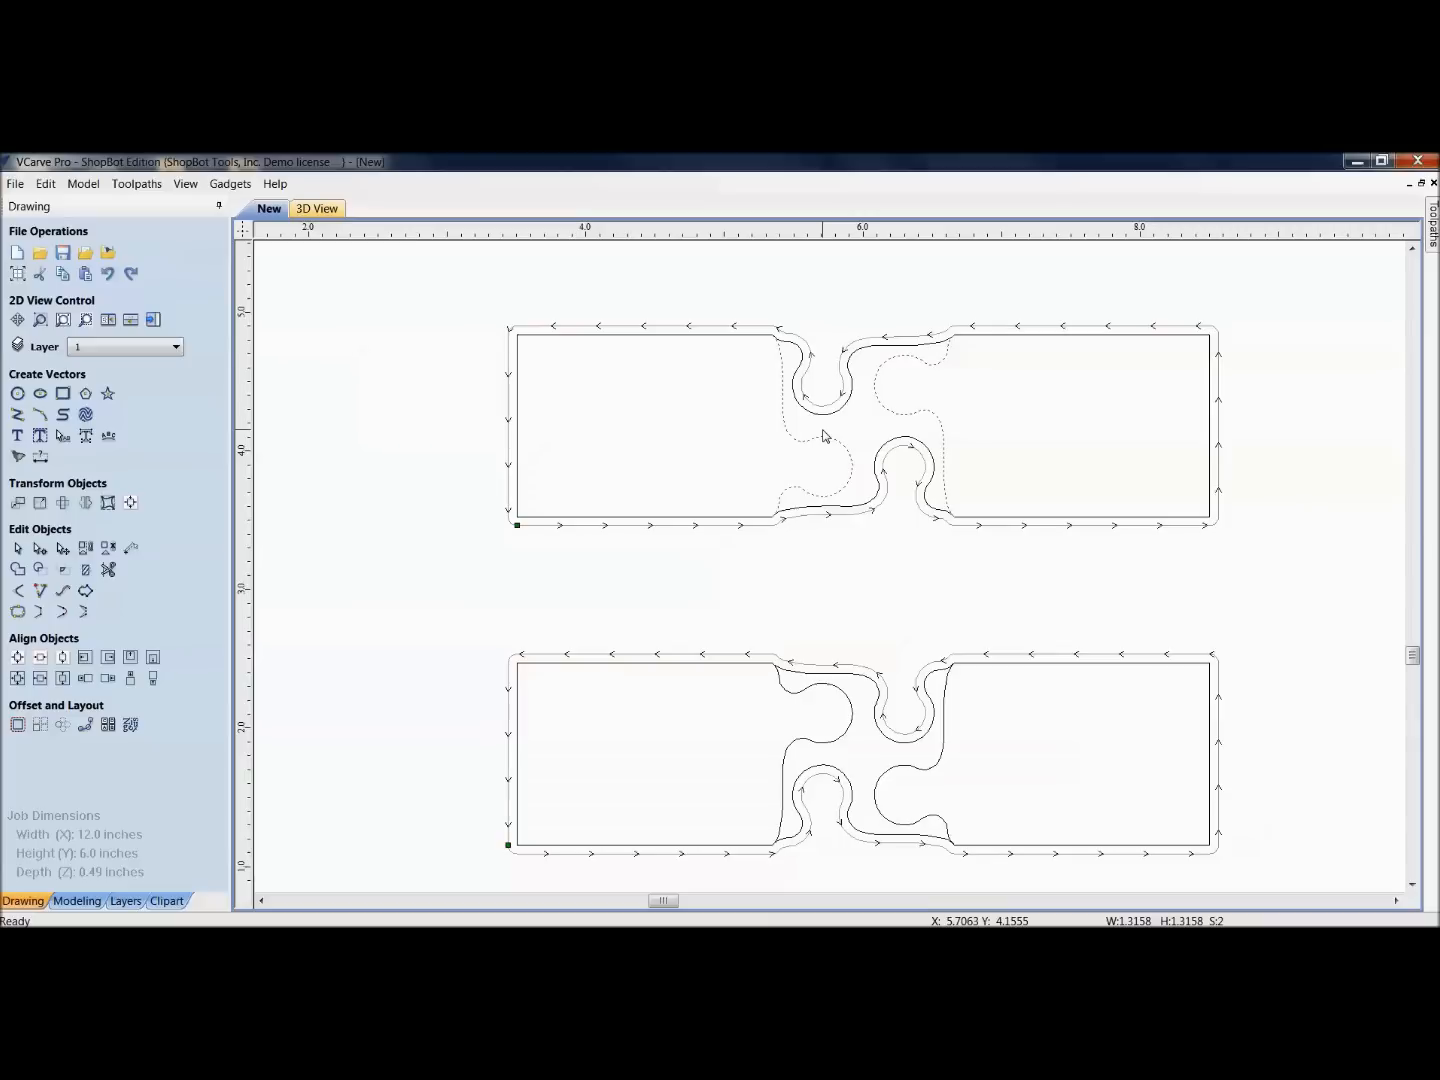
mouse_move(787, 326)
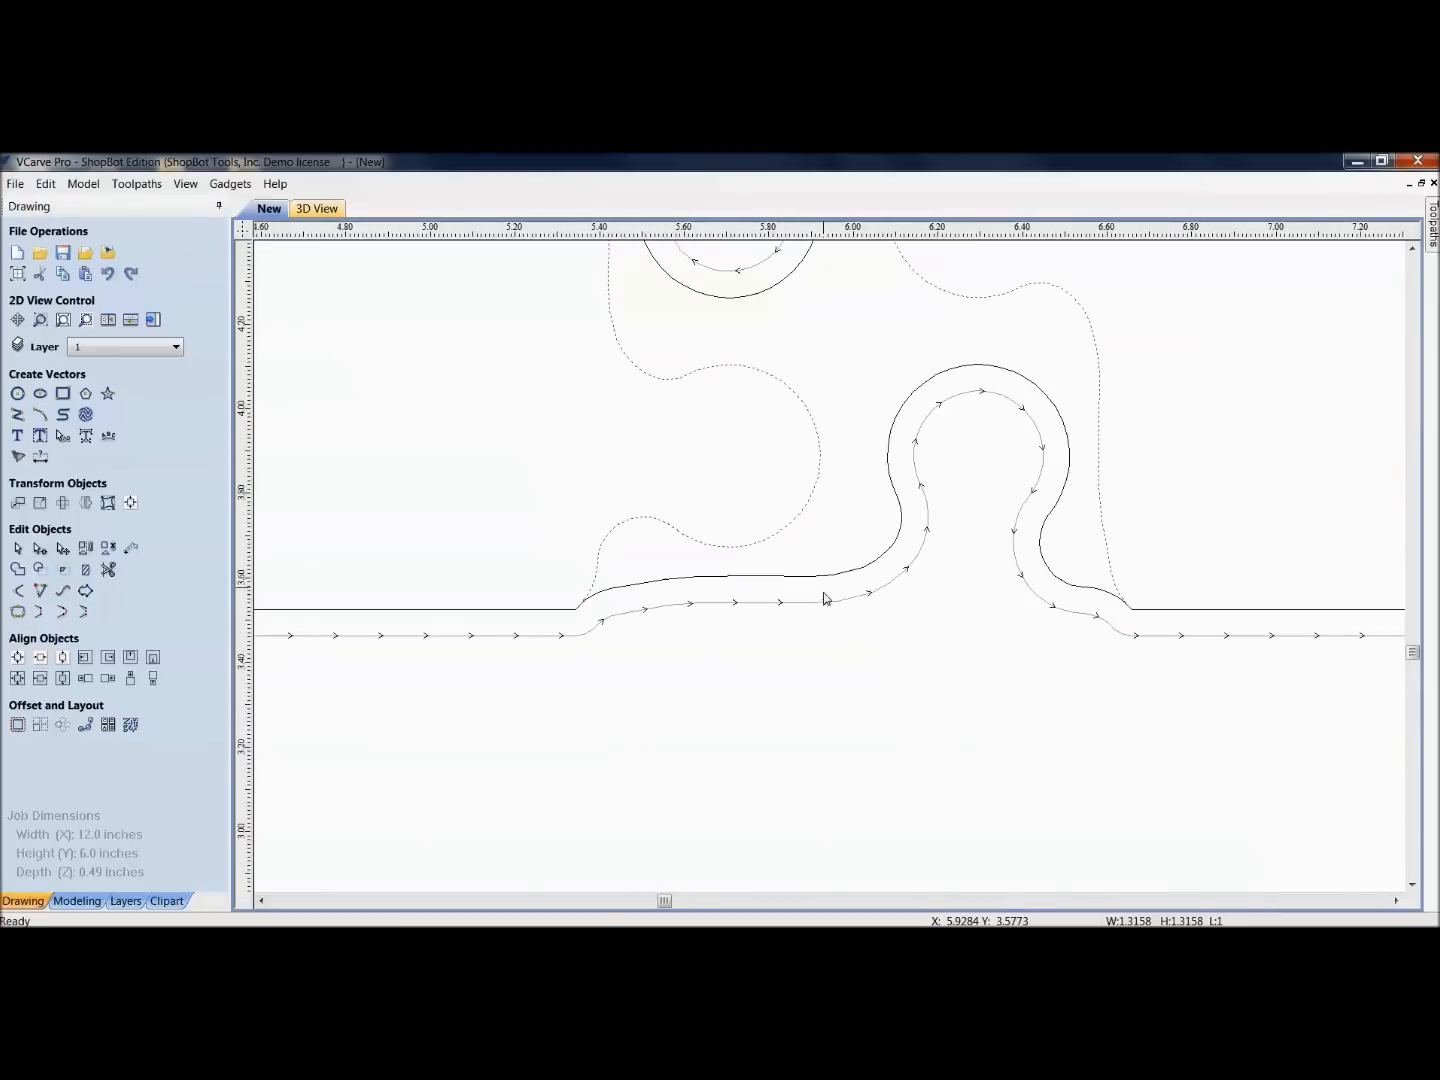
mouse_move(62, 611)
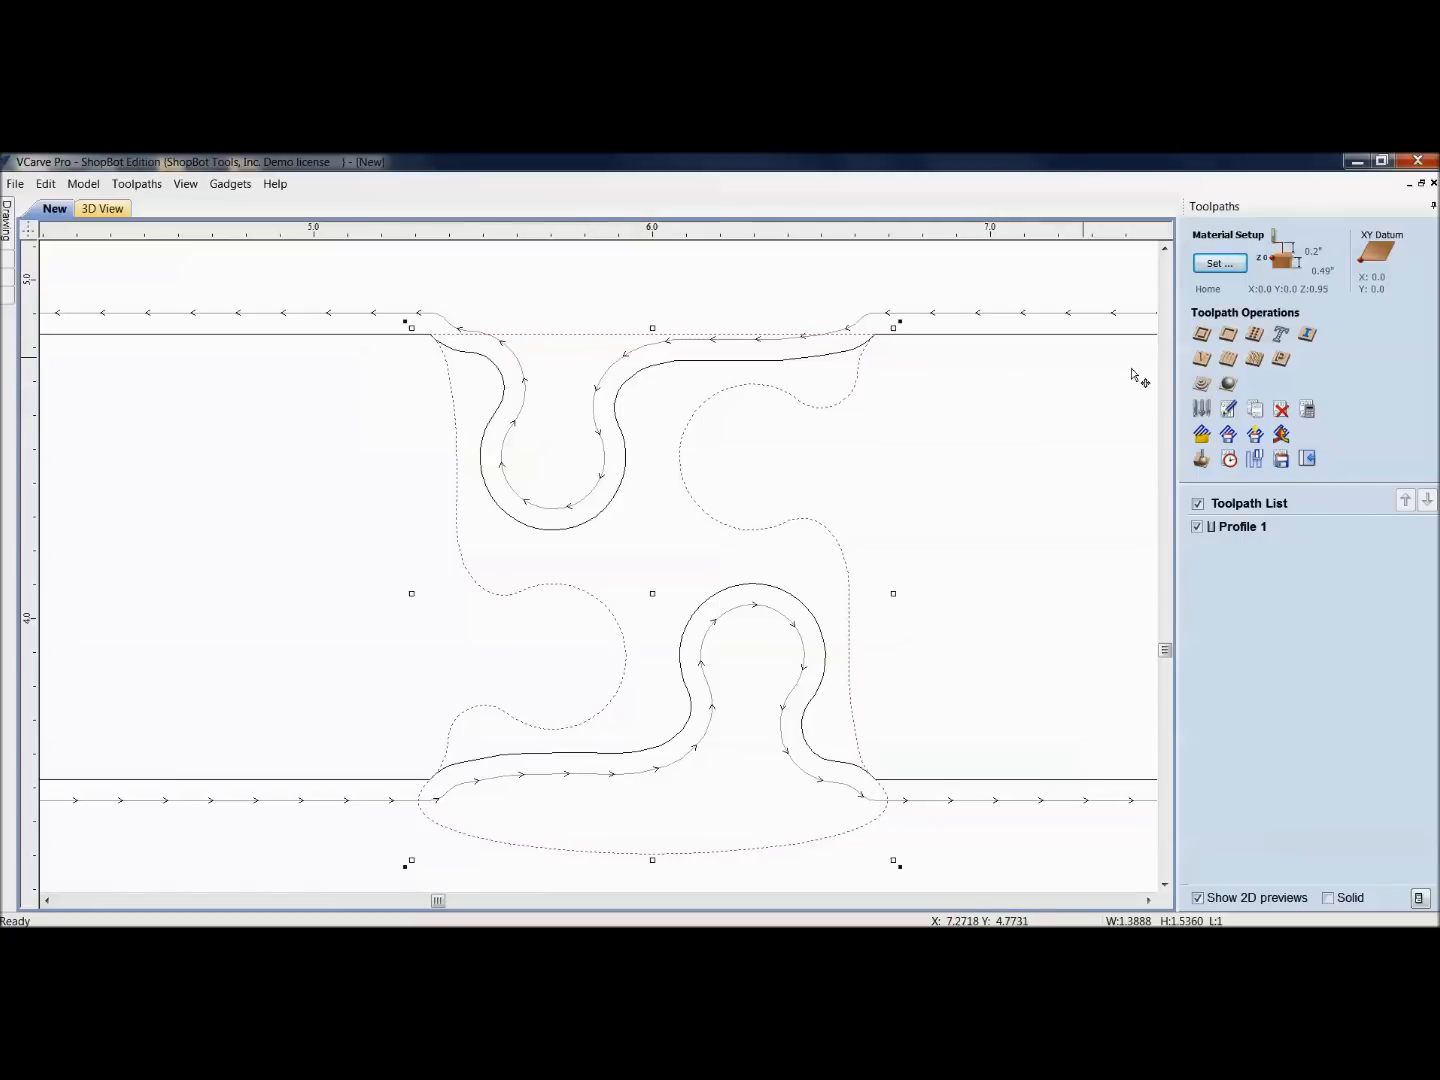
Step: Calculate a pocket toolpath at z/2 depth using the 1/8" Straight (13728) bit
click(1202, 359)
text(z+/2=)
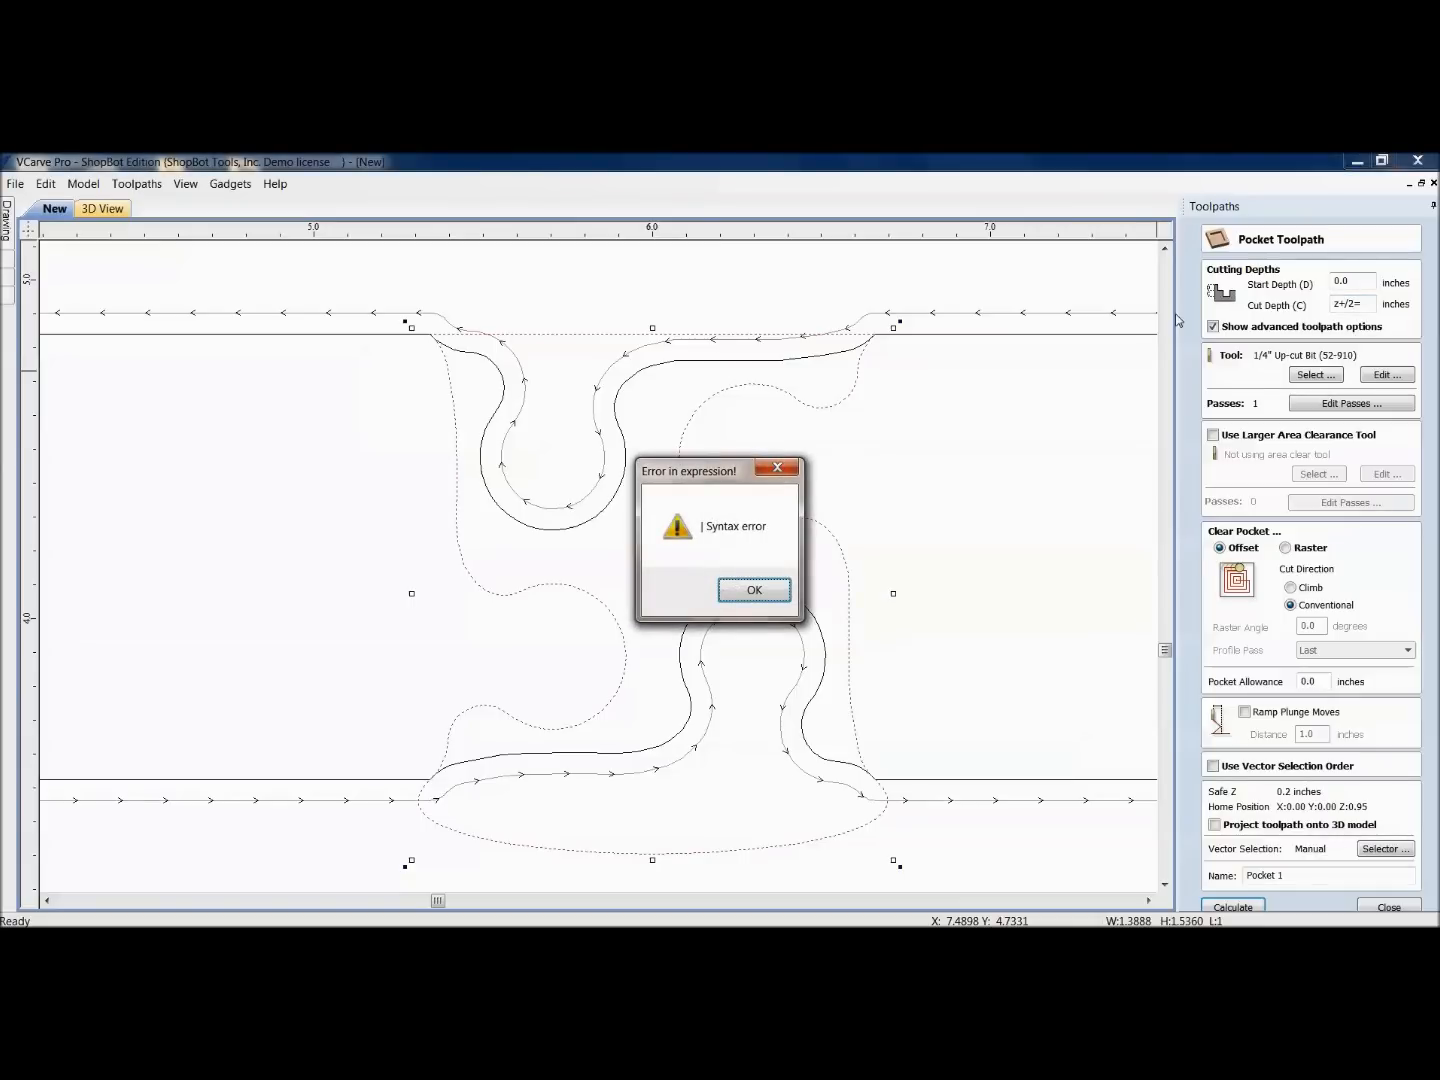
click(753, 589)
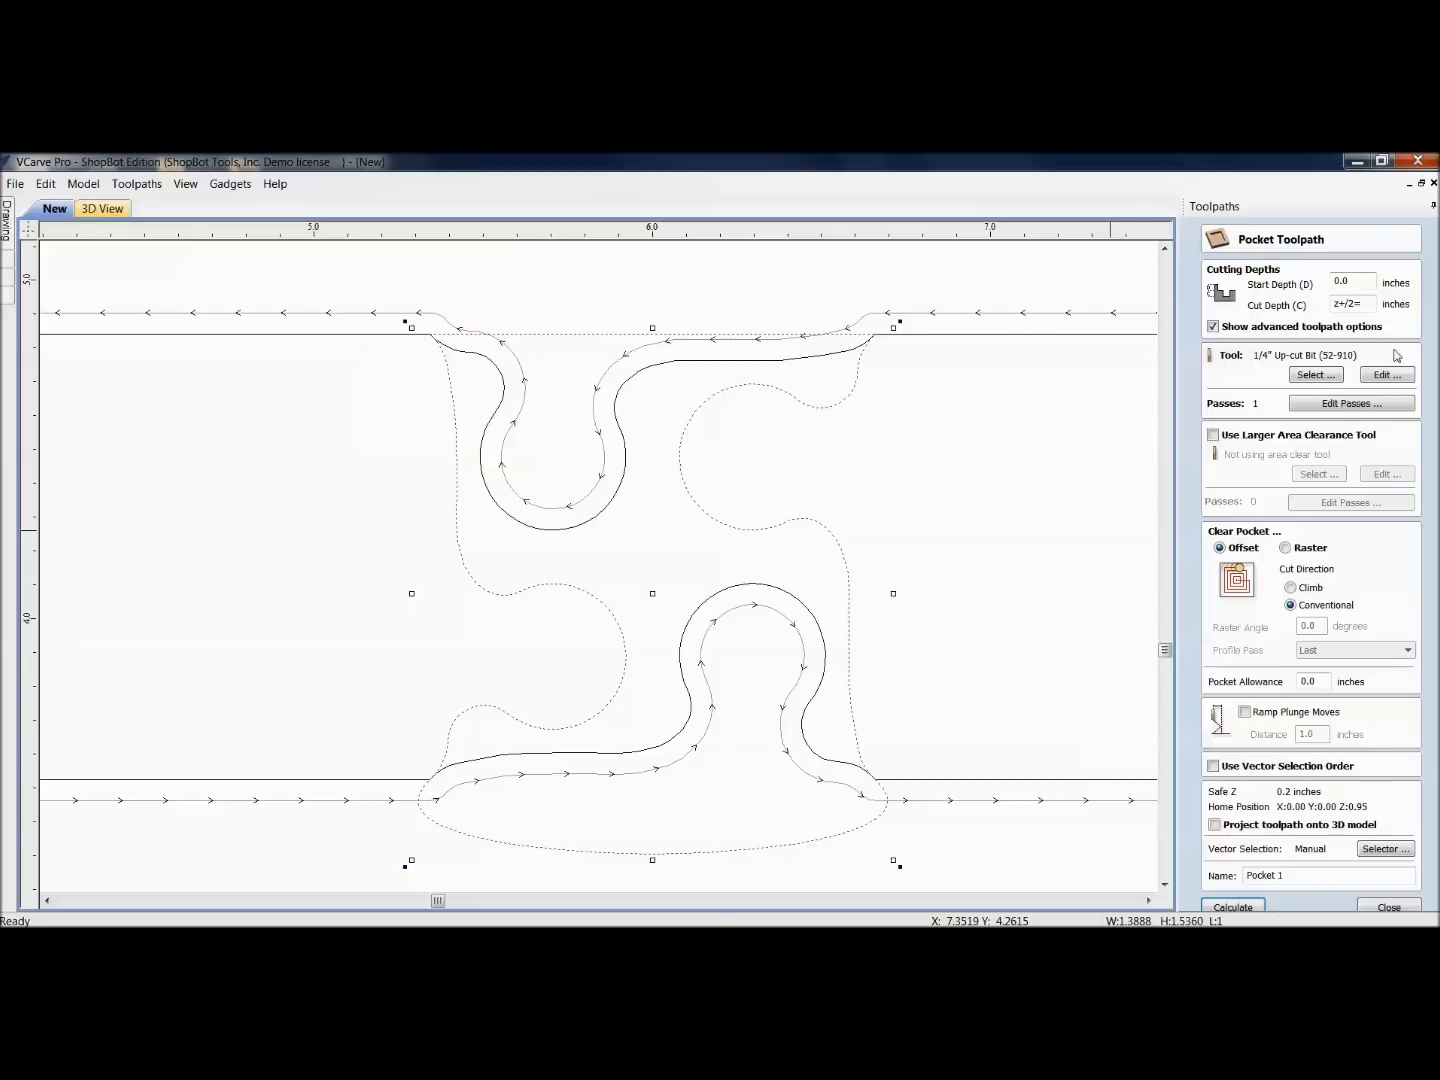
click(1352, 304)
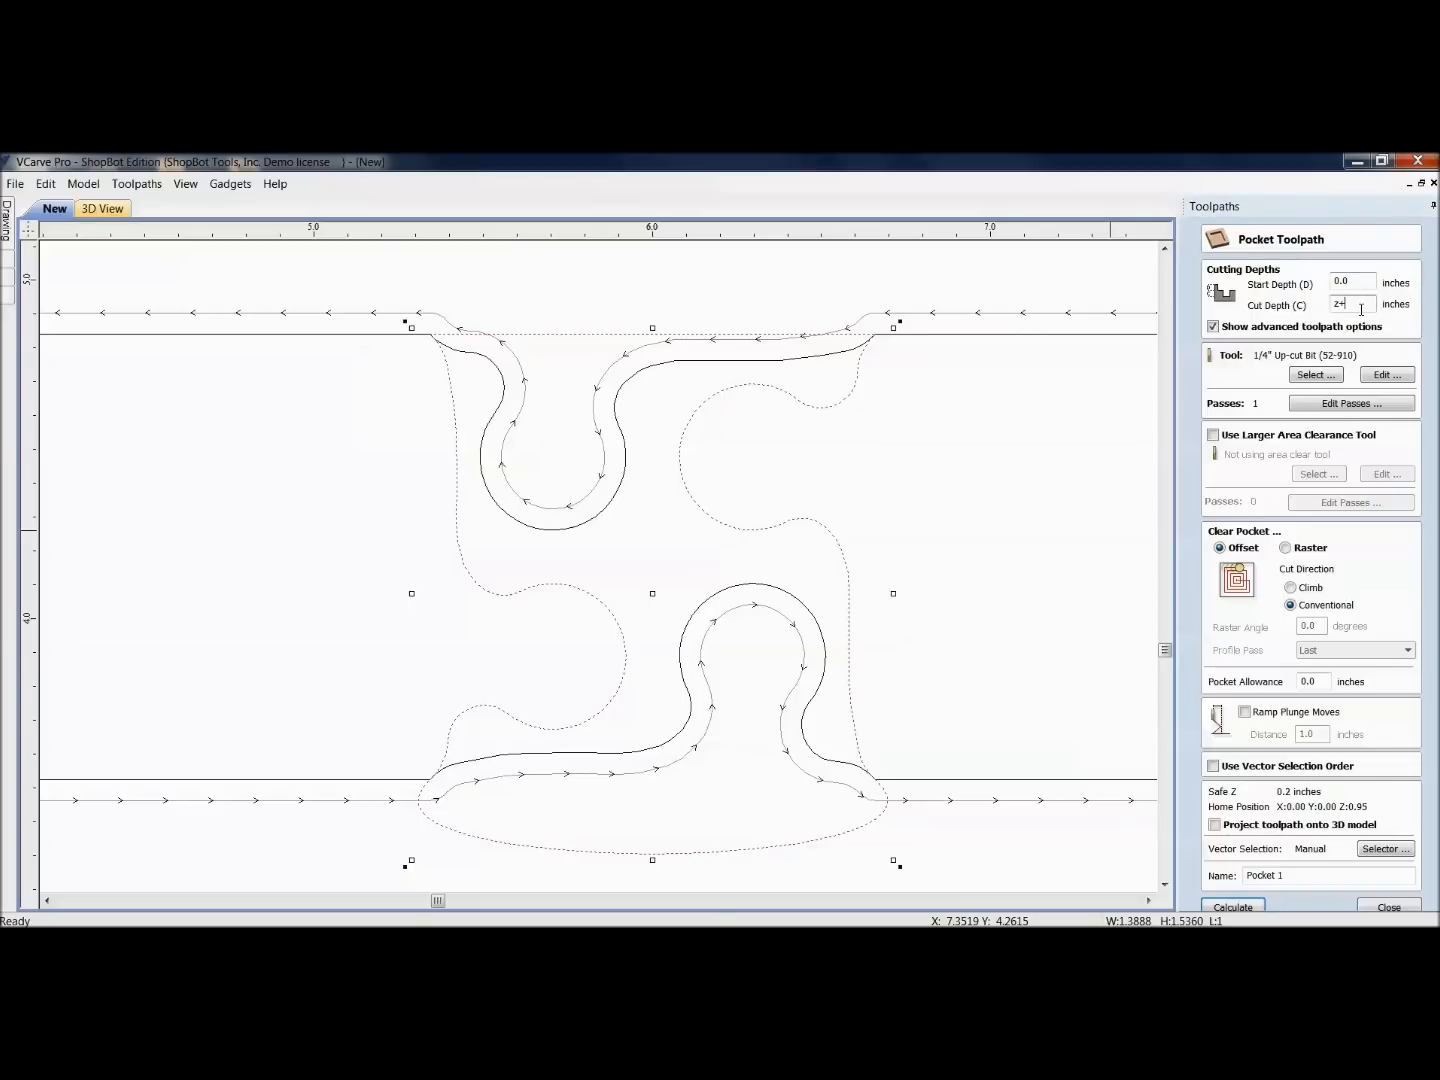
text(z)
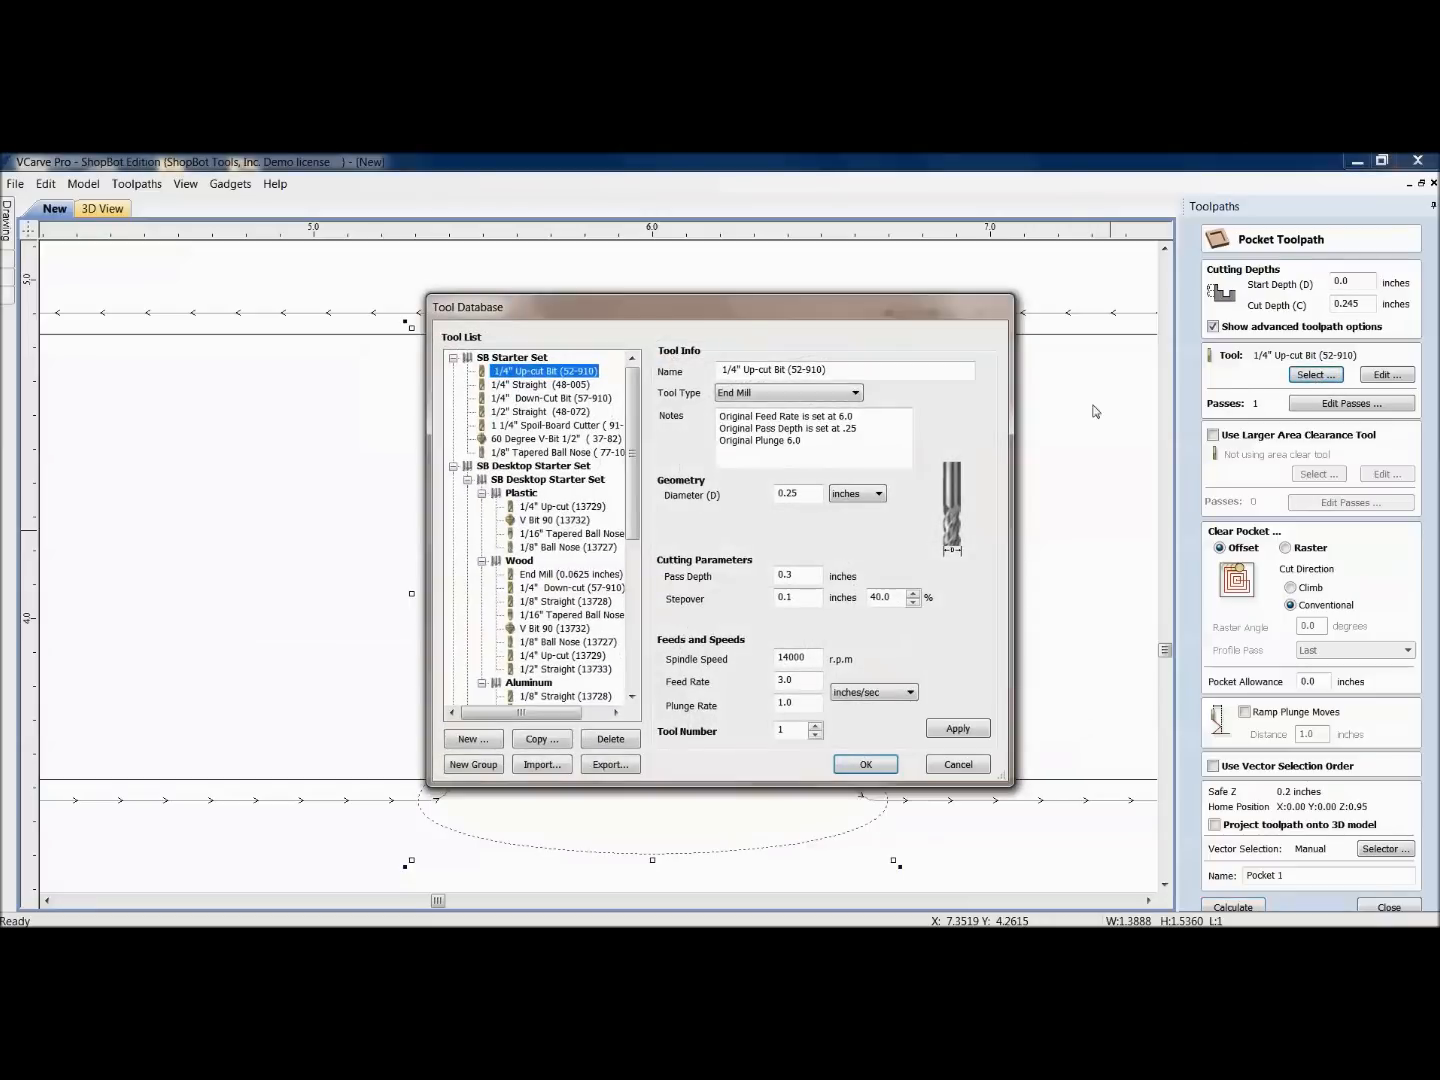
click(566, 601)
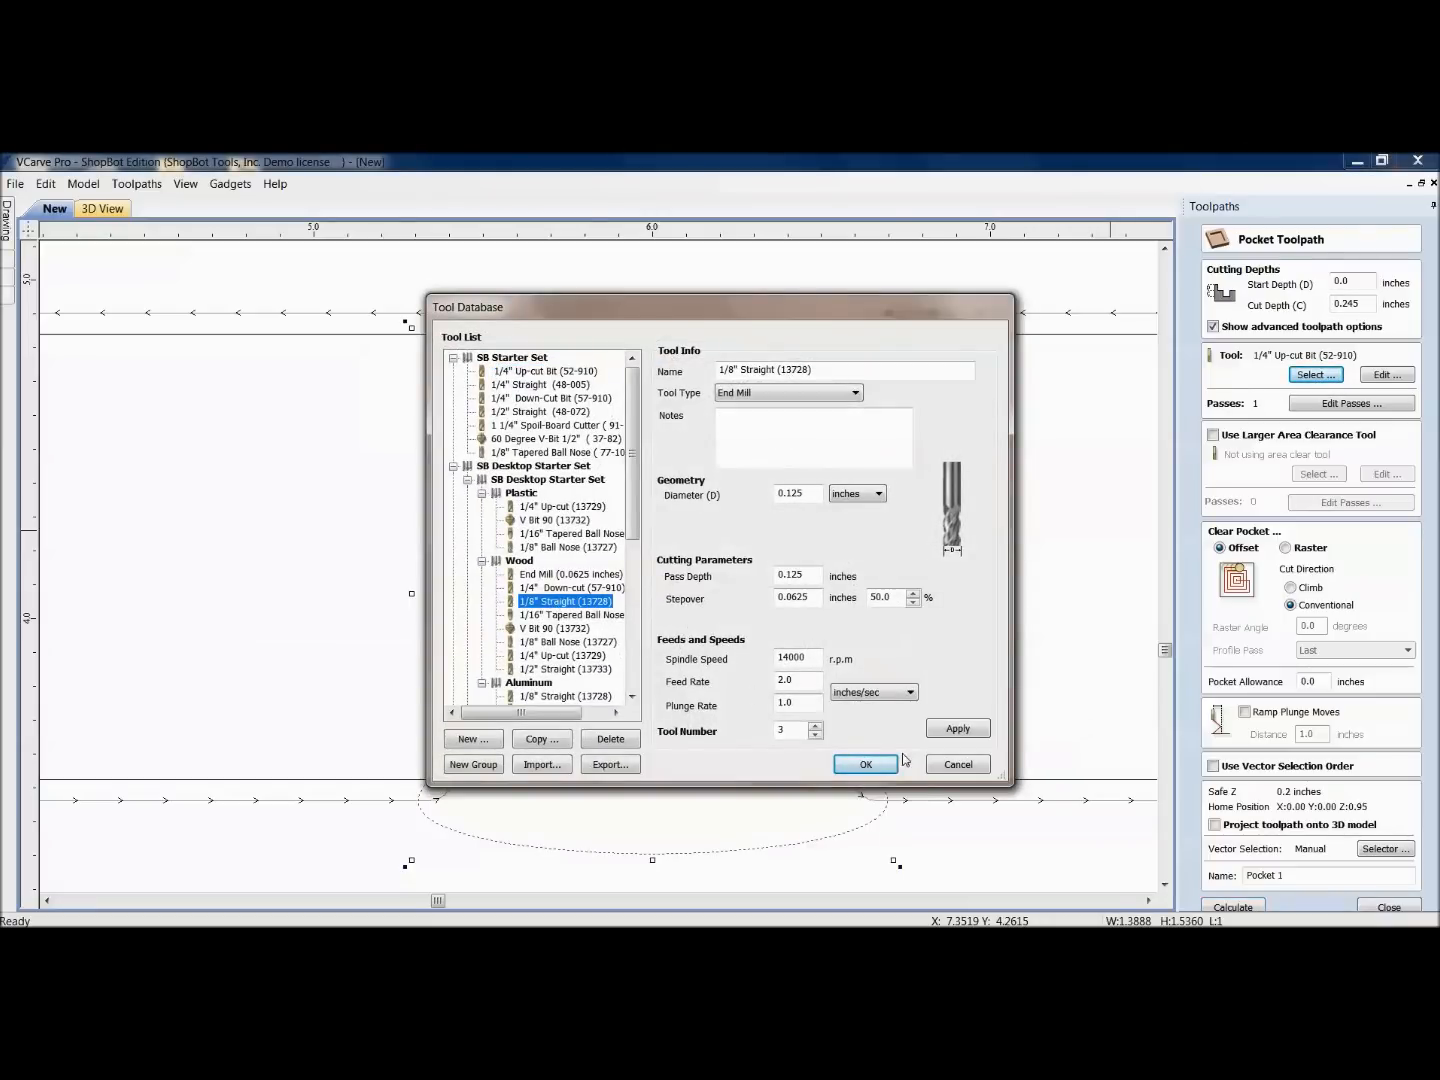
click(864, 763)
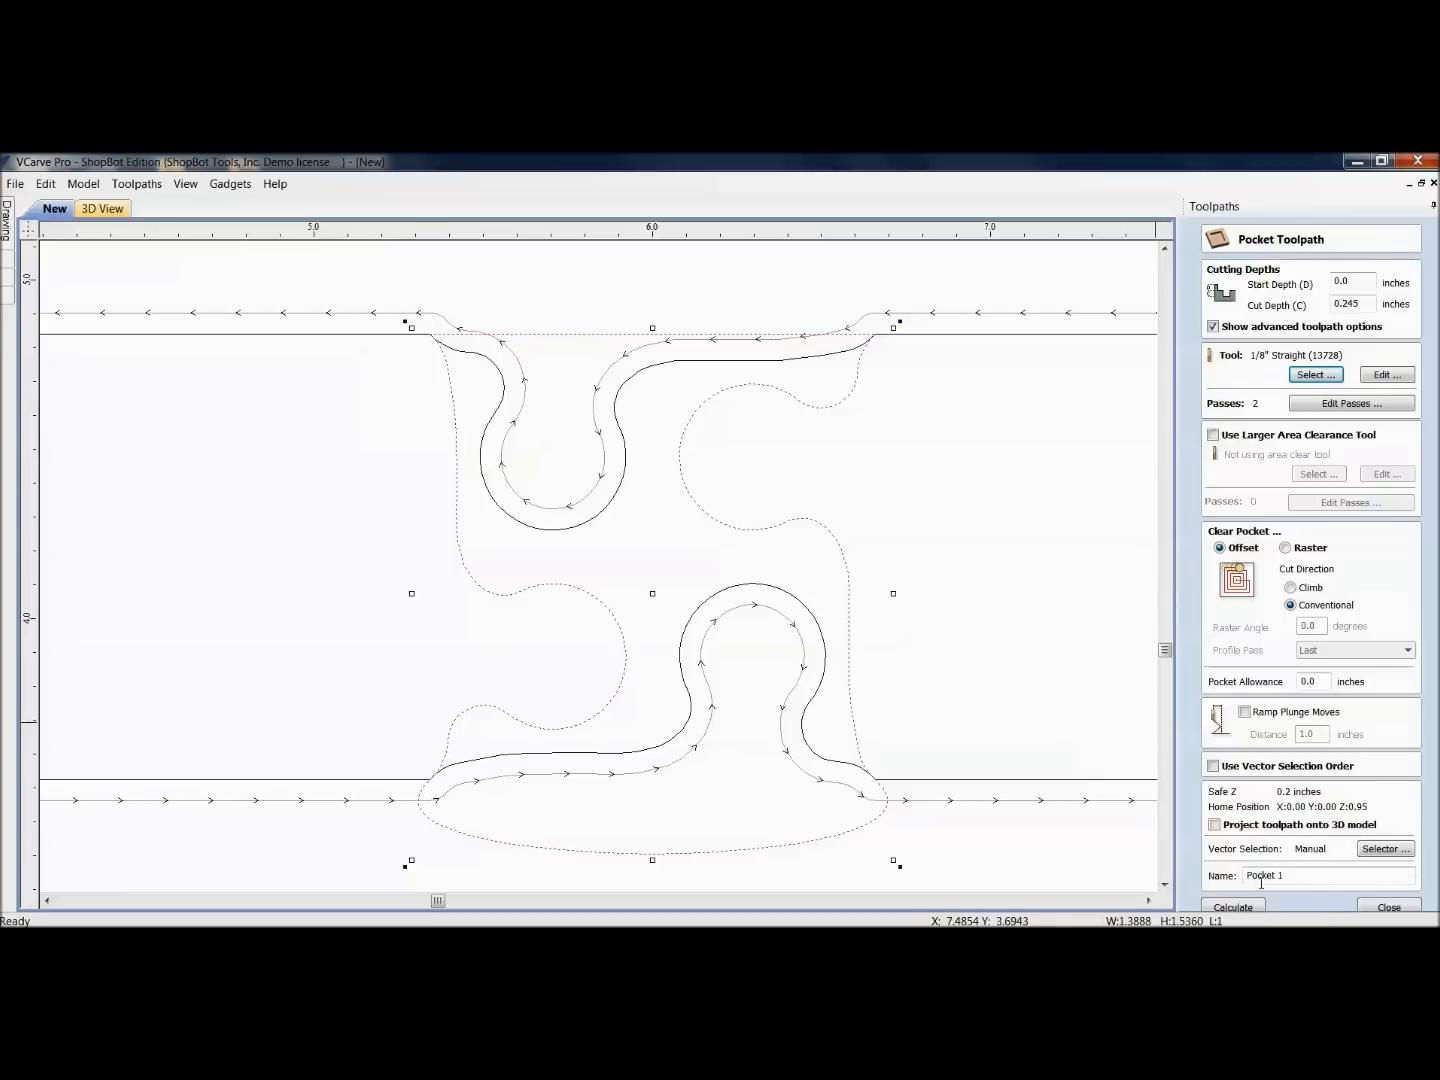
click(1233, 907)
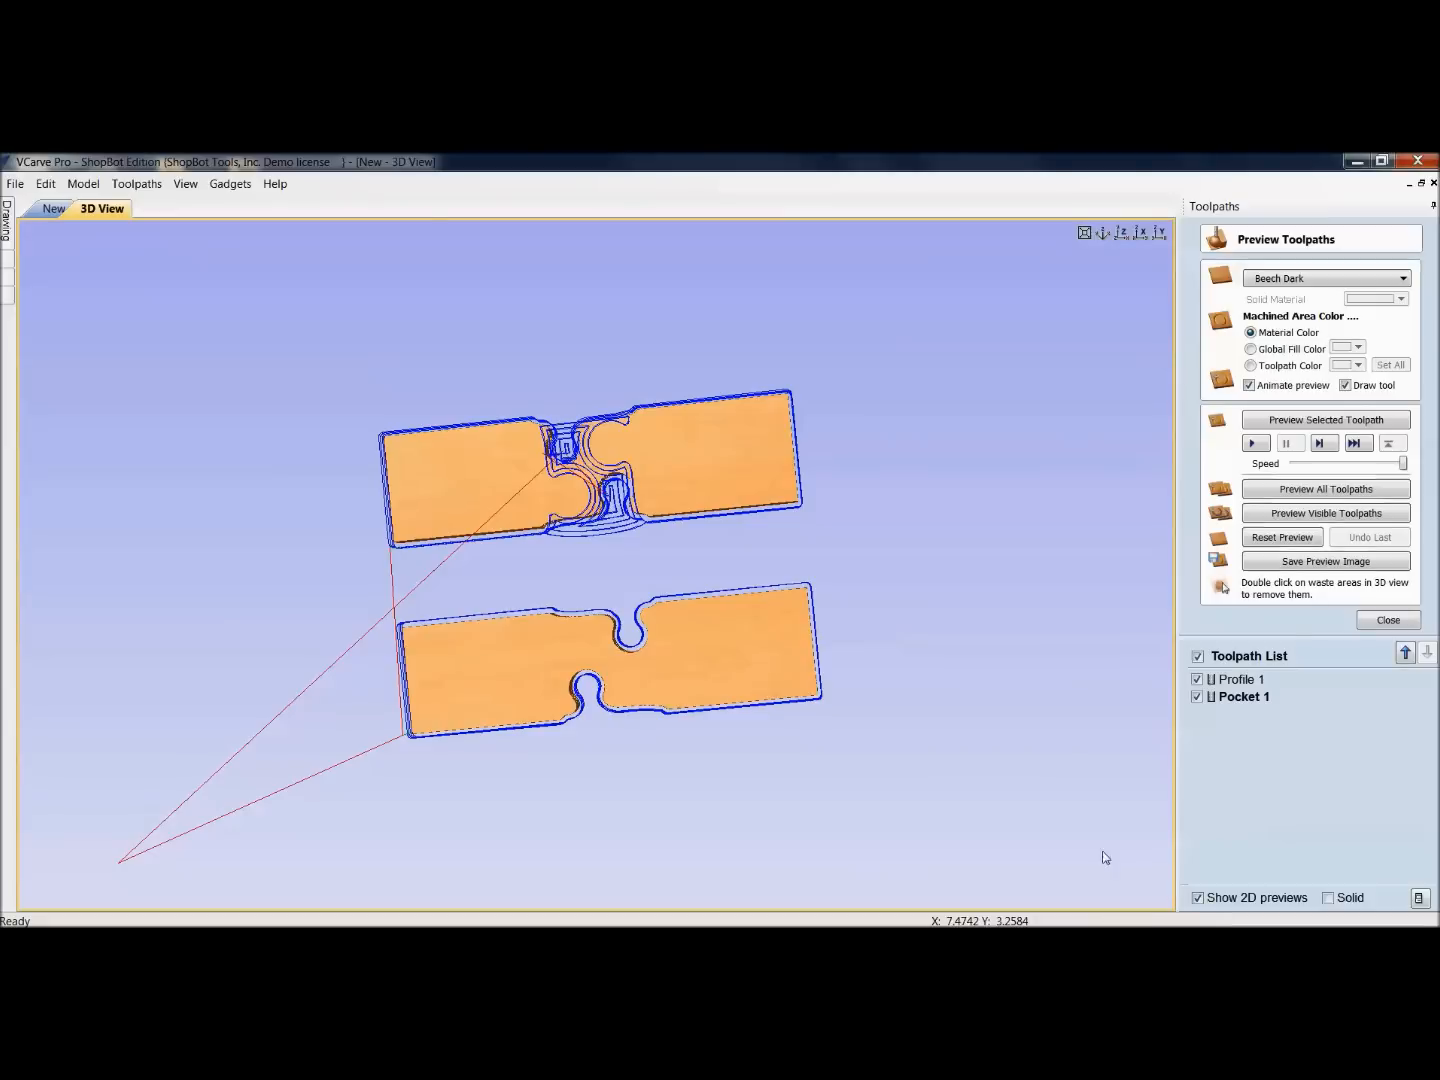
Step: Reset the 3D preview, simulate all toolpaths, and return to the 2D drawing view
click(1283, 537)
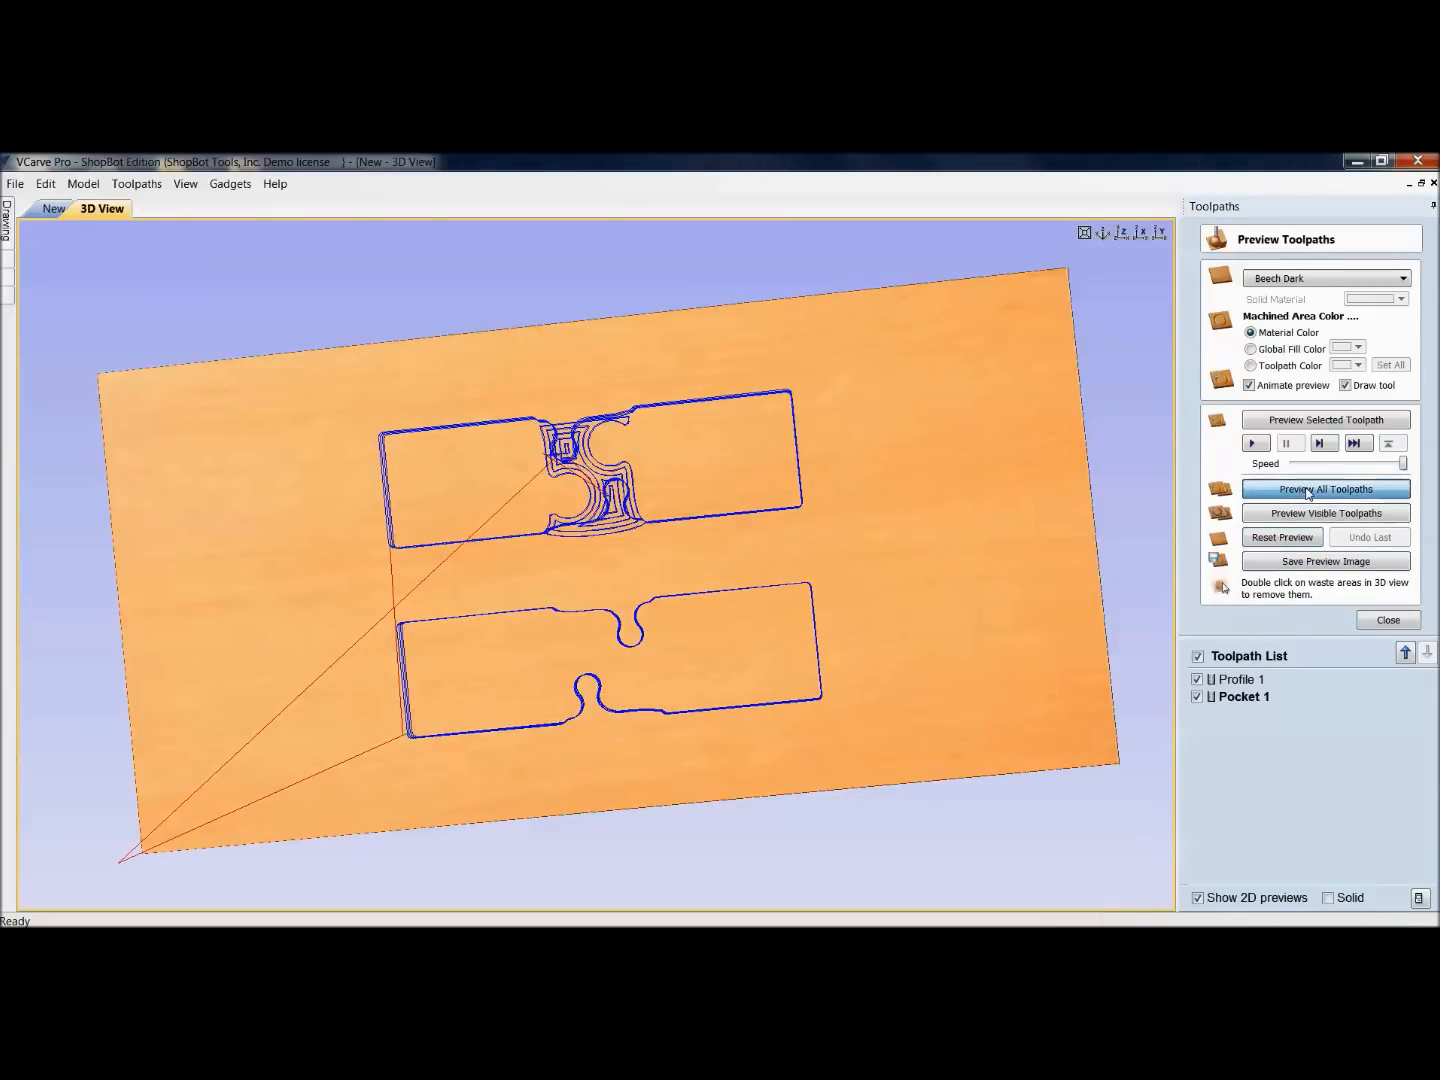
click(1325, 489)
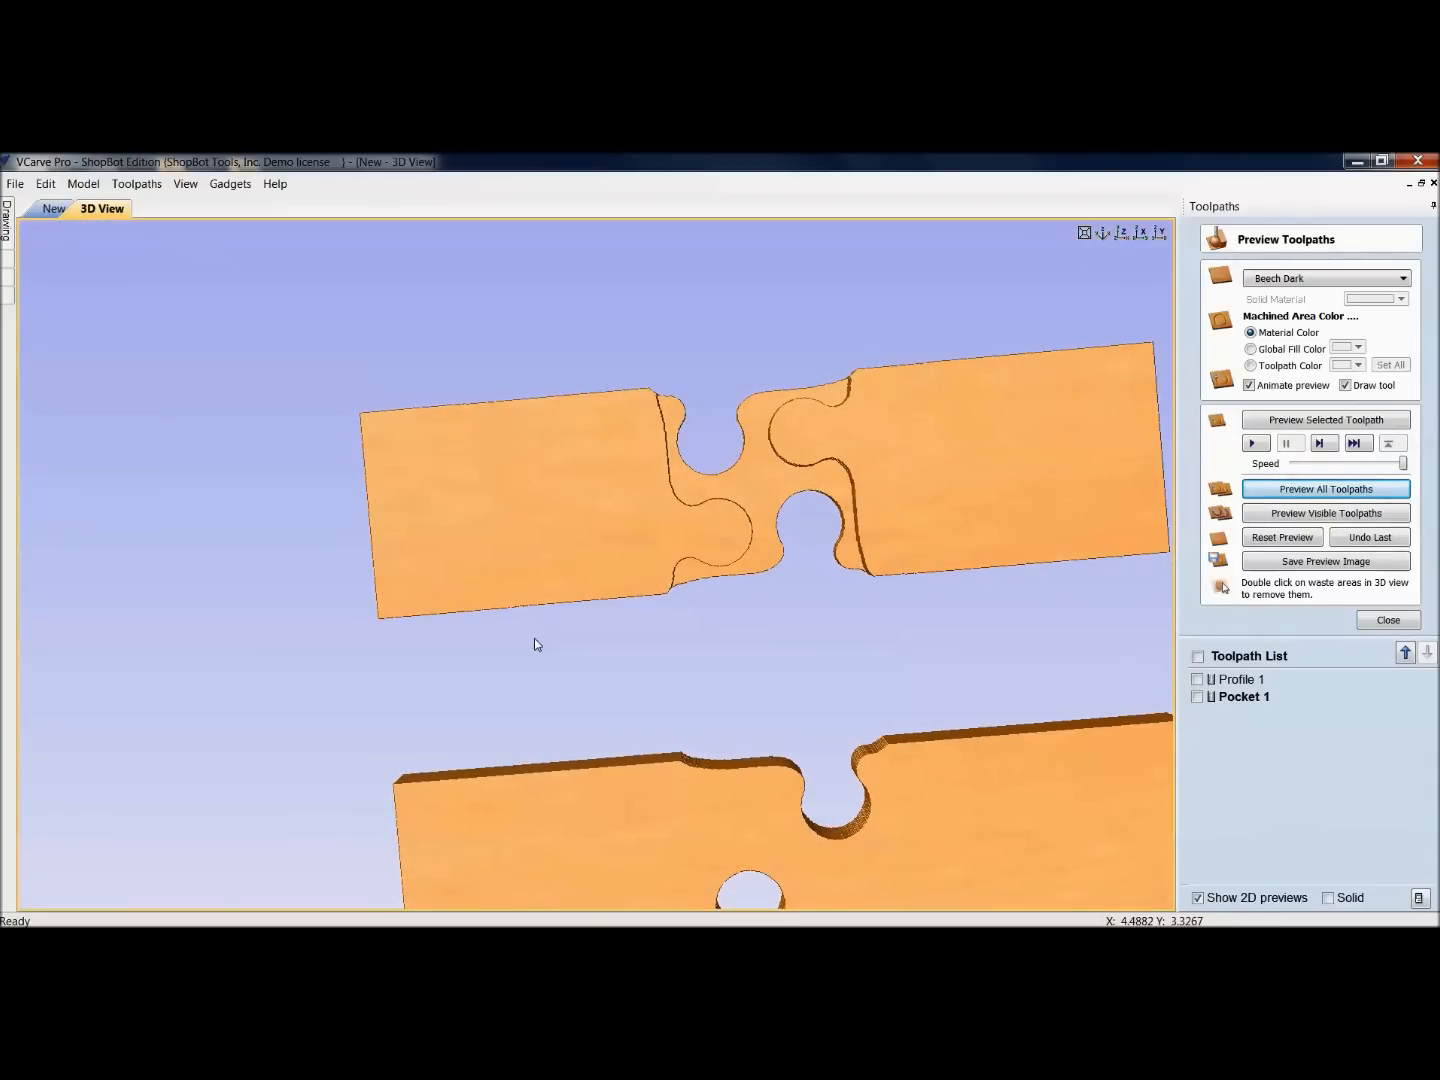
click(53, 208)
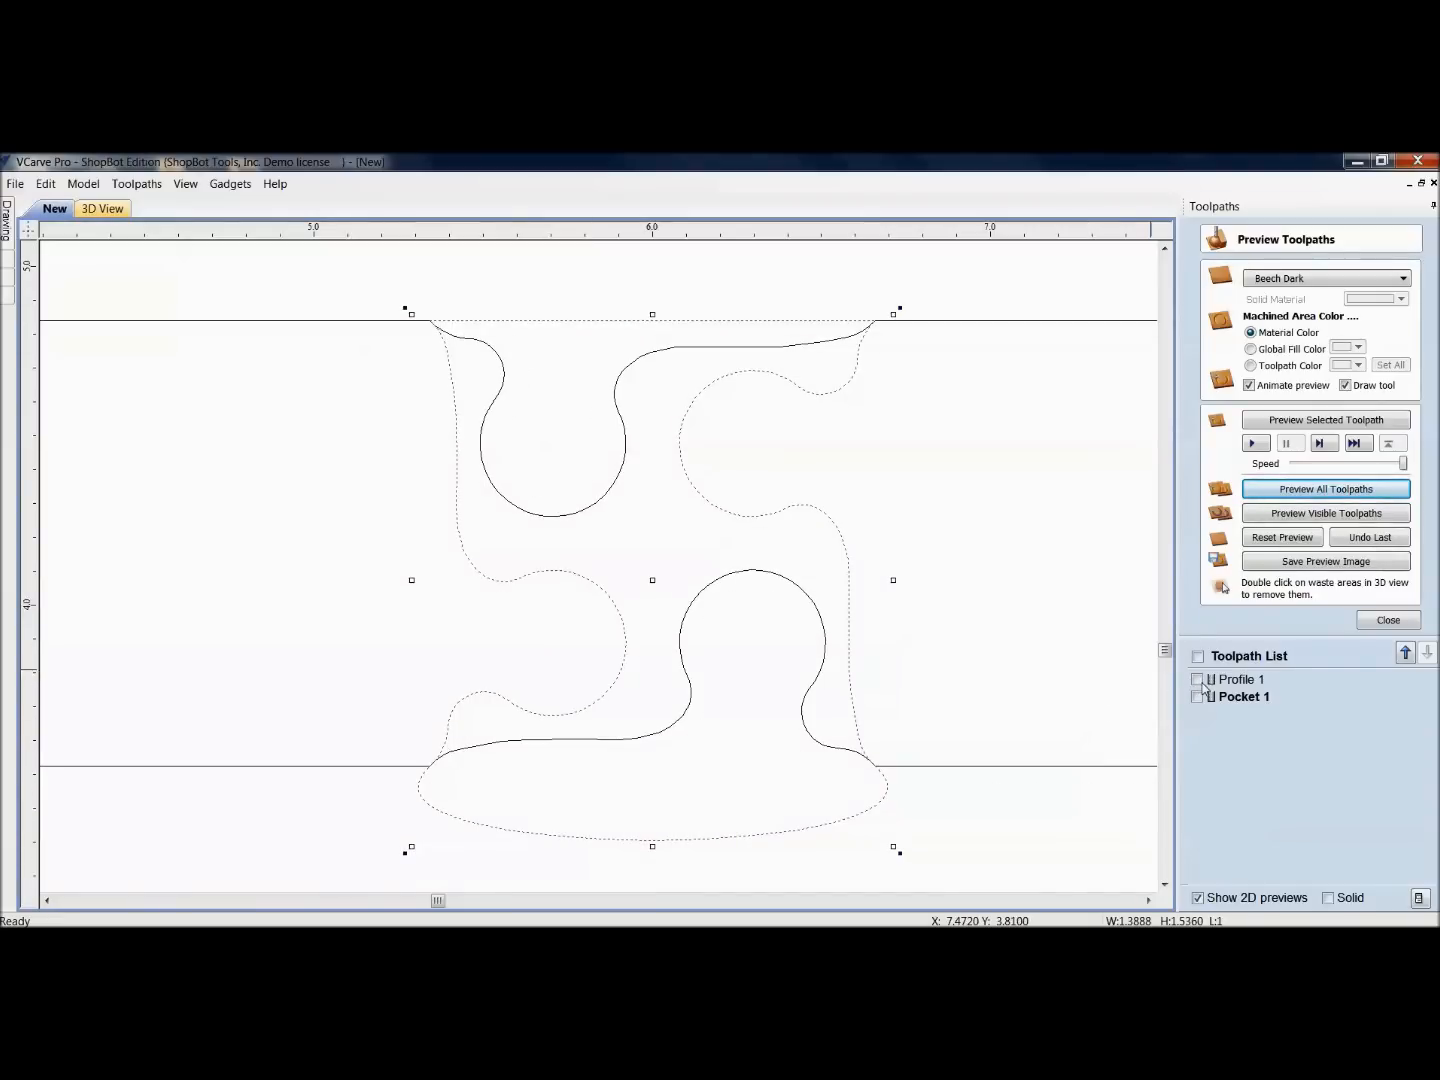
Step: Tick the toolpaths in the Toolpath List to show their solid 2D preview
click(1197, 679)
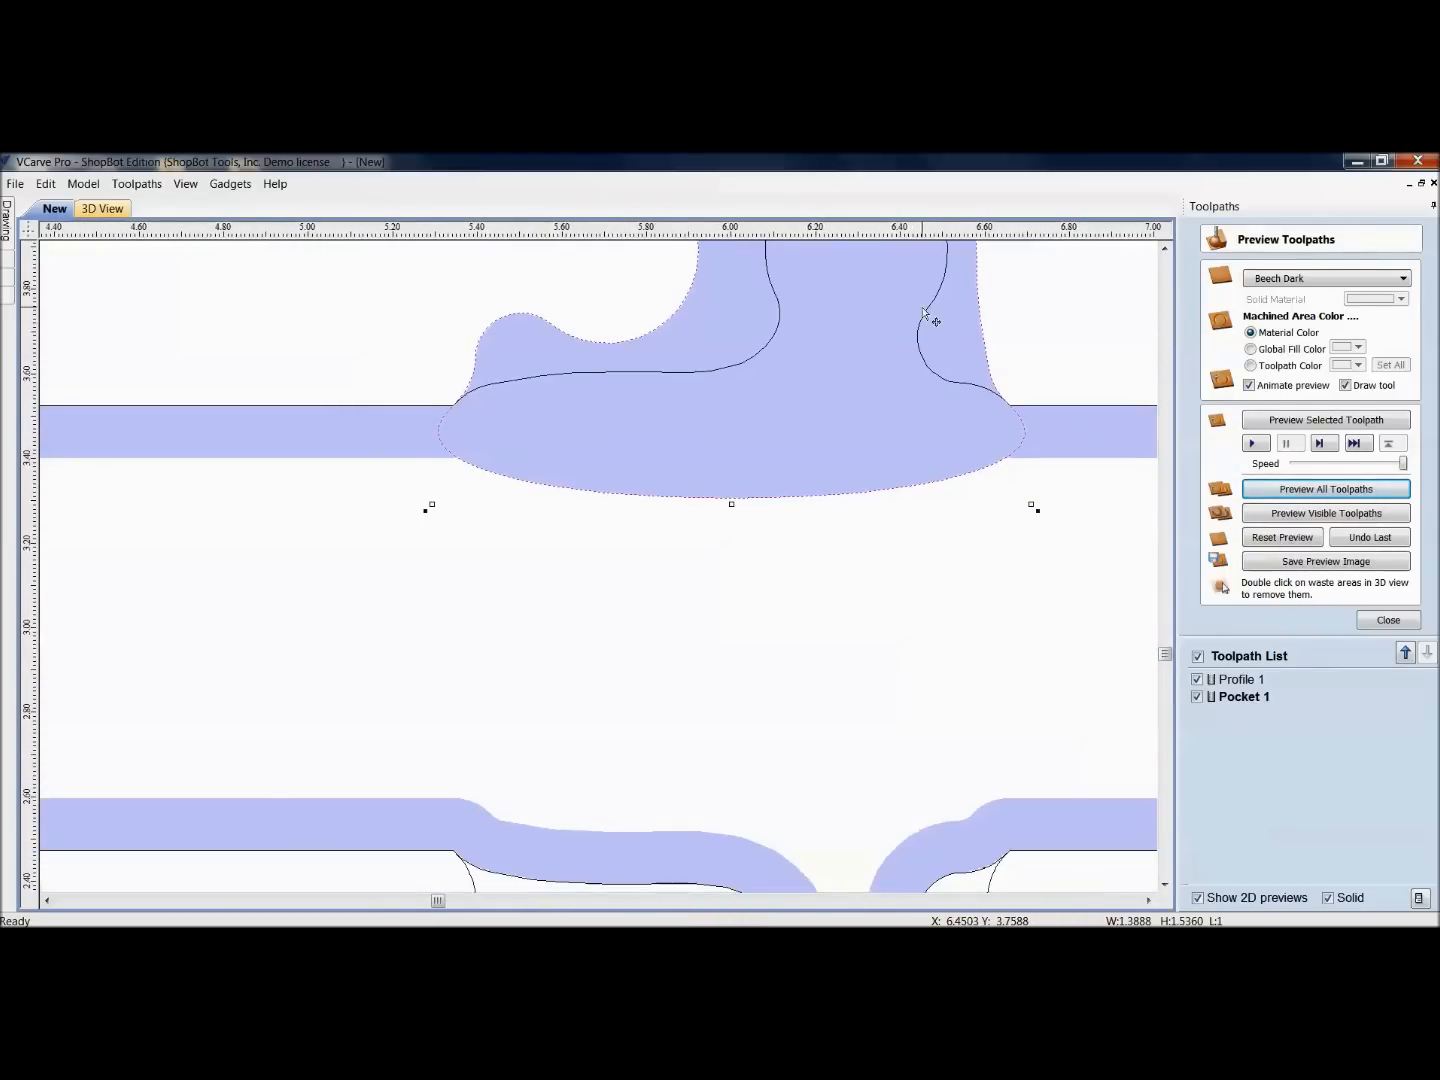
mouse_move(1025, 435)
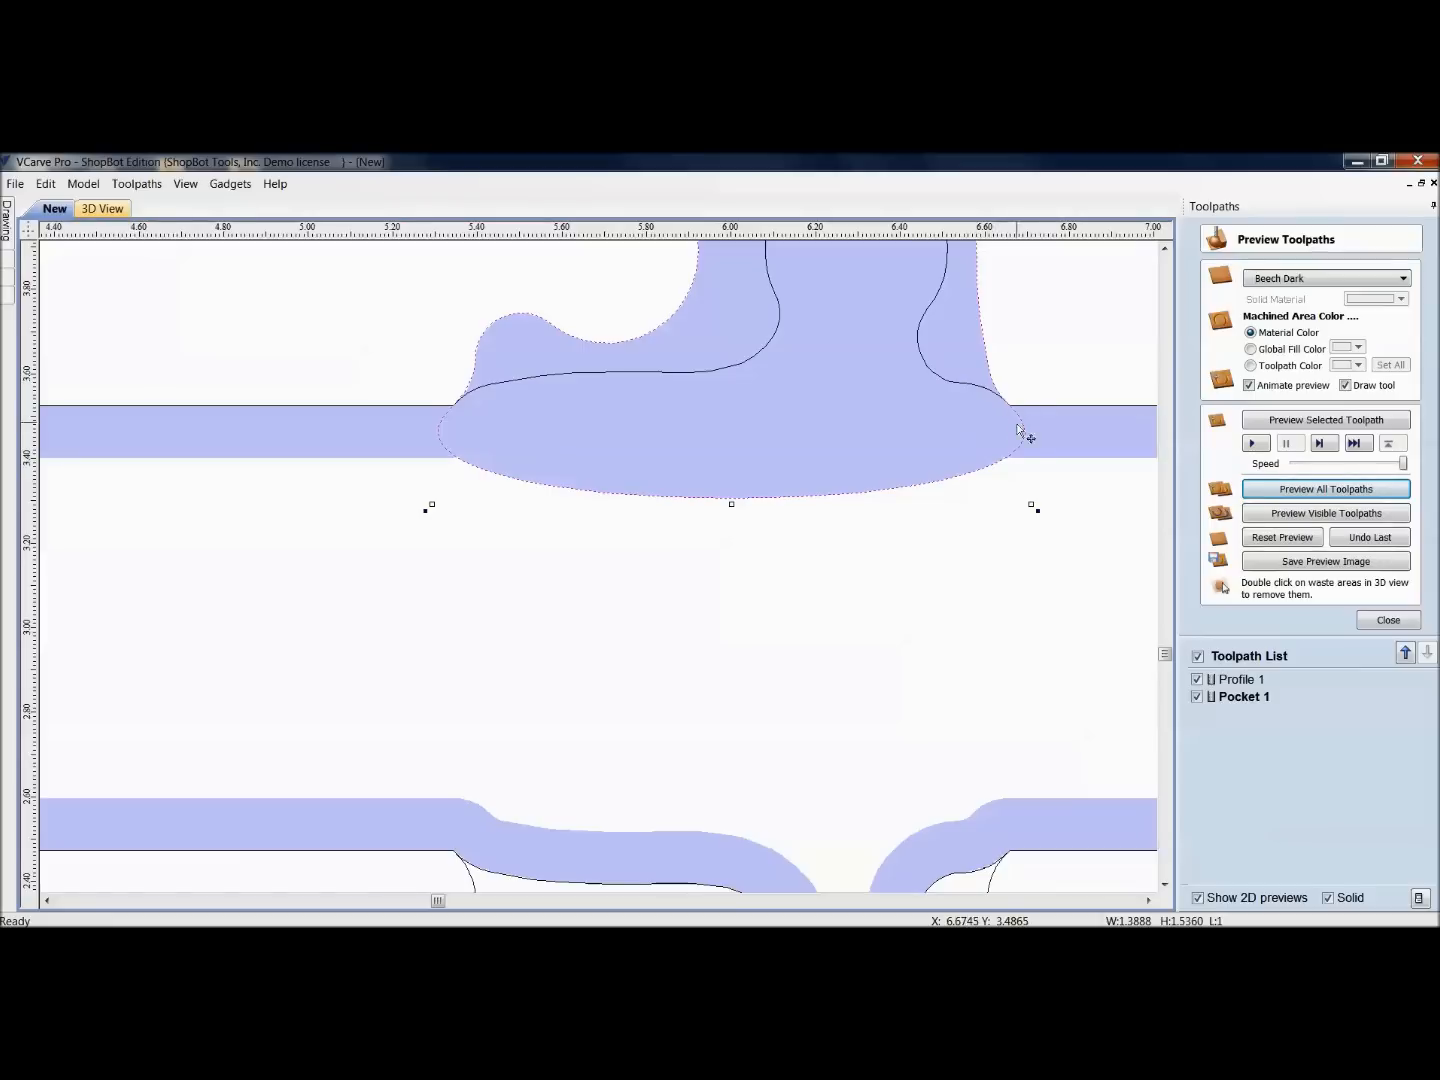
mouse_move(875, 492)
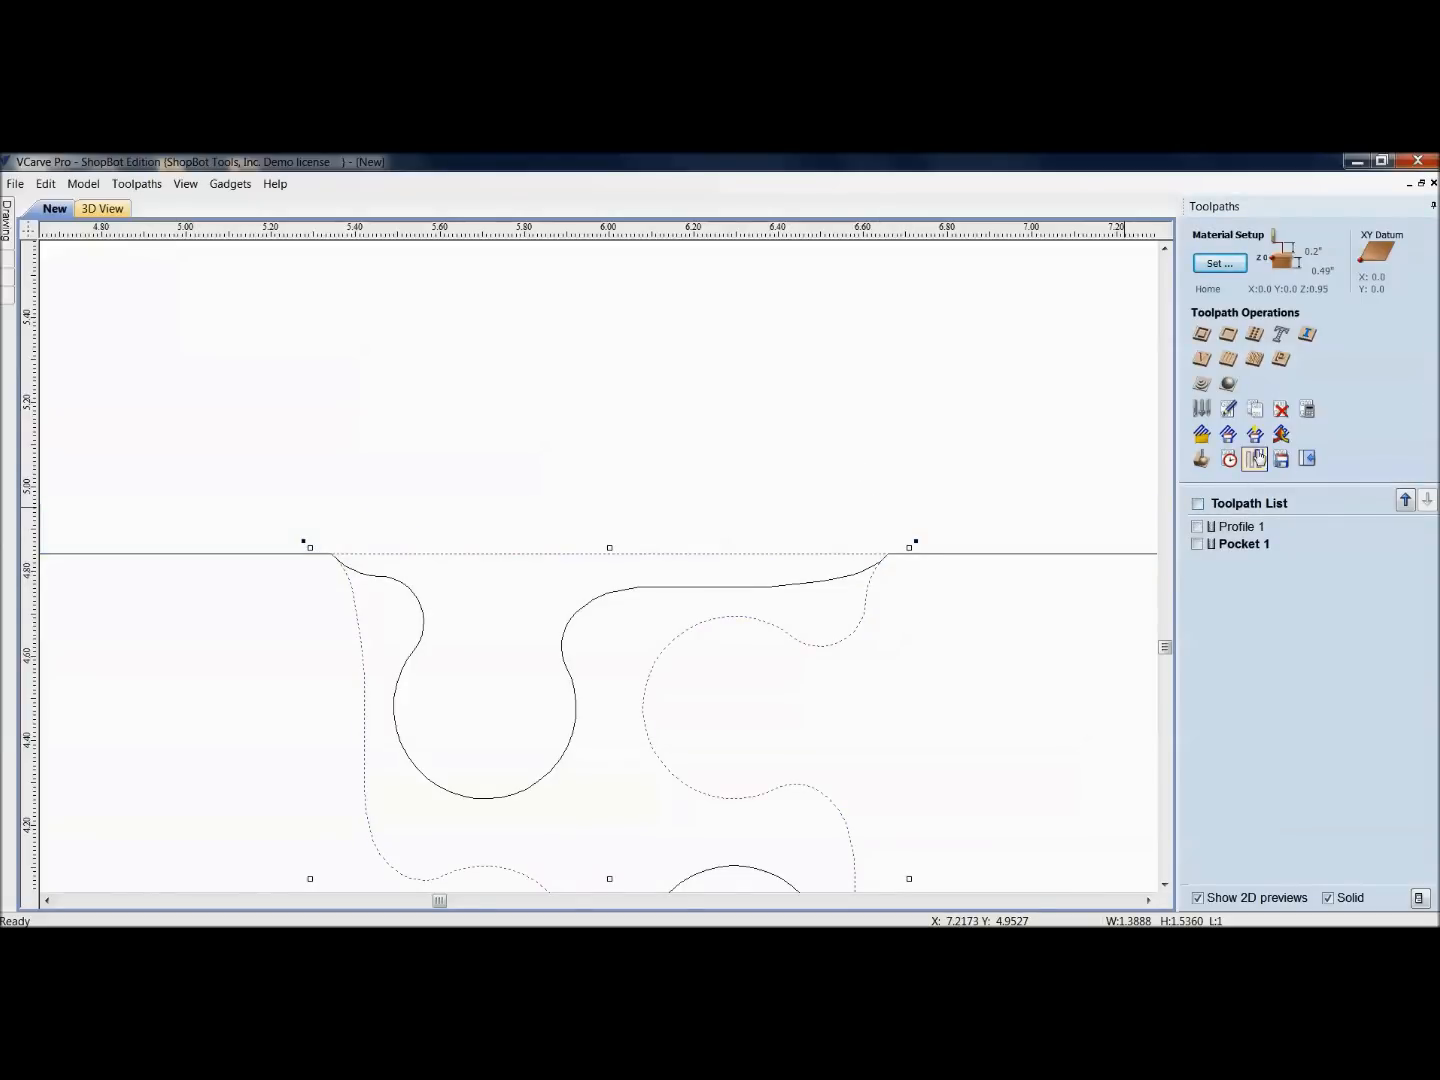
Step: Draw polyline boundaries around the joint area on each board piece
click(28, 205)
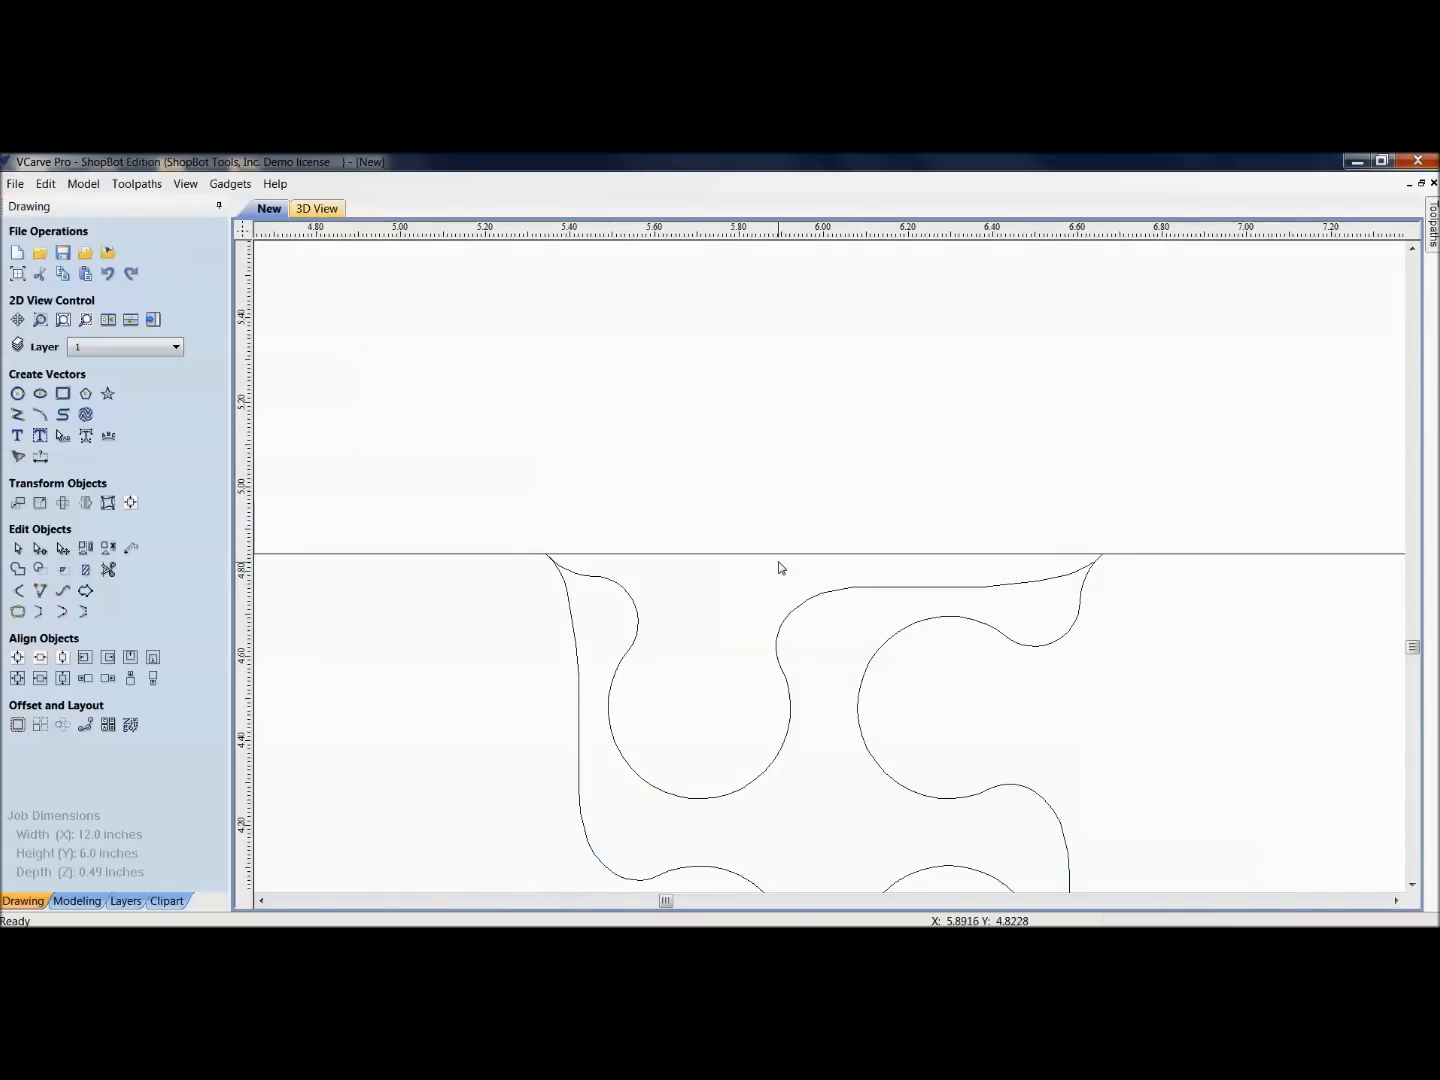
right_click(780, 568)
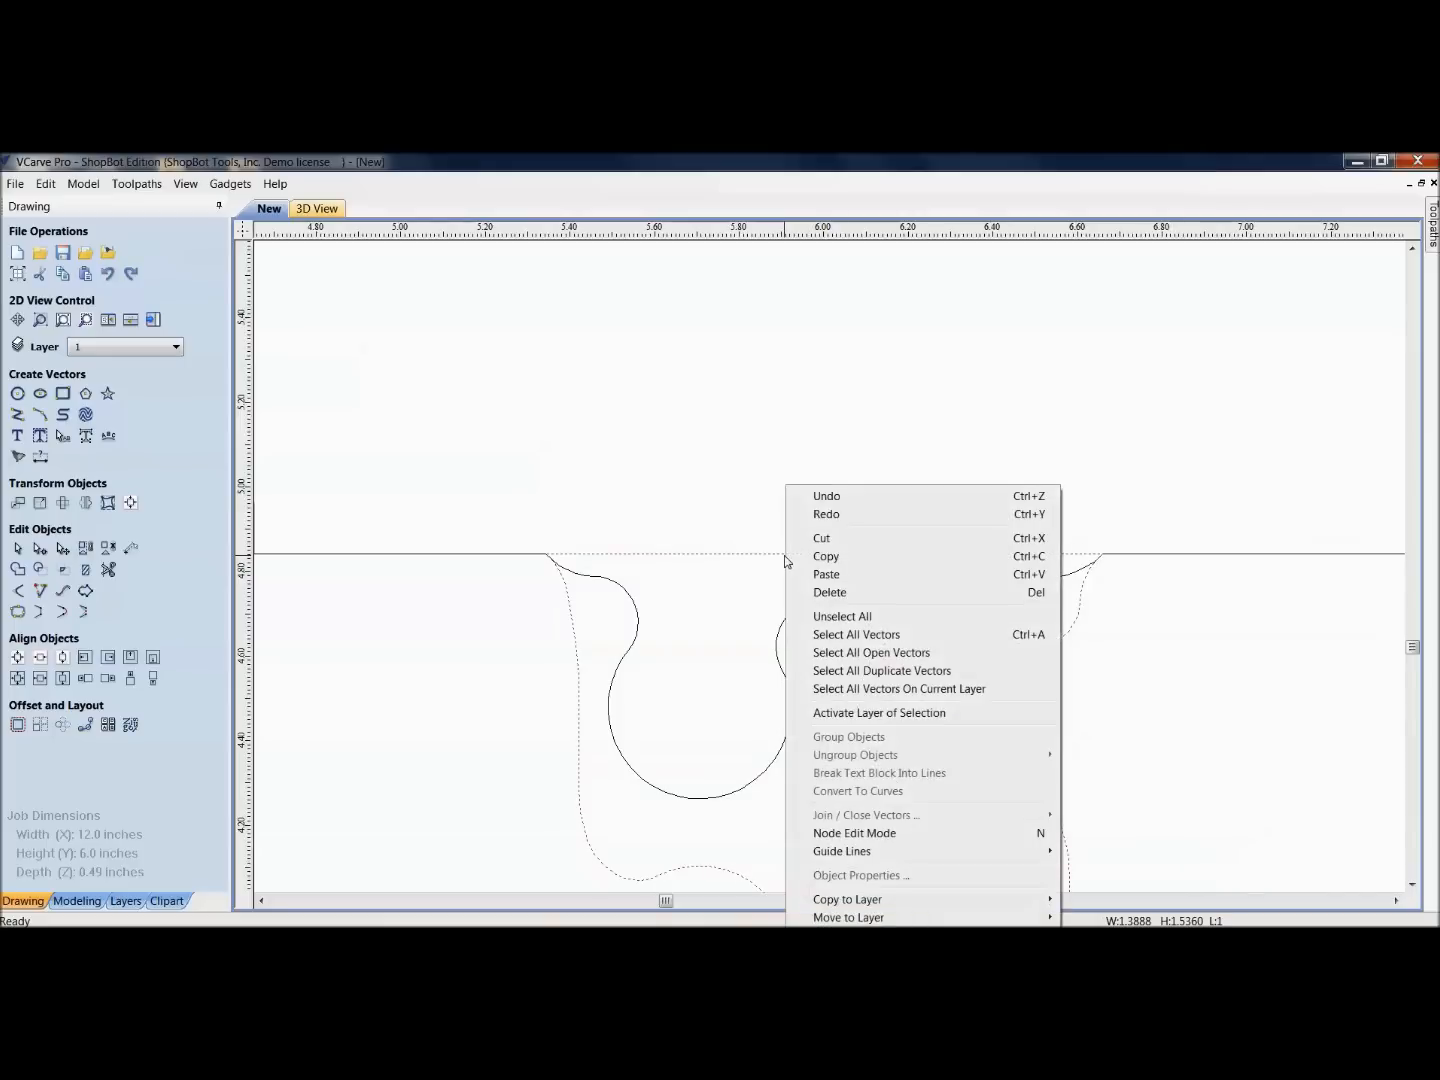
click(853, 833)
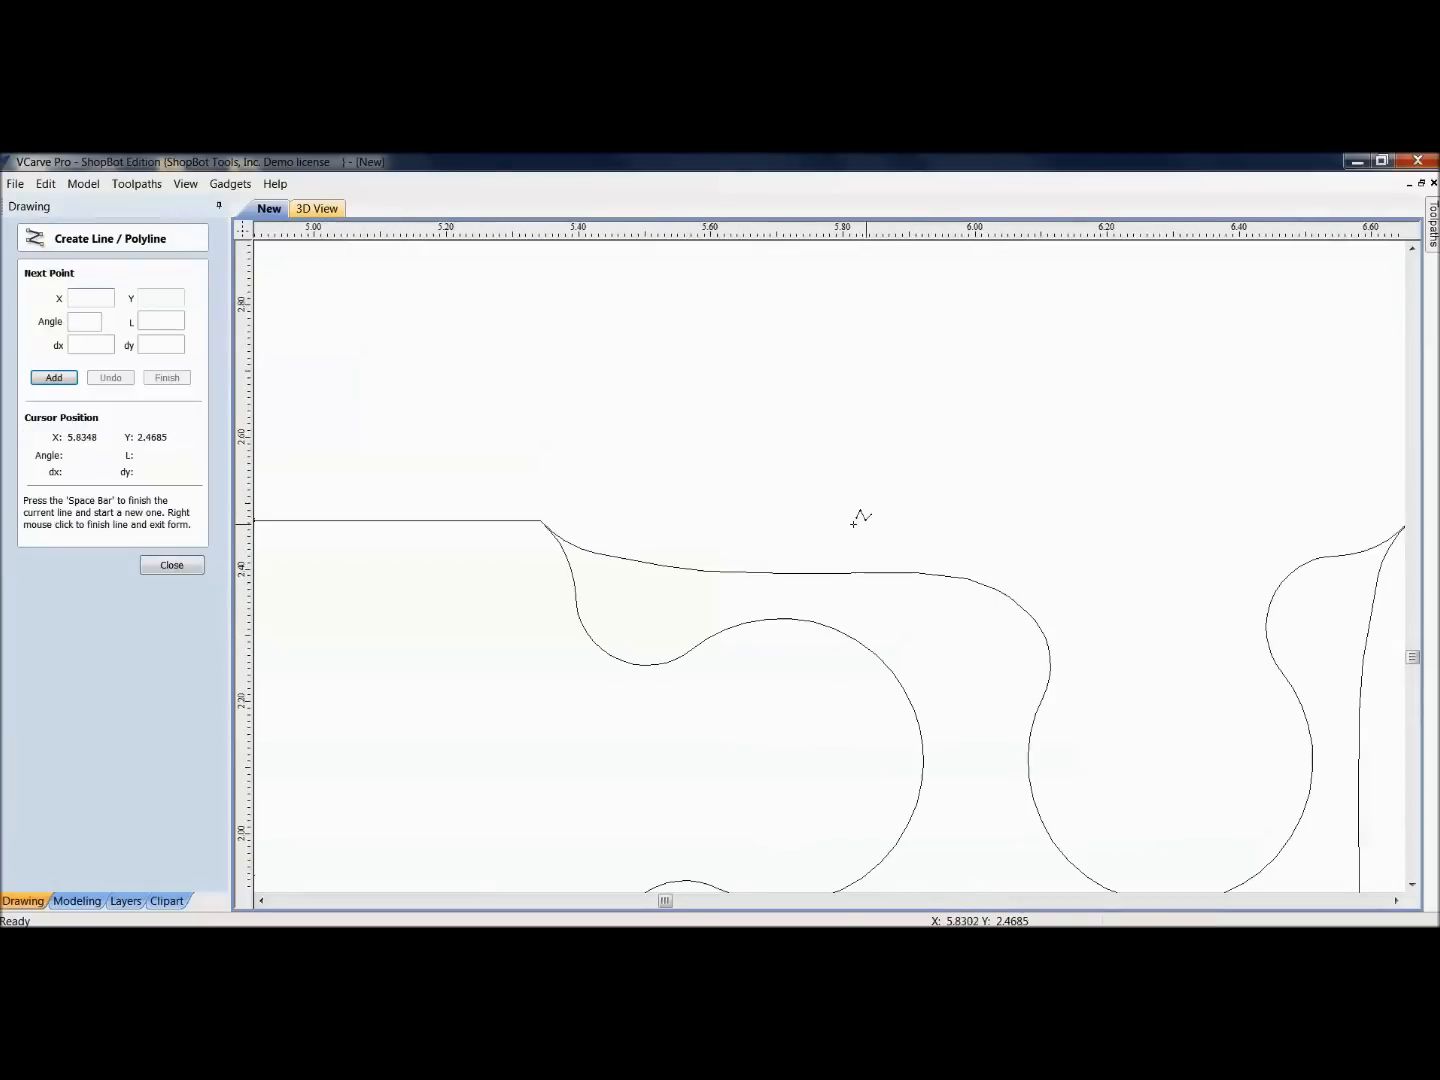
mouse_move(540, 523)
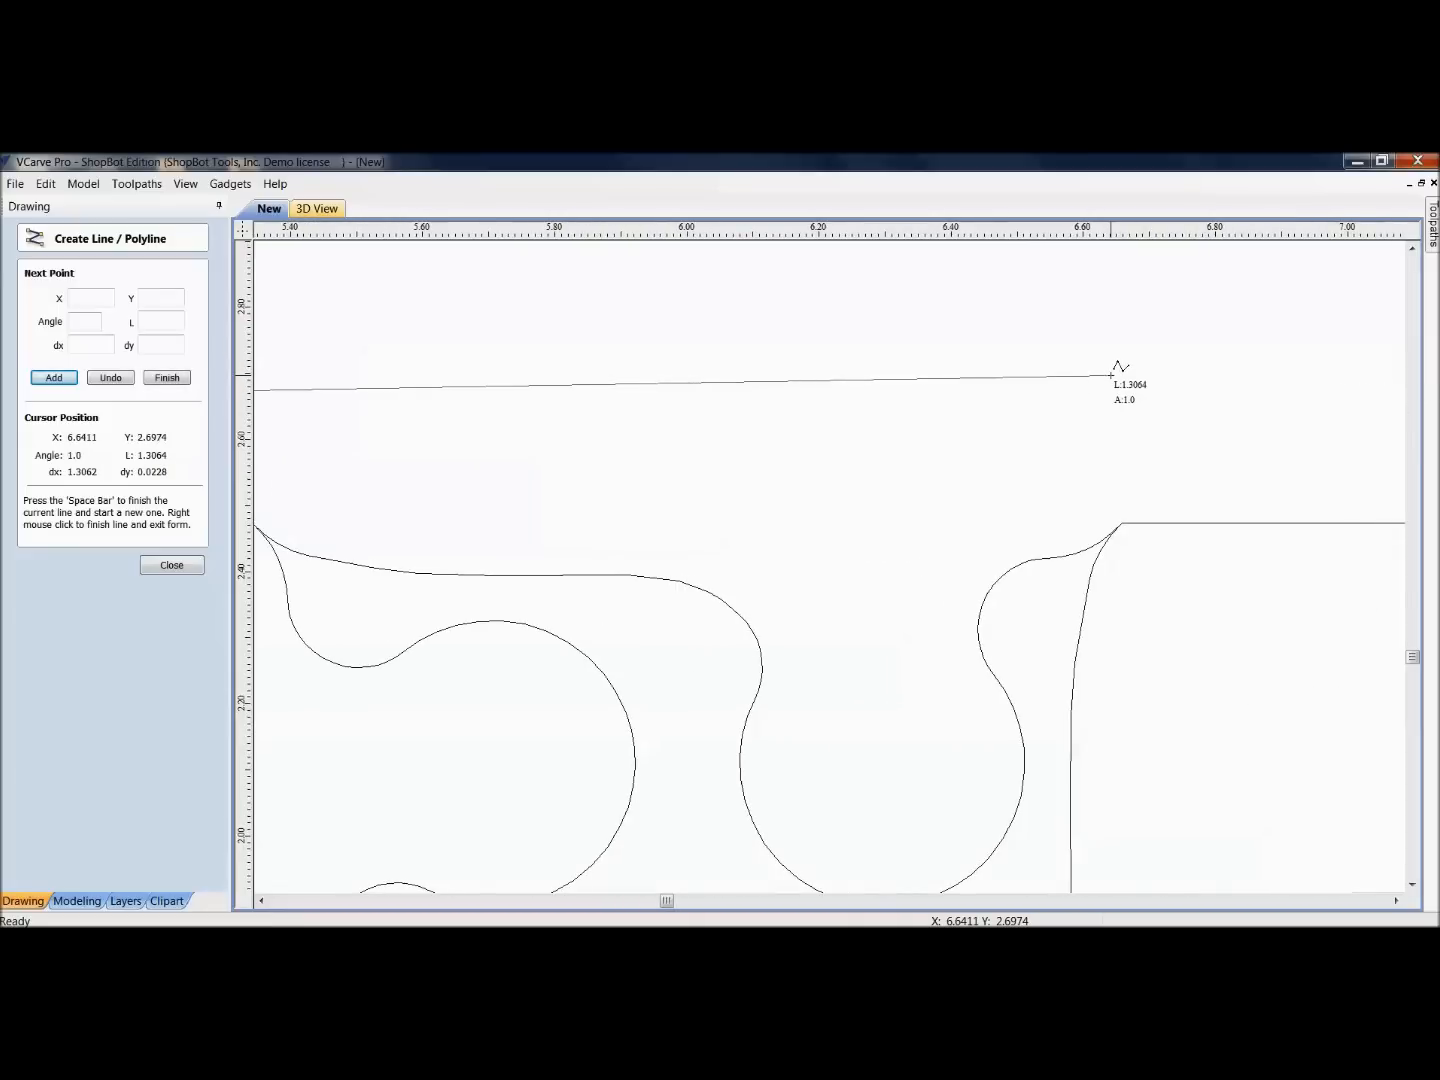
click(171, 565)
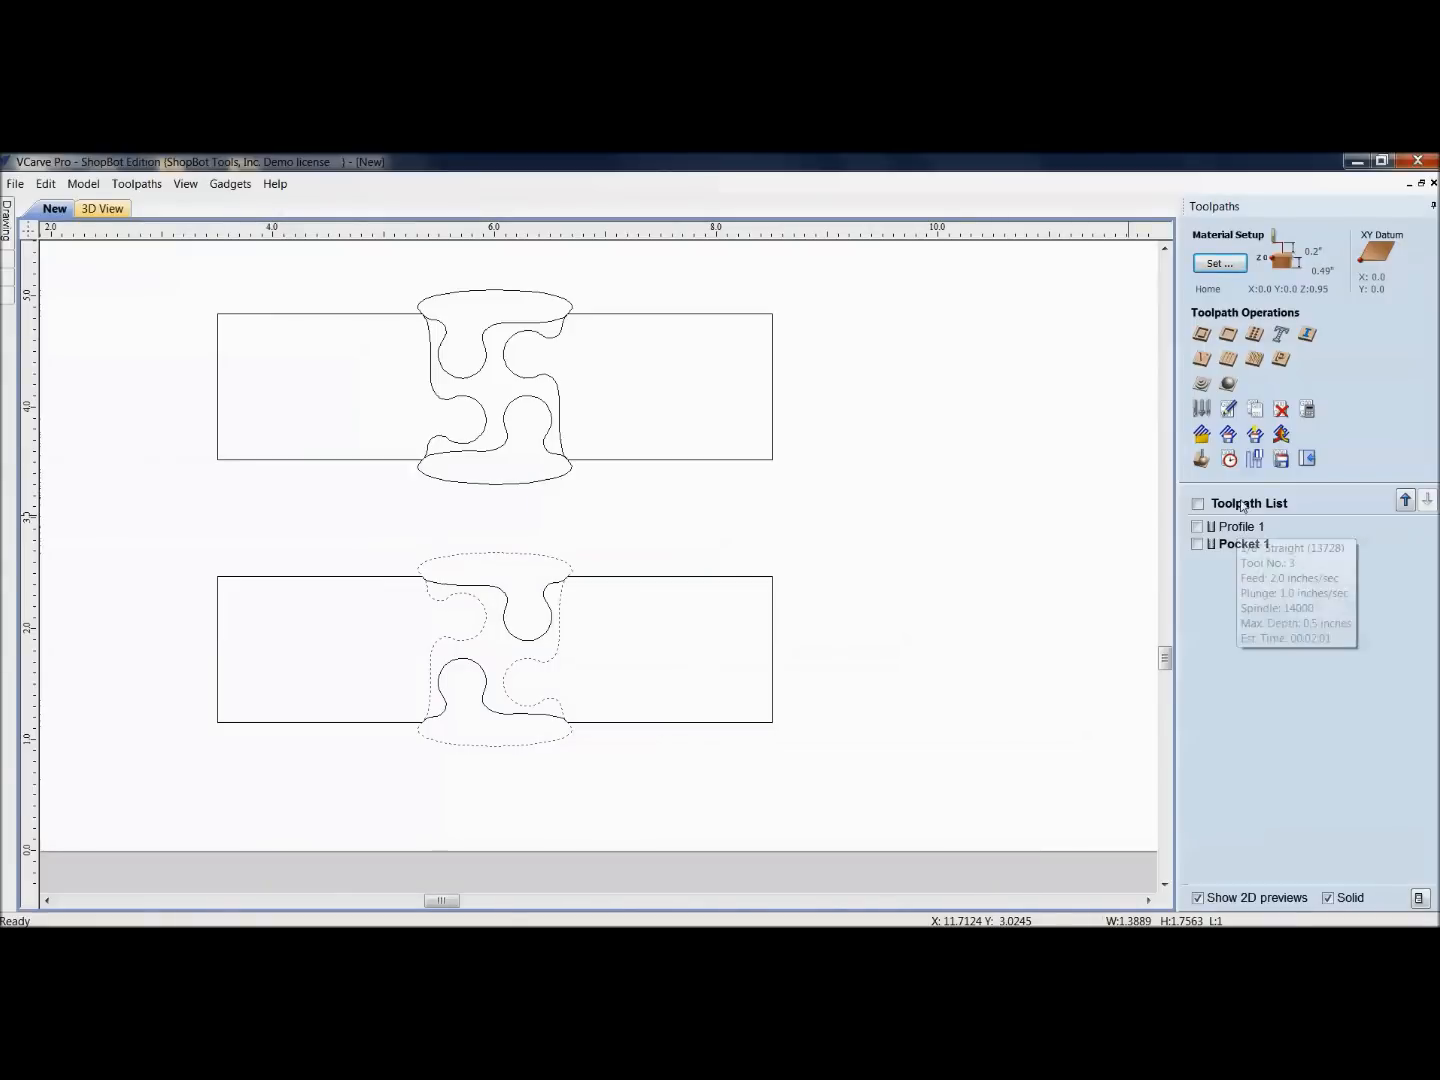
Step: Recalculate Pocket 1 over both joint outlines, re-simulate in 3D, and return to 2D
double_click(1245, 543)
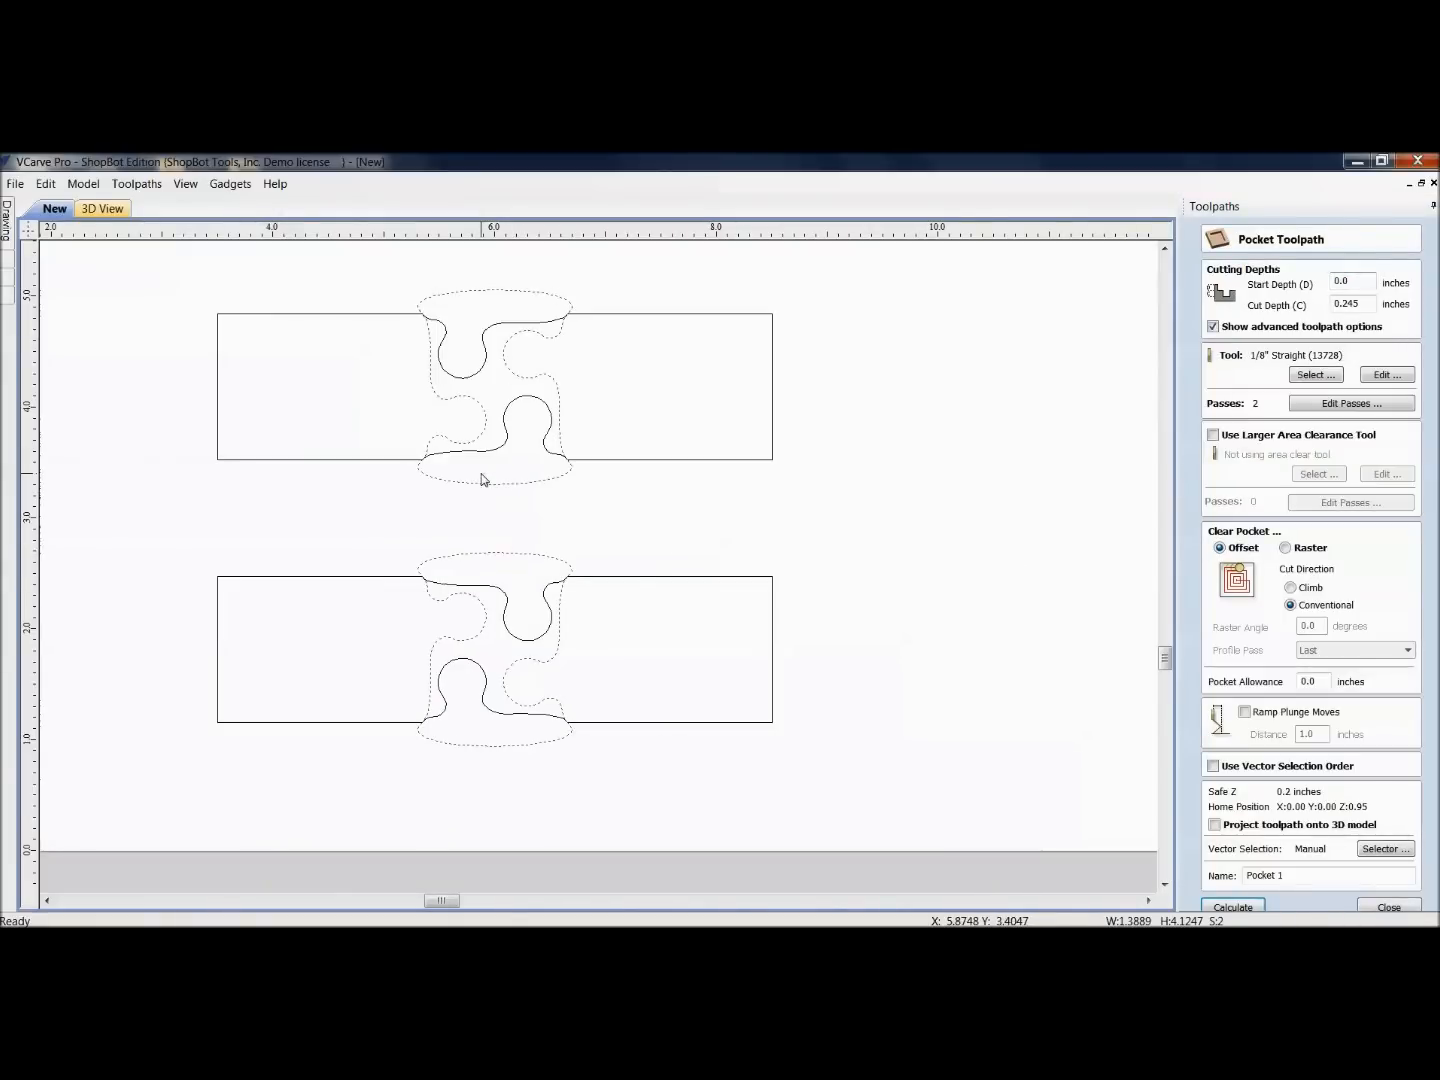
click(1232, 907)
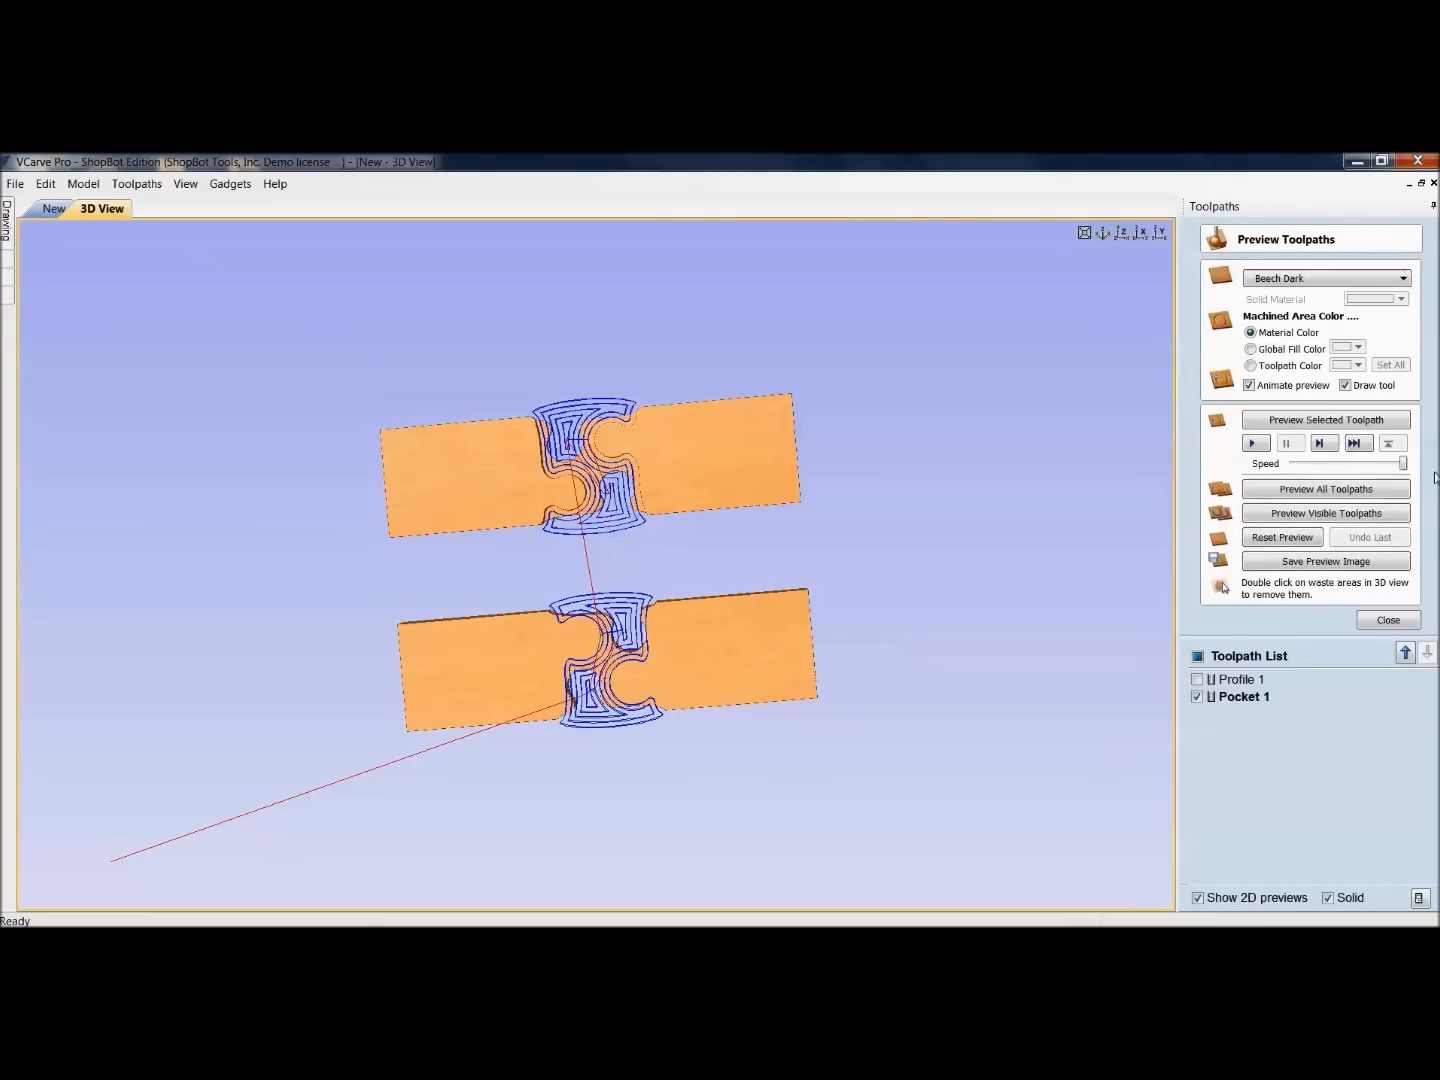
click(1325, 489)
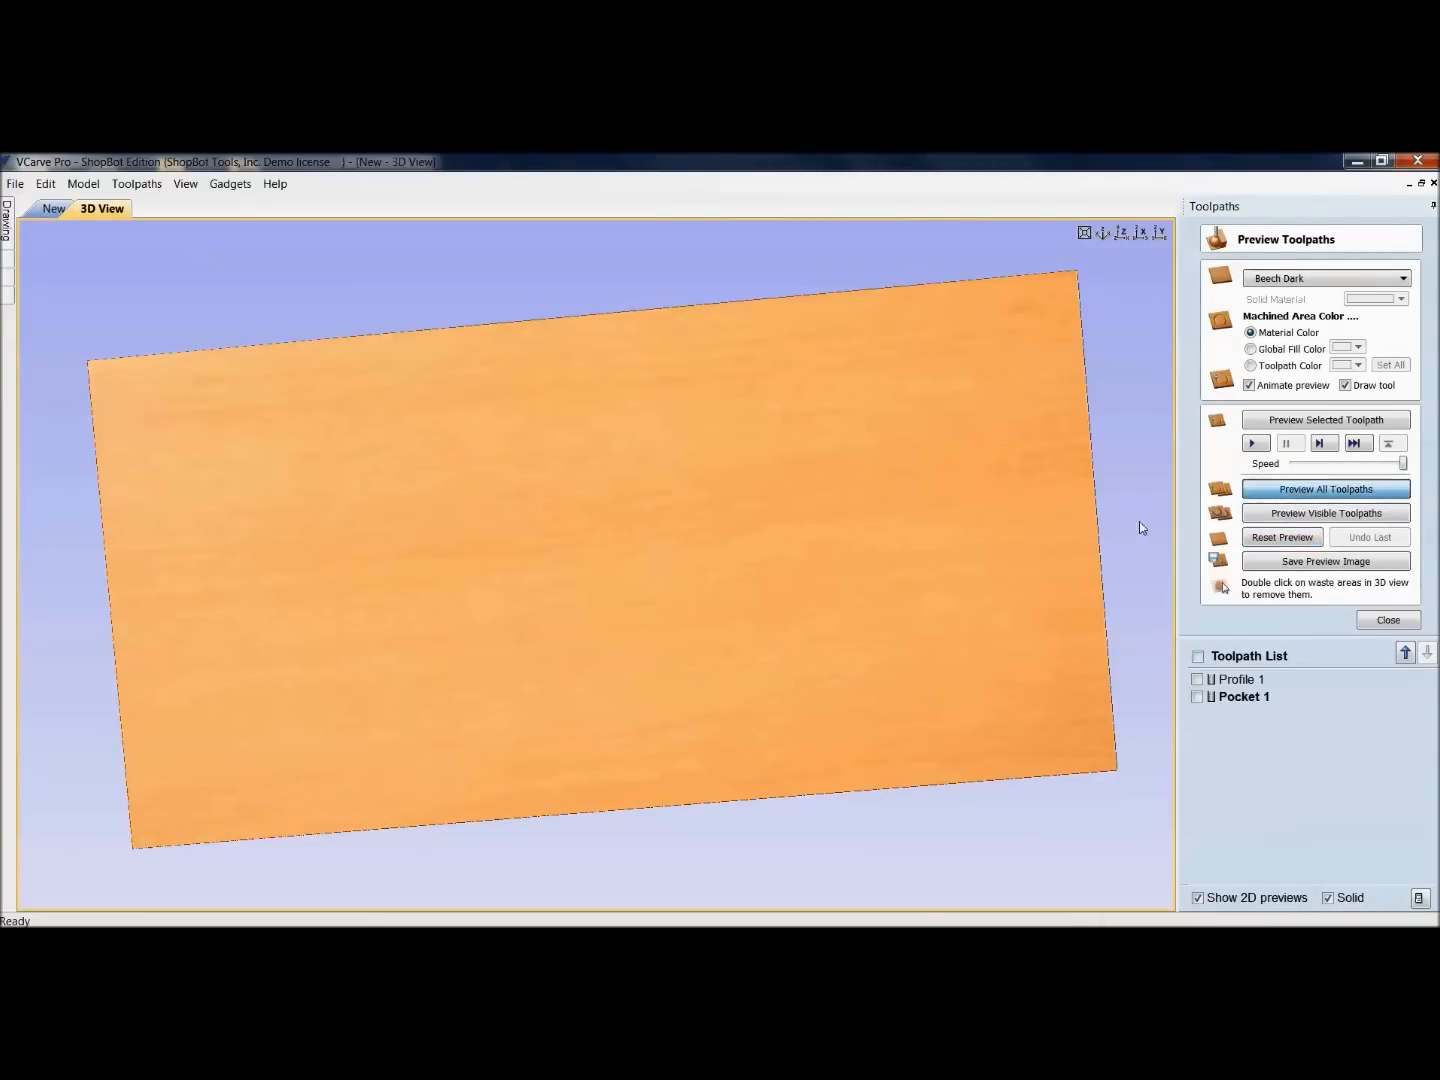
click(1325, 489)
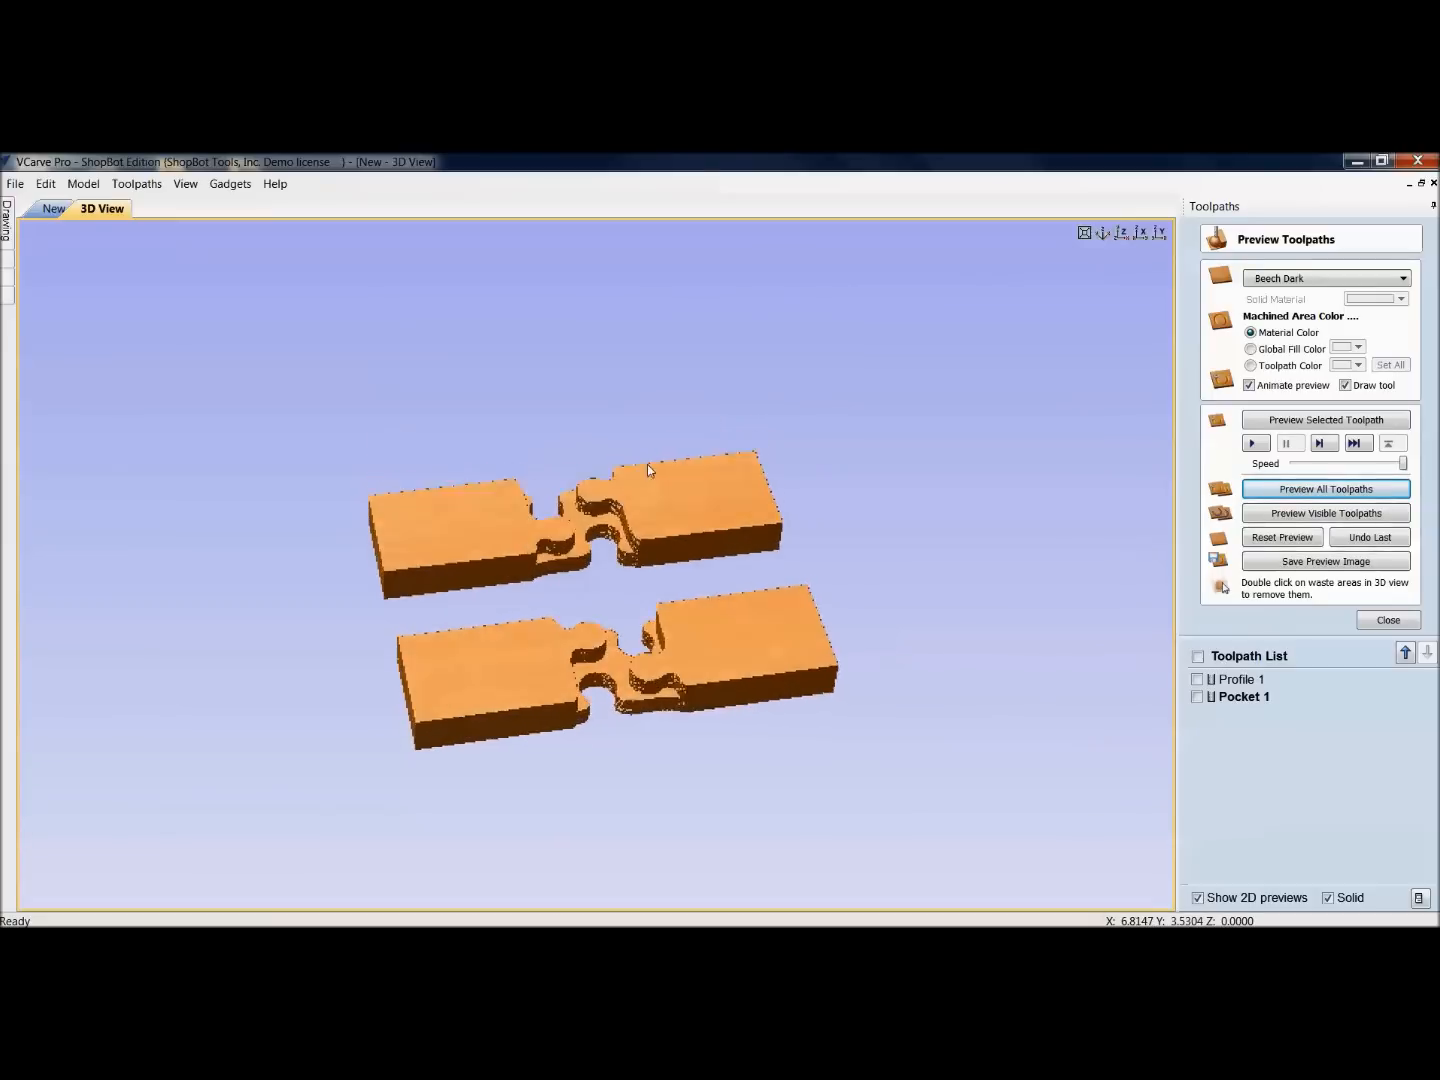
click(54, 208)
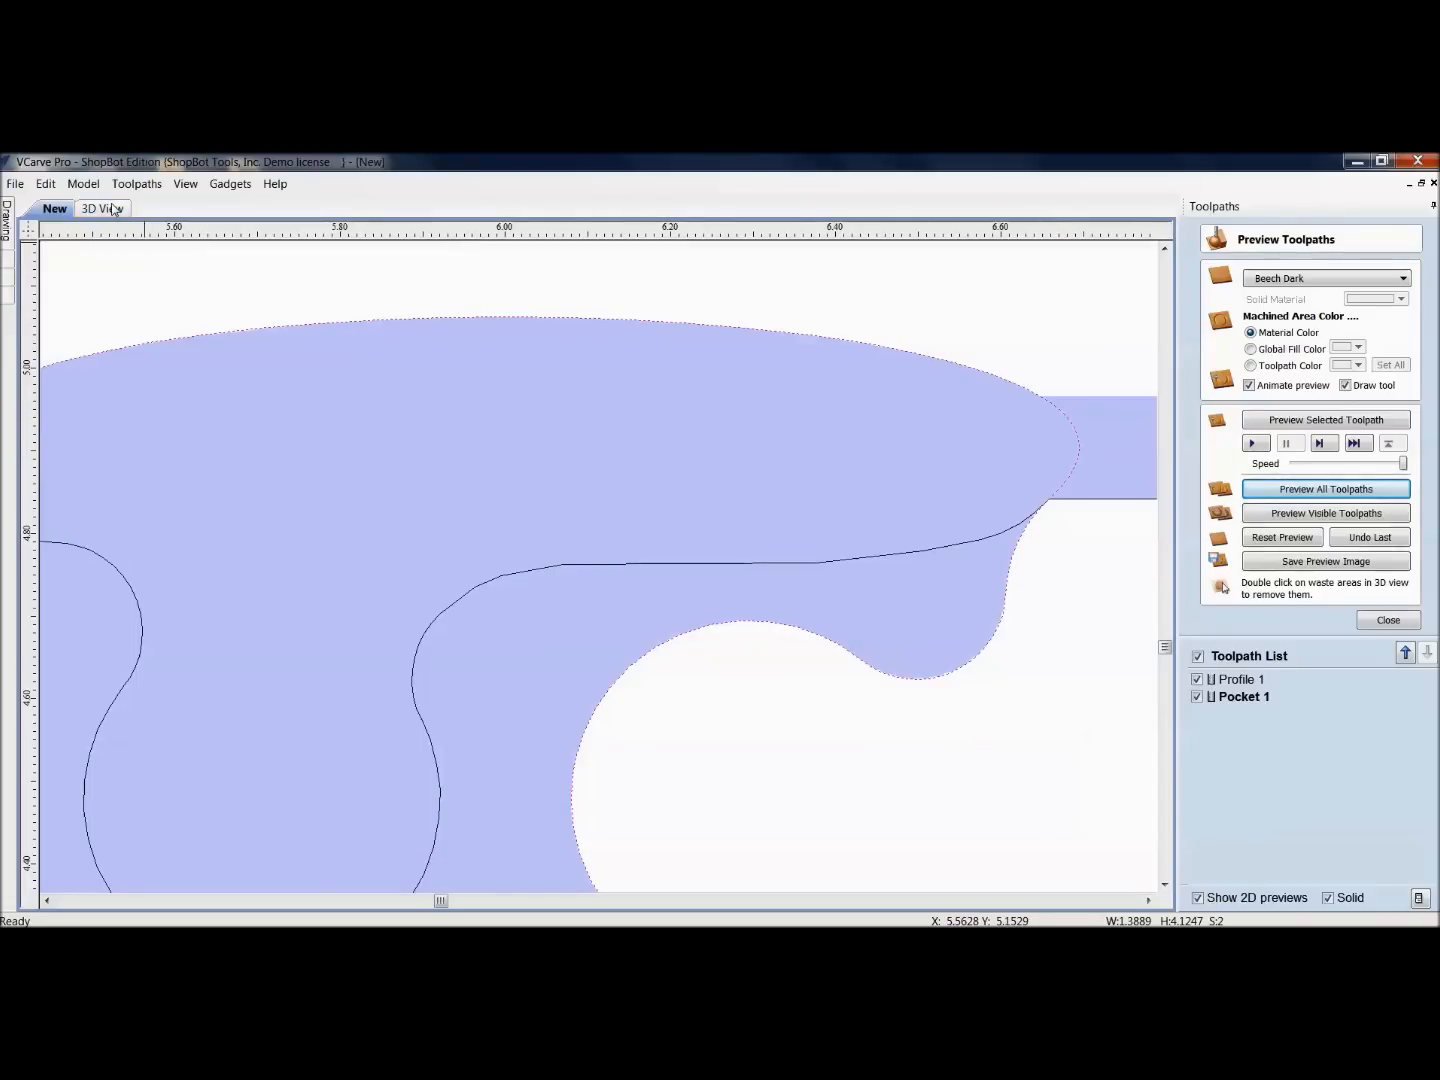
Step: Fit the job to view, close the preview, and move Profile 1 below Pocket 1
click(100, 208)
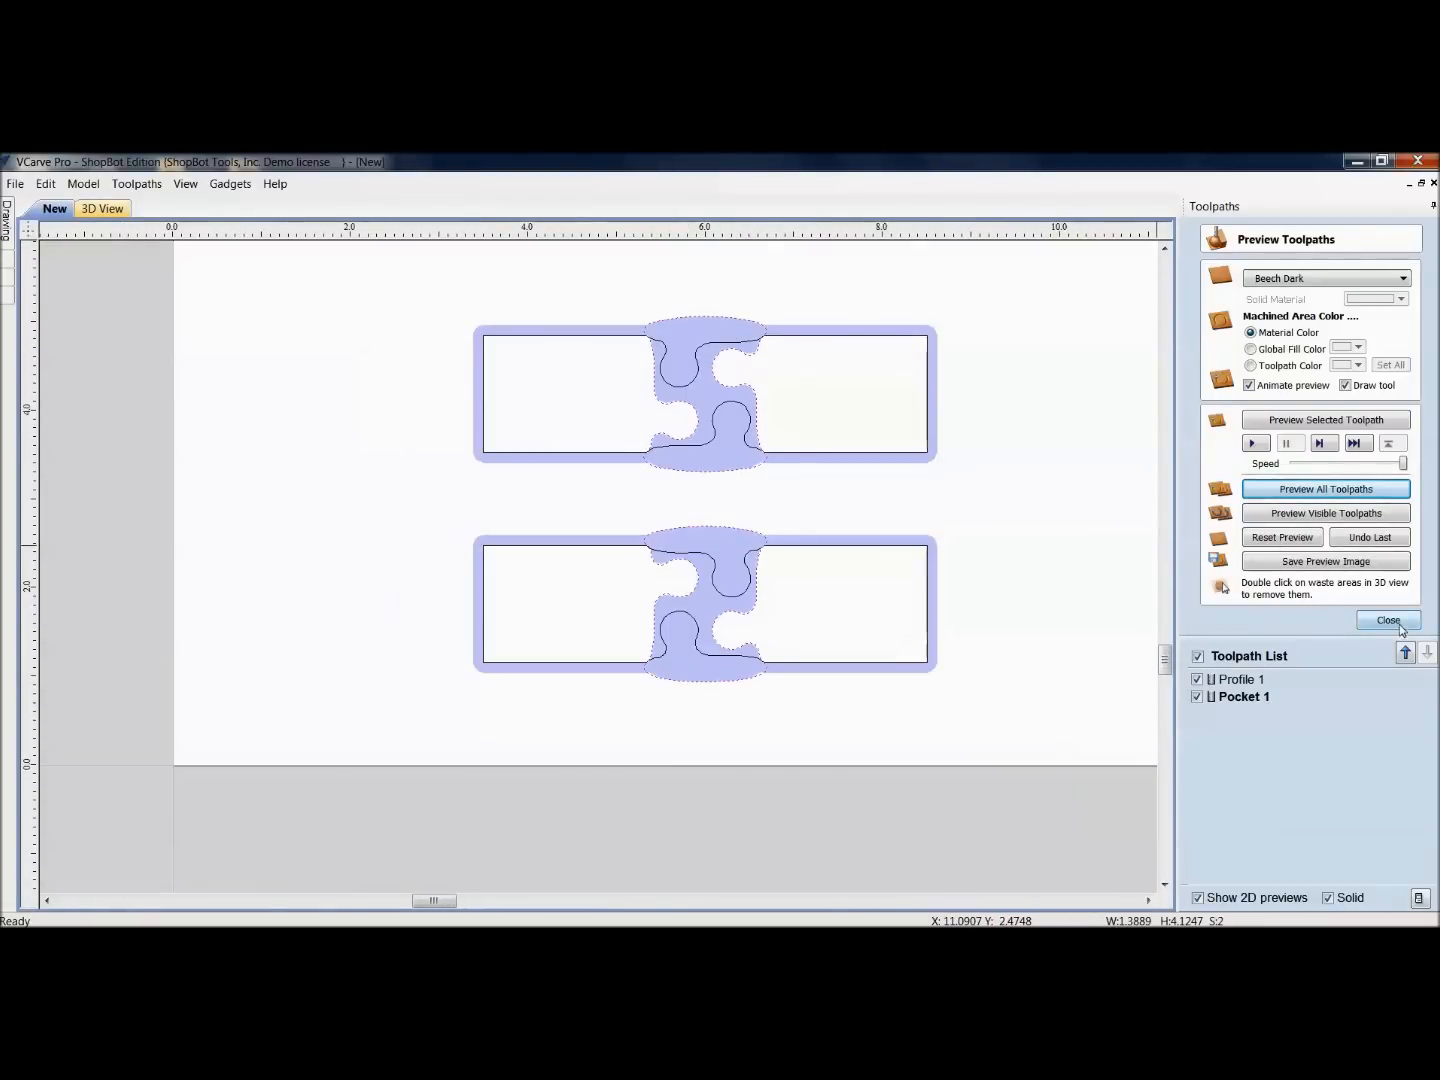
click(1388, 620)
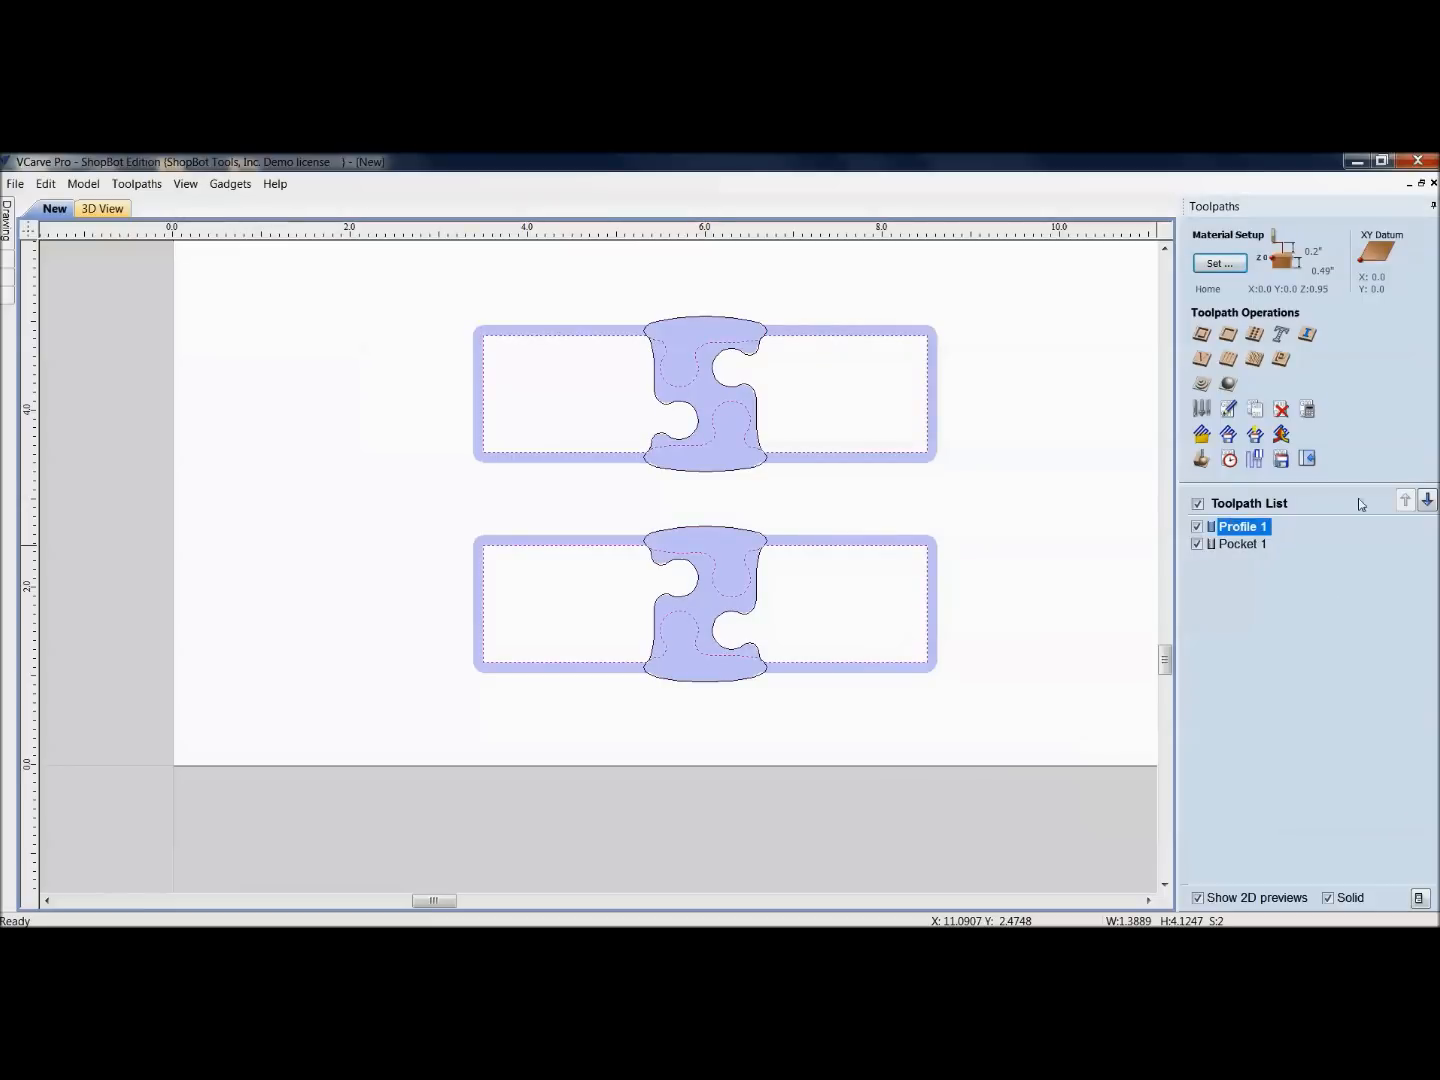
click(1427, 500)
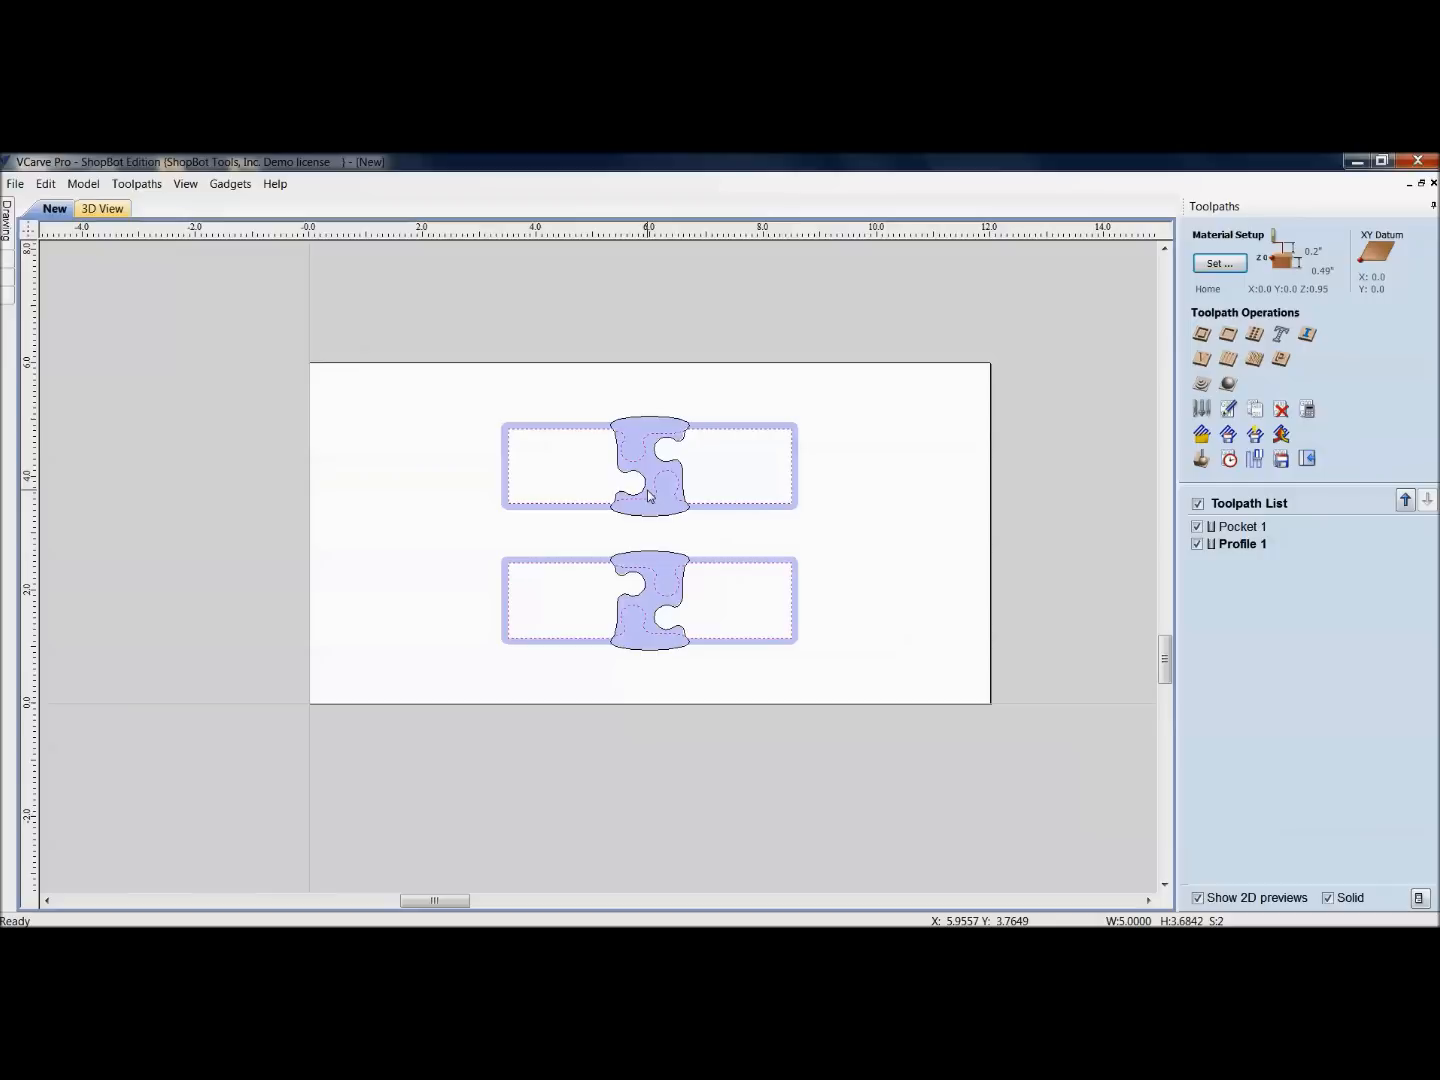
mouse_move(649, 496)
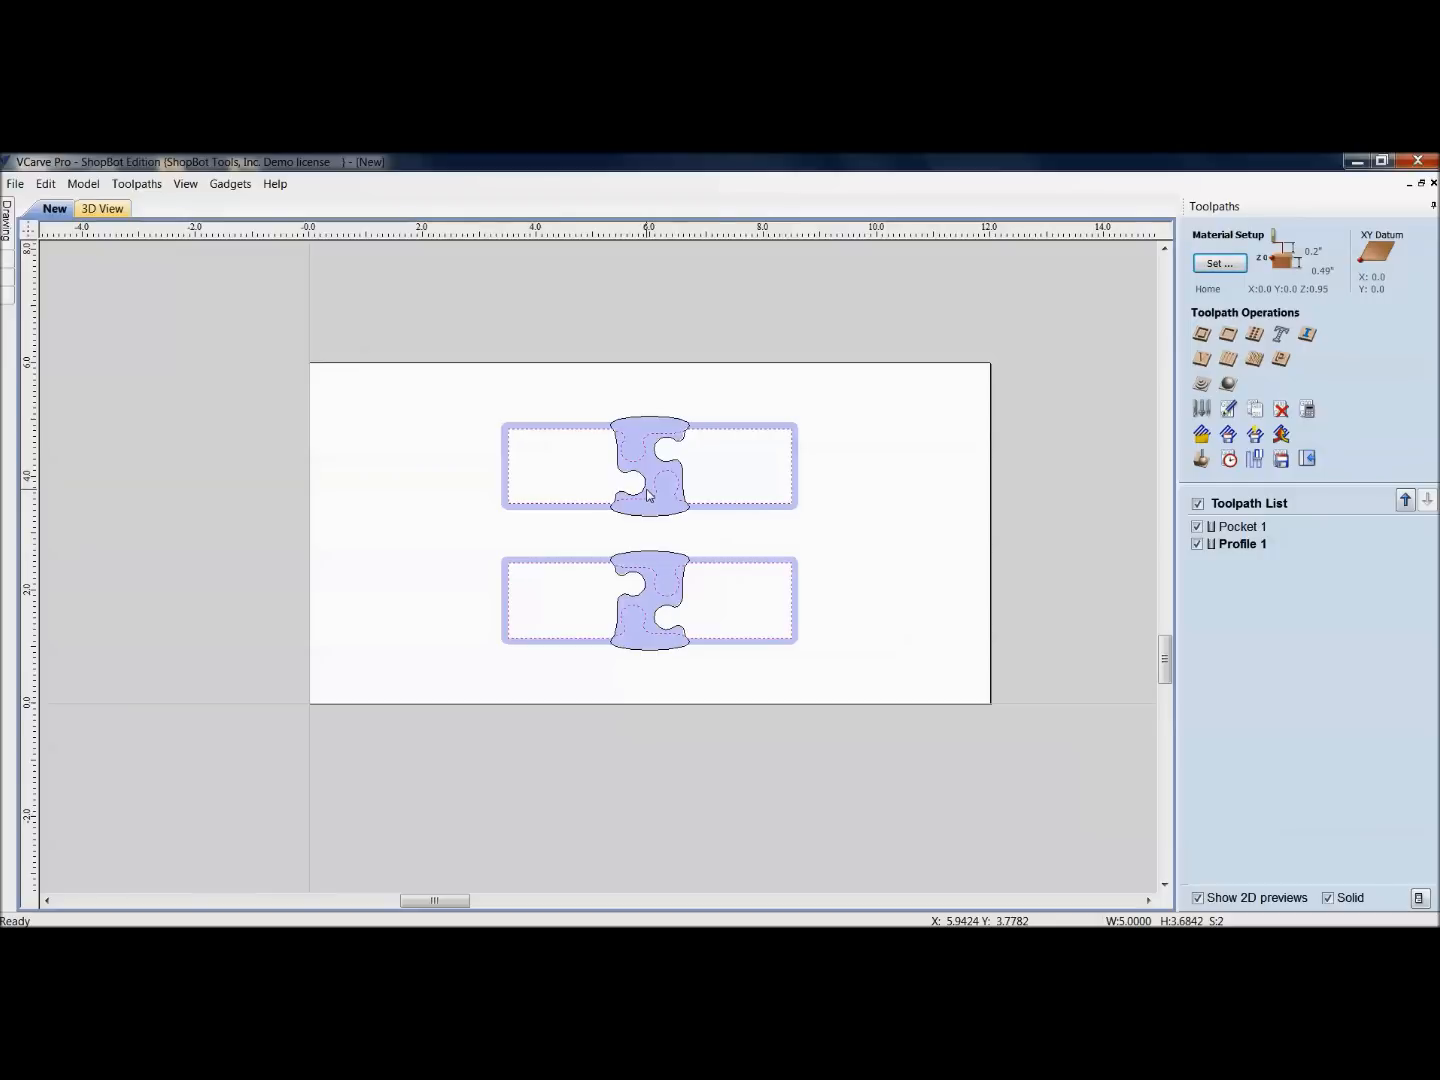